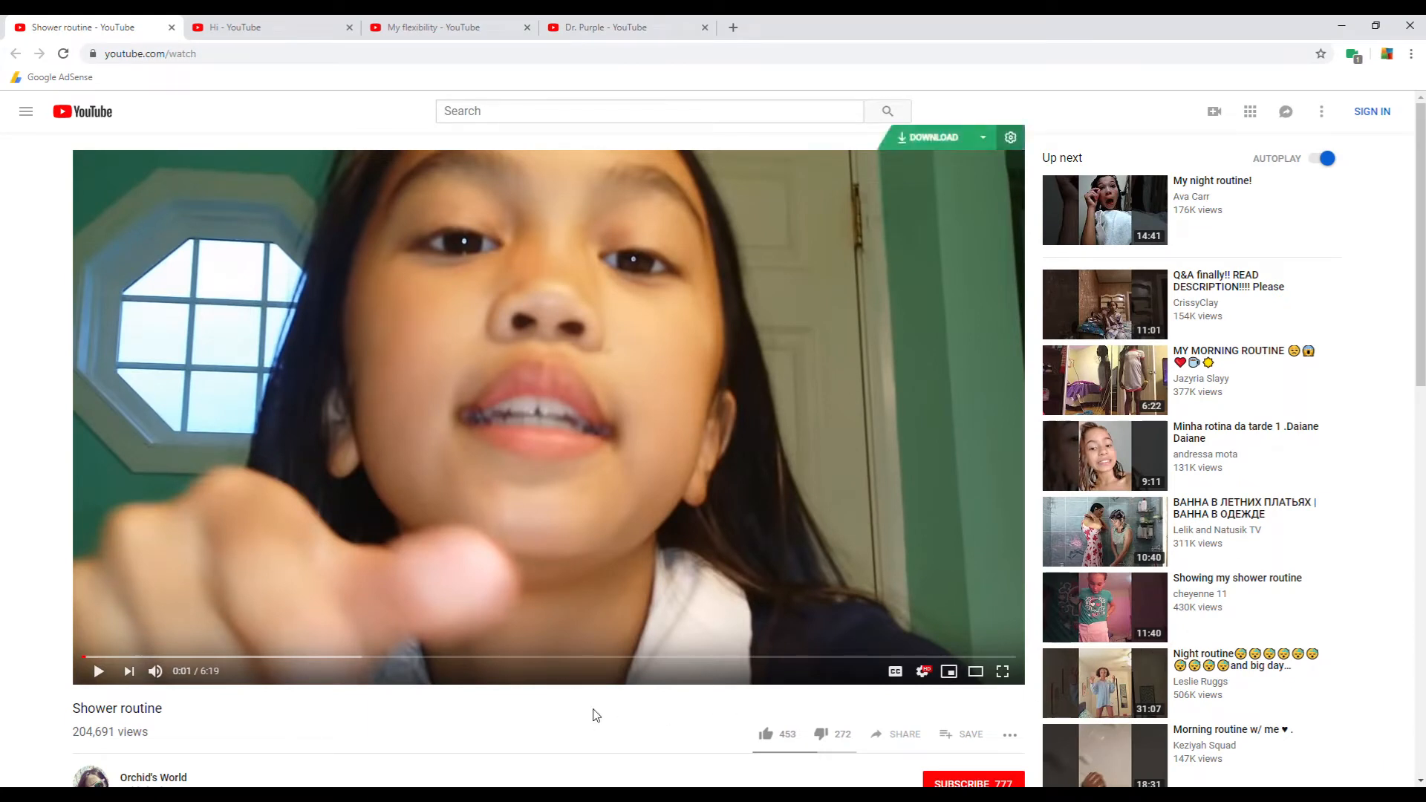
mouse_move(655, 726)
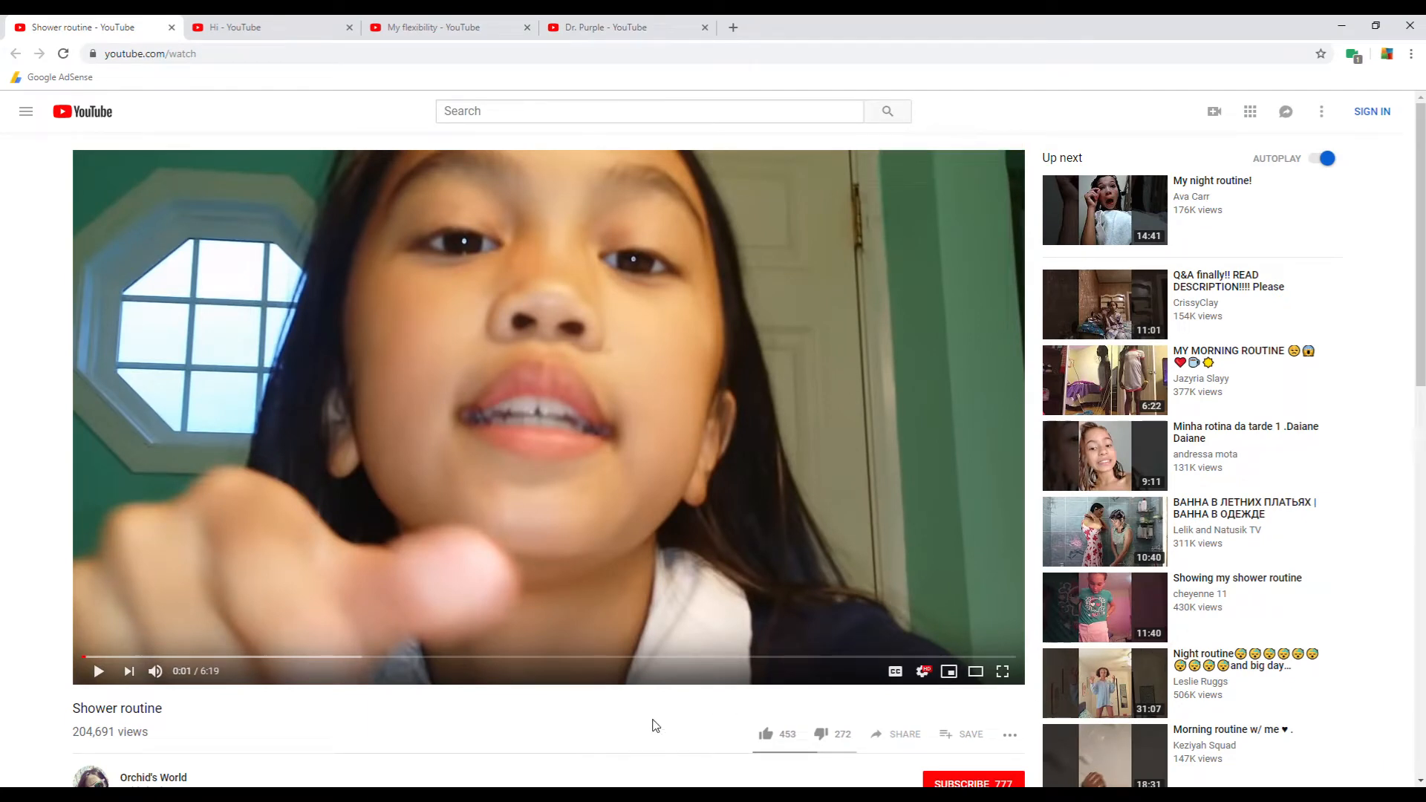
Glance at the Hi and My flexibility tabs, then return to Shower routine.
scroll(down, 3)
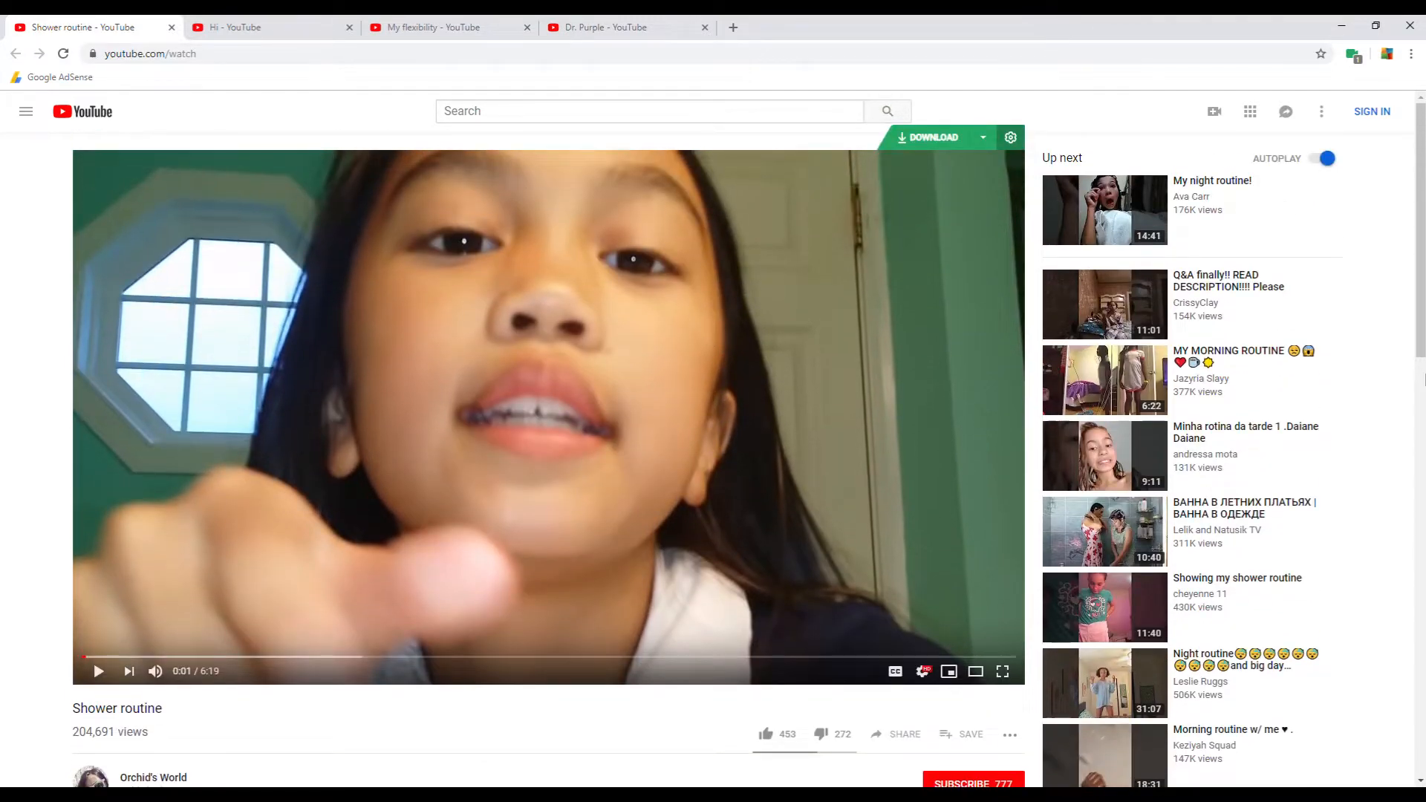
click(234, 27)
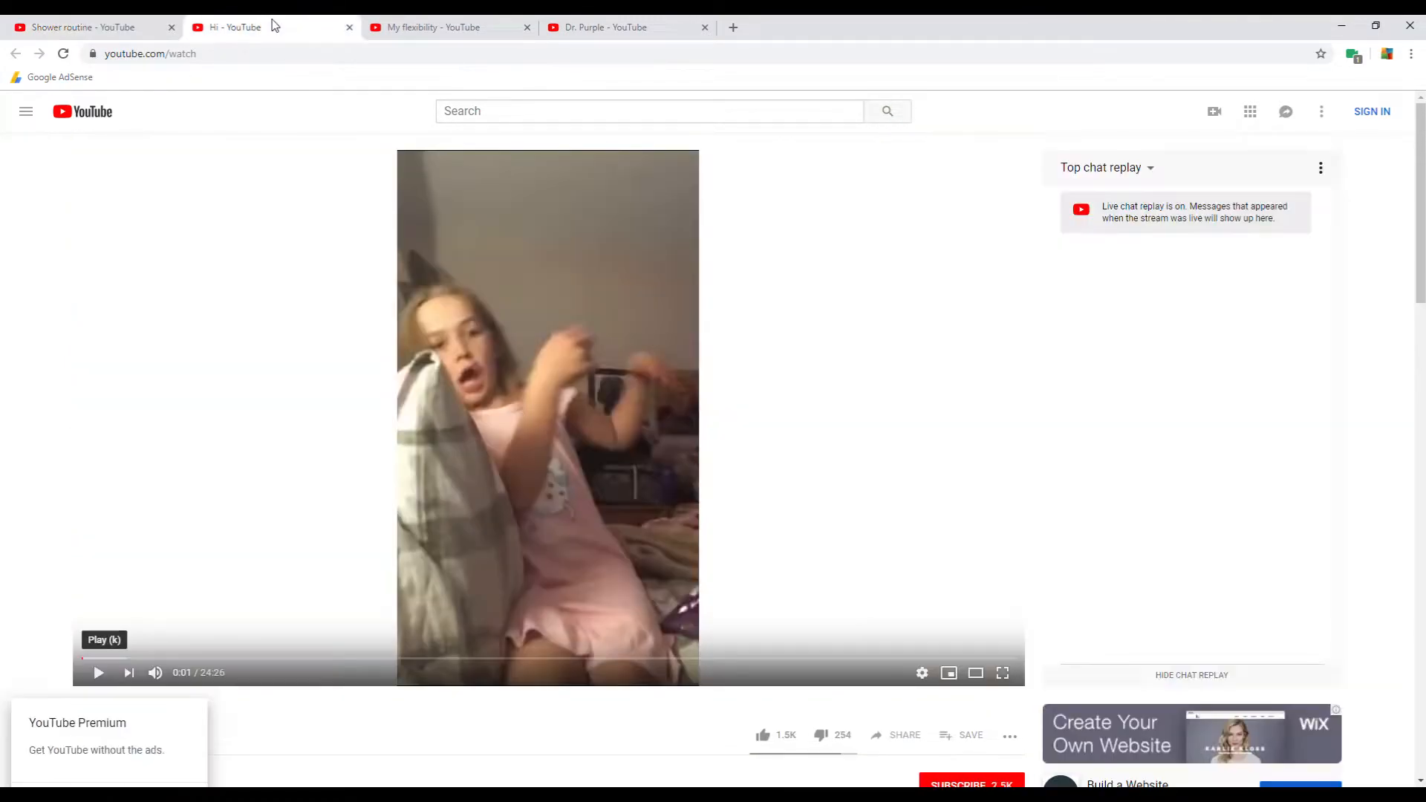
click(432, 27)
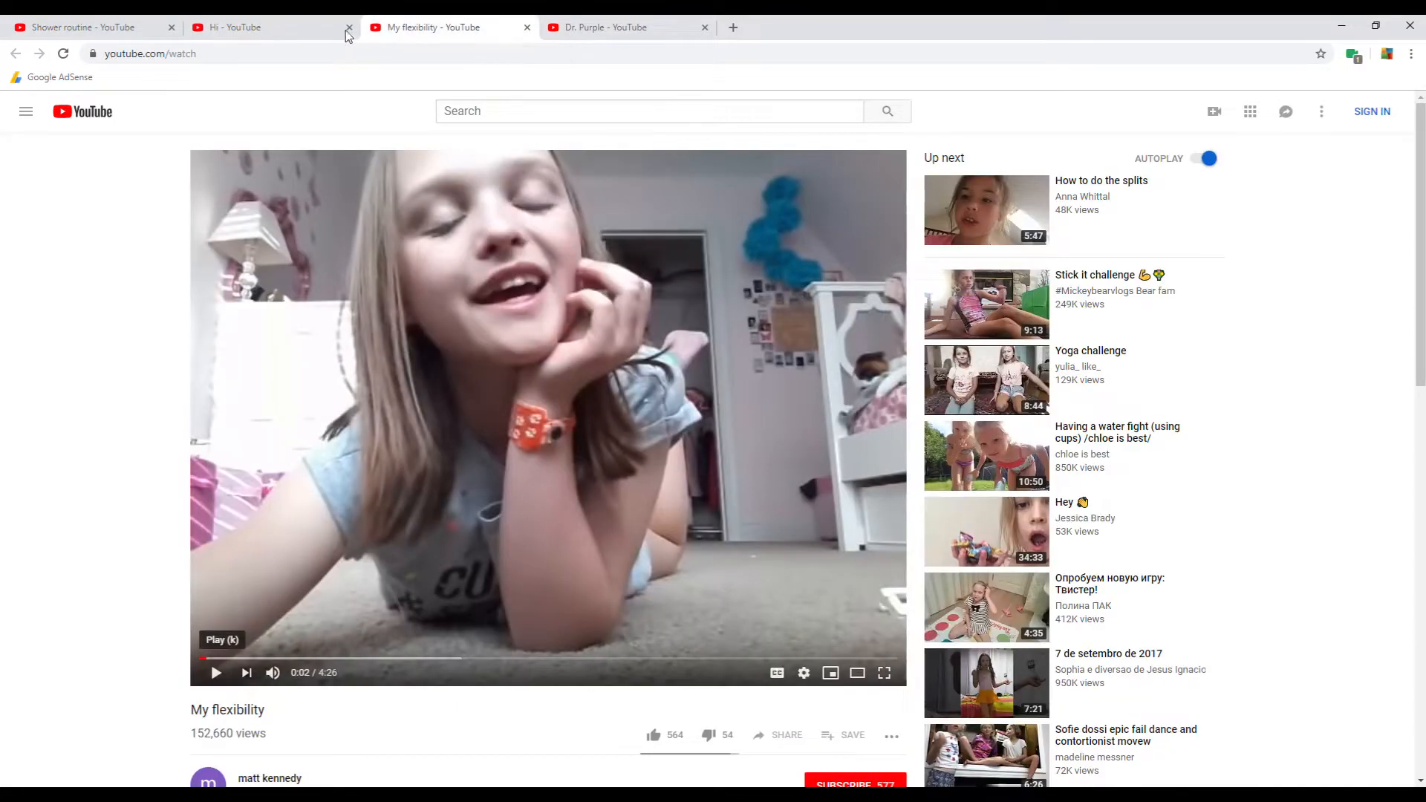
click(87, 27)
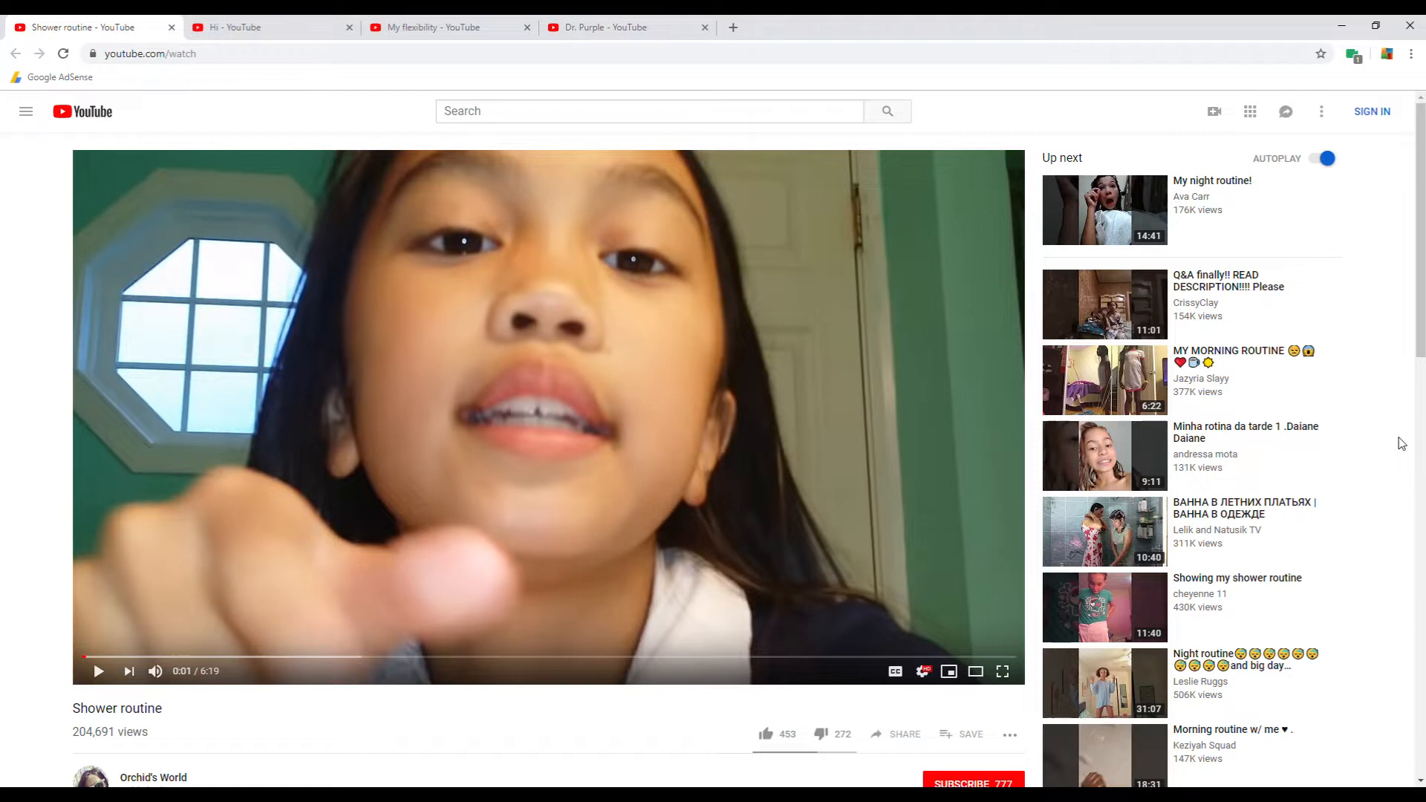
mouse_move(1344, 424)
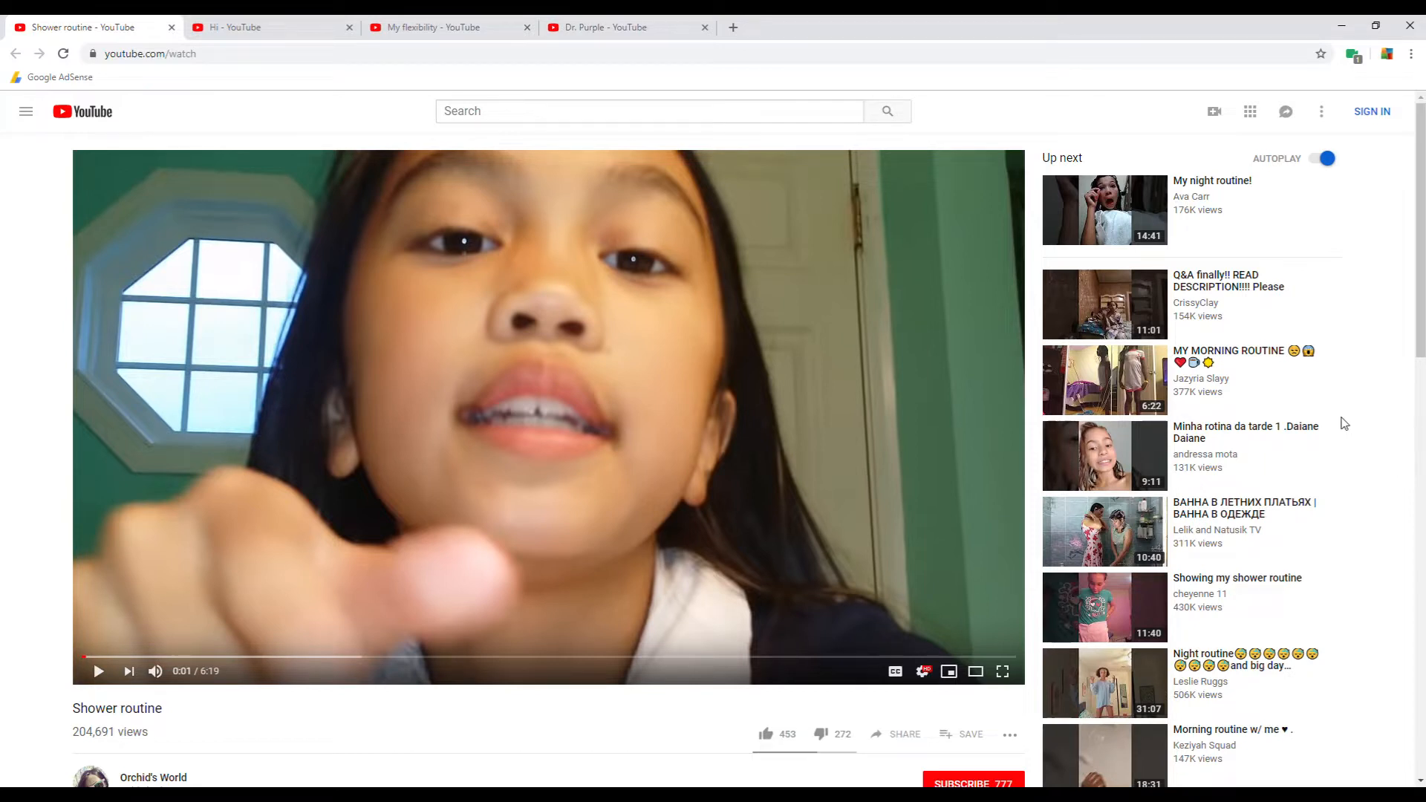
mouse_move(1397, 323)
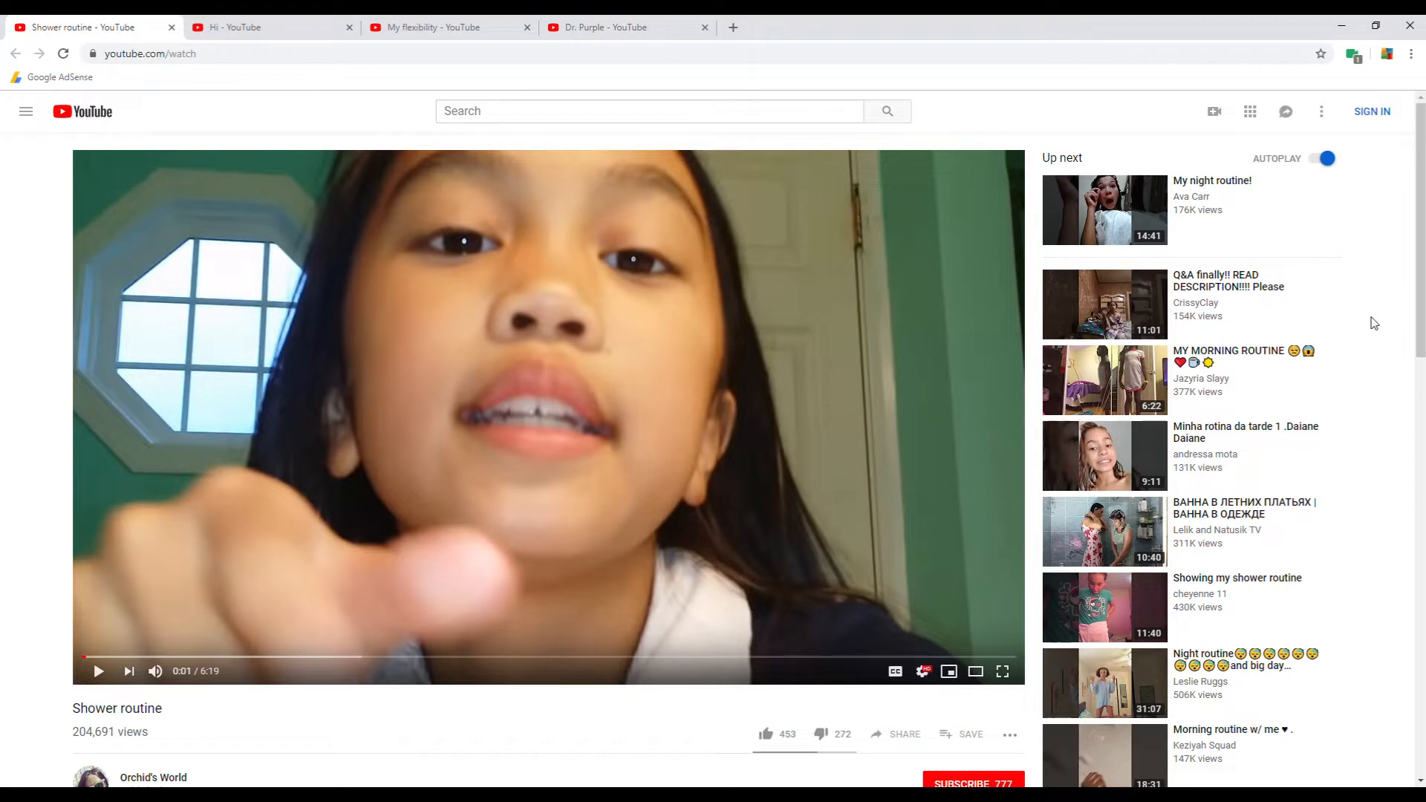
mouse_move(1398, 363)
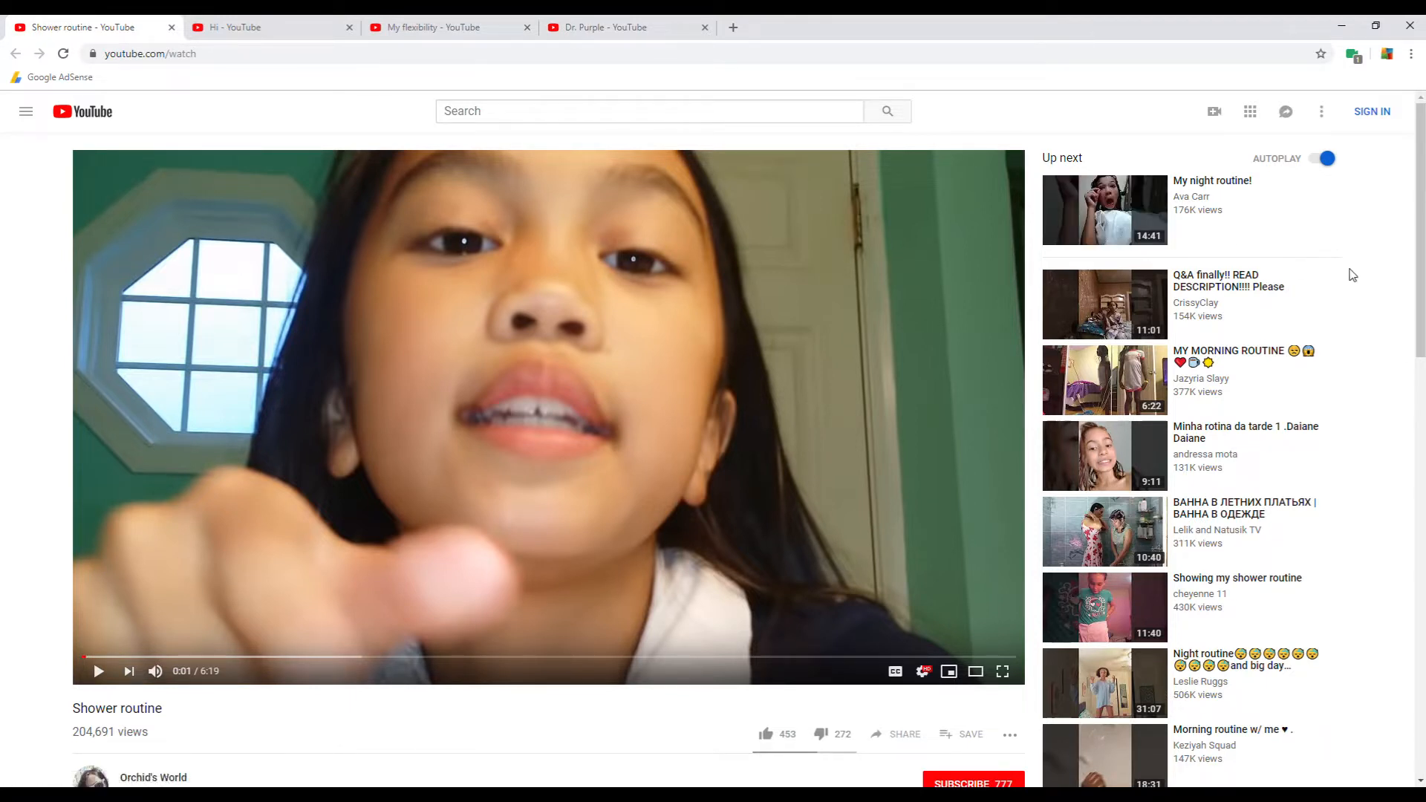
mouse_move(1092, 380)
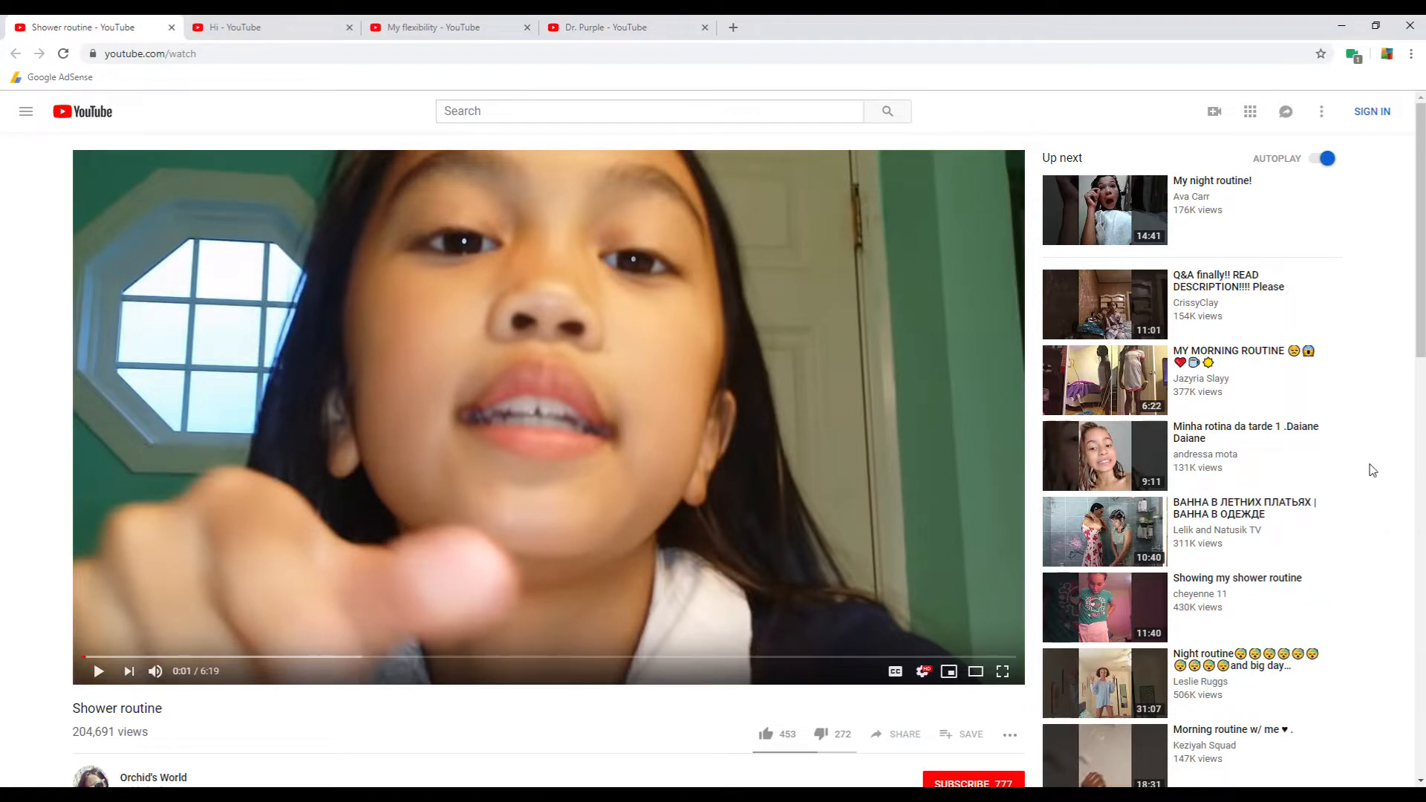
Scroll the Shower routine page past the description deep into its comments.
scroll(down, 3)
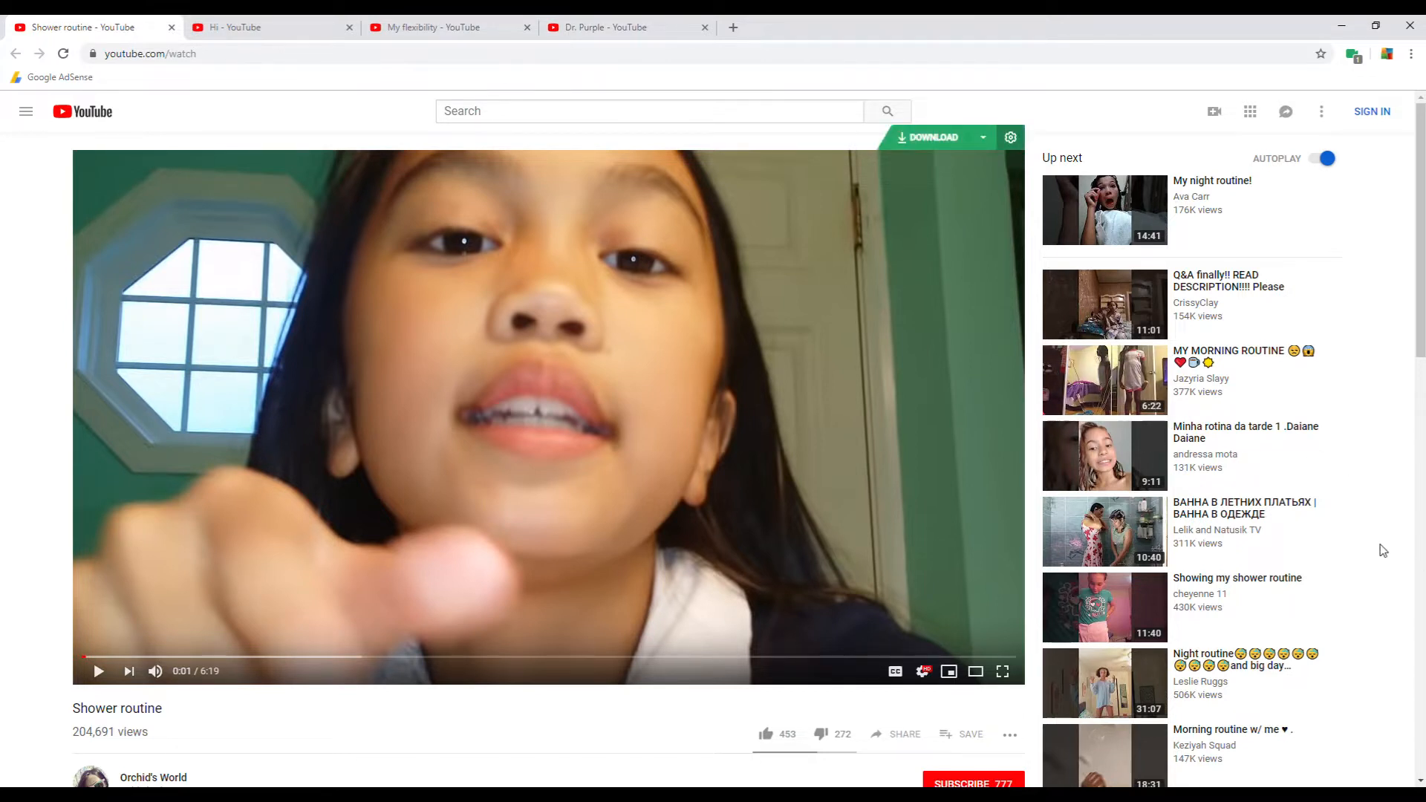
scroll(down, 3)
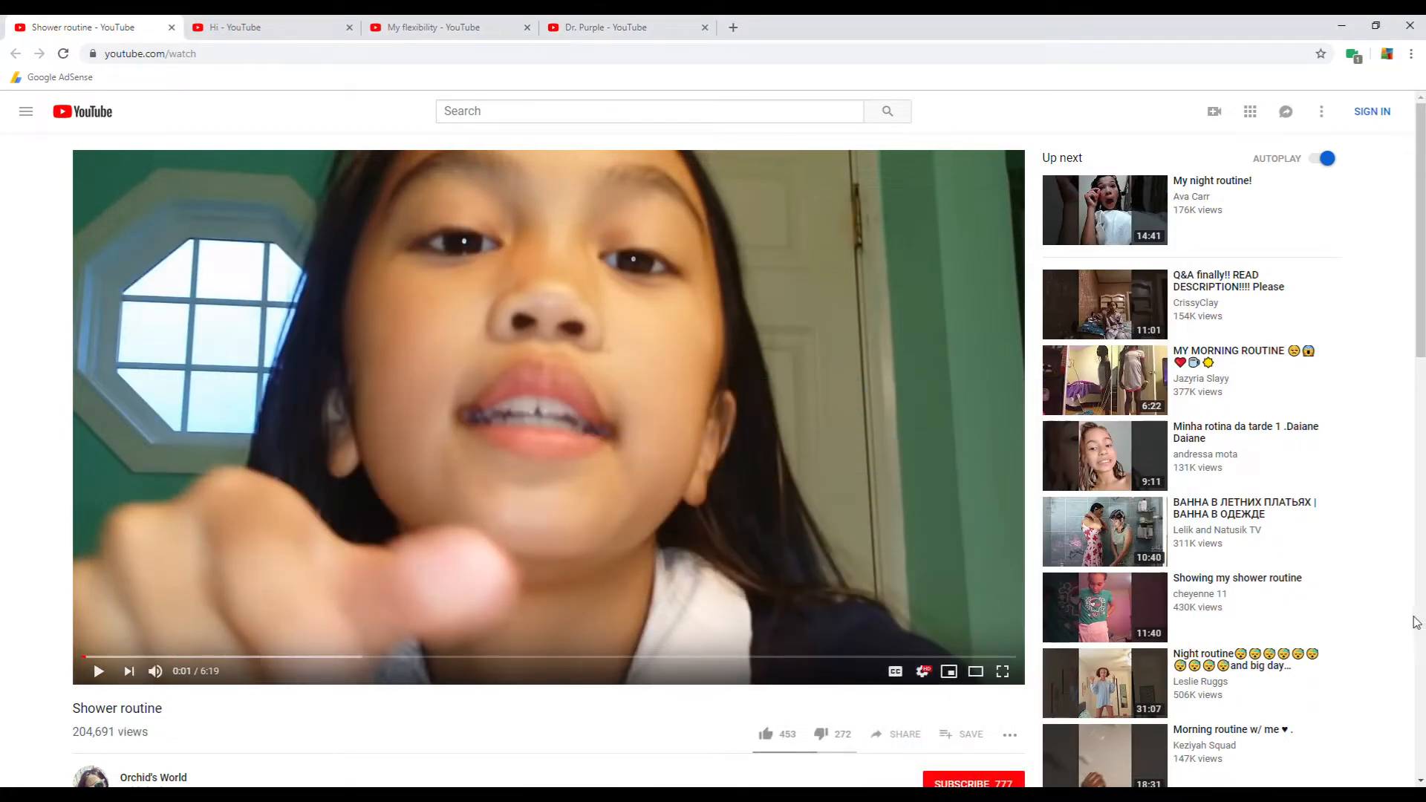
scroll(down, 3)
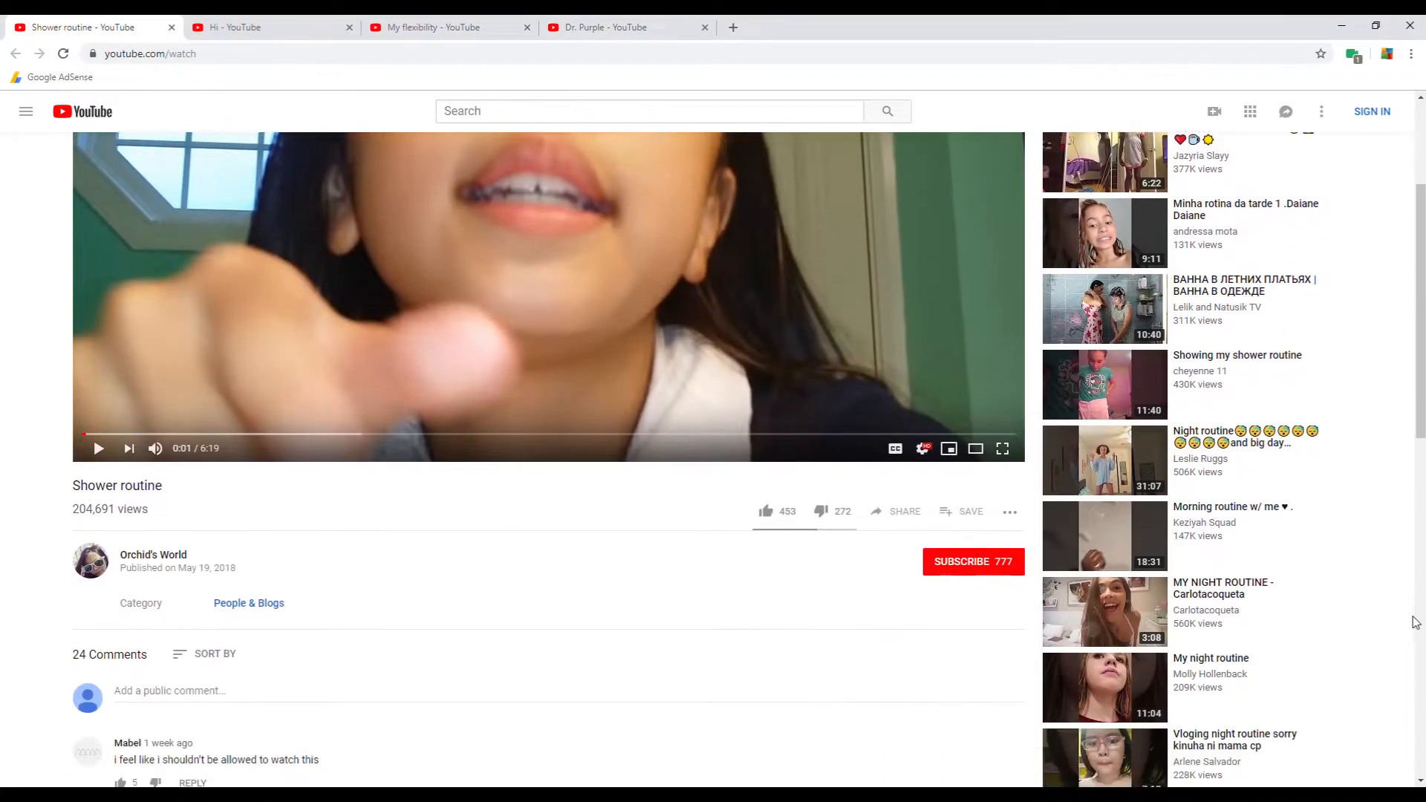
scroll(down, 3)
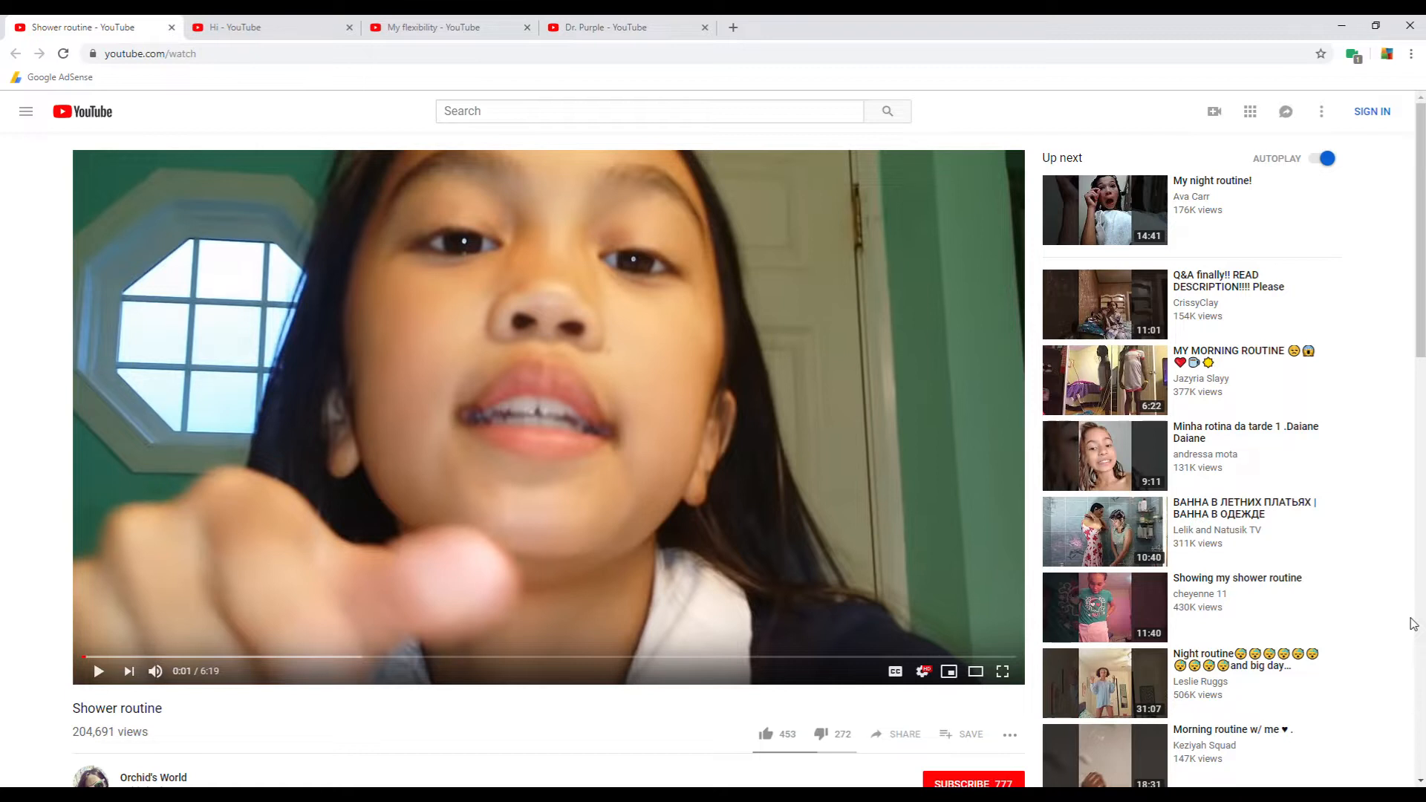
mouse_move(1394, 591)
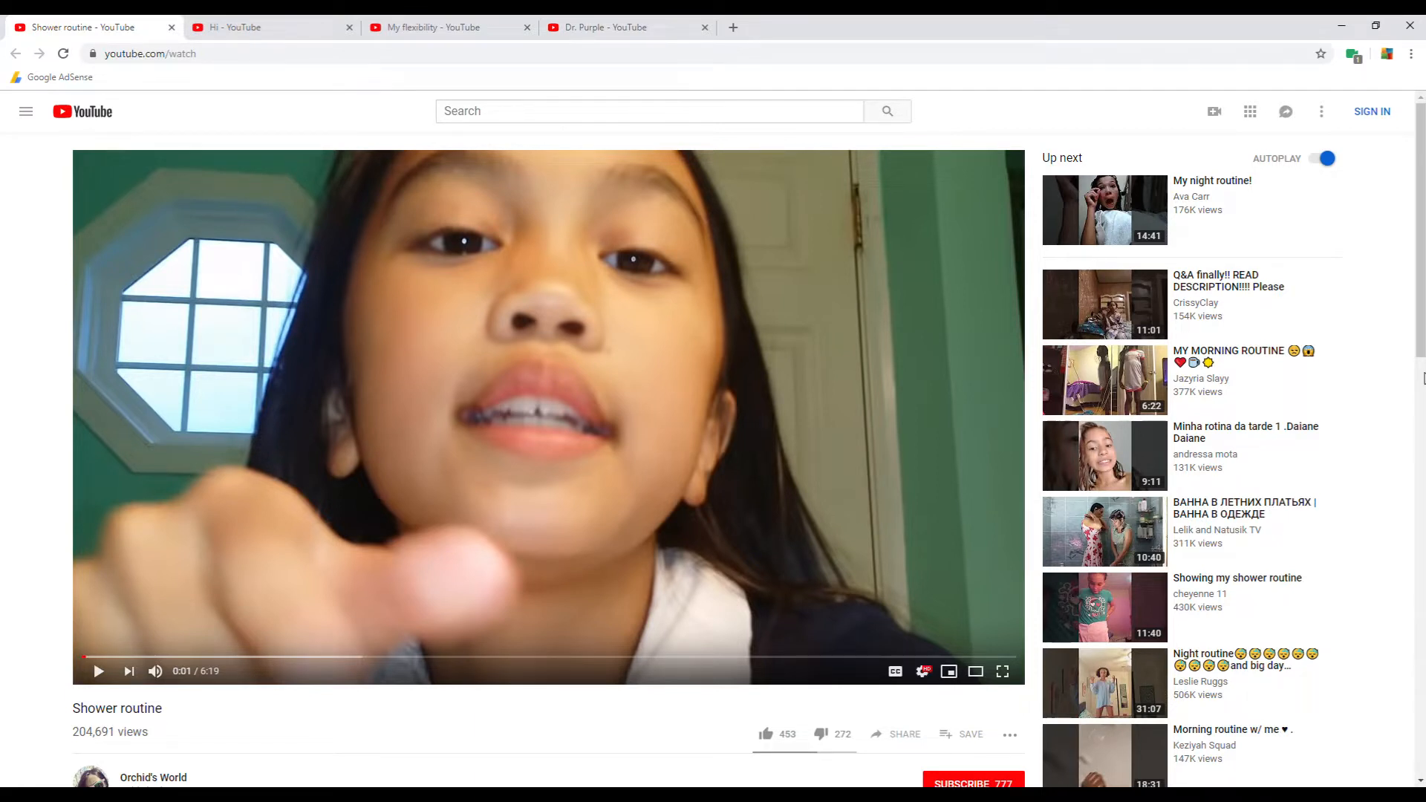
mouse_move(1274, 222)
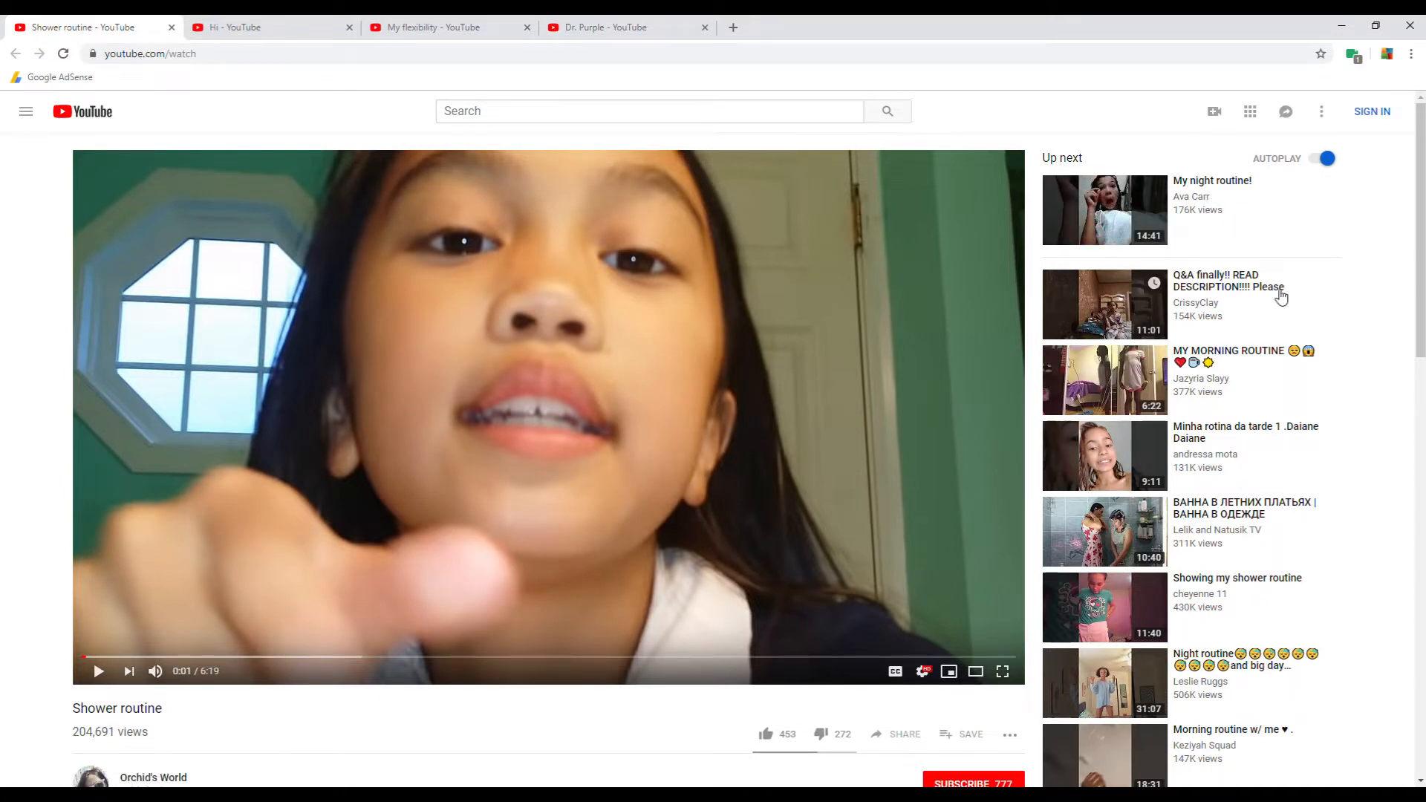
mouse_move(1389, 329)
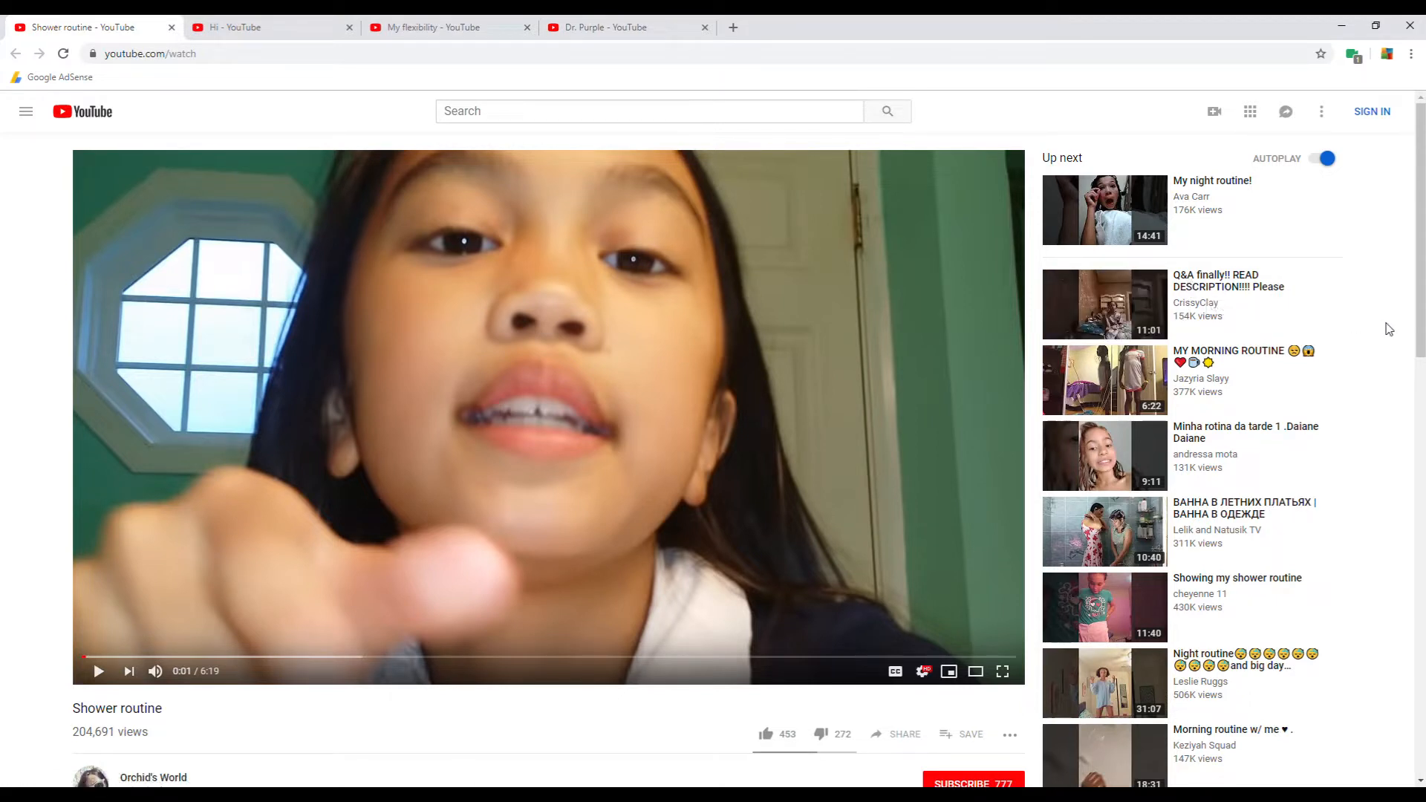
mouse_move(1372, 491)
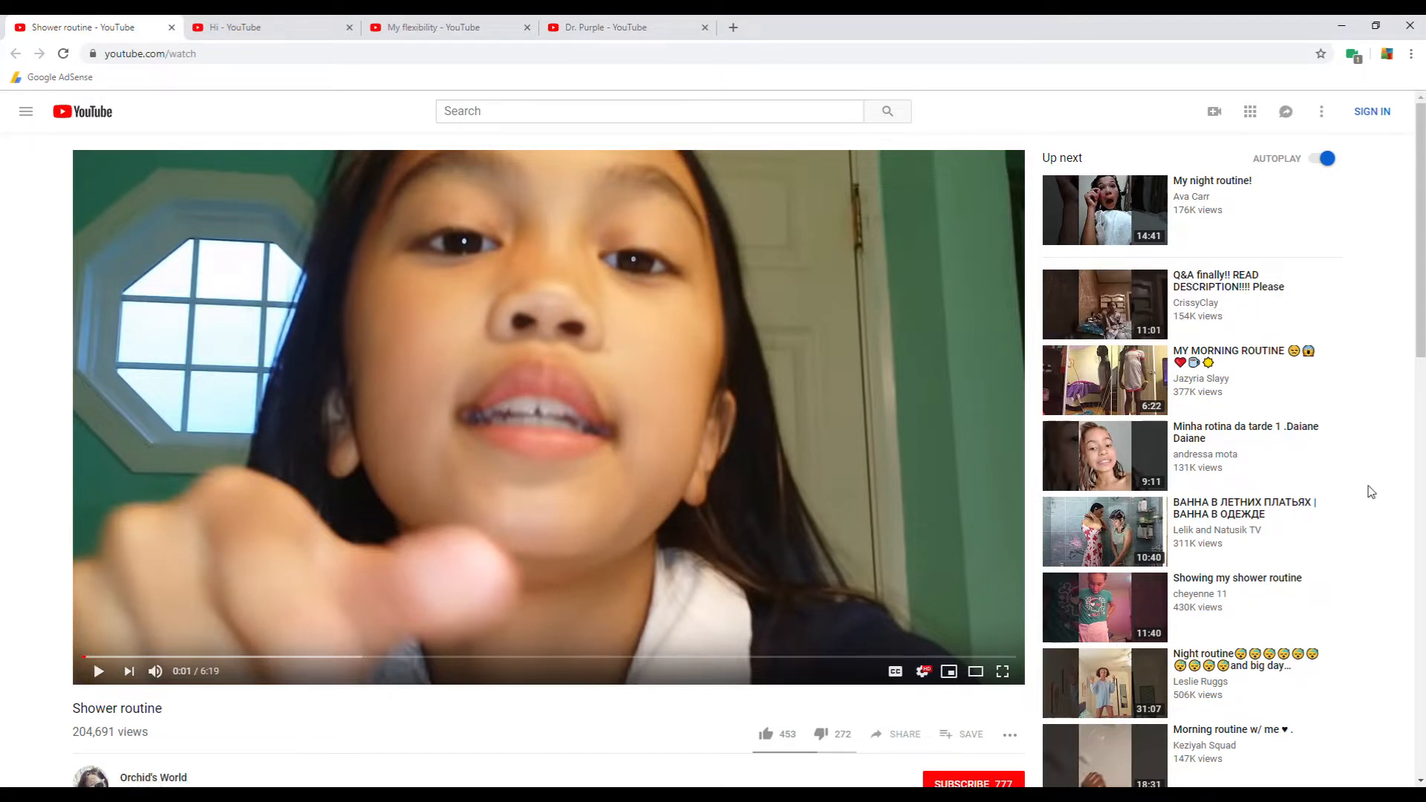
scroll(down, 3)
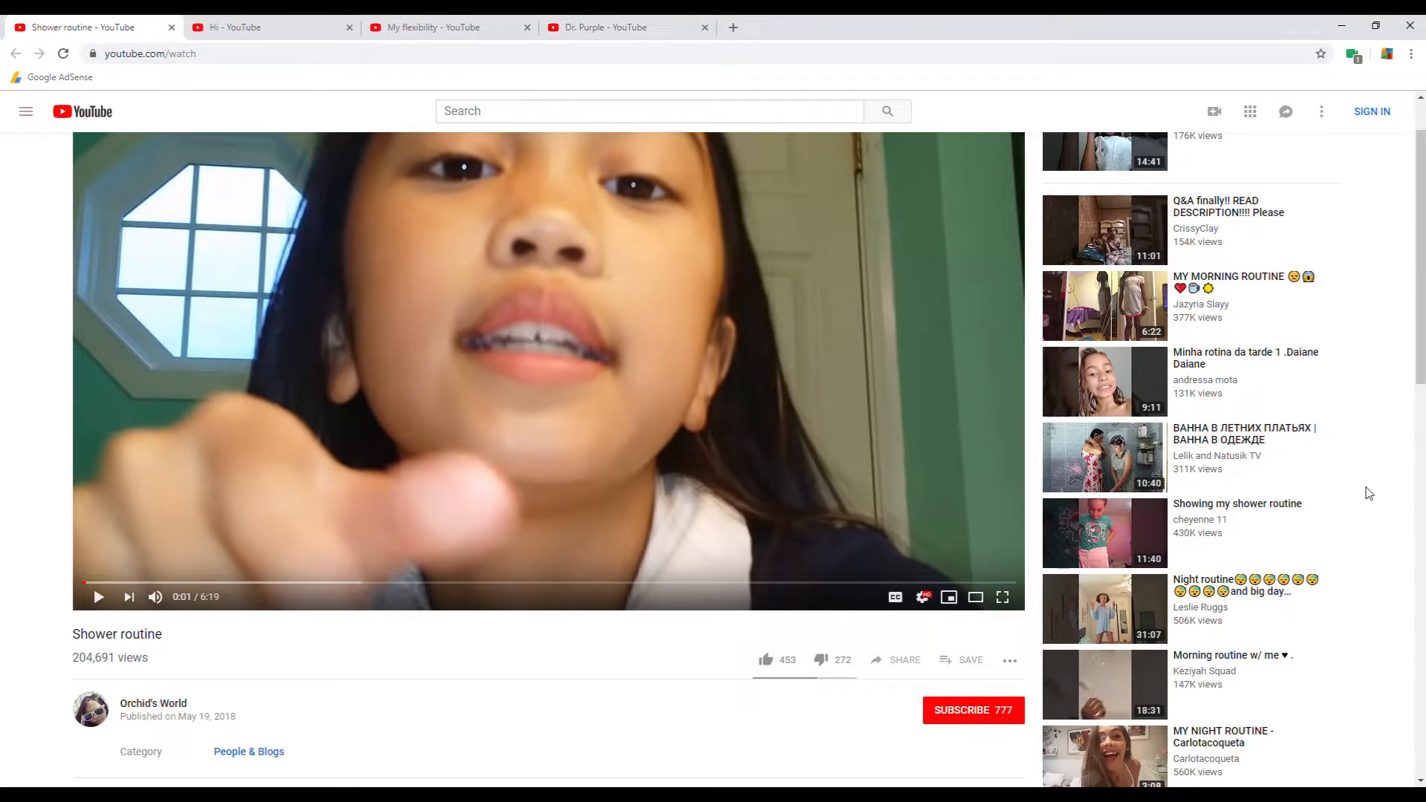
scroll(down, 3)
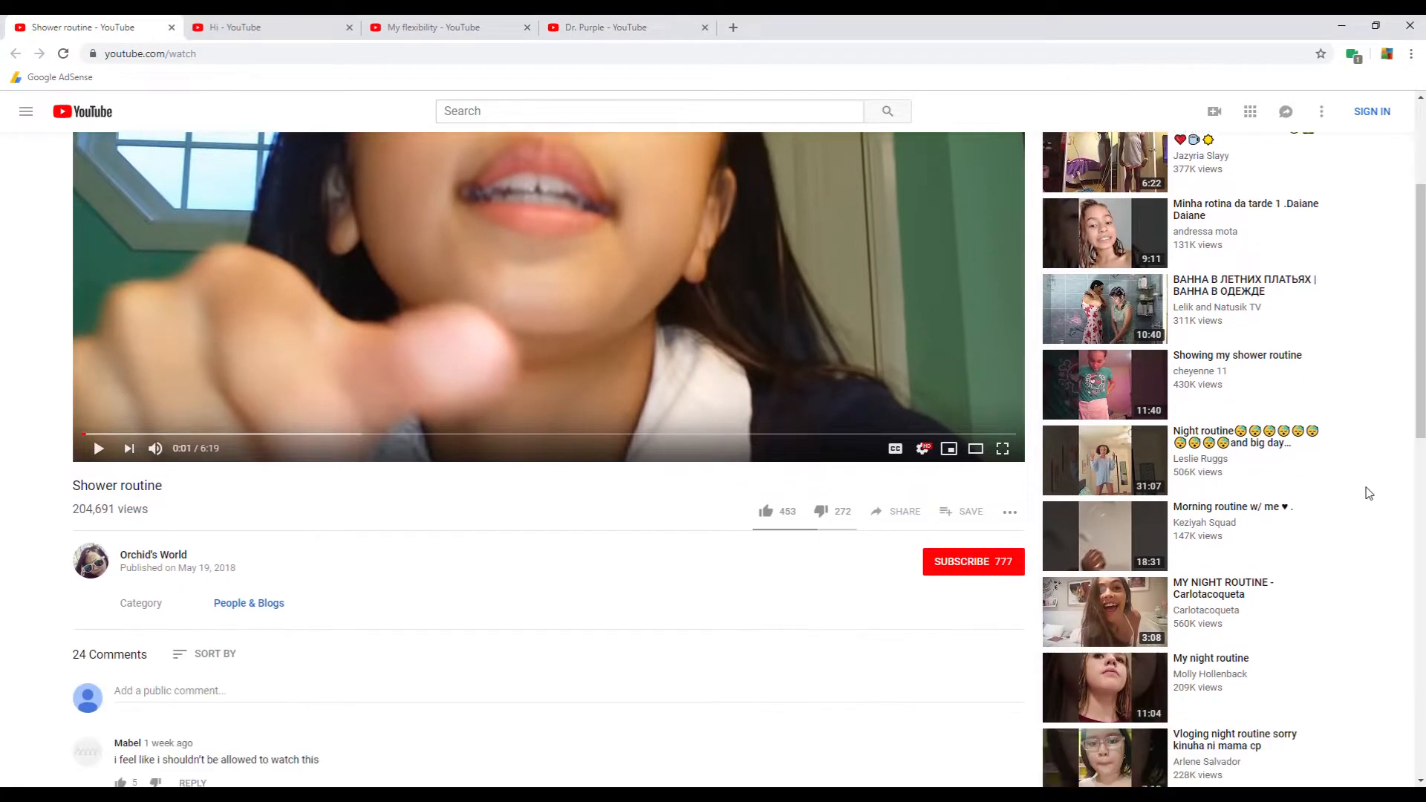
scroll(down, 3)
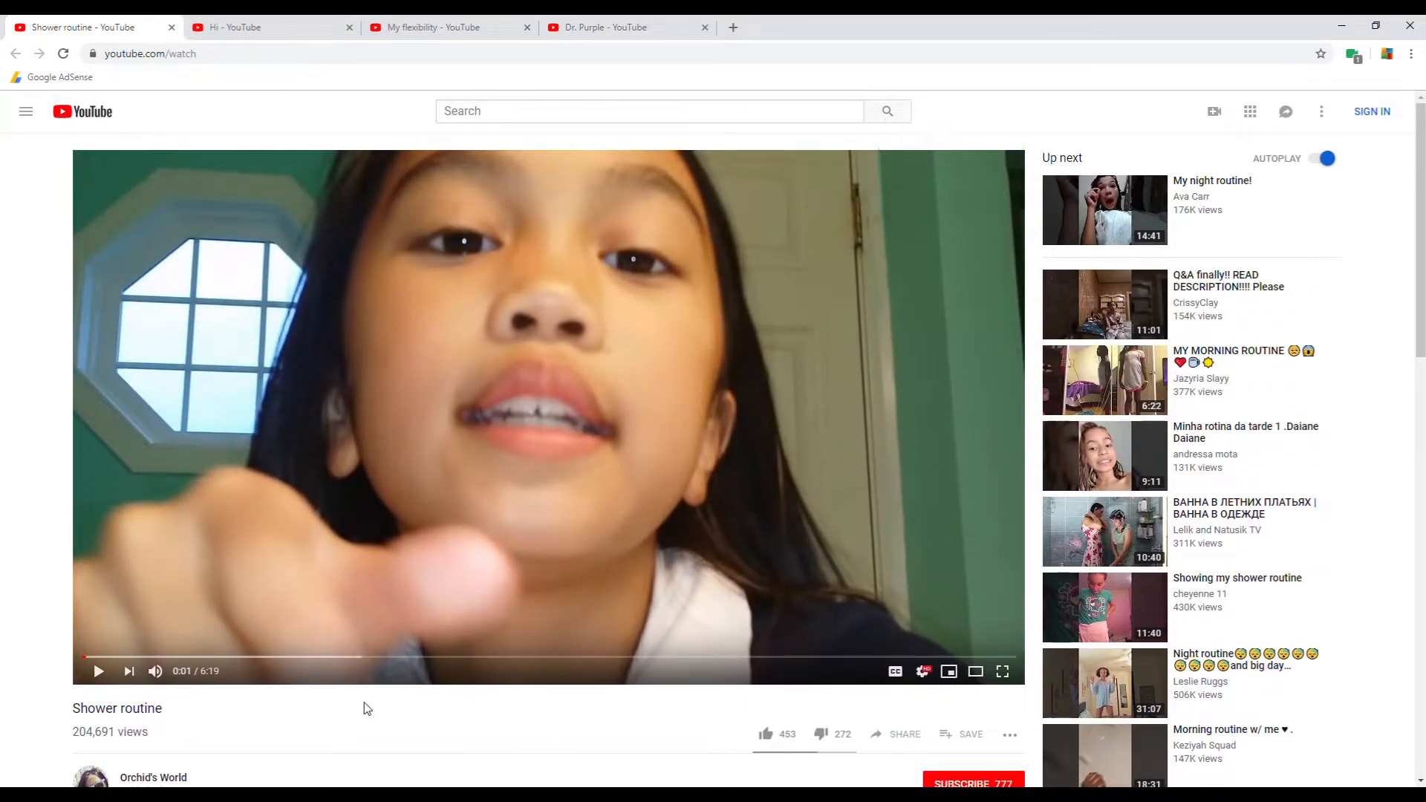
scroll(down, 3)
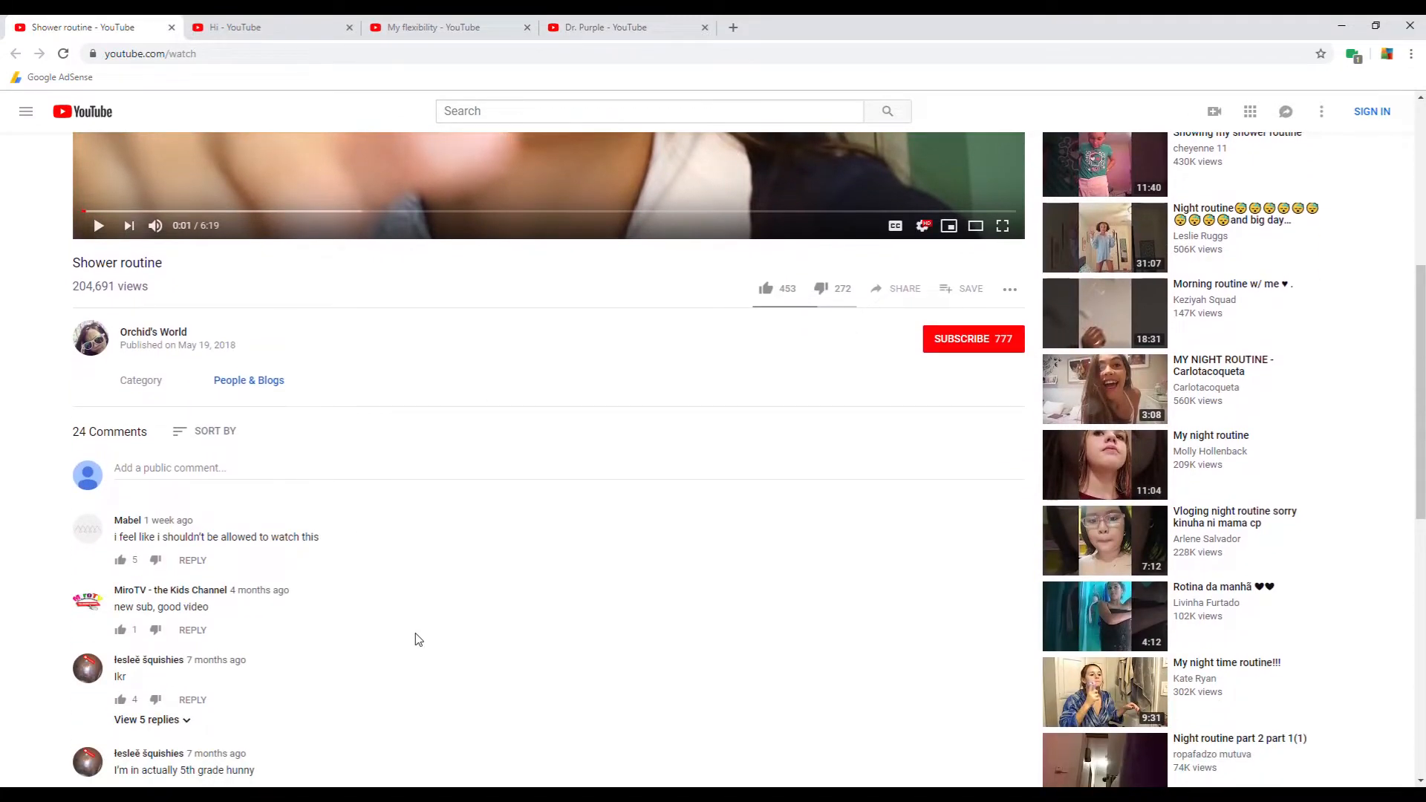
mouse_move(718, 689)
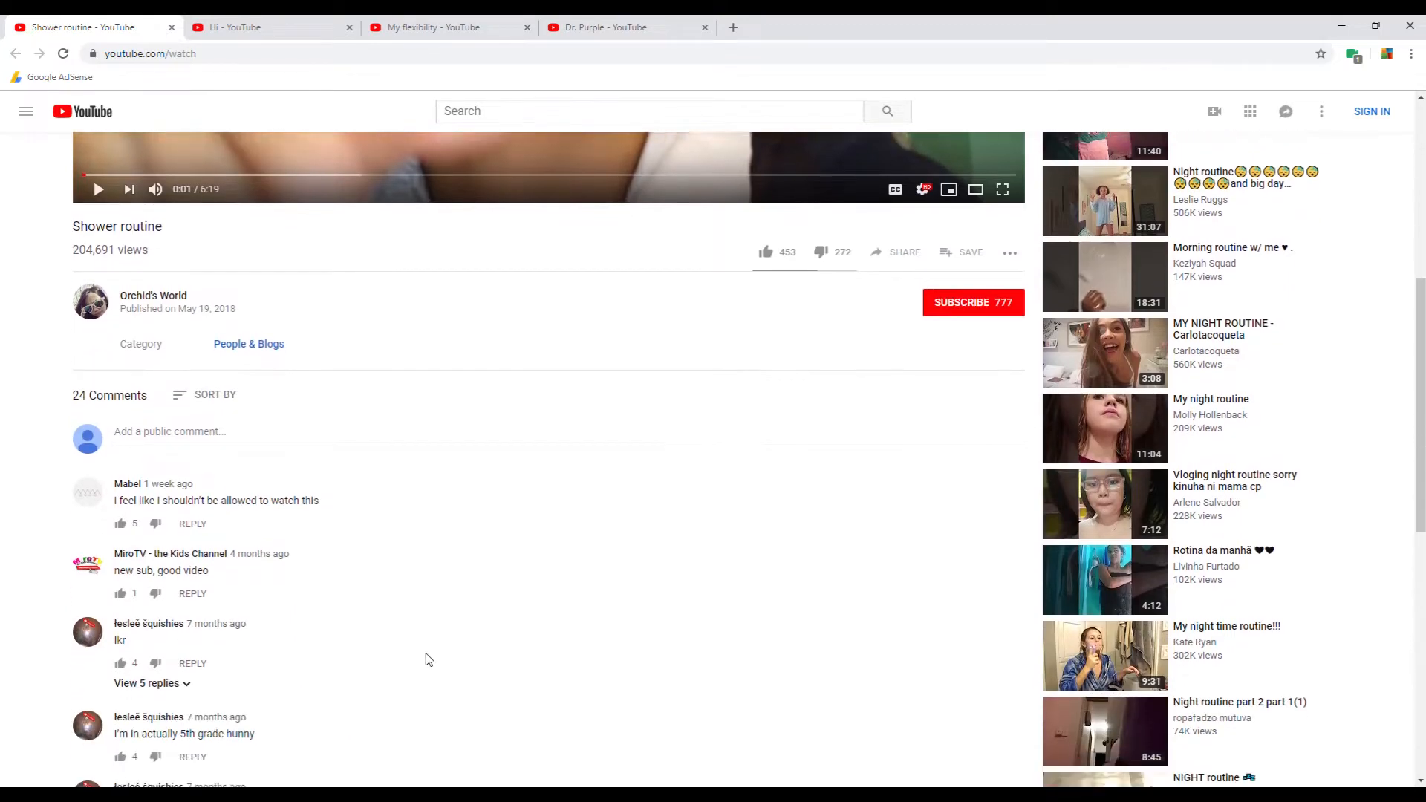
scroll(down, 3)
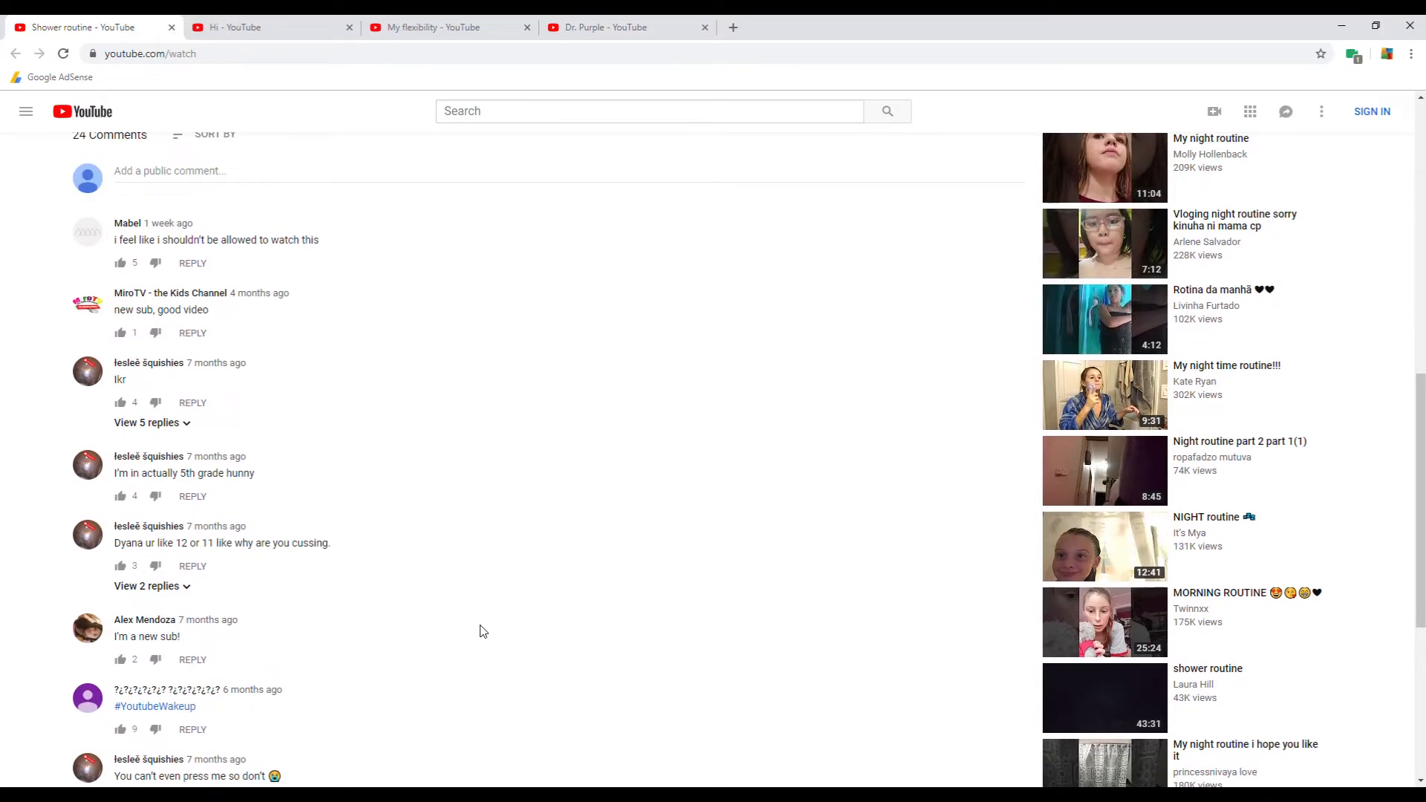
mouse_move(477, 627)
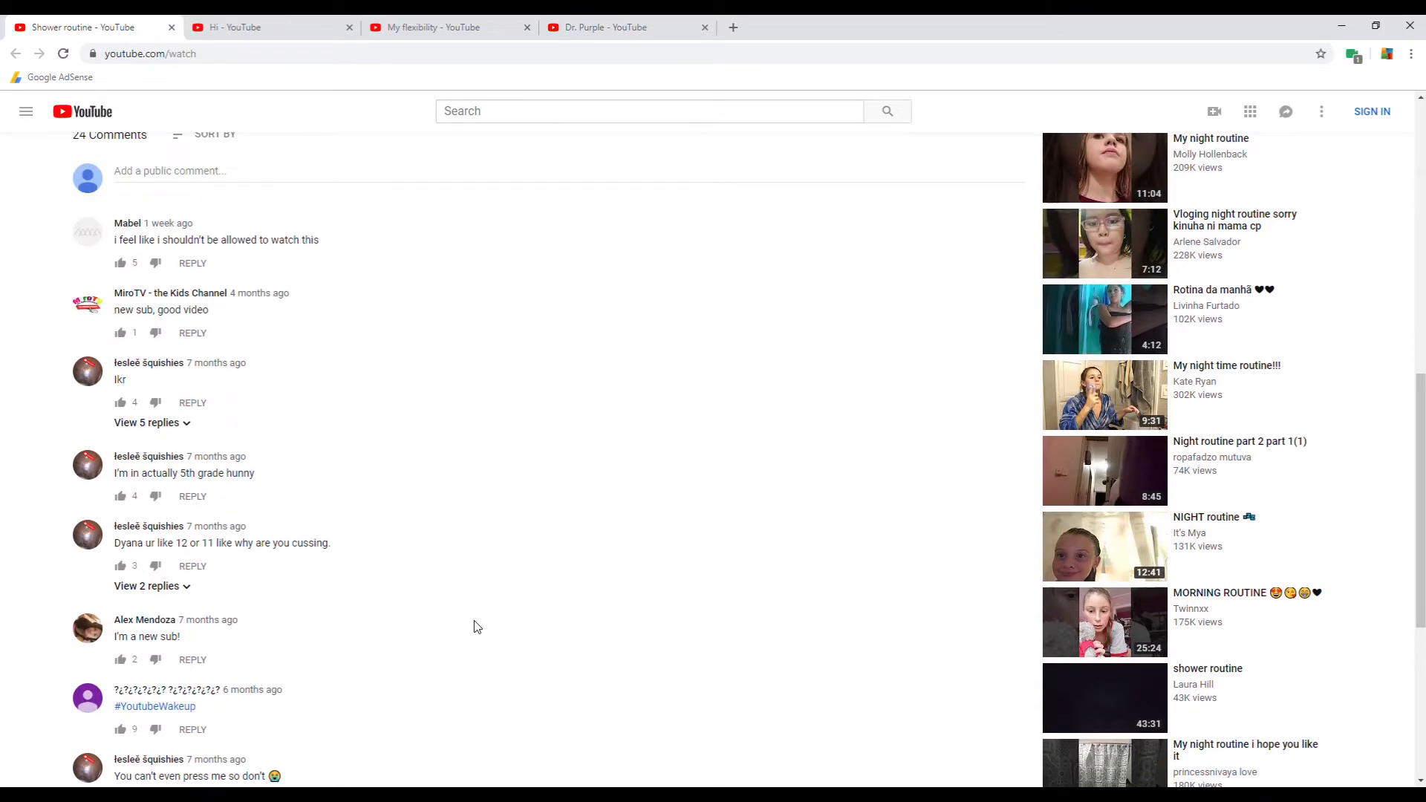
mouse_move(447, 526)
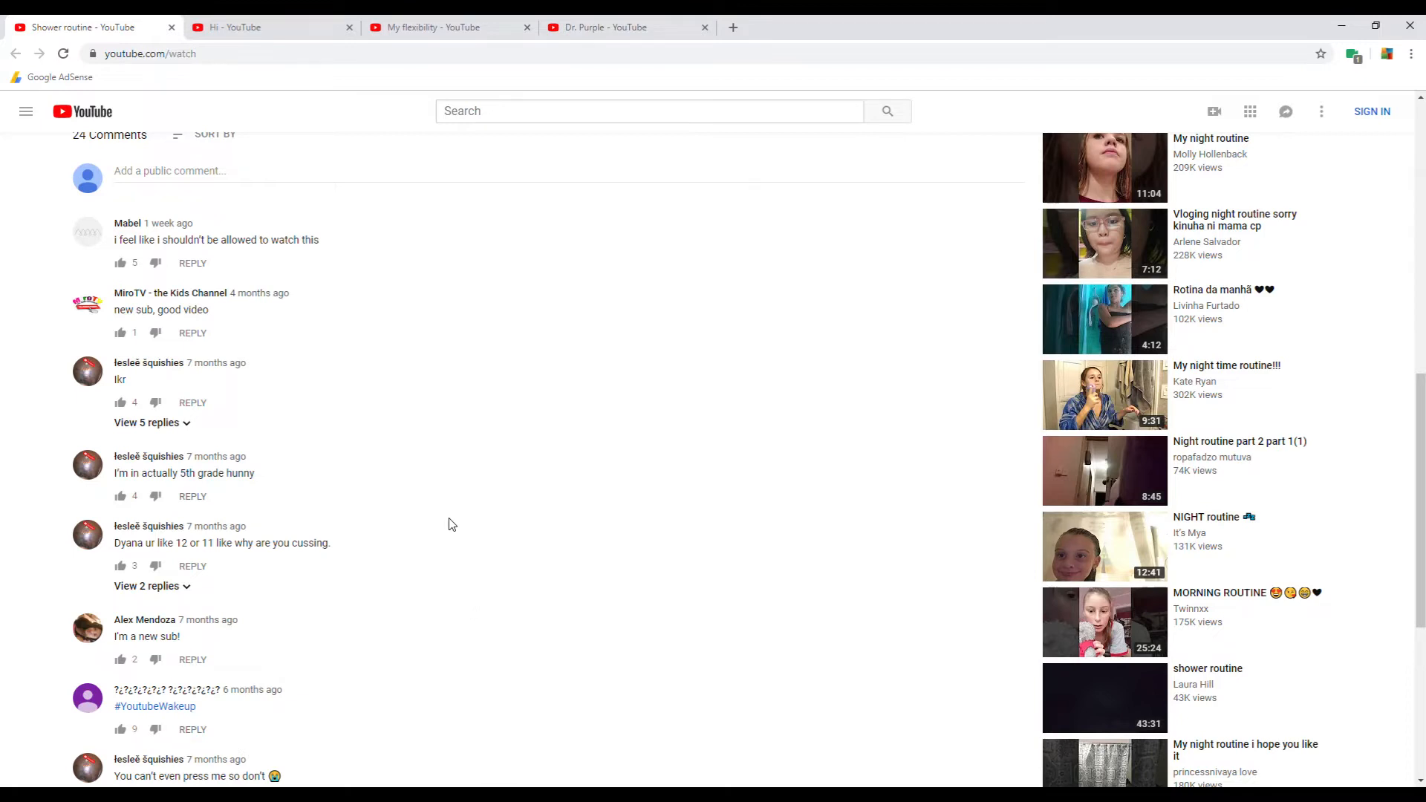
mouse_move(232, 317)
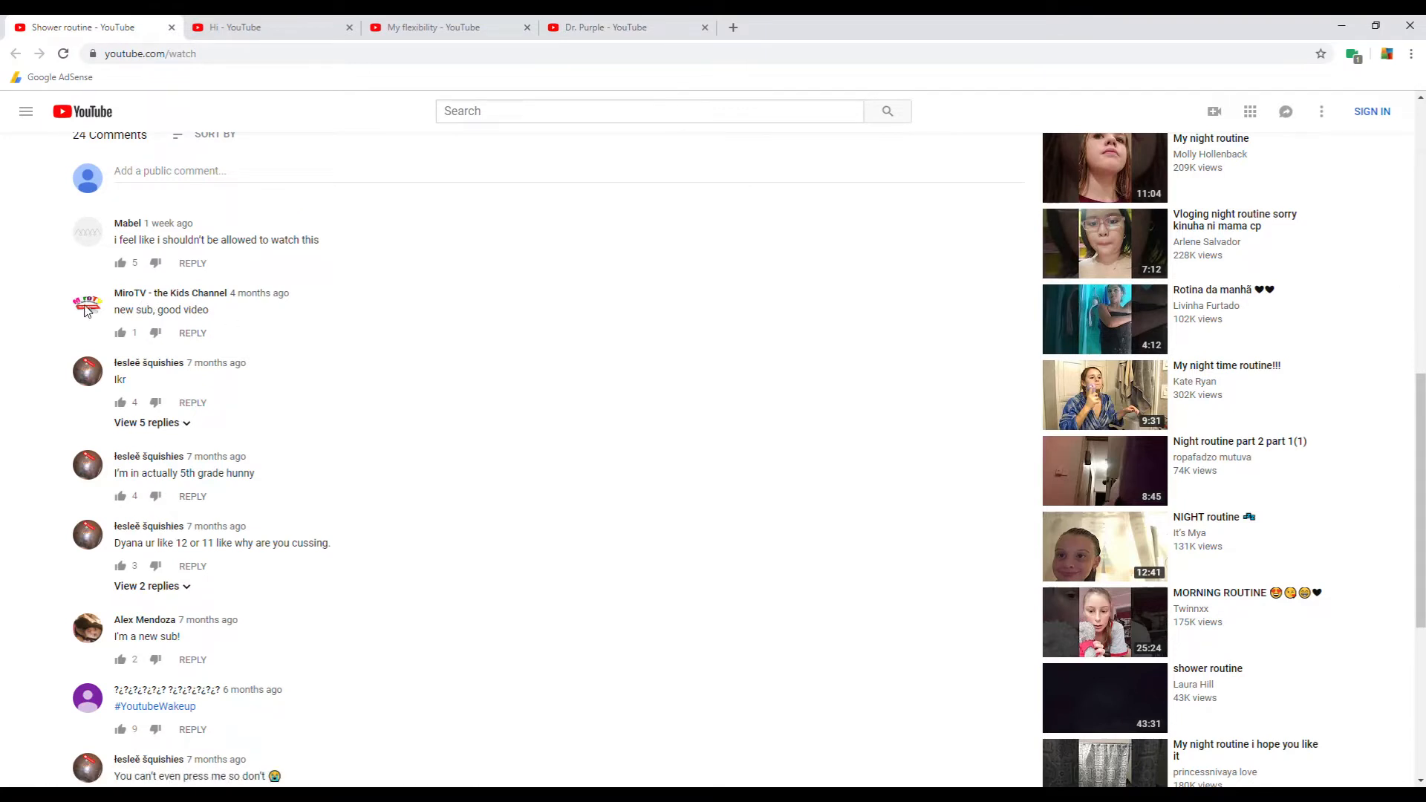
mouse_move(88, 308)
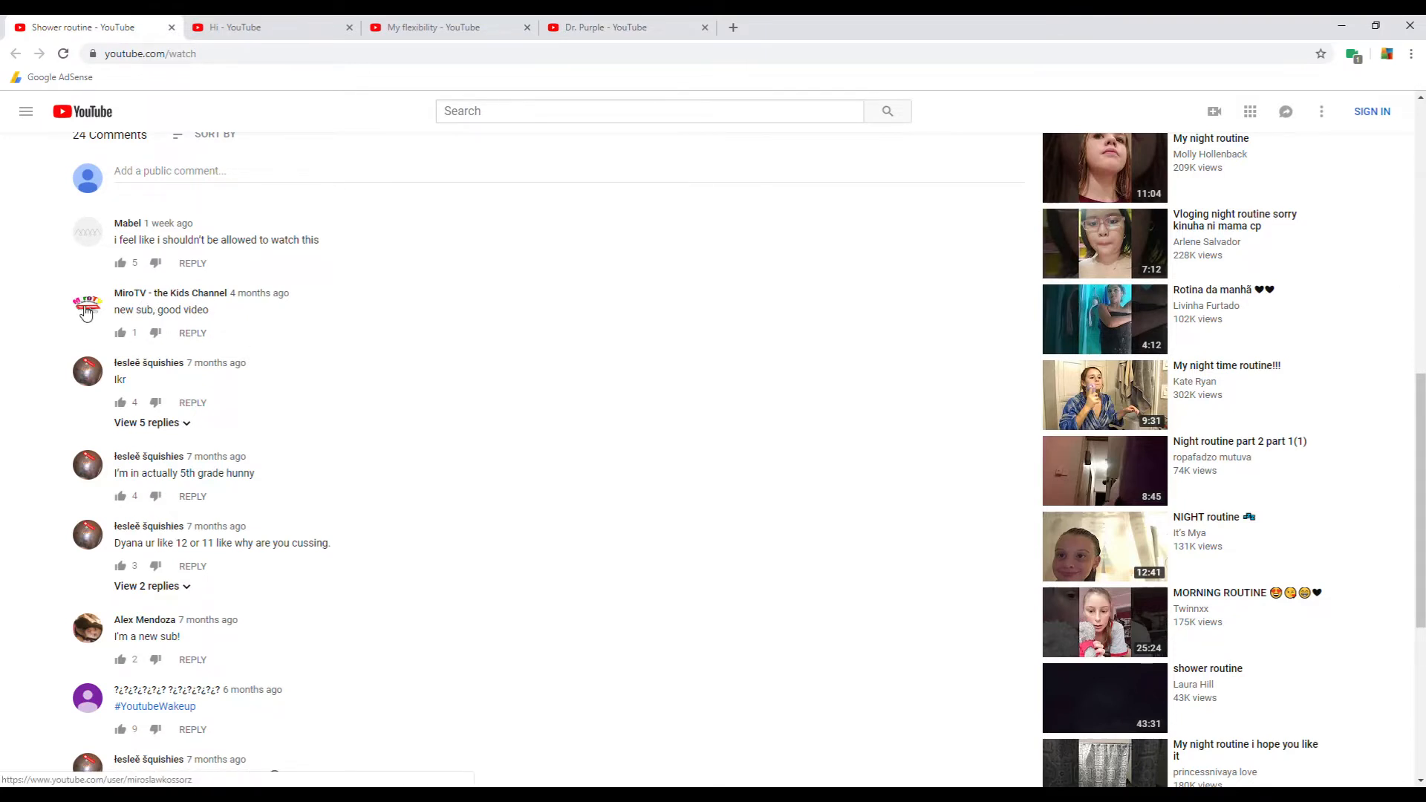
Open commenter MiroTV - the Kids Channel in a new tab and switch to it.
right_click(88, 309)
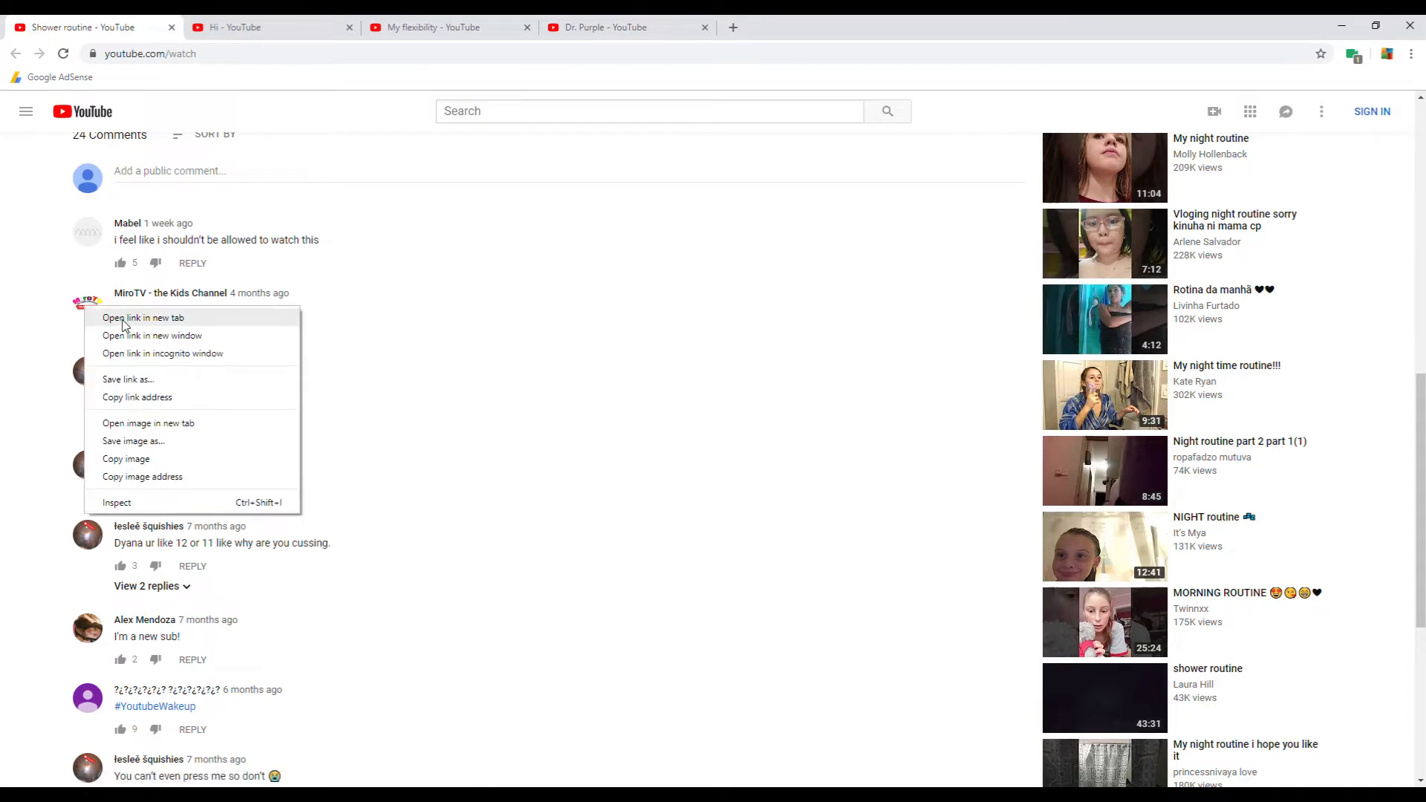
click(143, 317)
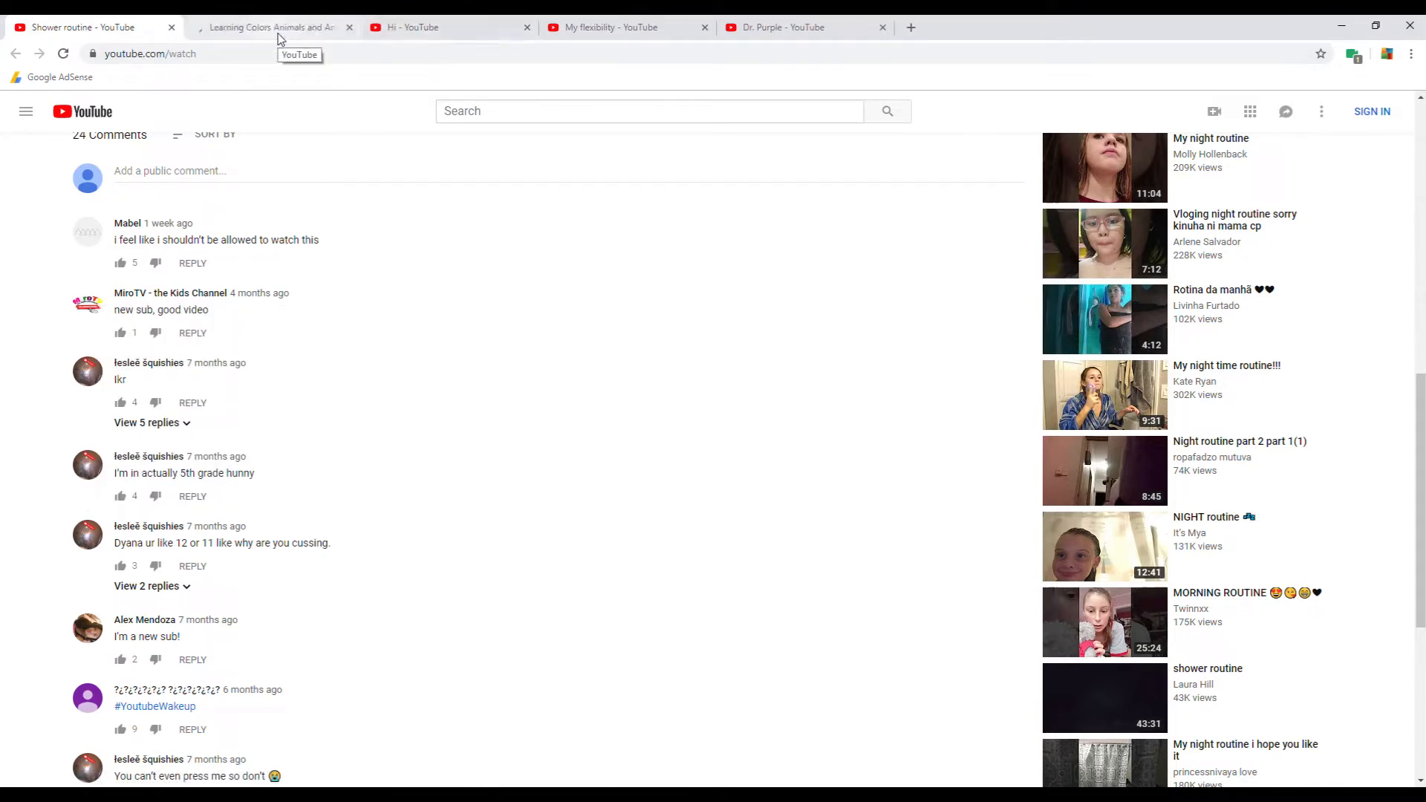
click(264, 28)
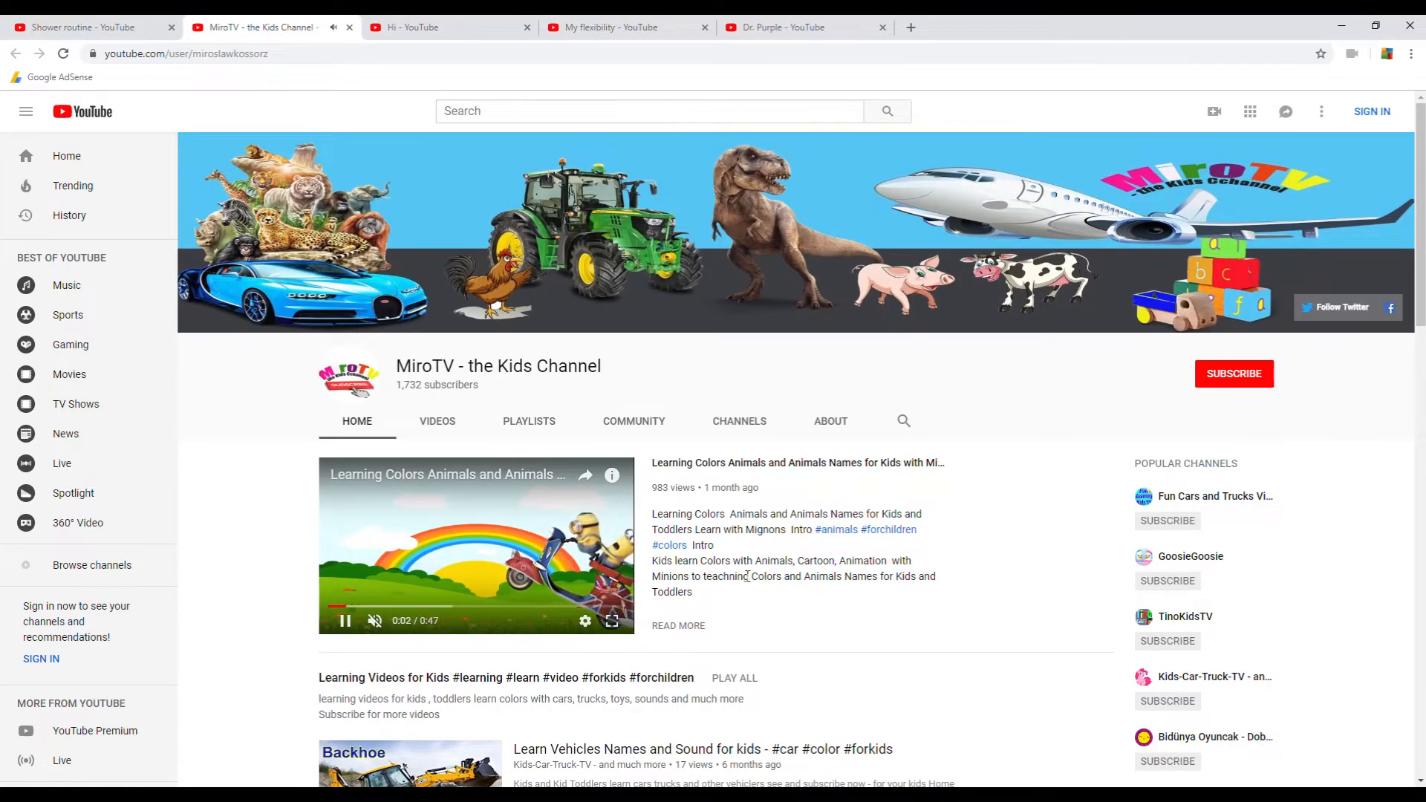
View MiroTV's About page and scroll to its description and stats.
scroll(down, 3)
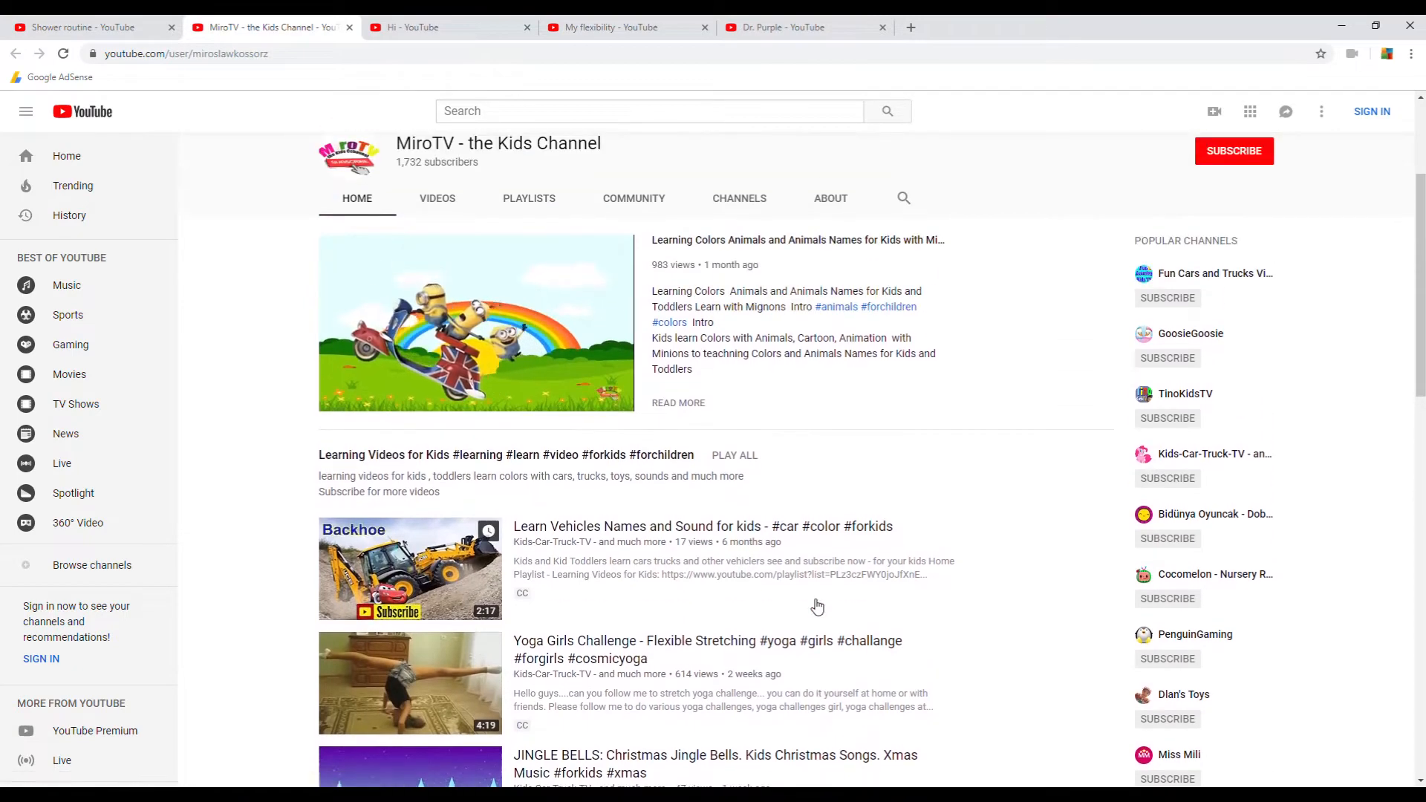
scroll(down, 3)
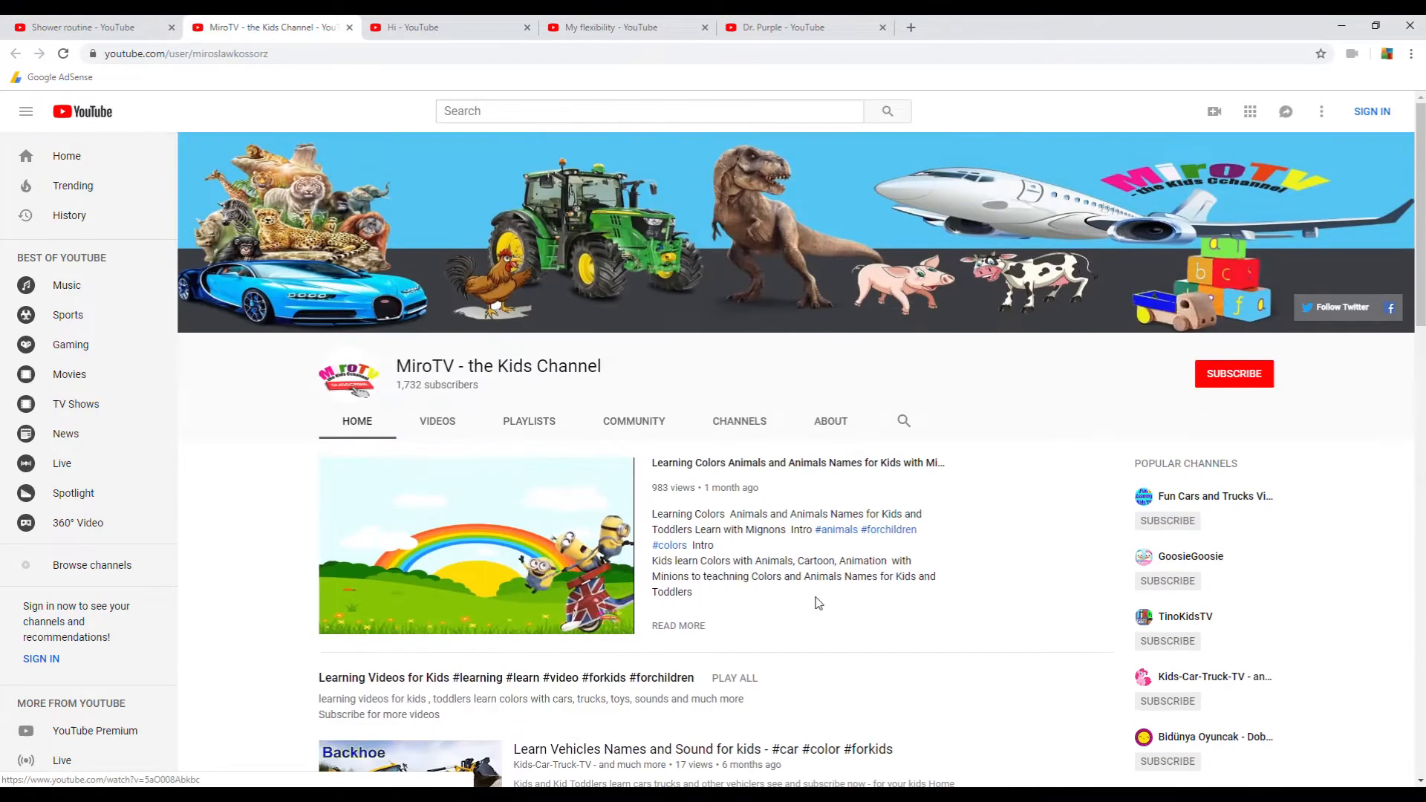
click(829, 422)
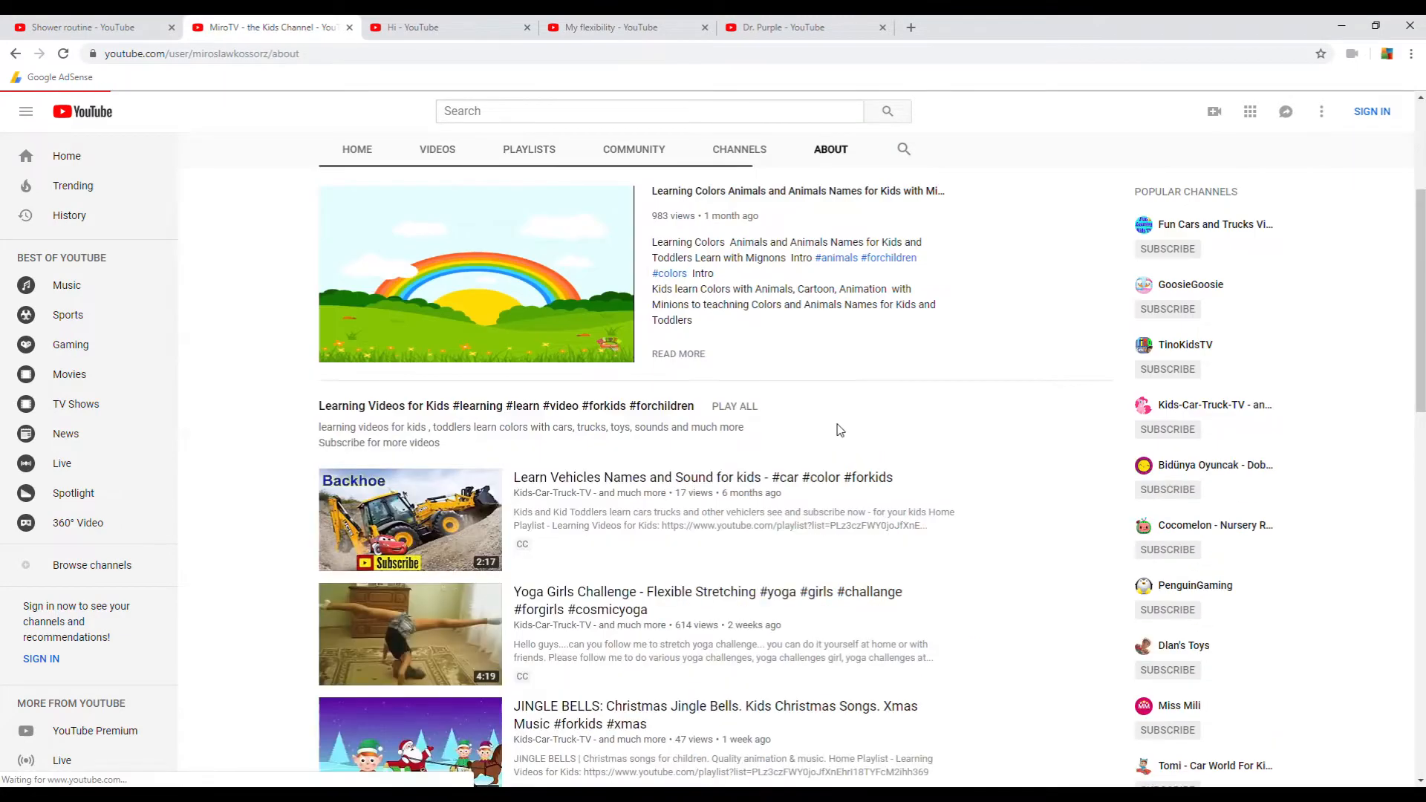
click(829, 150)
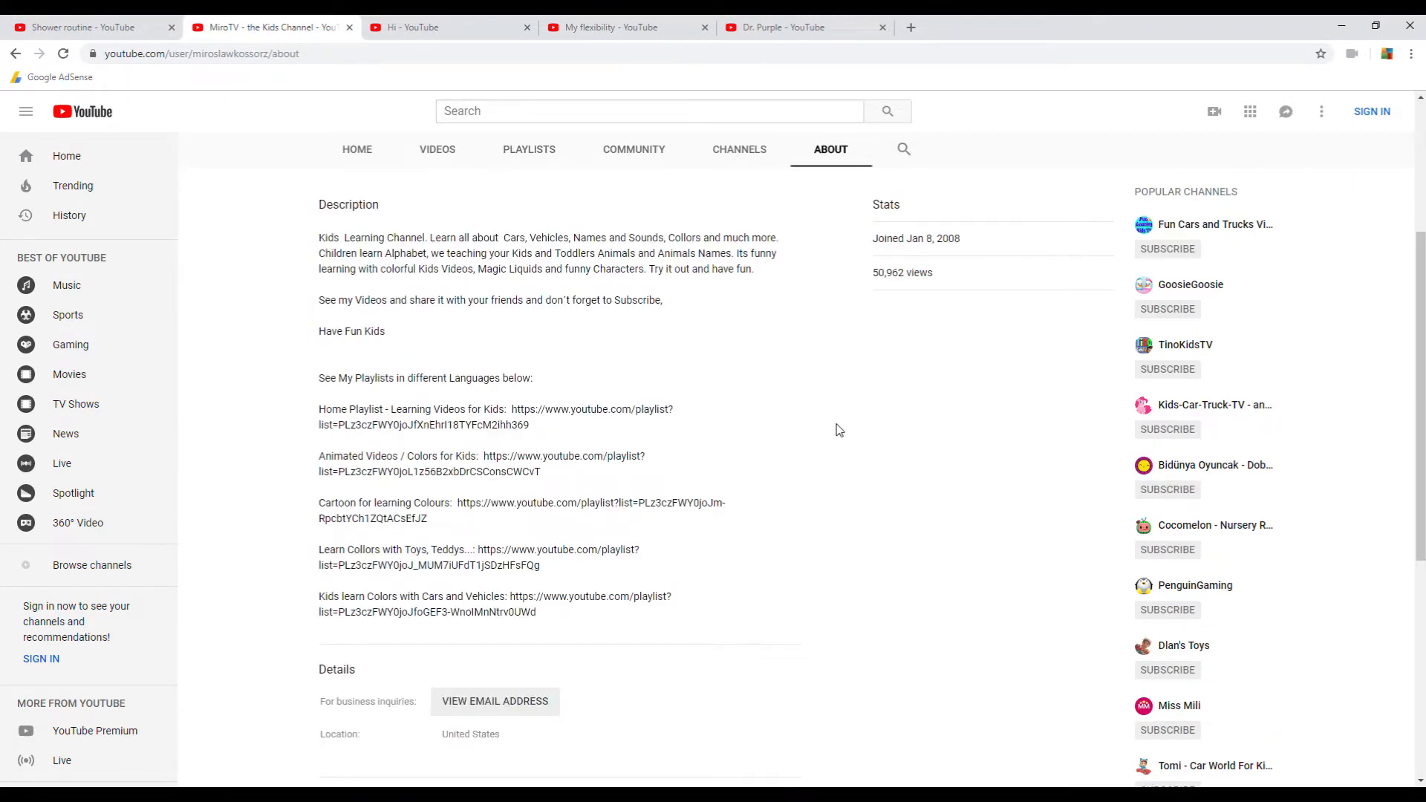
scroll(down, 3)
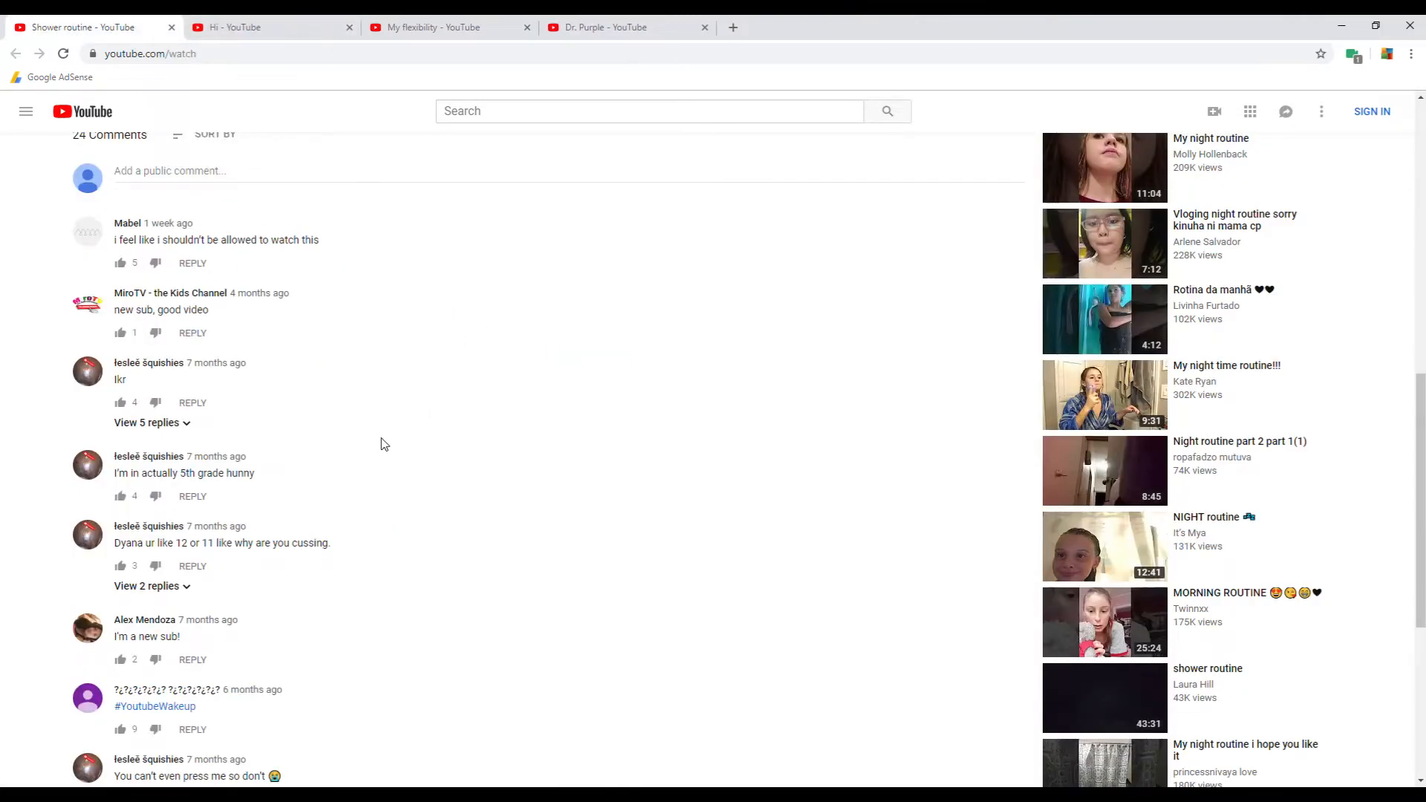
Expand the five replies under 'lkr' and scroll down through the remaining comments.
scroll(down, 3)
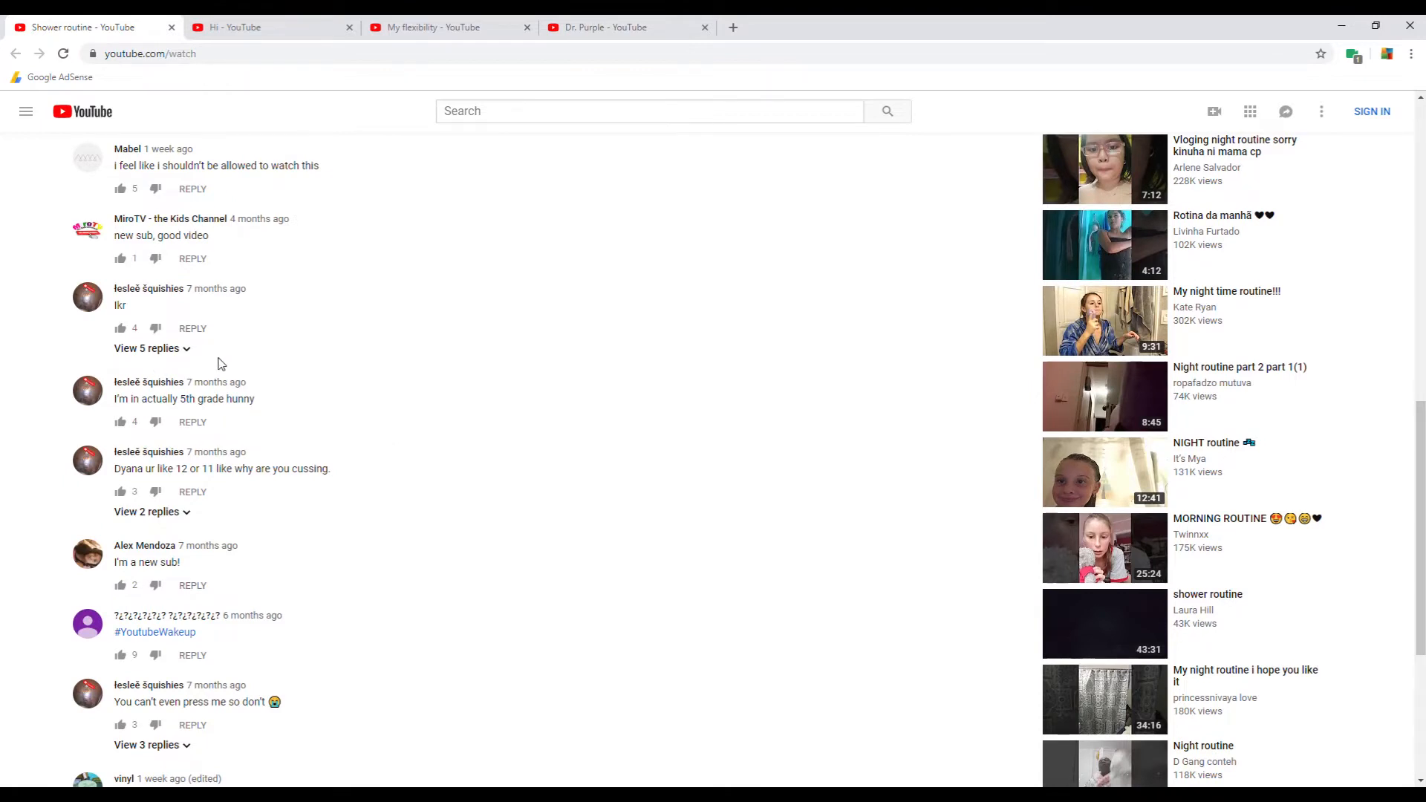
click(146, 348)
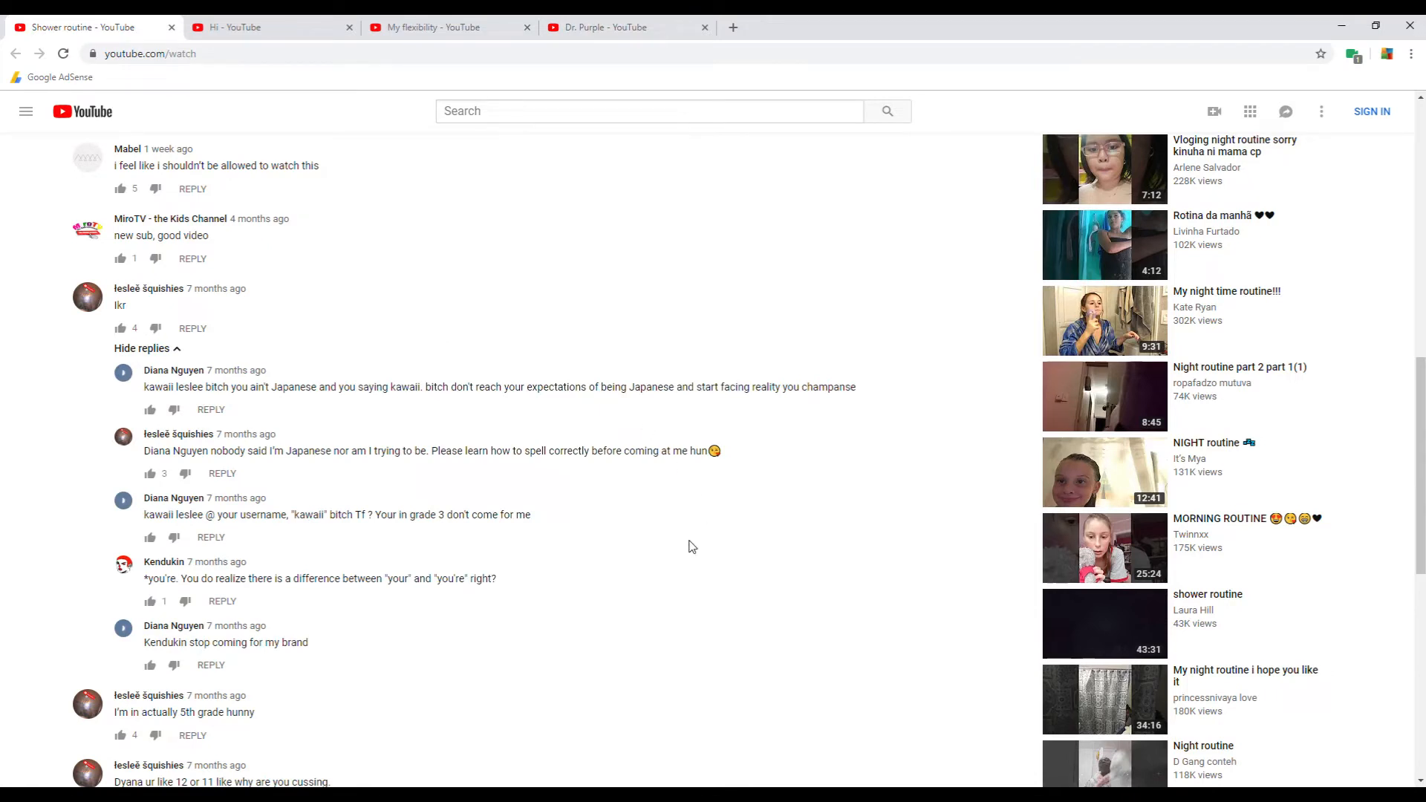
mouse_move(691, 546)
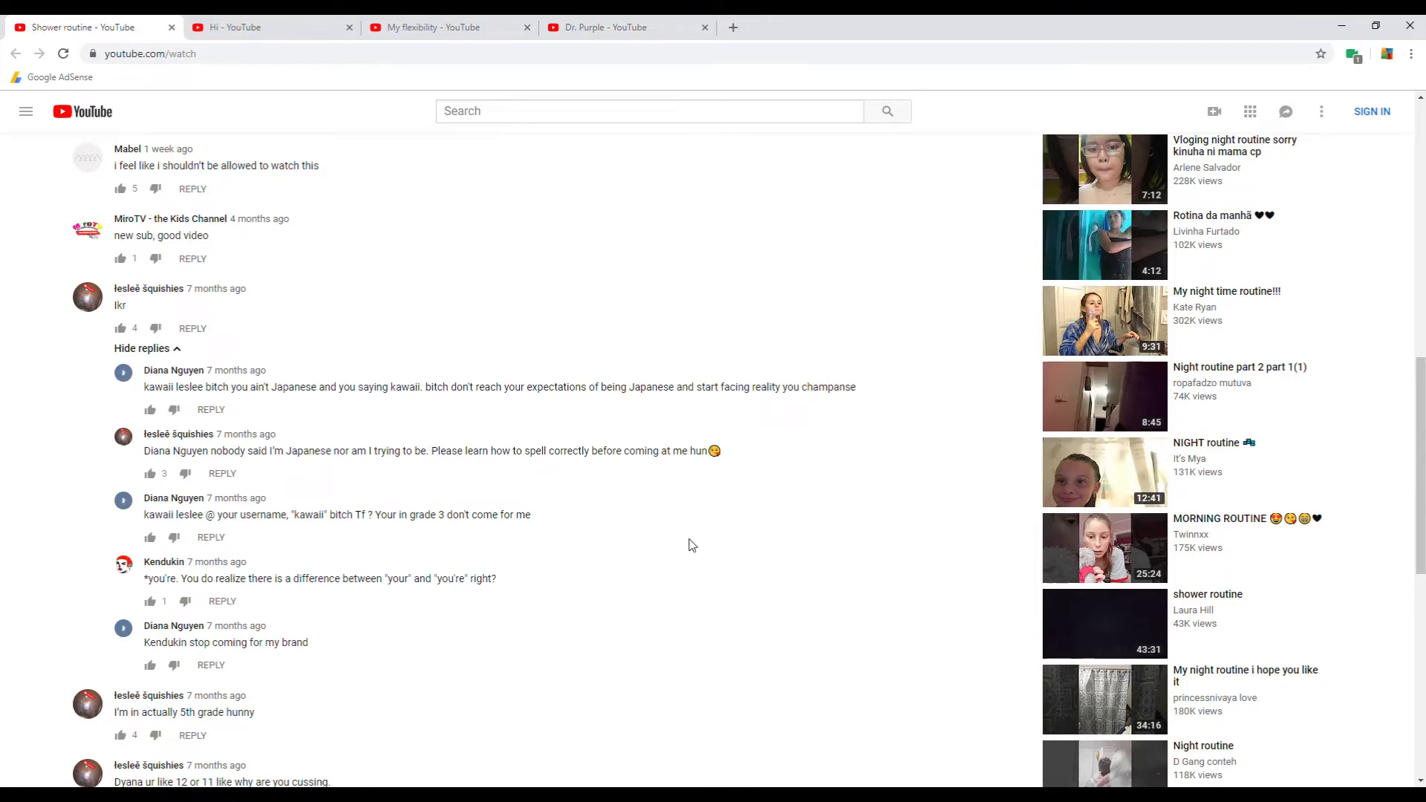
mouse_move(568, 485)
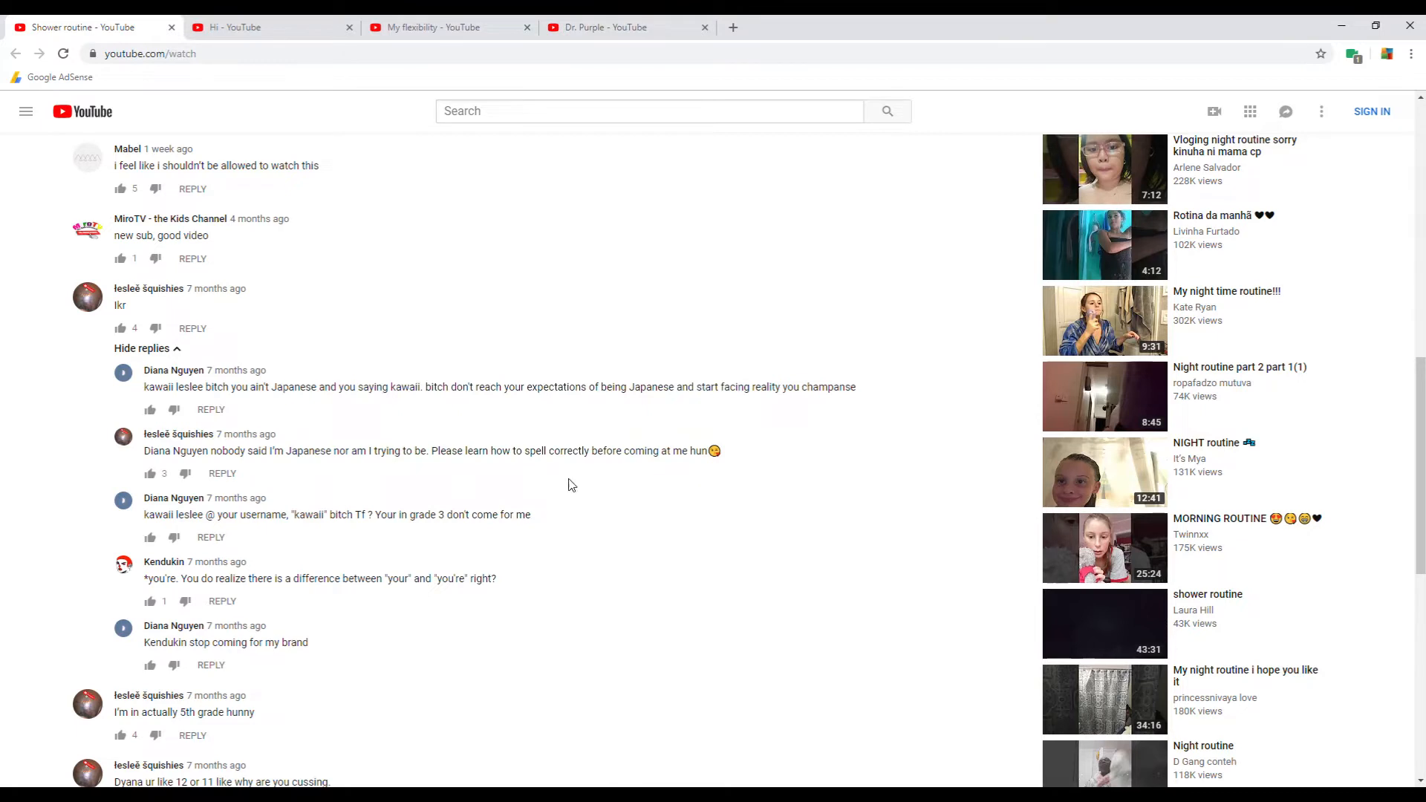
mouse_move(350, 470)
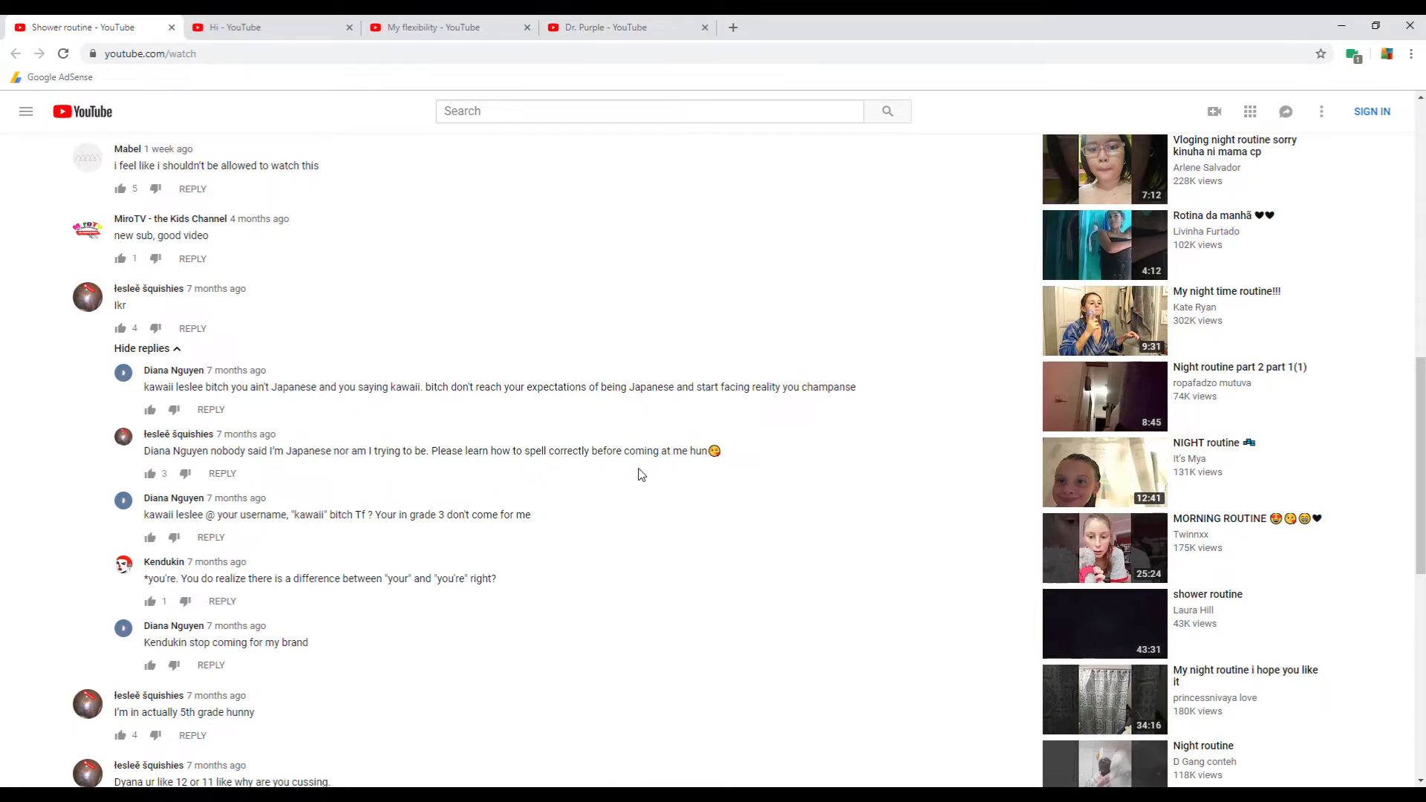
mouse_move(386, 532)
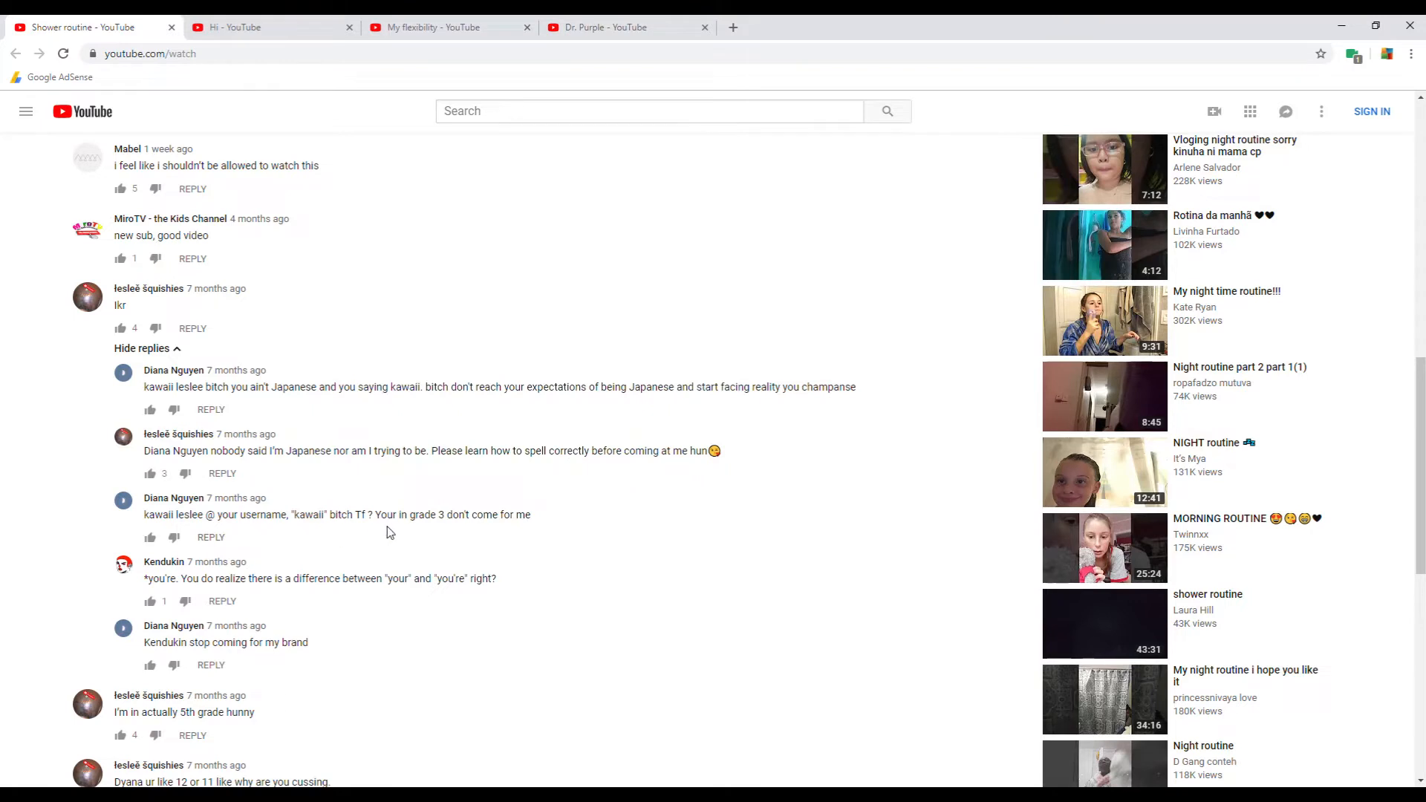
mouse_move(432, 532)
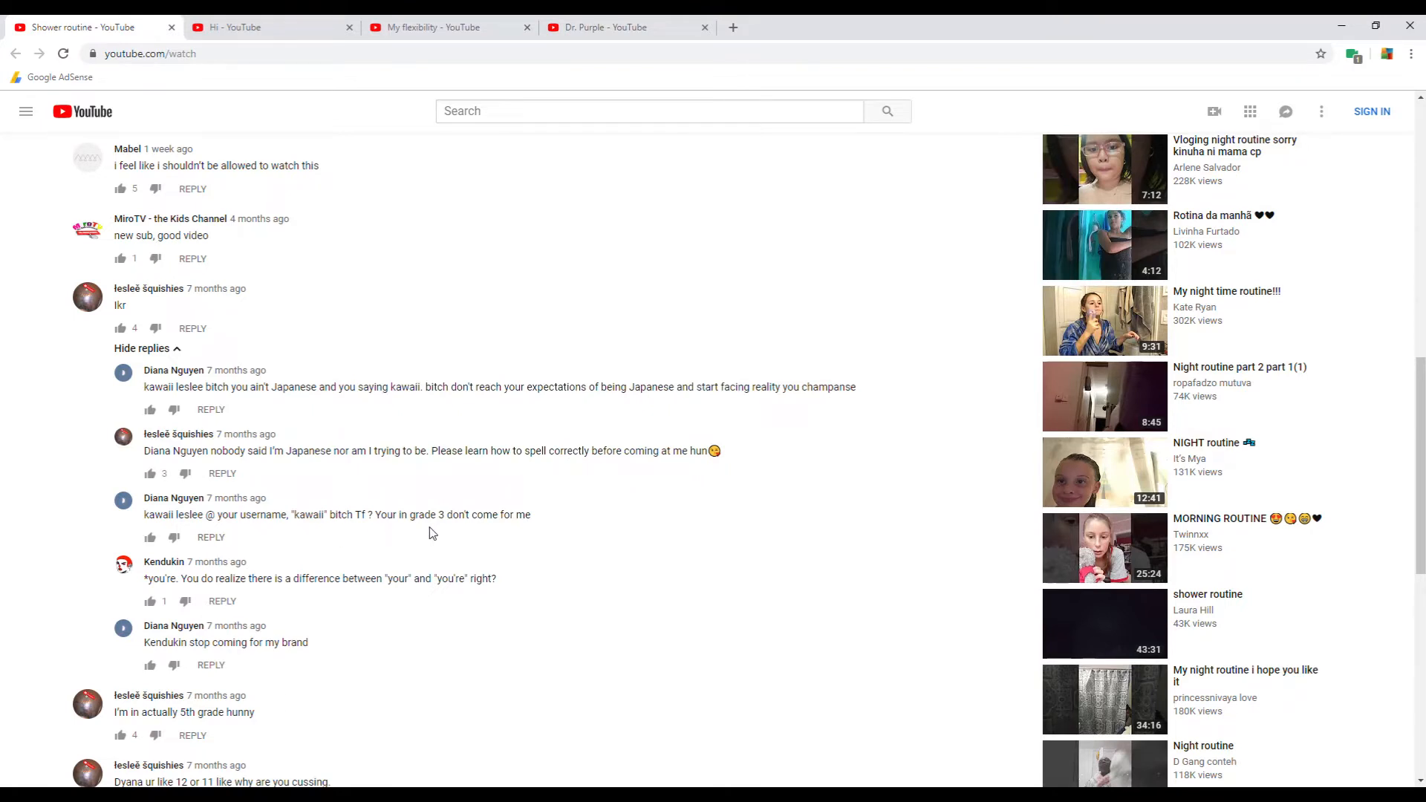
mouse_move(522, 533)
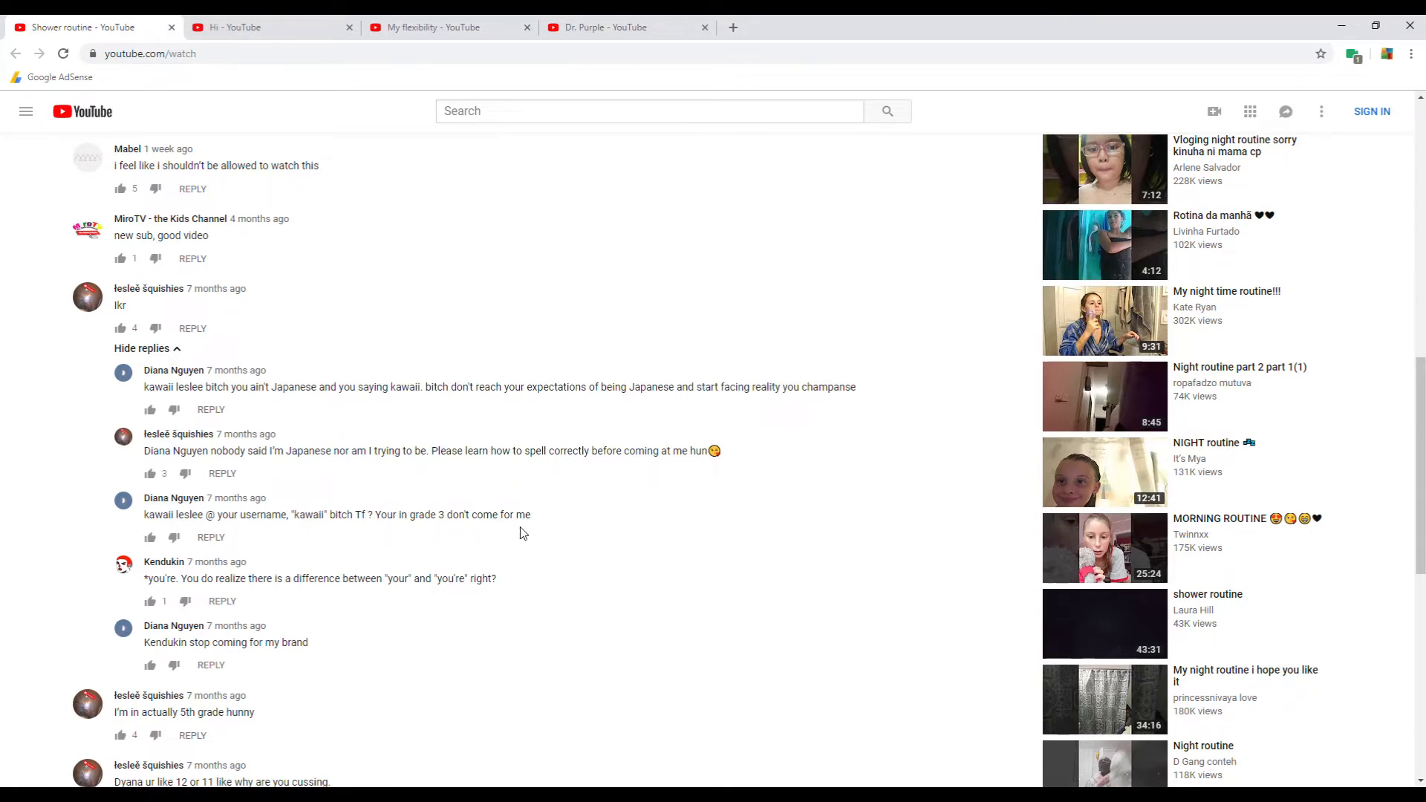
scroll(down, 3)
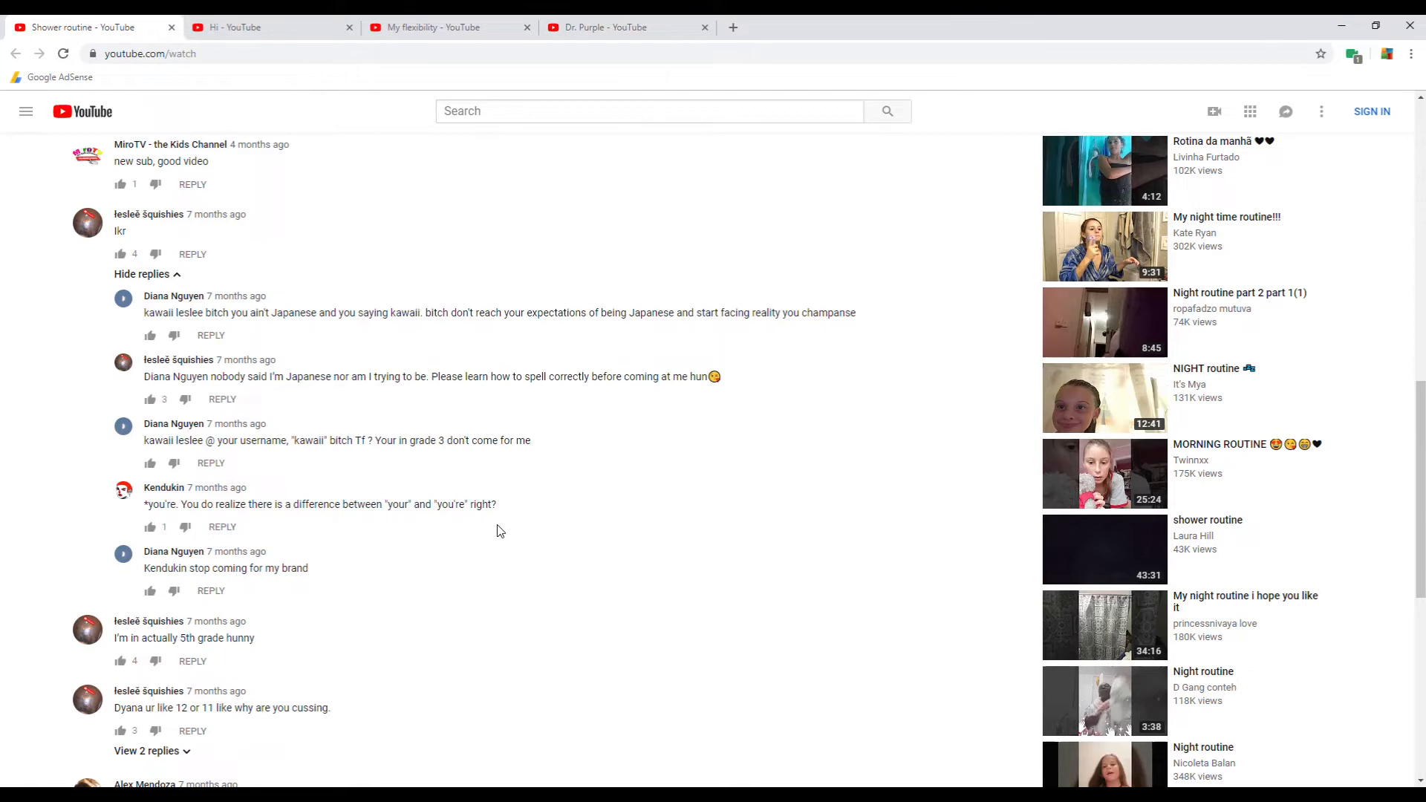
mouse_move(449, 528)
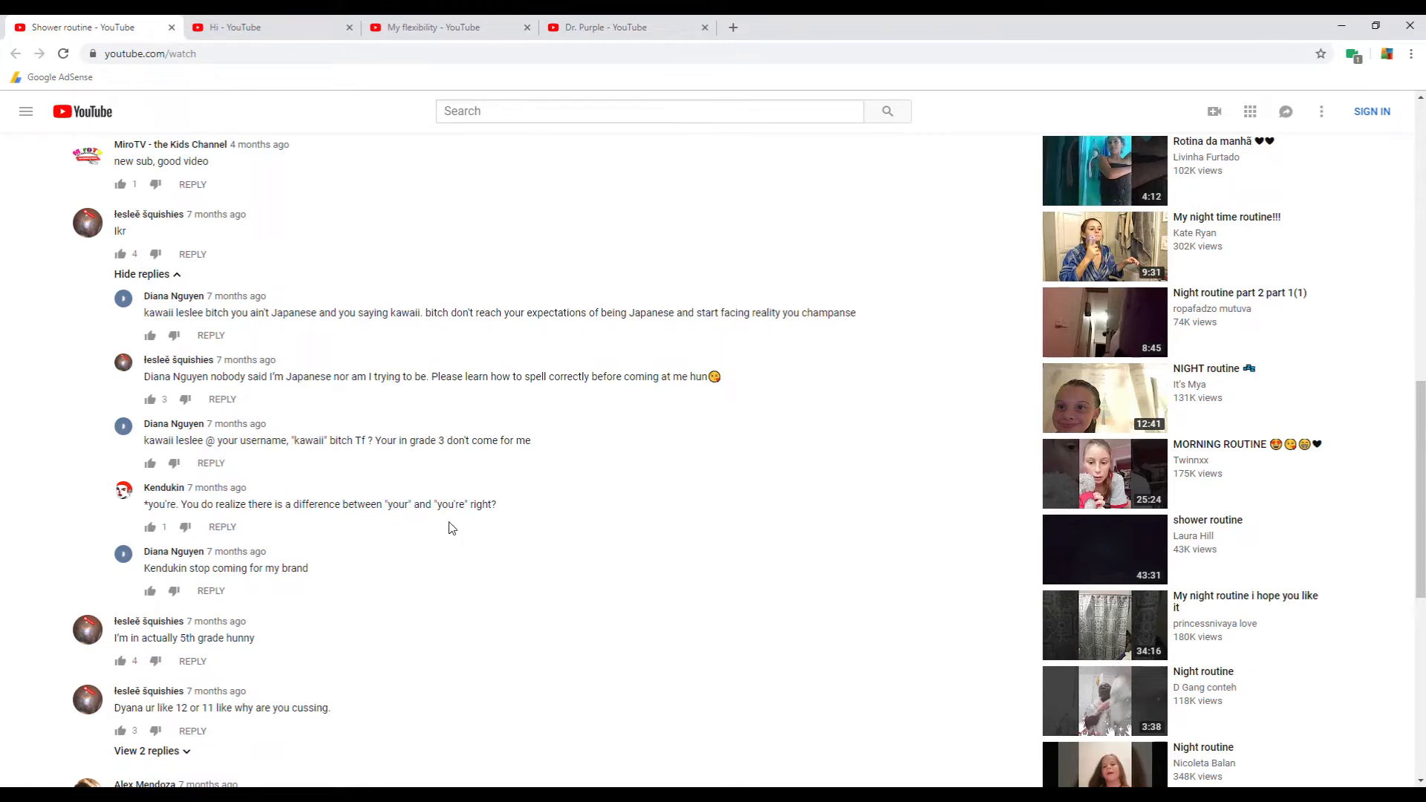
scroll(down, 3)
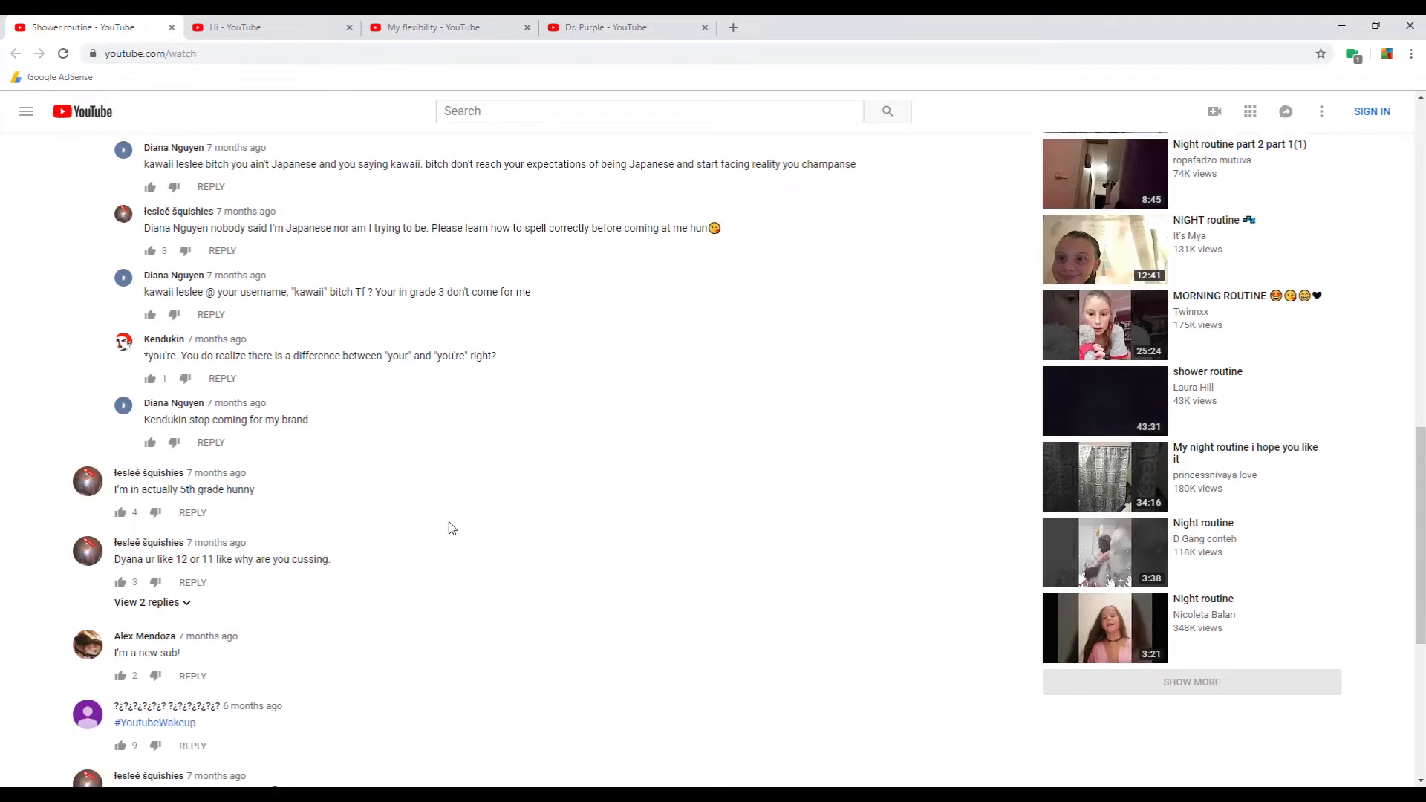
scroll(down, 3)
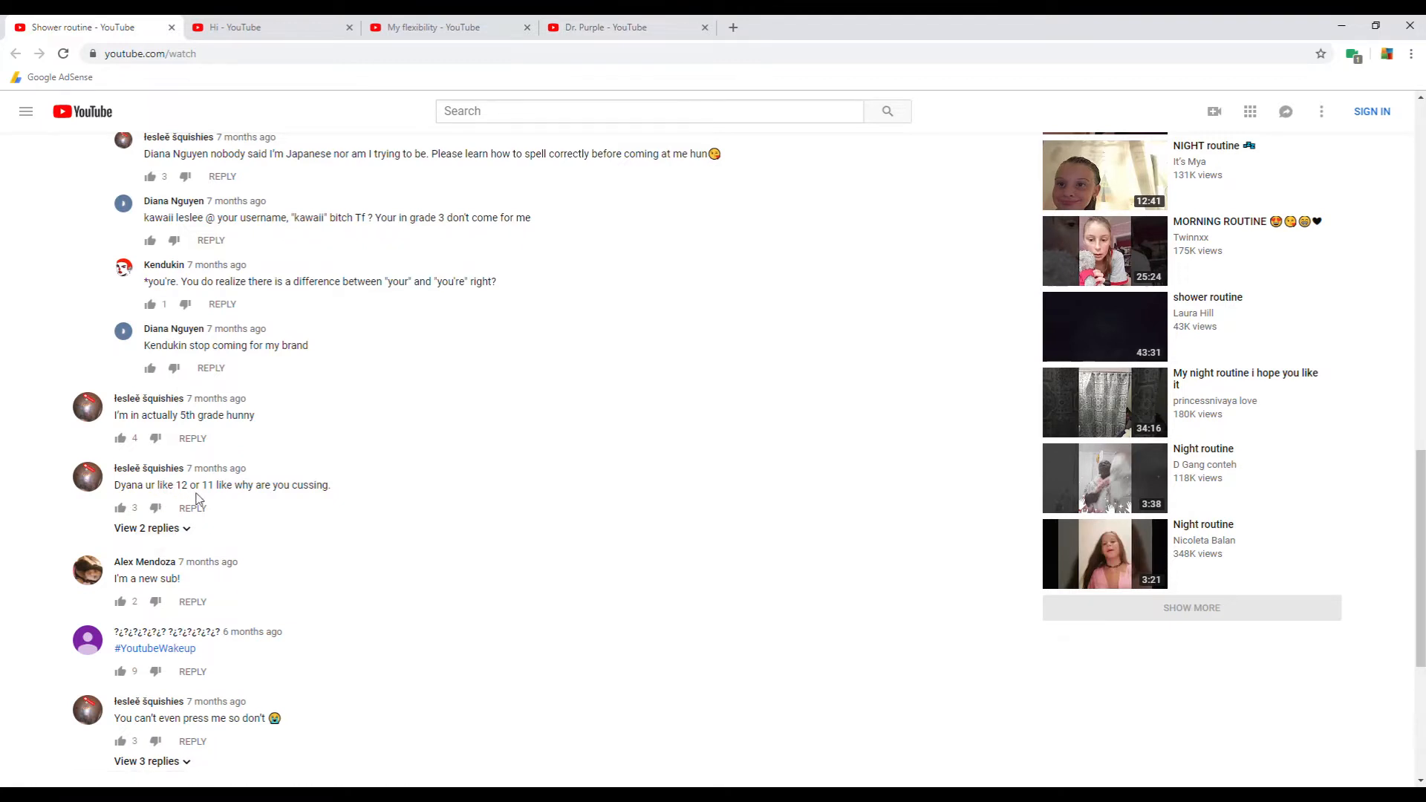
mouse_move(308, 506)
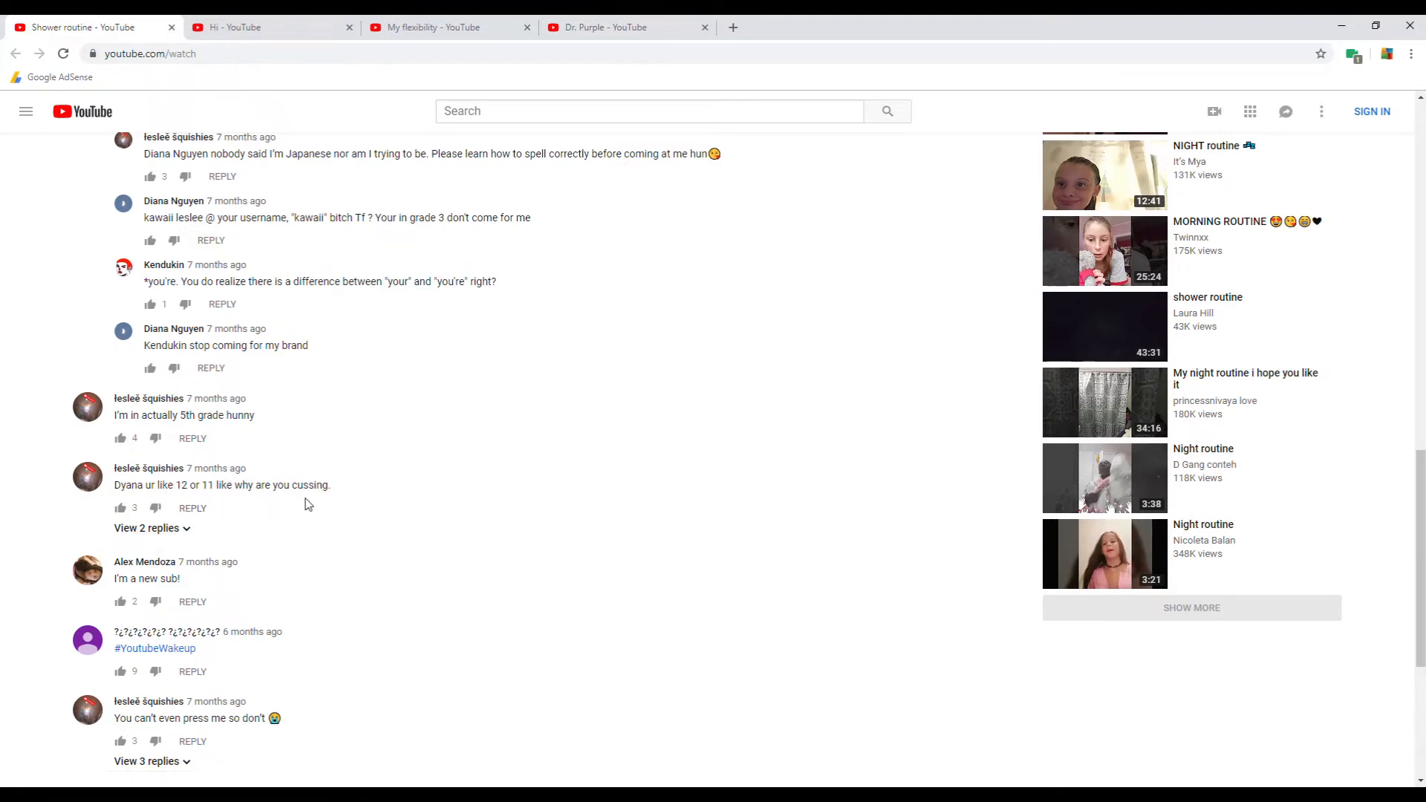
scroll(down, 3)
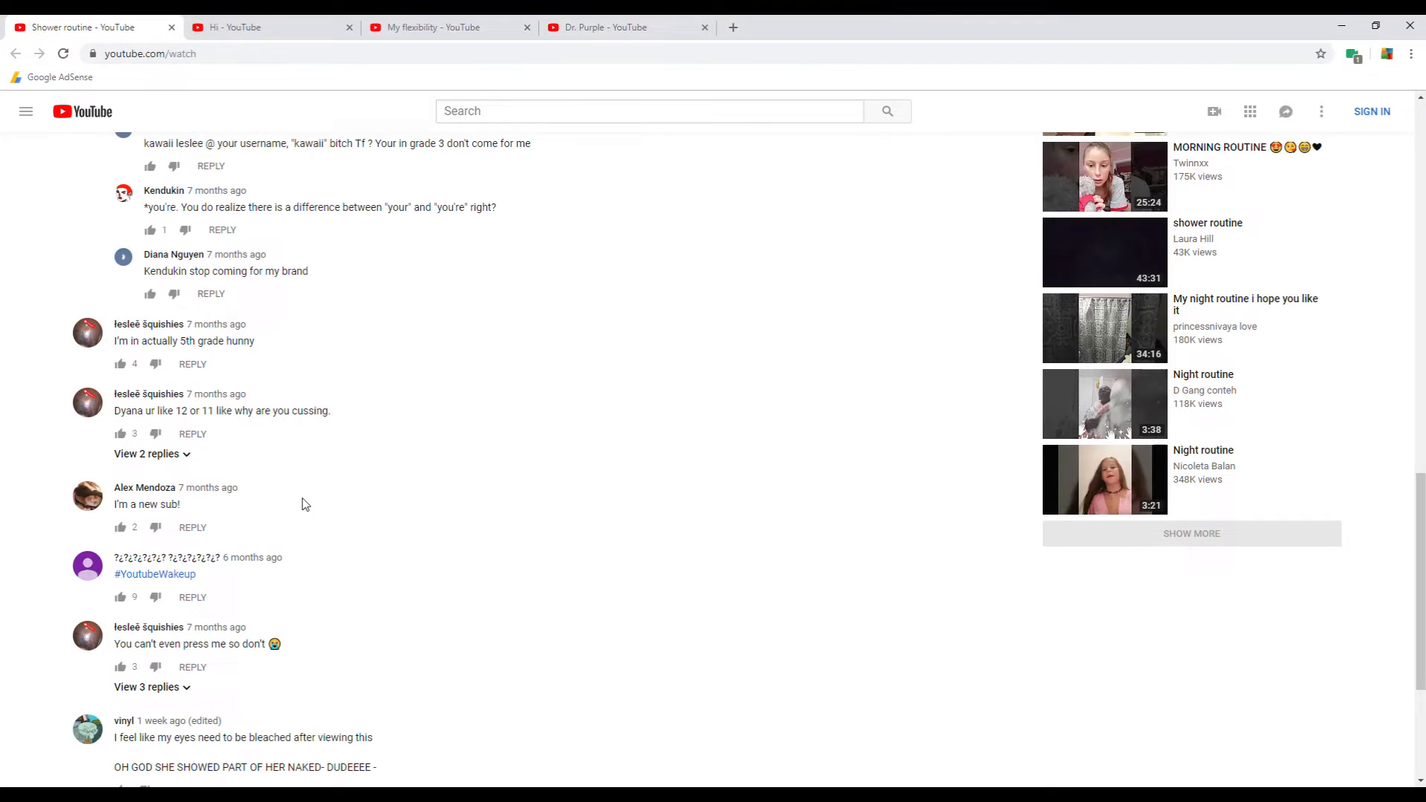
scroll(down, 3)
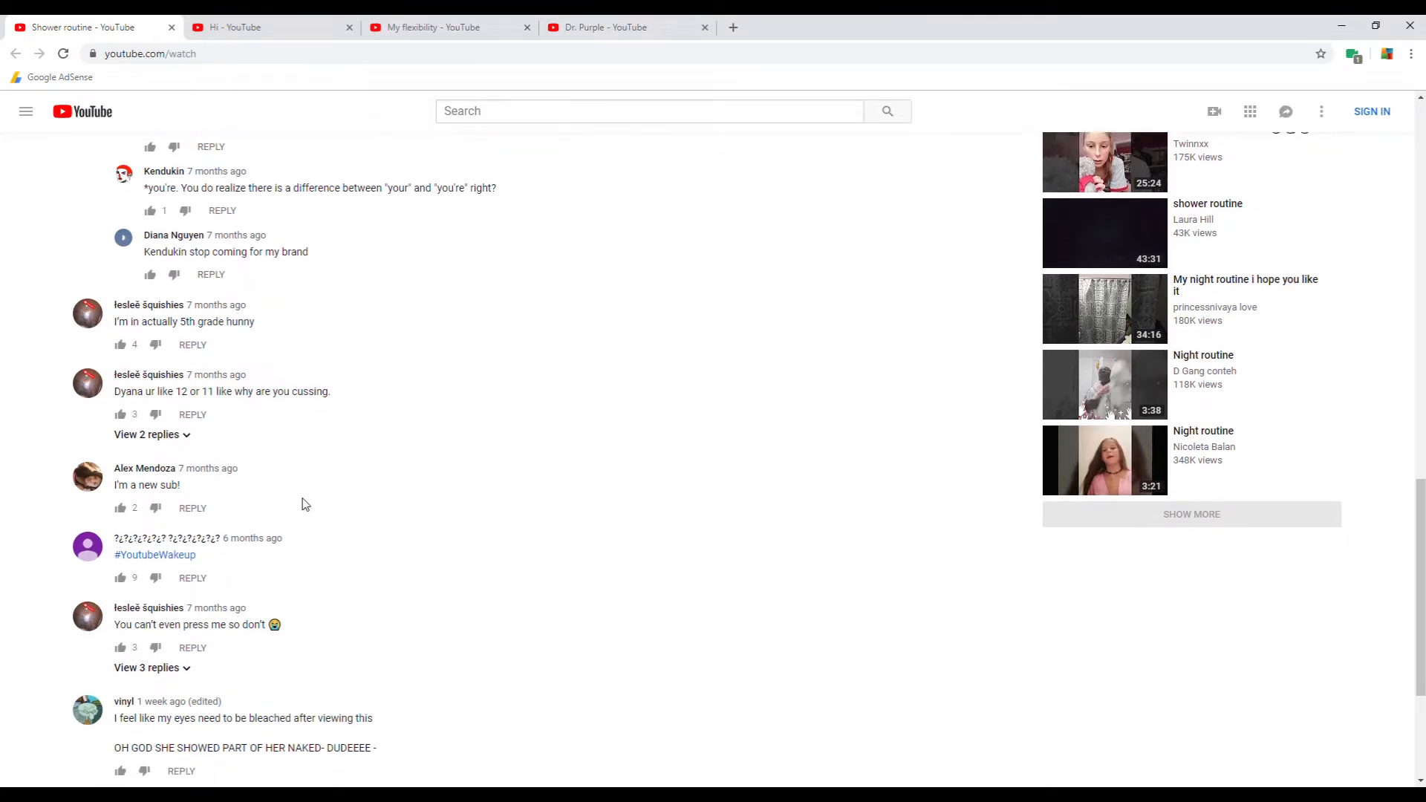
scroll(down, 3)
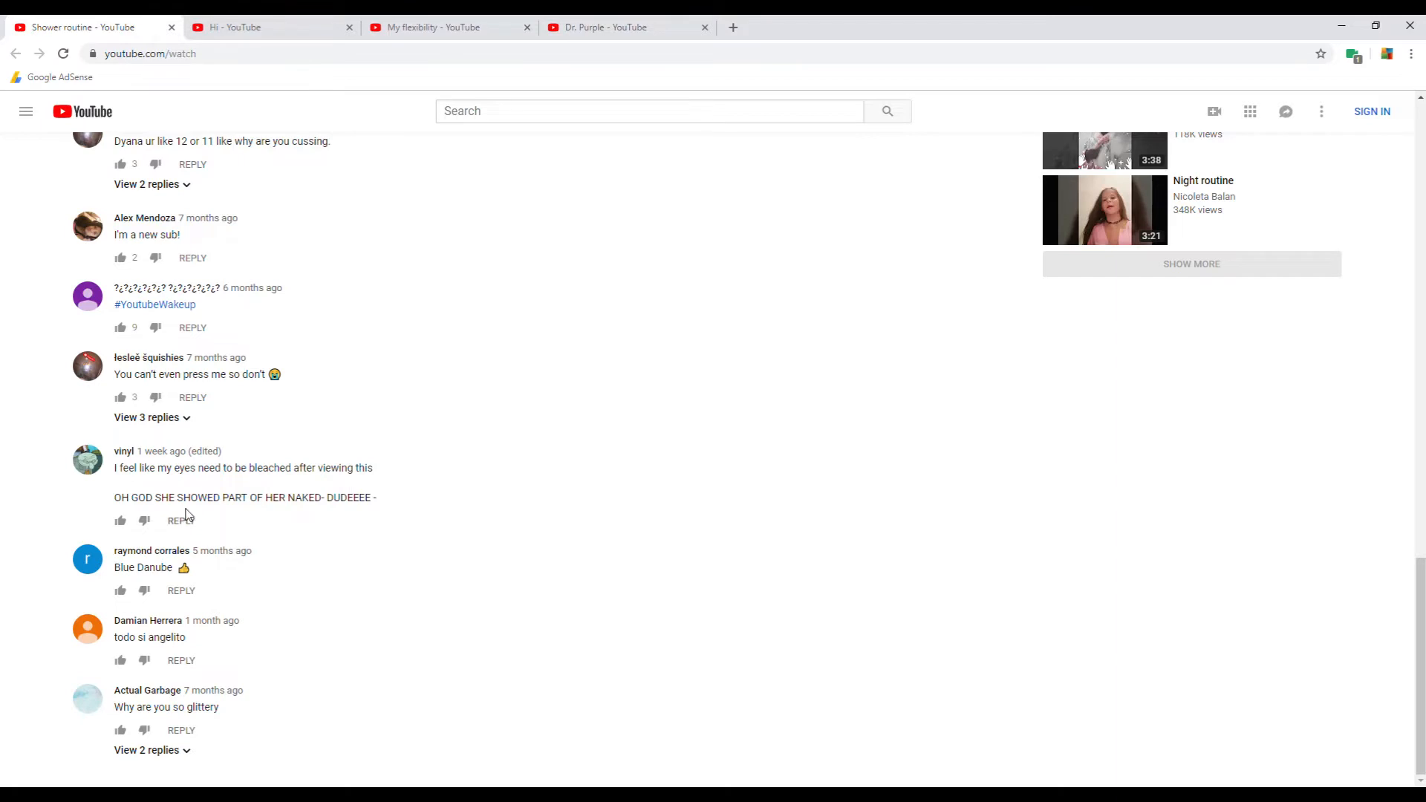
mouse_move(263, 491)
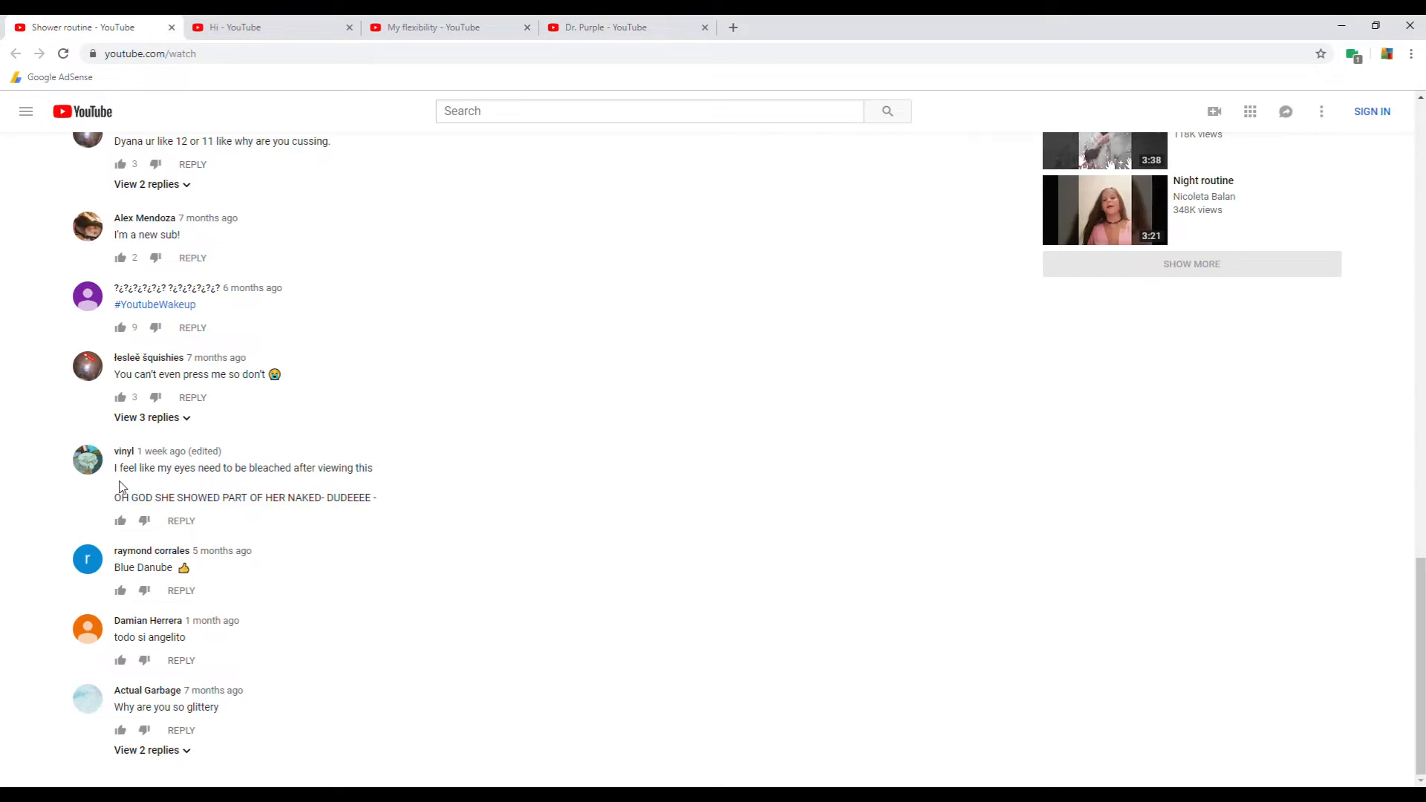
mouse_move(246, 494)
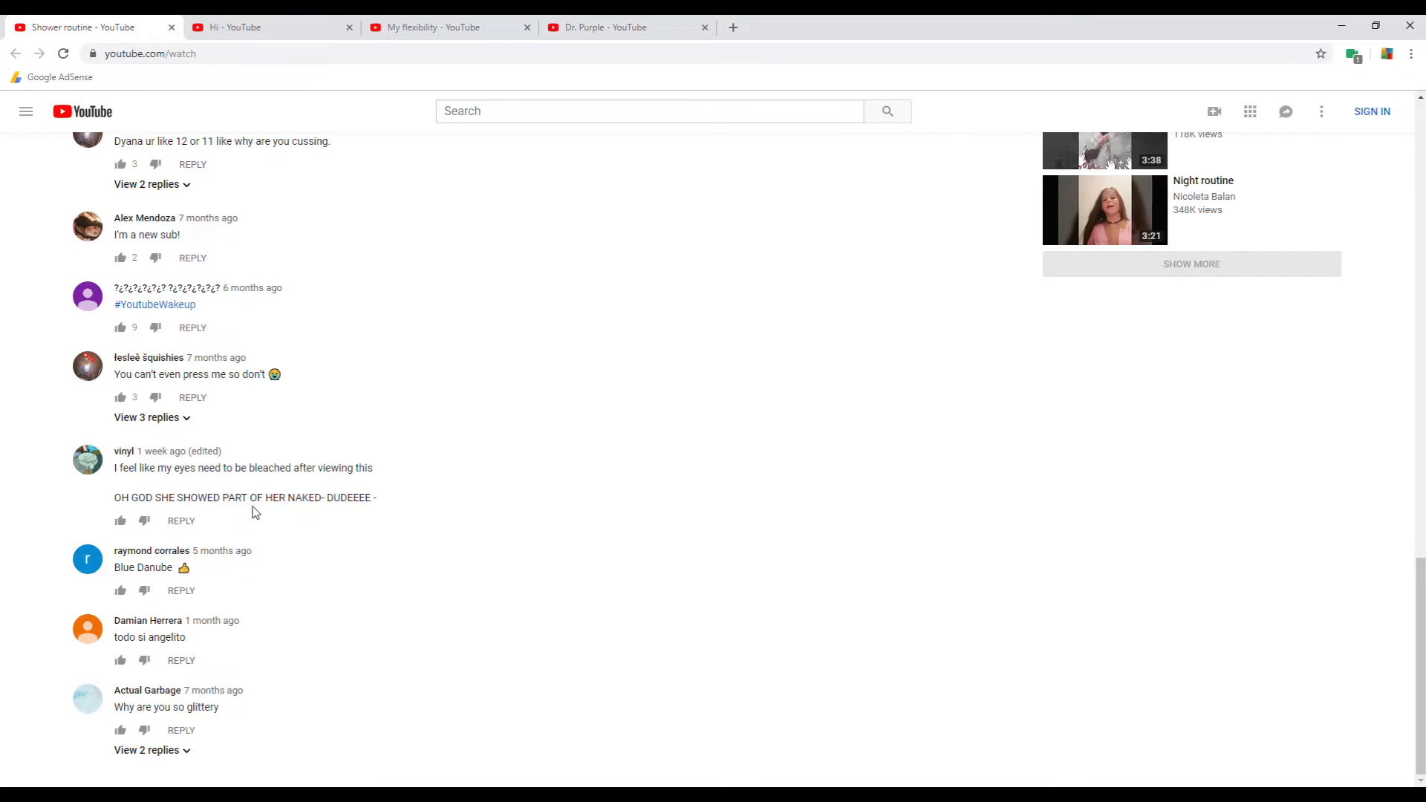
mouse_move(353, 515)
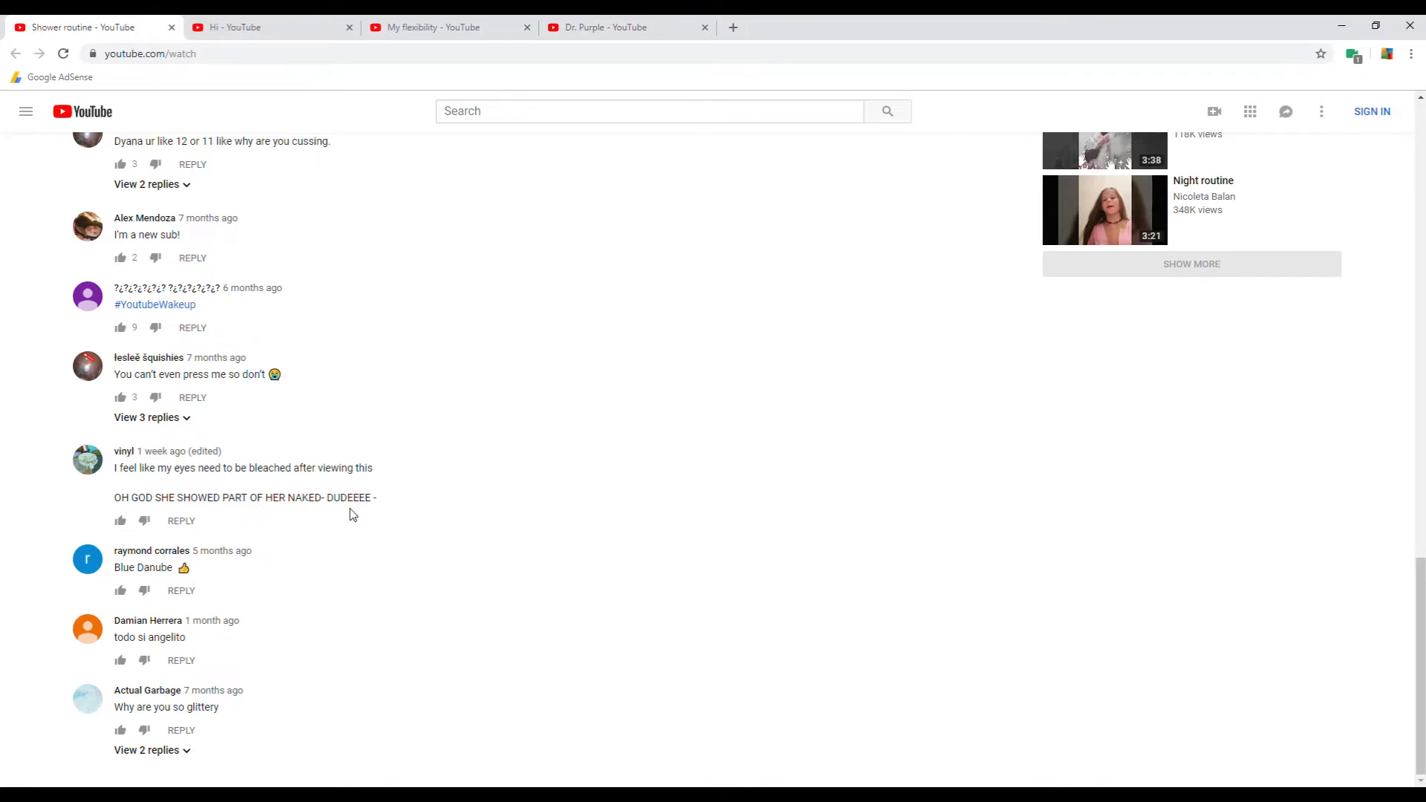
mouse_move(287, 544)
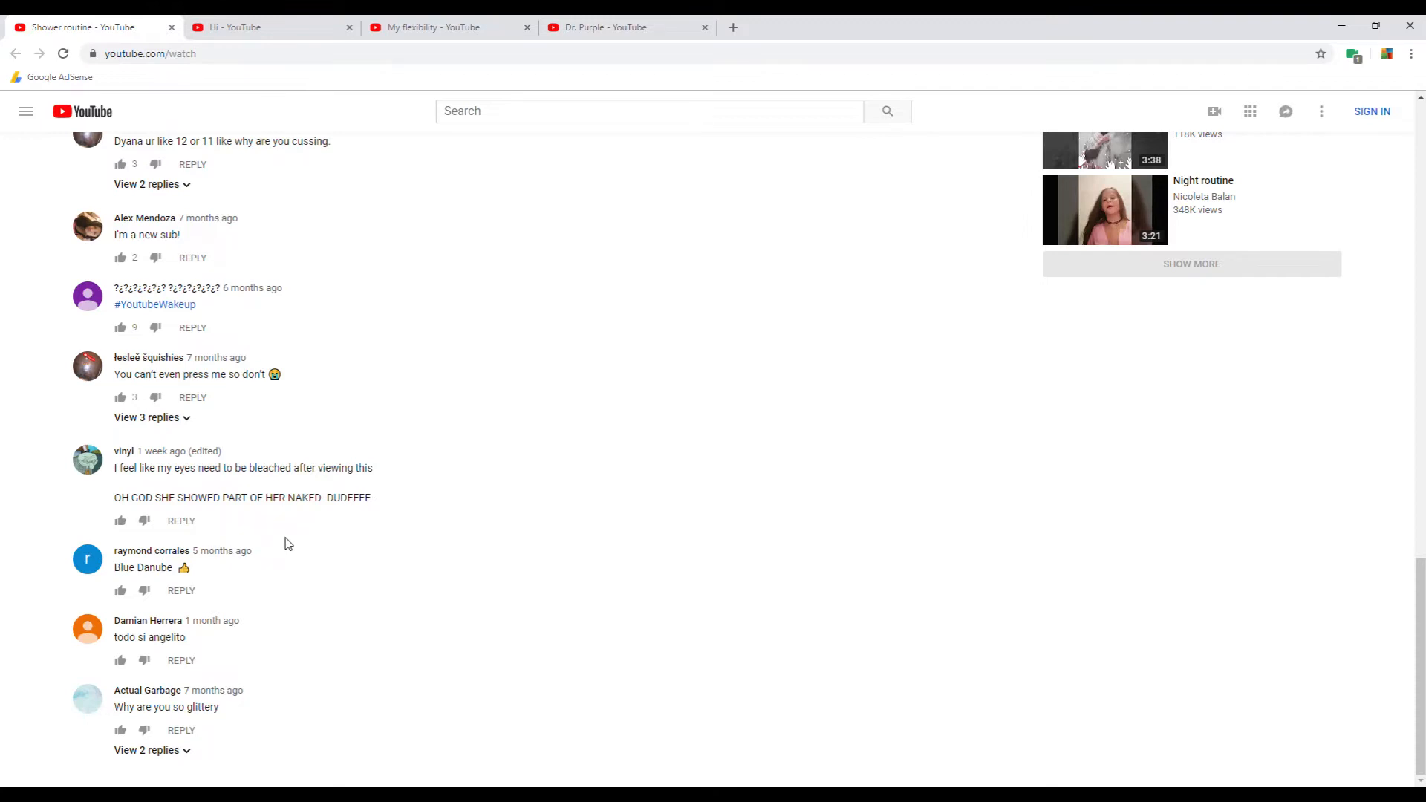
mouse_move(160, 642)
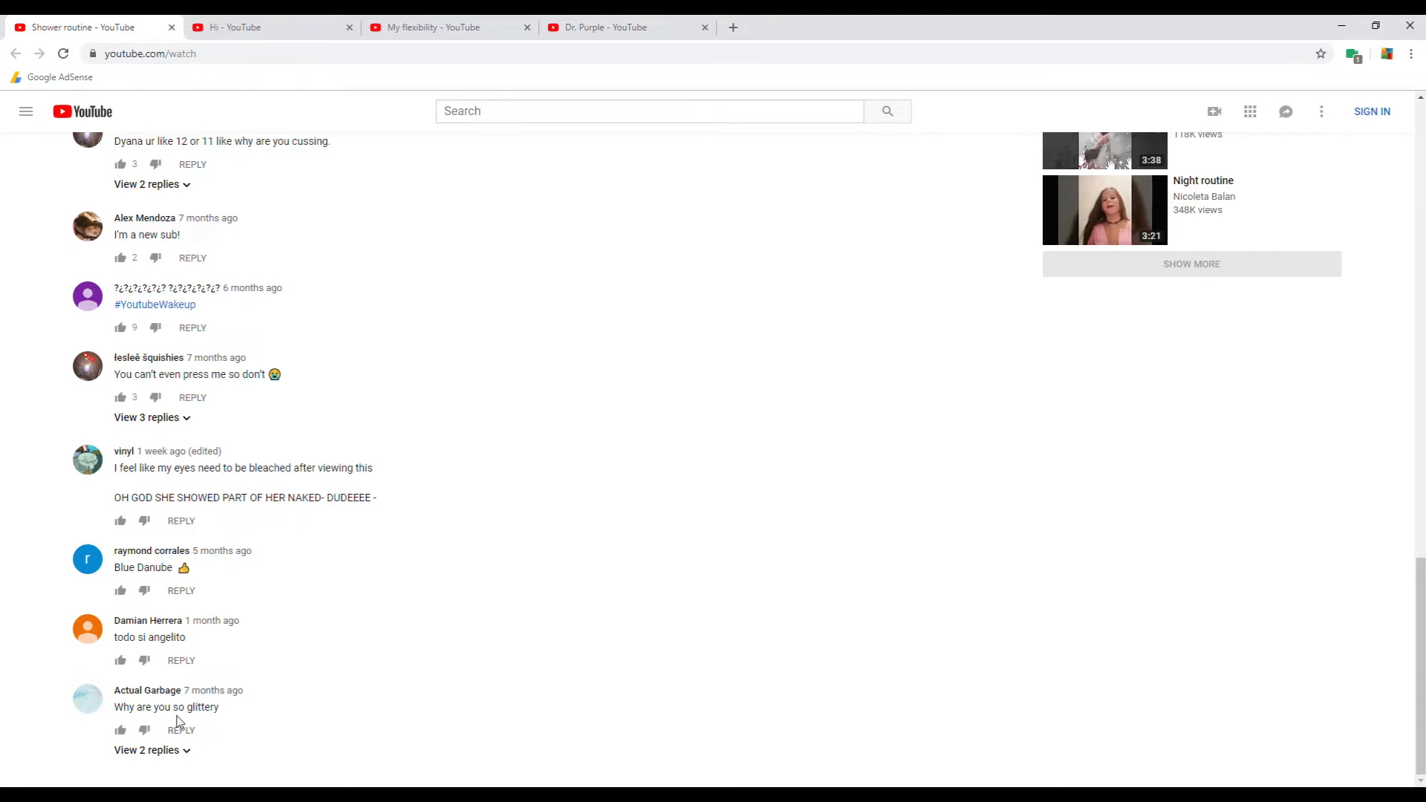
mouse_move(295, 689)
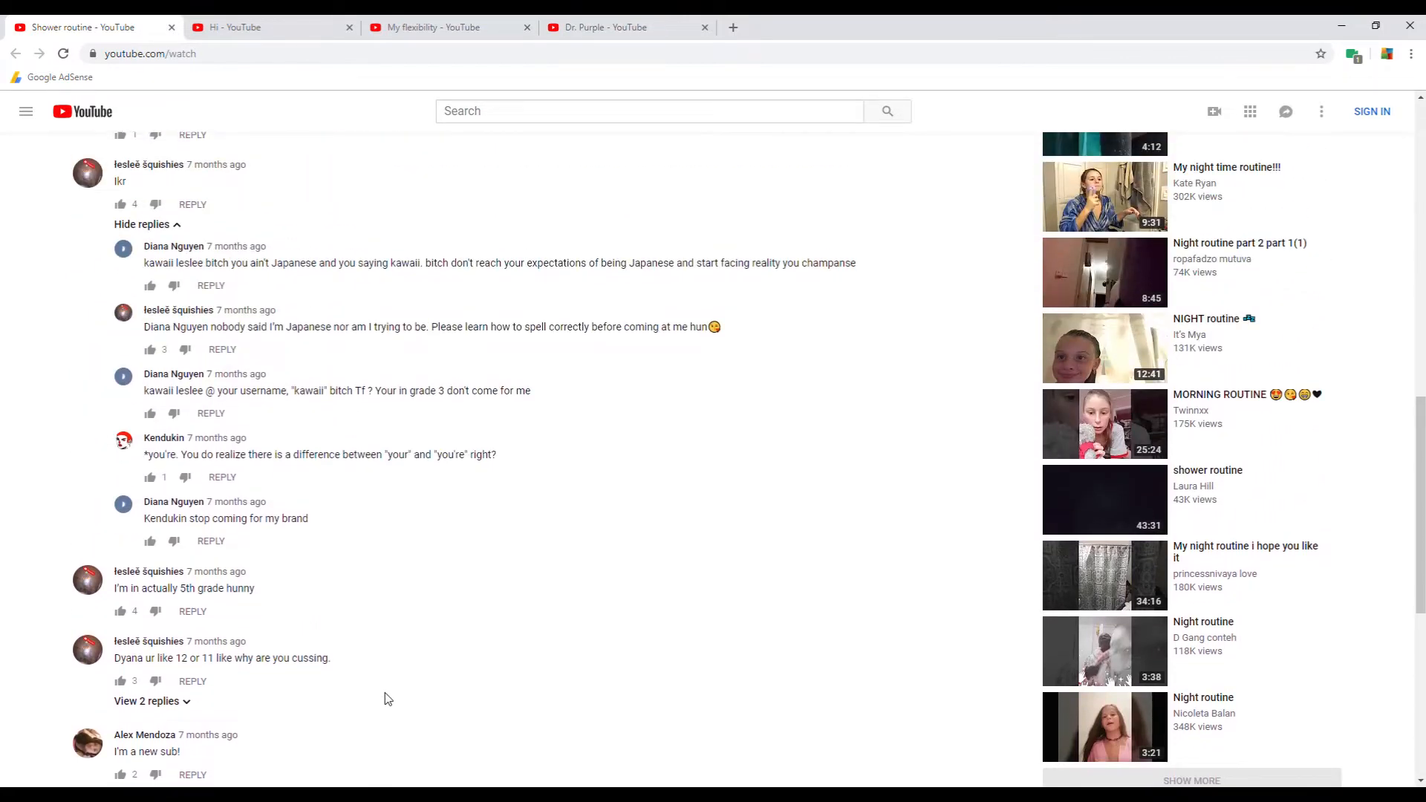
scroll(down, 3)
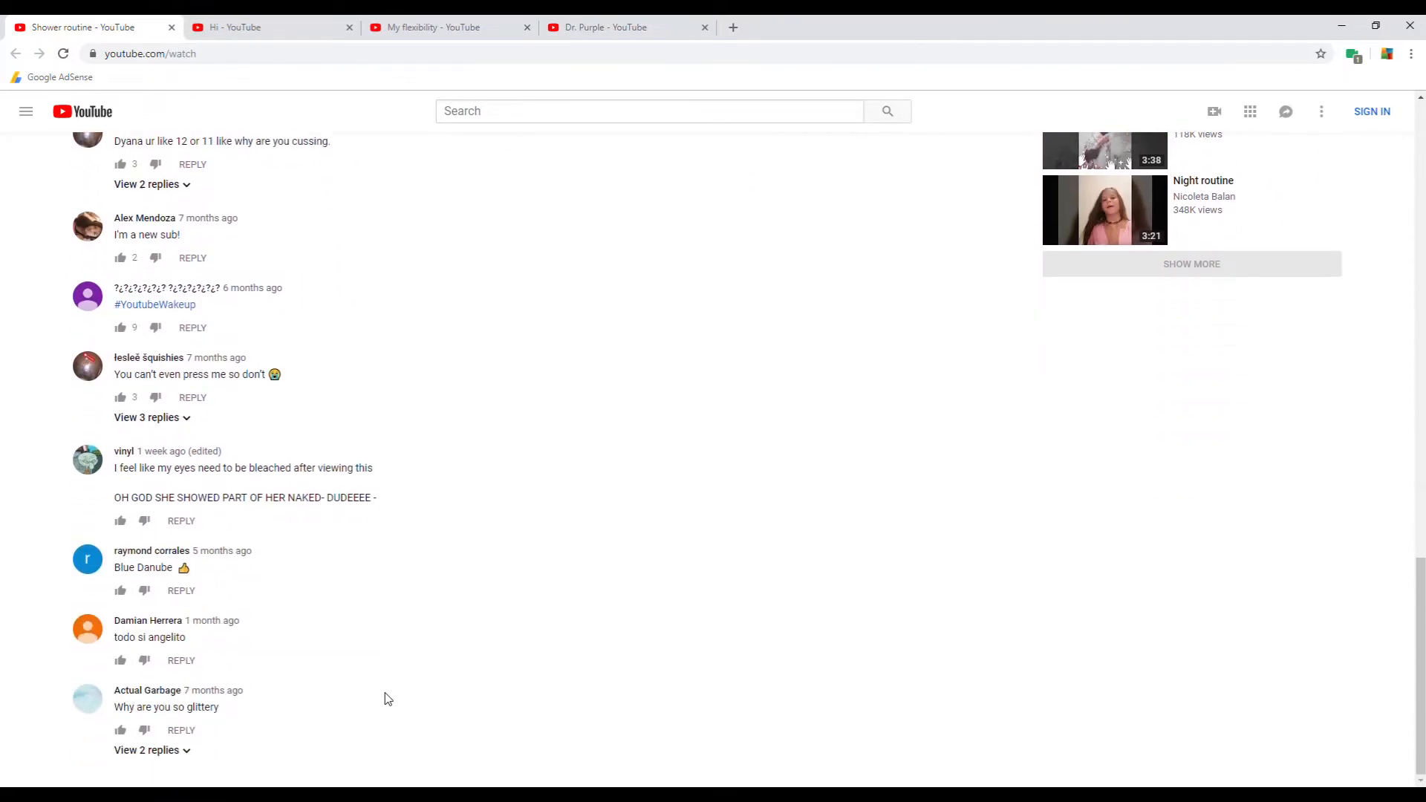
mouse_move(88, 459)
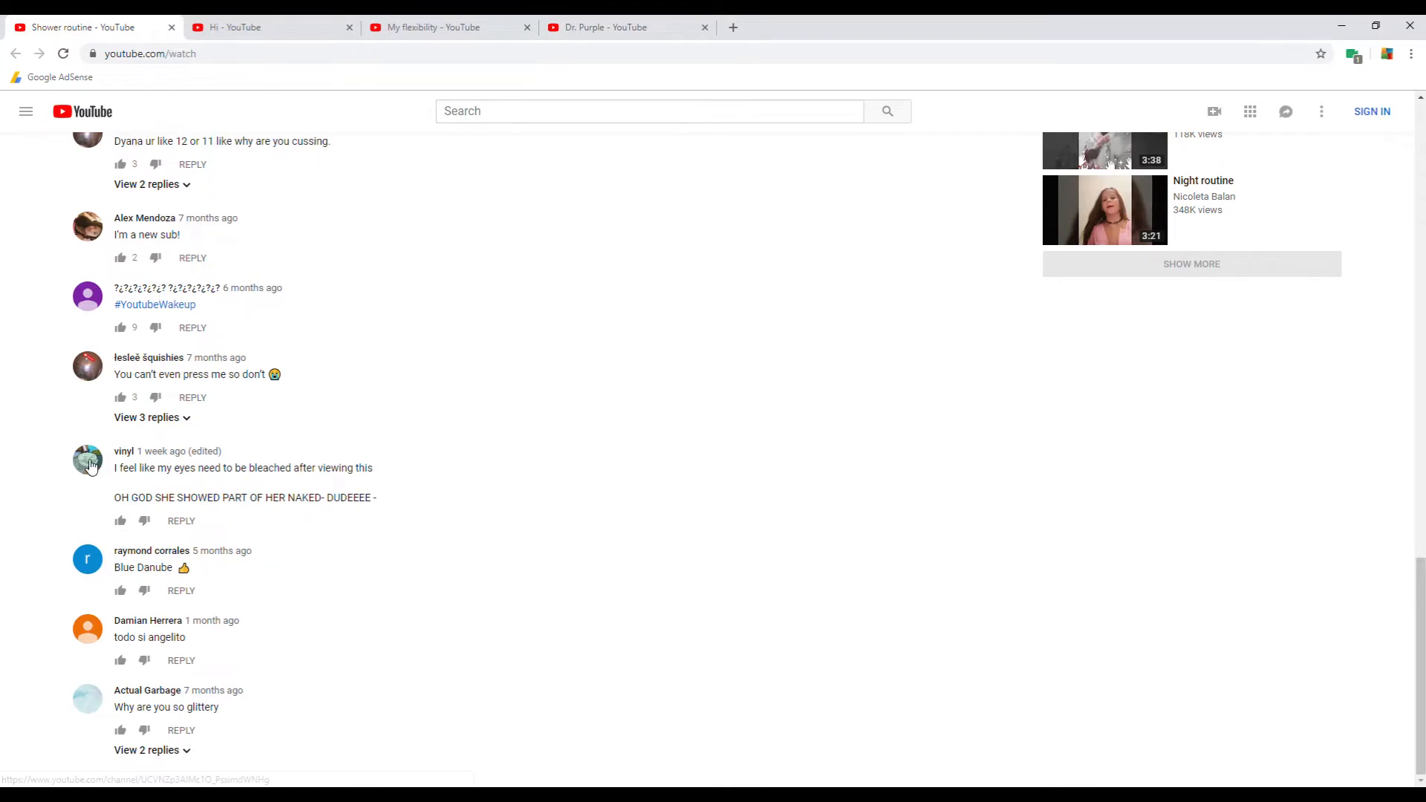
right_click(88, 459)
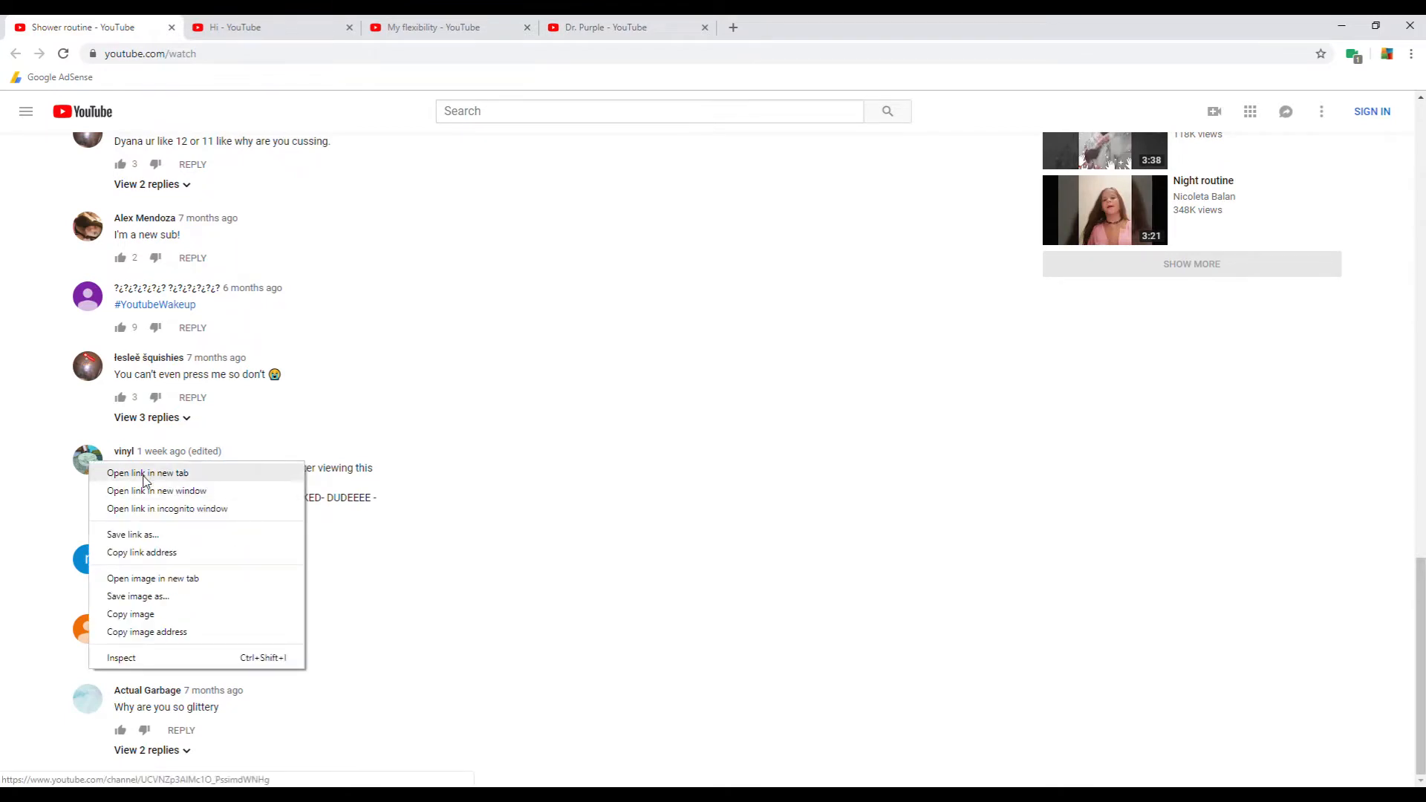
click(147, 473)
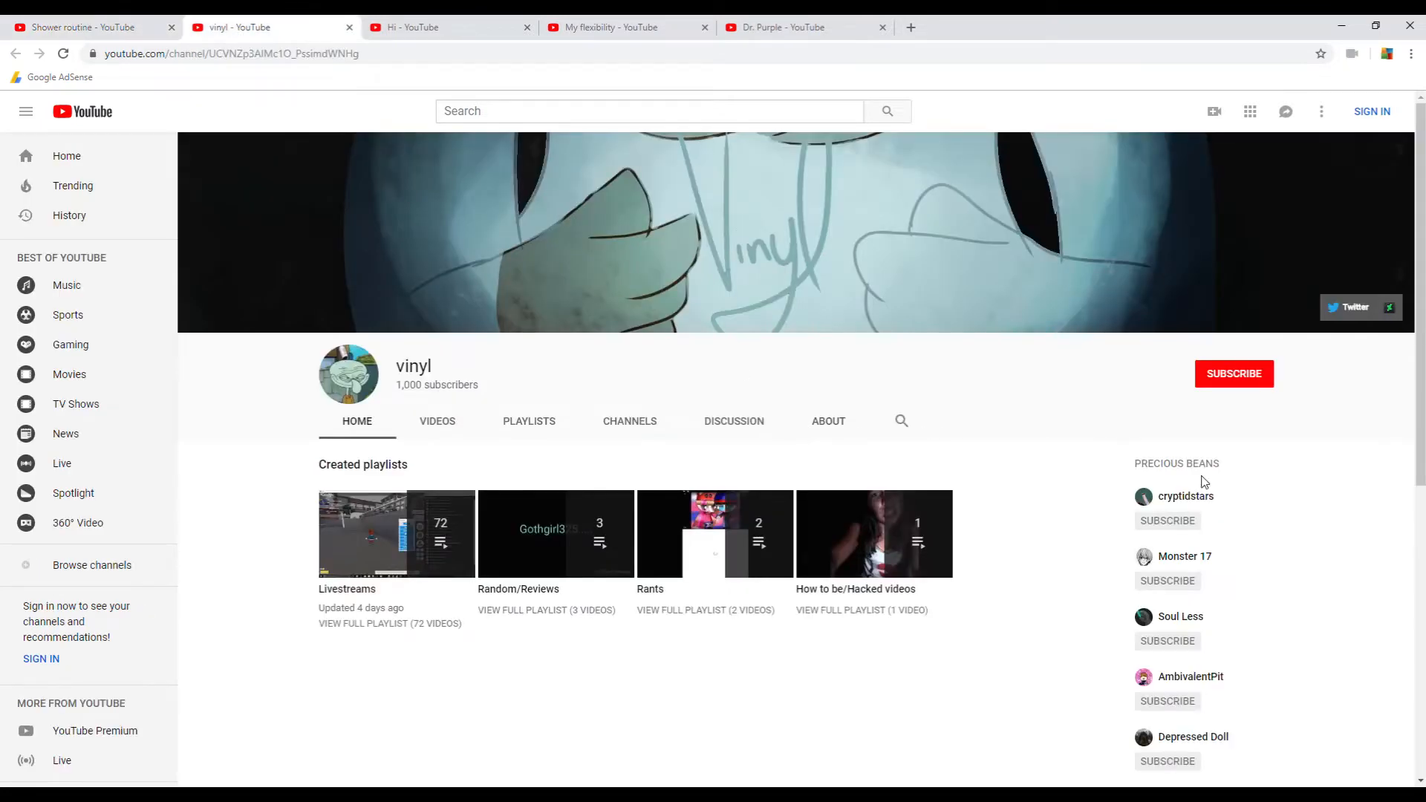
mouse_move(329, 20)
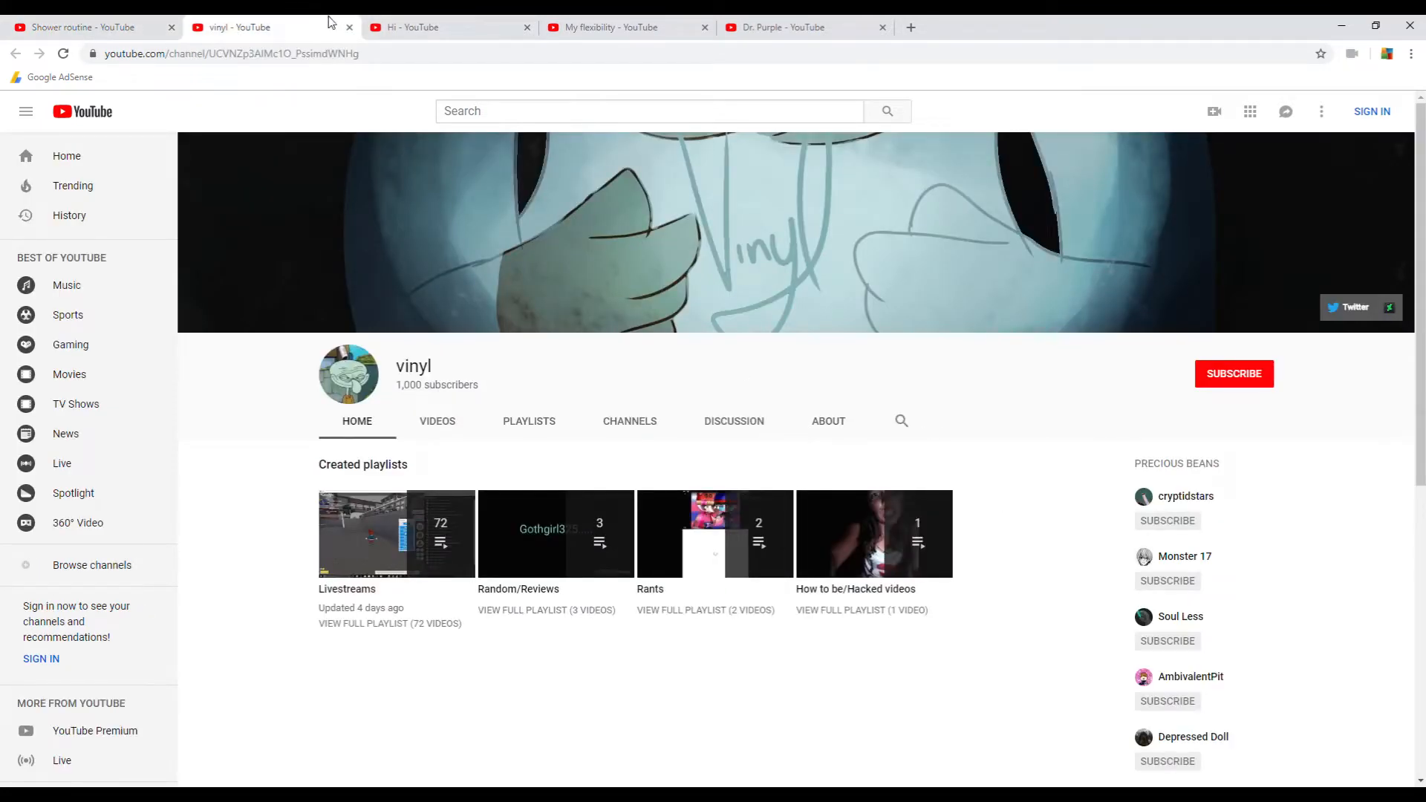
click(349, 27)
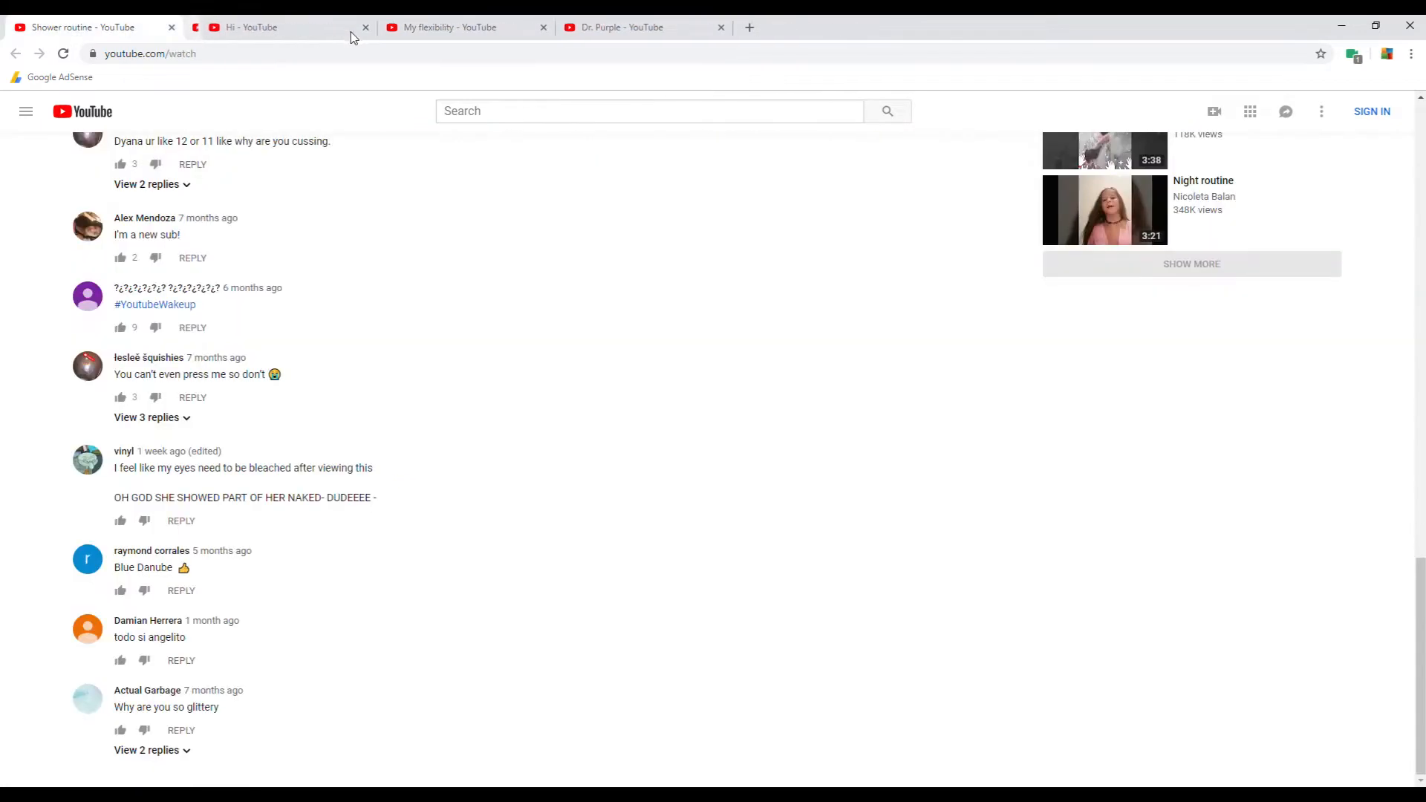
right_click(88, 365)
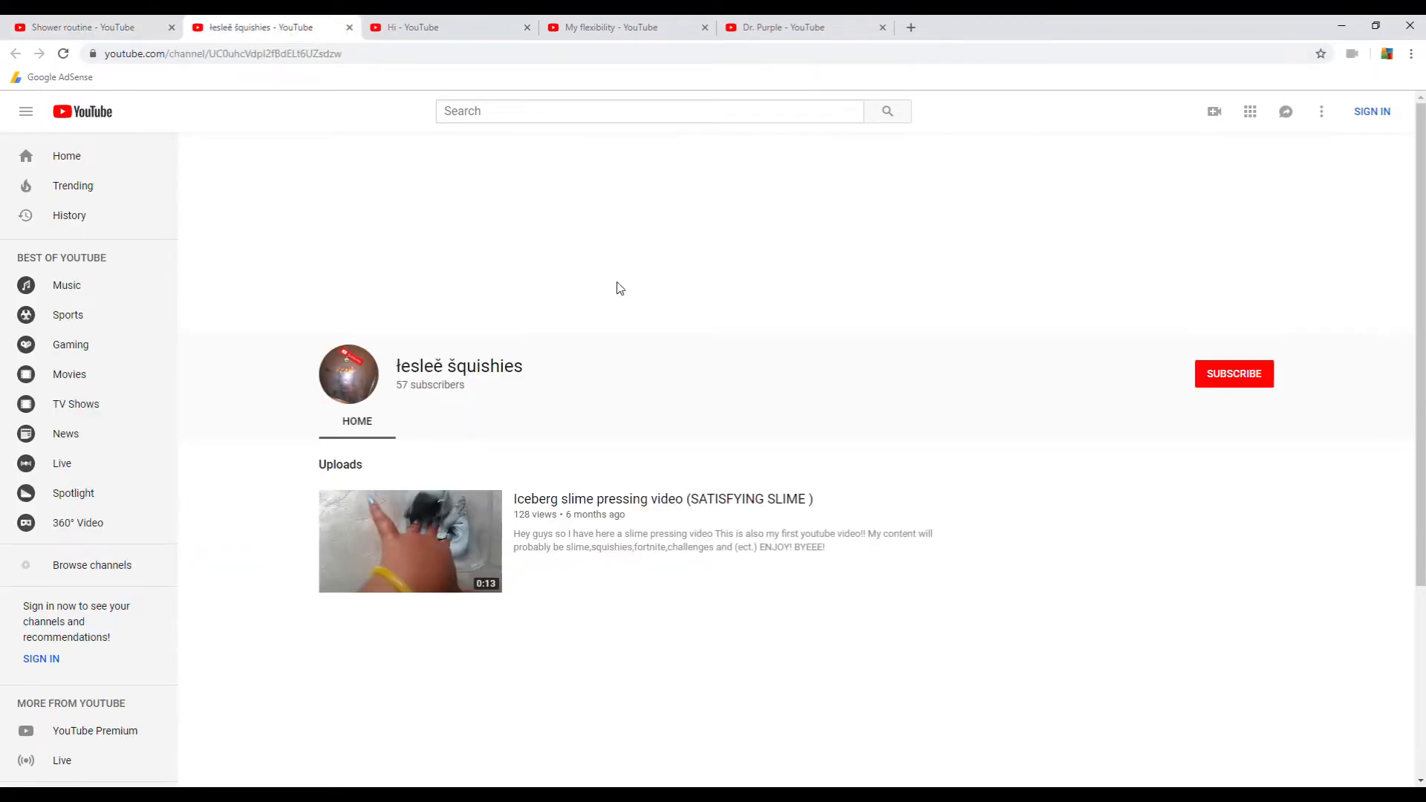
mouse_move(677, 339)
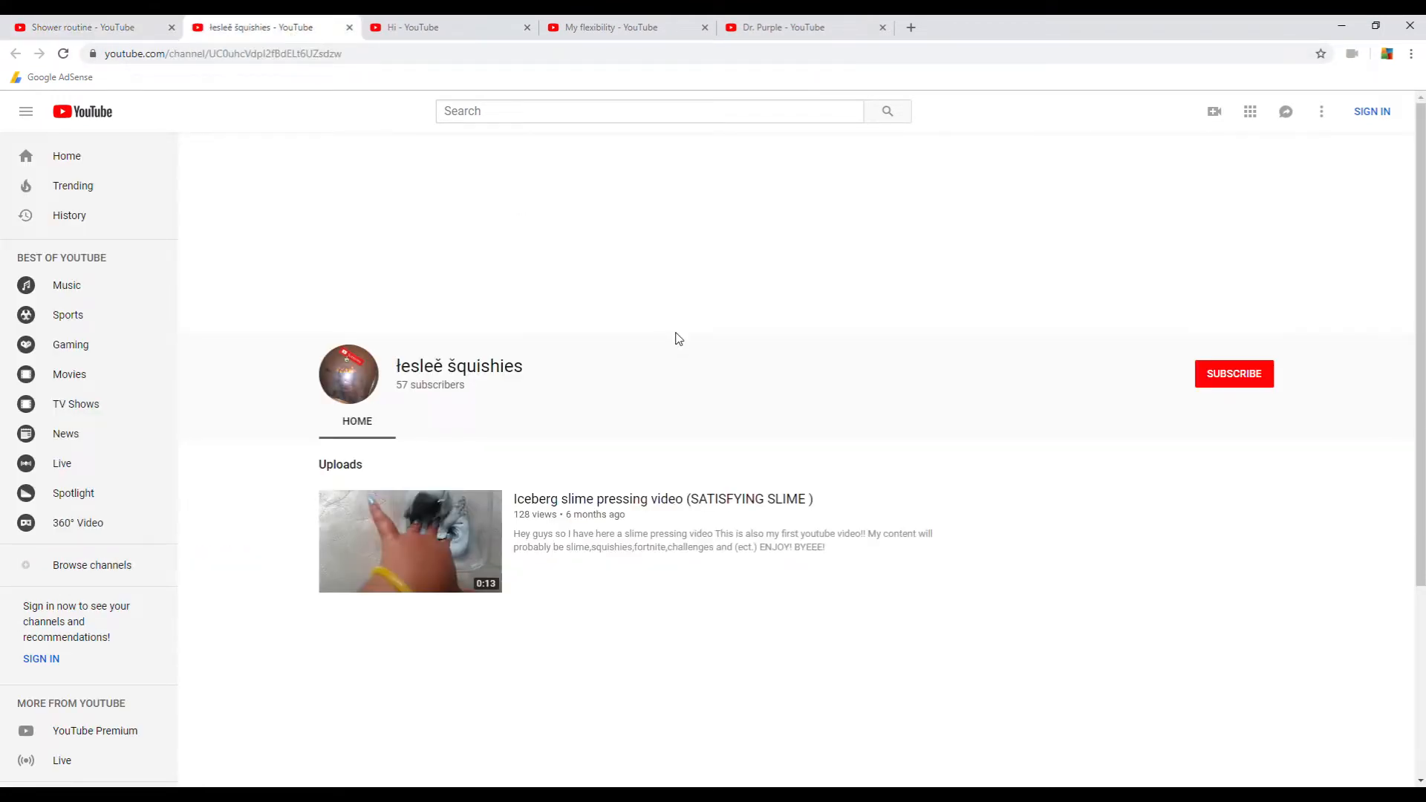
scroll(down, 3)
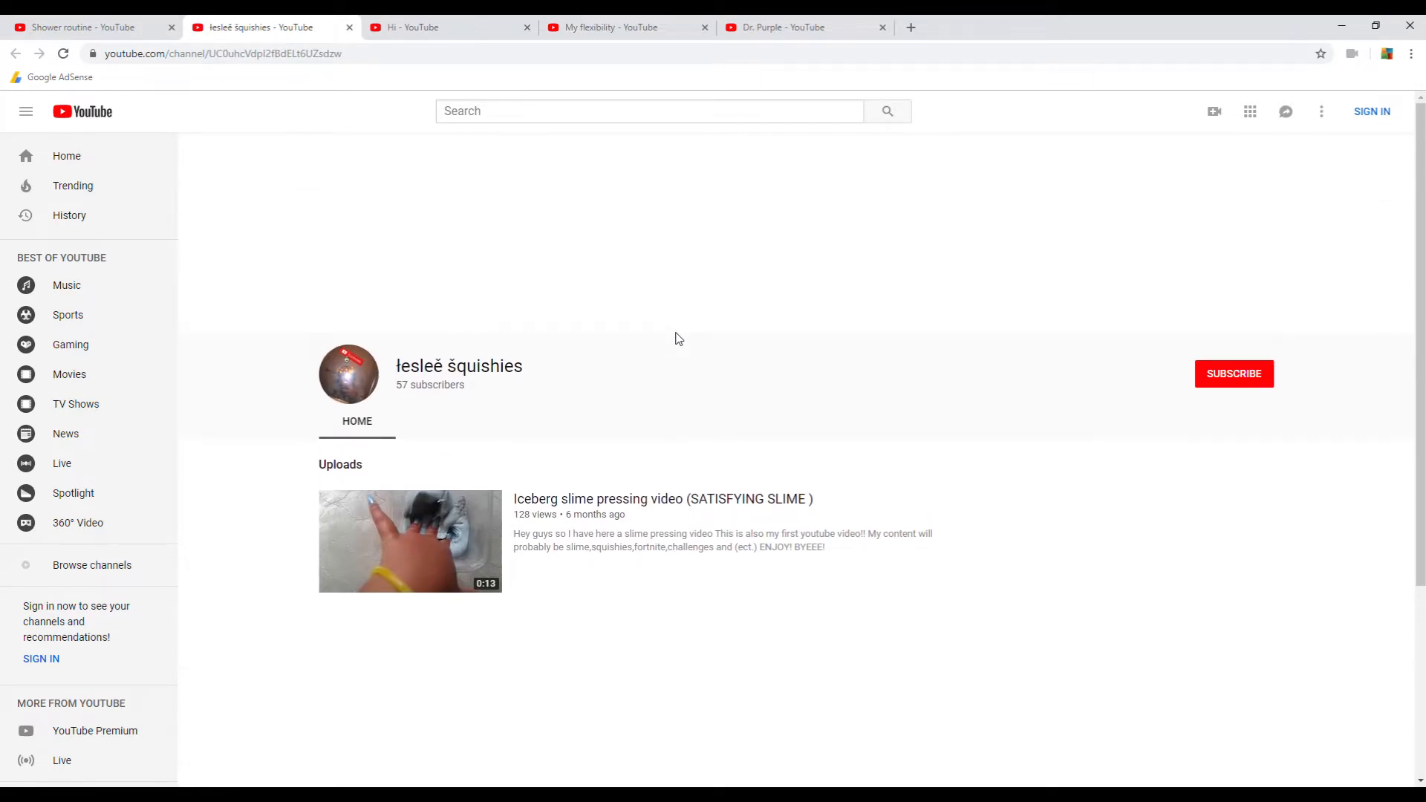
scroll(down, 3)
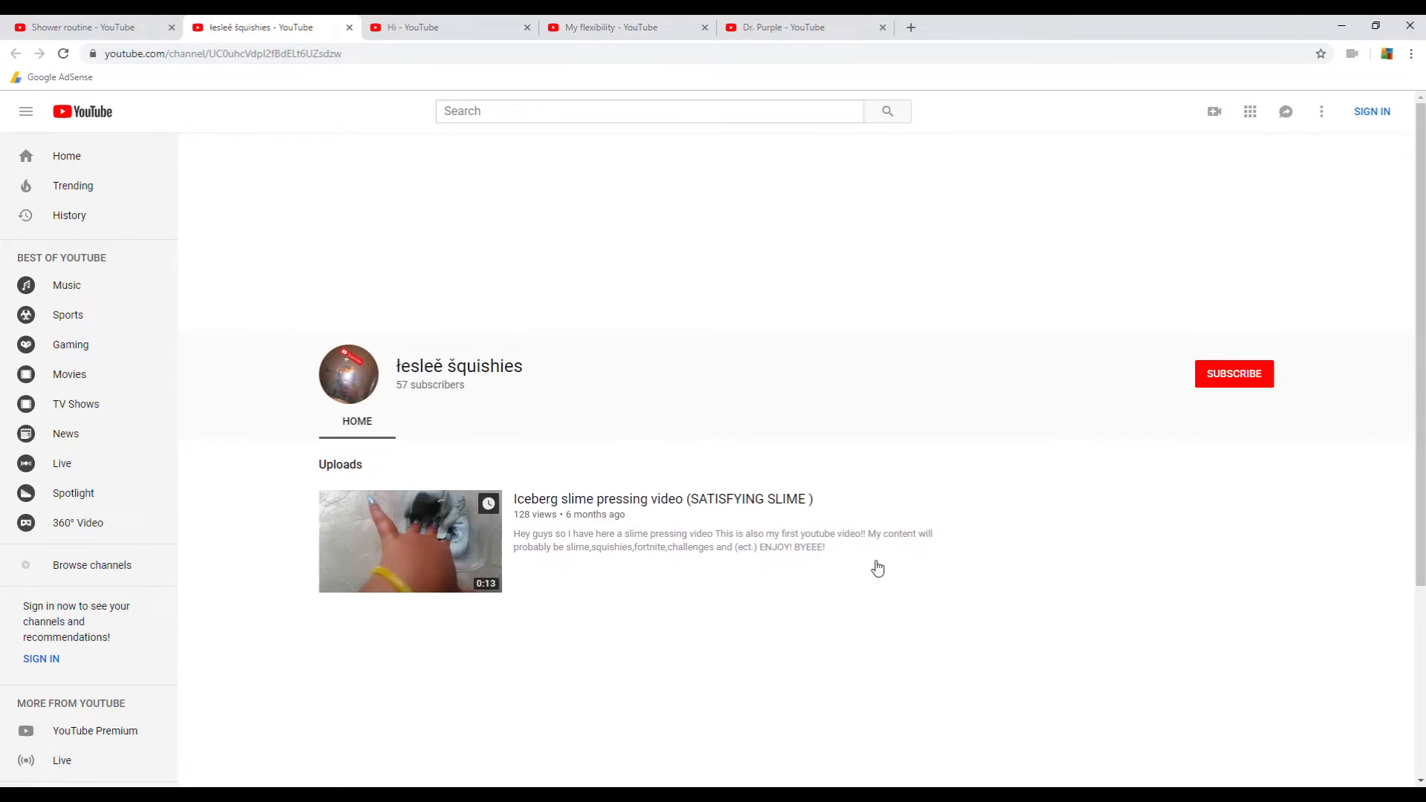
mouse_move(130, 82)
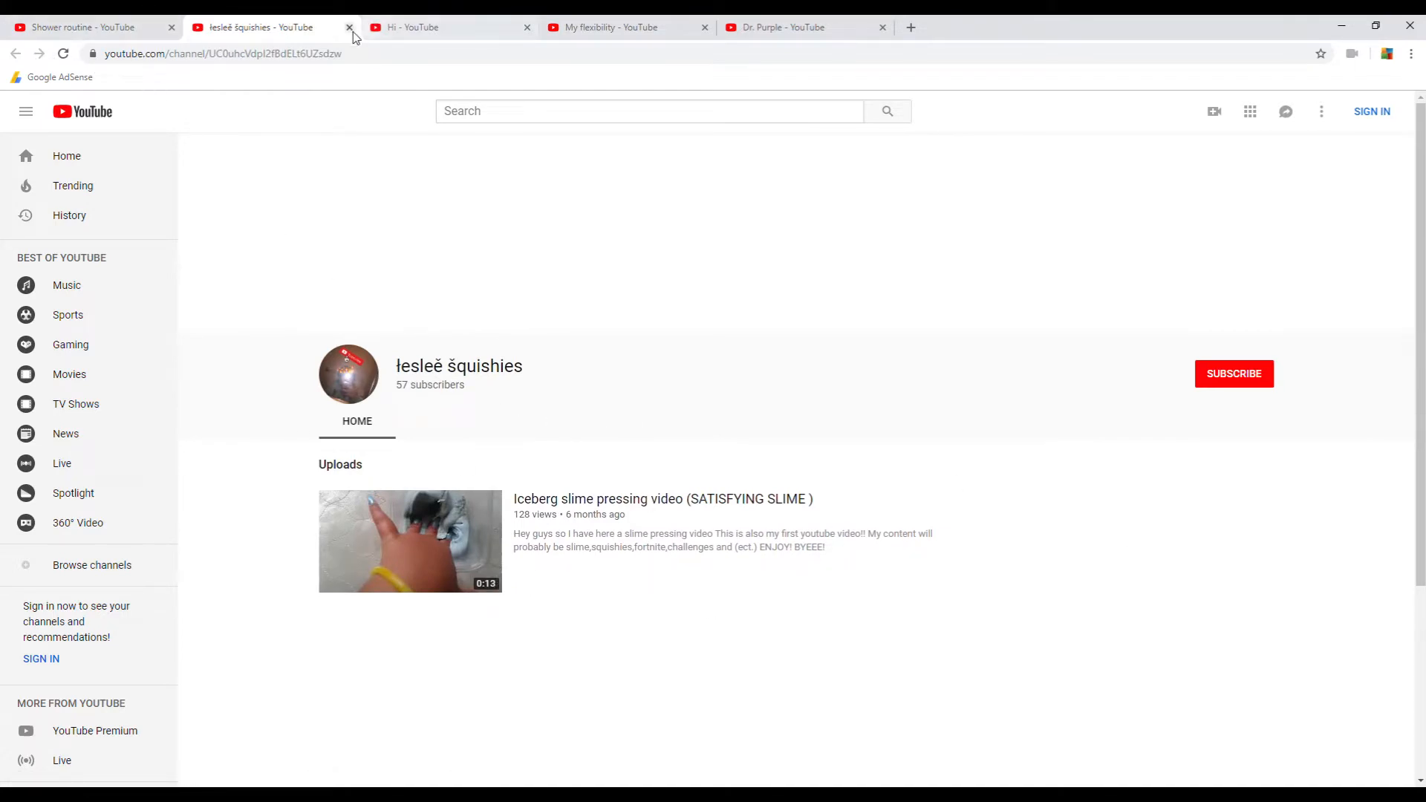
Close the lesleē šquishies channel and scroll the Hi video to its 102 comments.
click(349, 27)
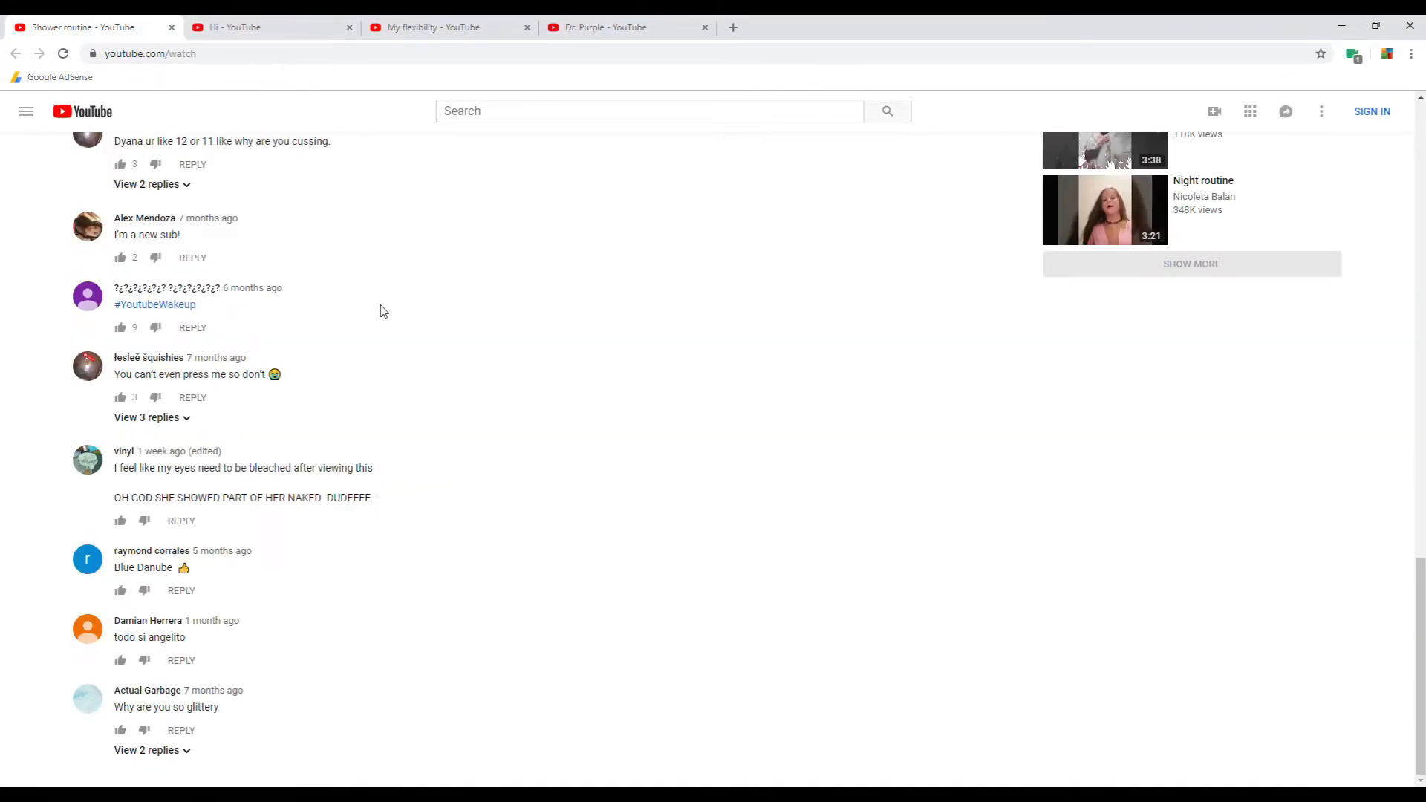
scroll(up, 3)
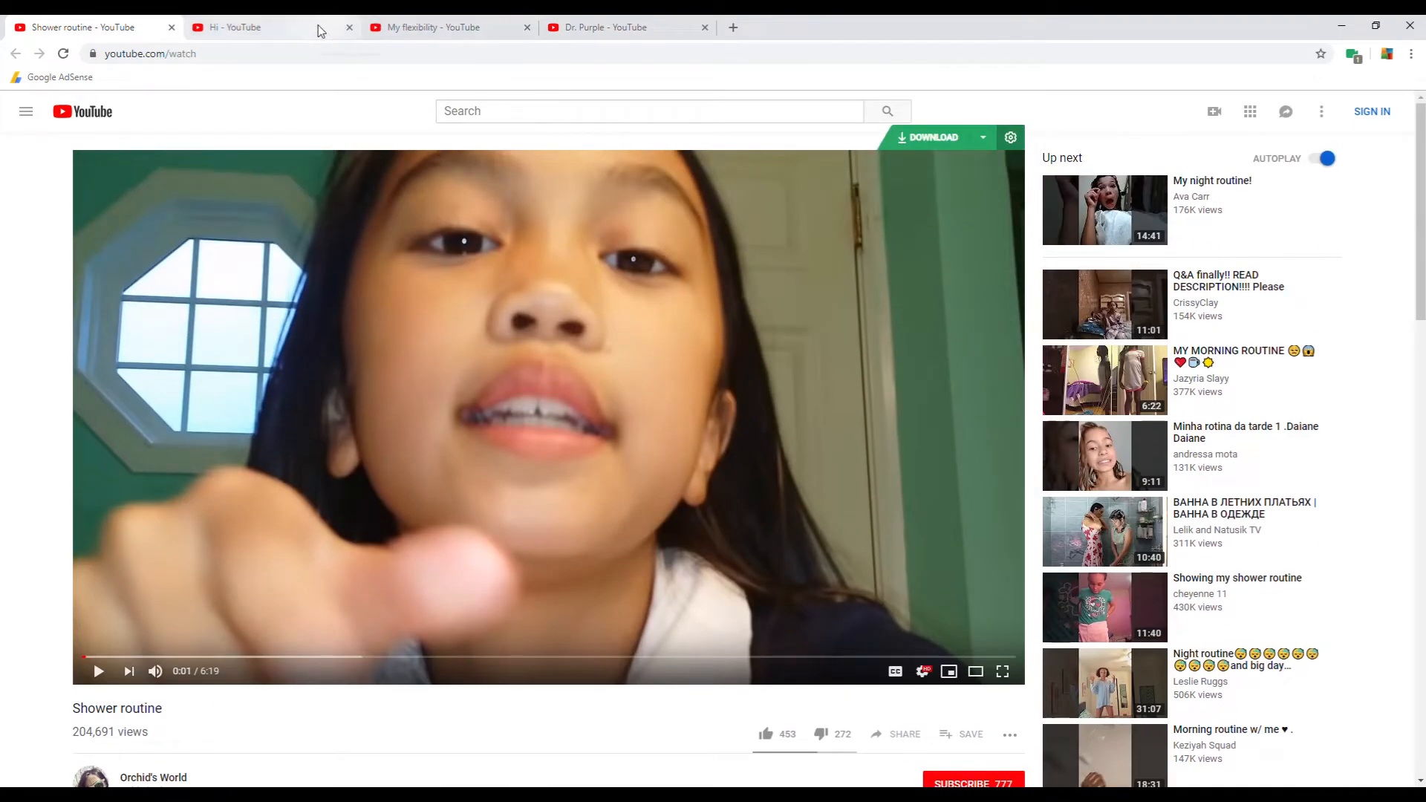
click(234, 27)
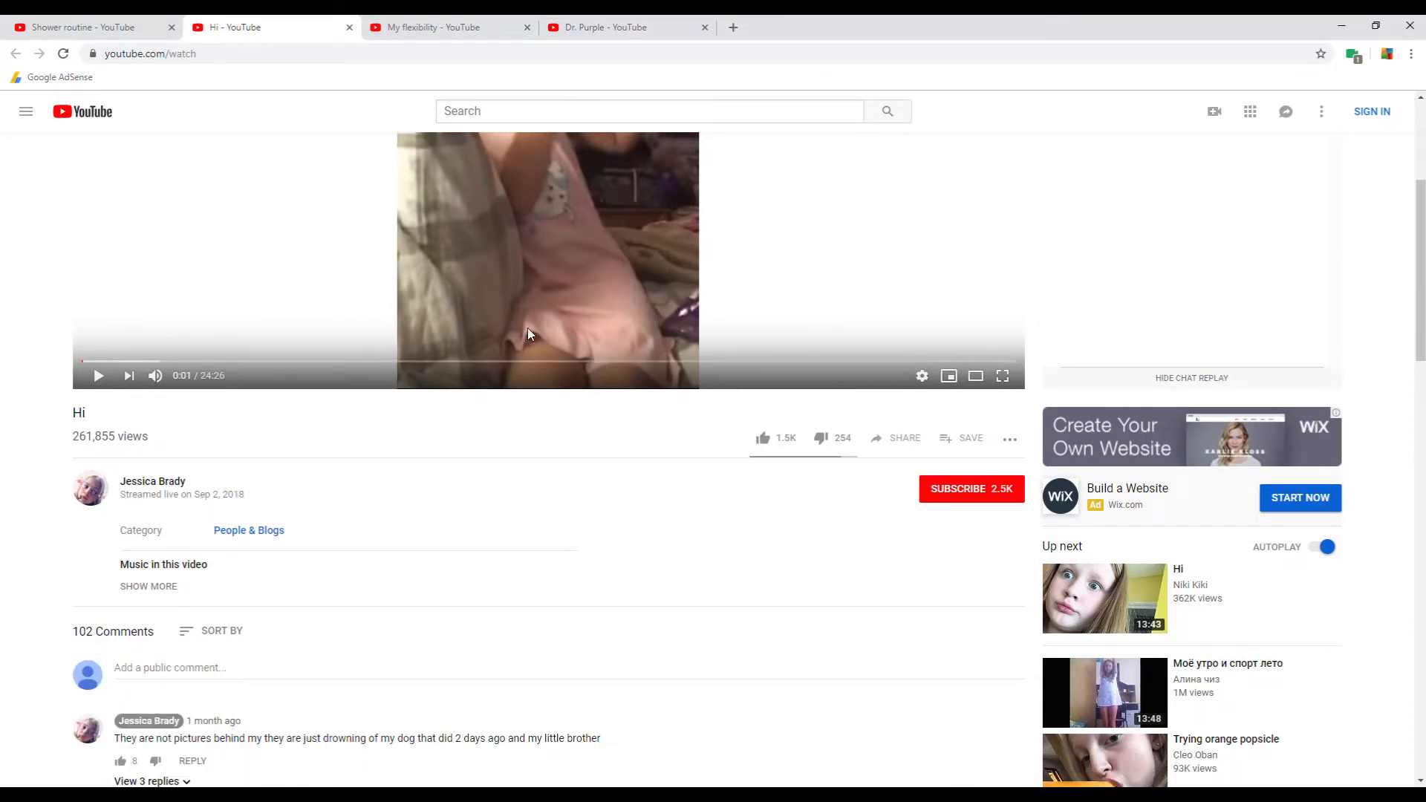
scroll(down, 3)
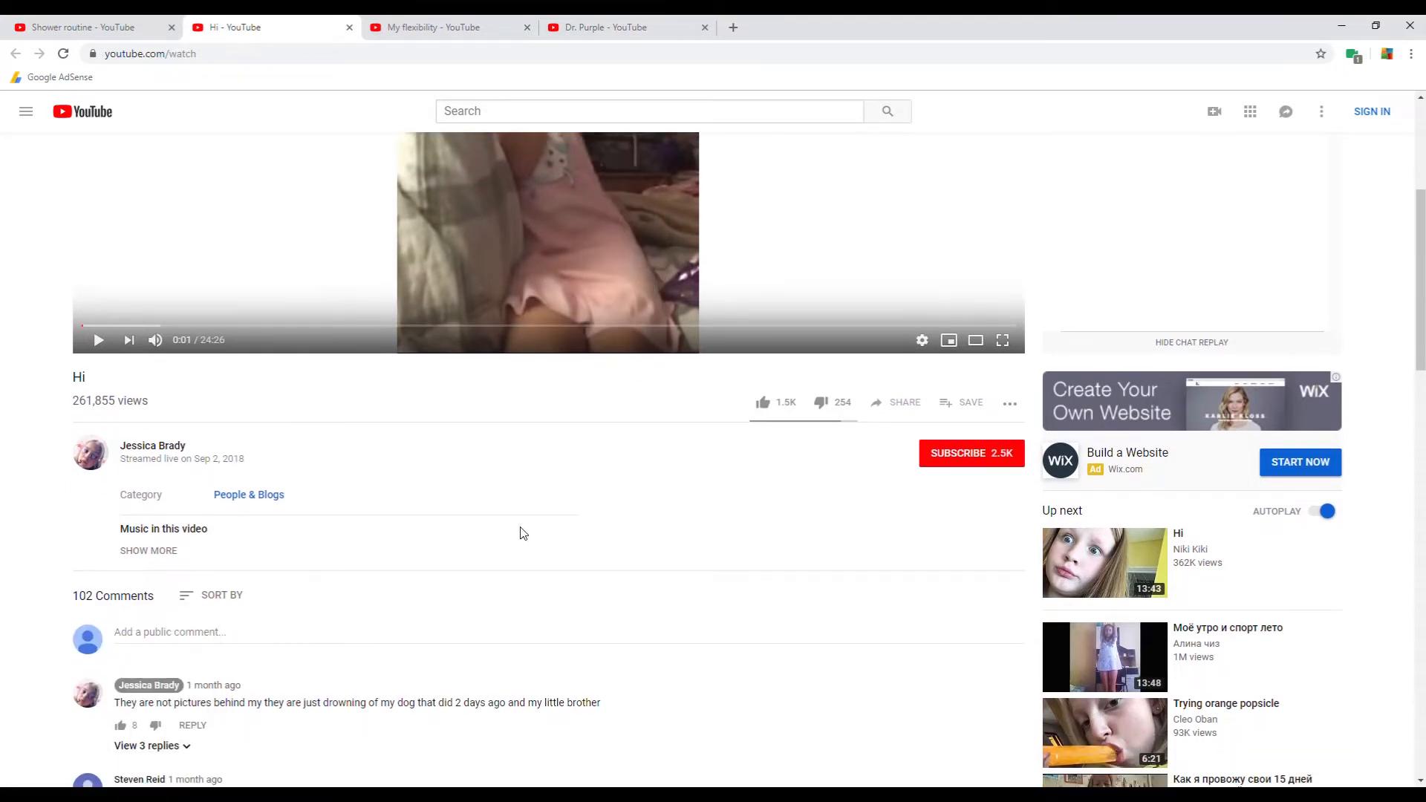
scroll(down, 3)
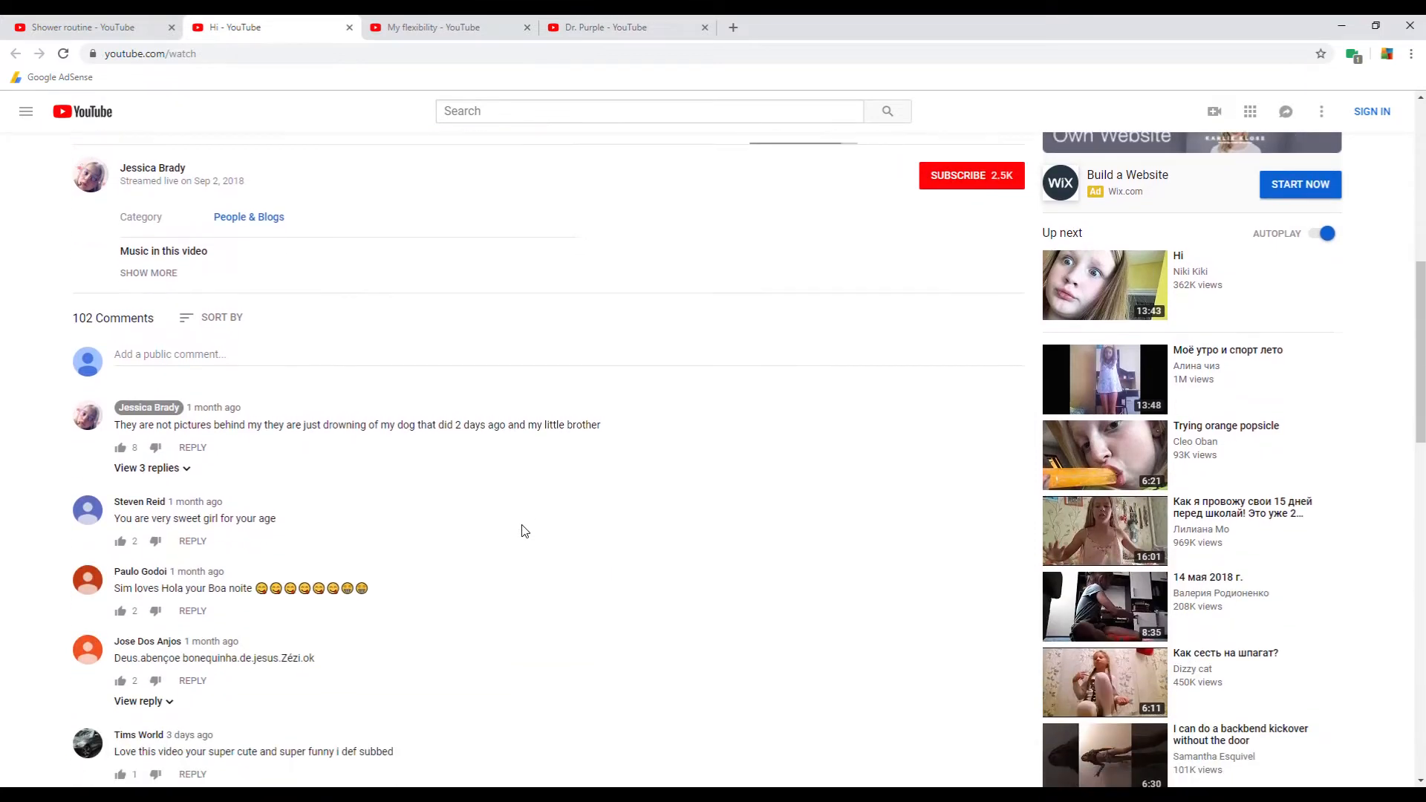
scroll(down, 3)
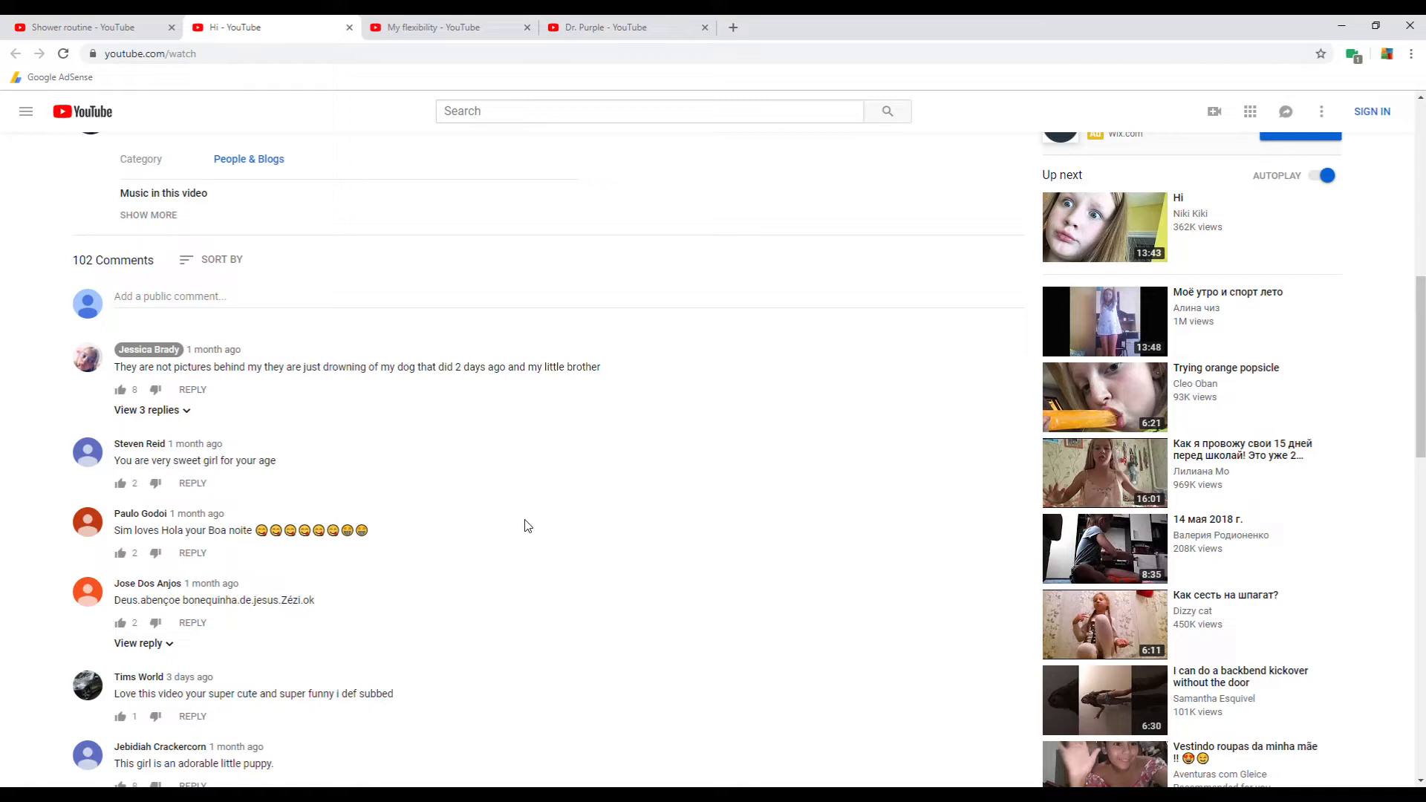
mouse_move(480, 500)
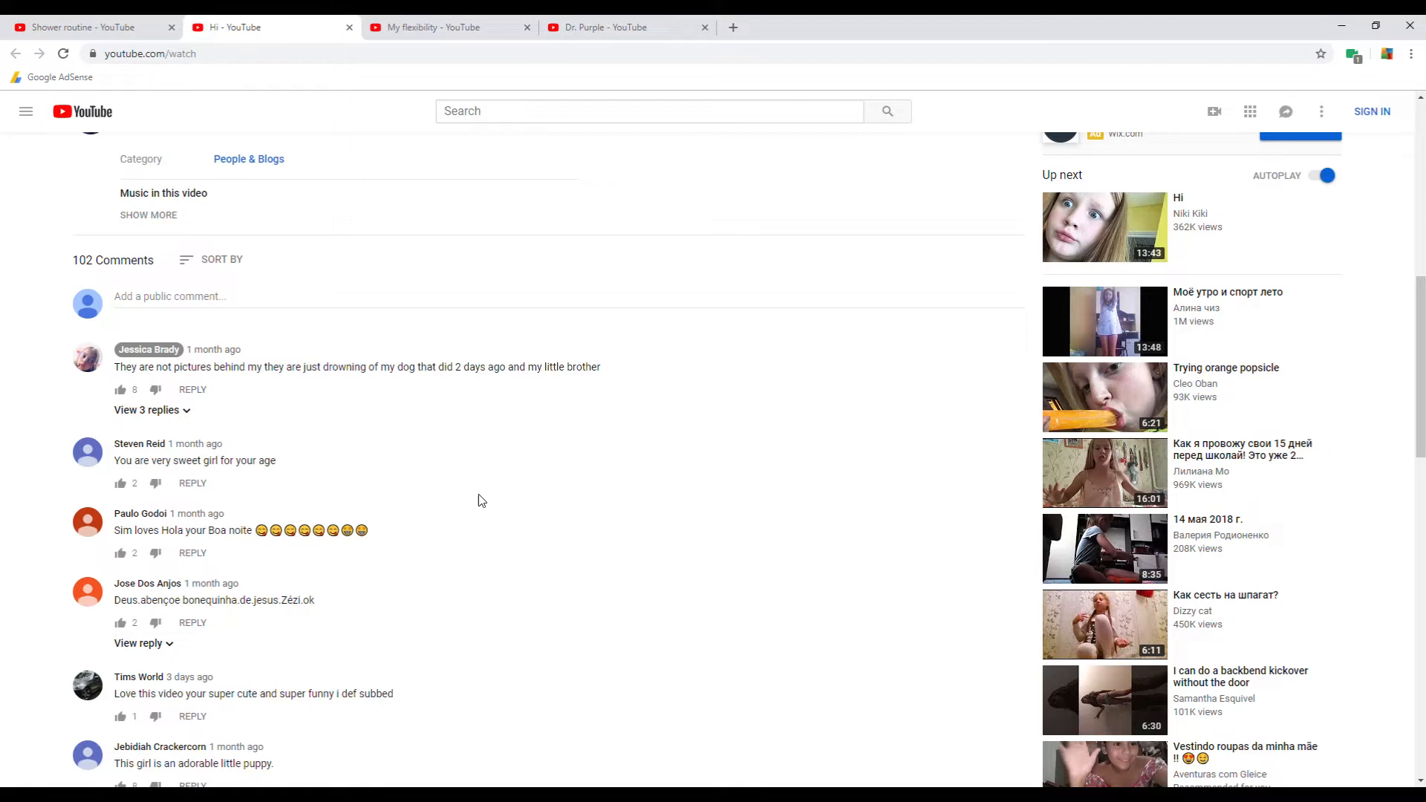
mouse_move(191, 482)
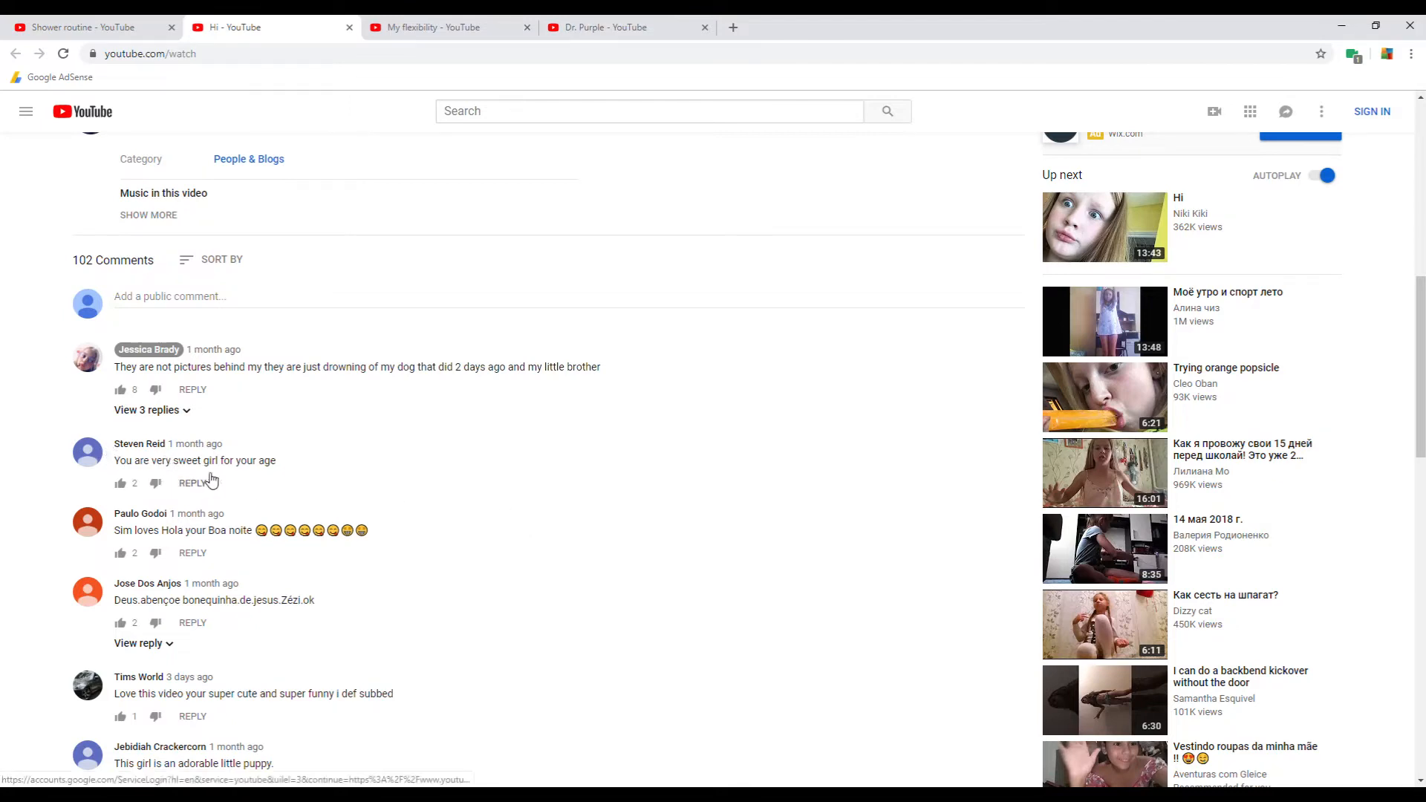
mouse_move(258, 501)
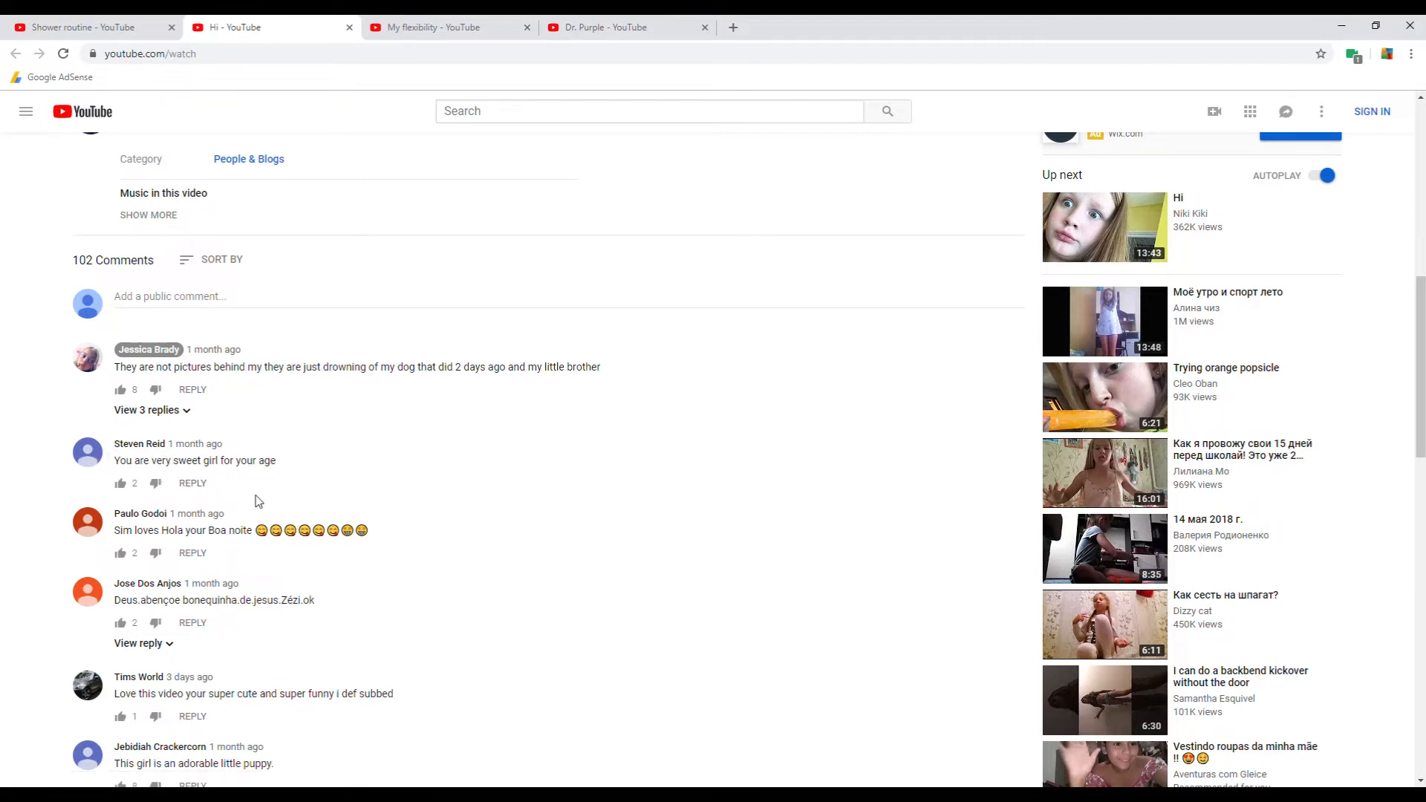
mouse_move(185, 547)
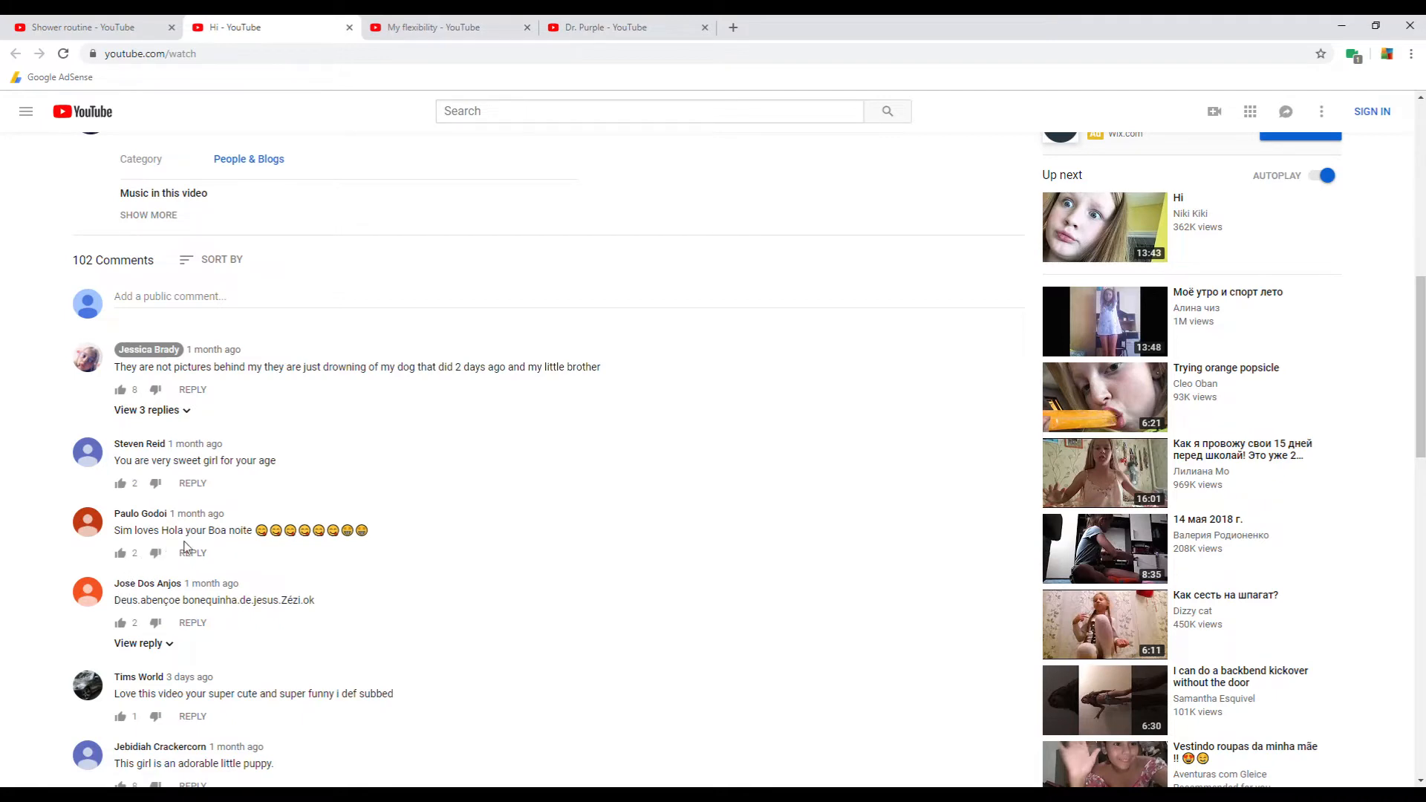
mouse_move(166, 546)
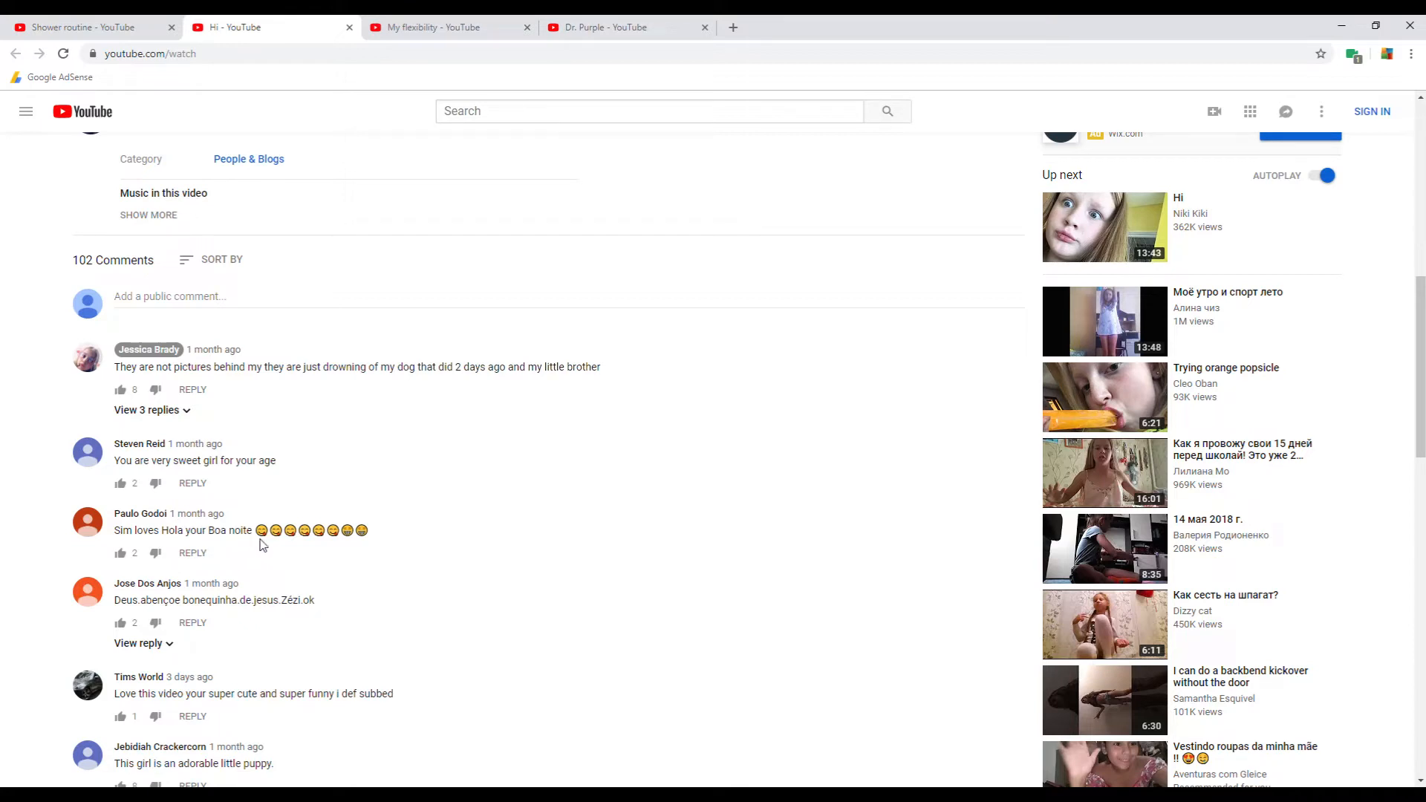
scroll(down, 3)
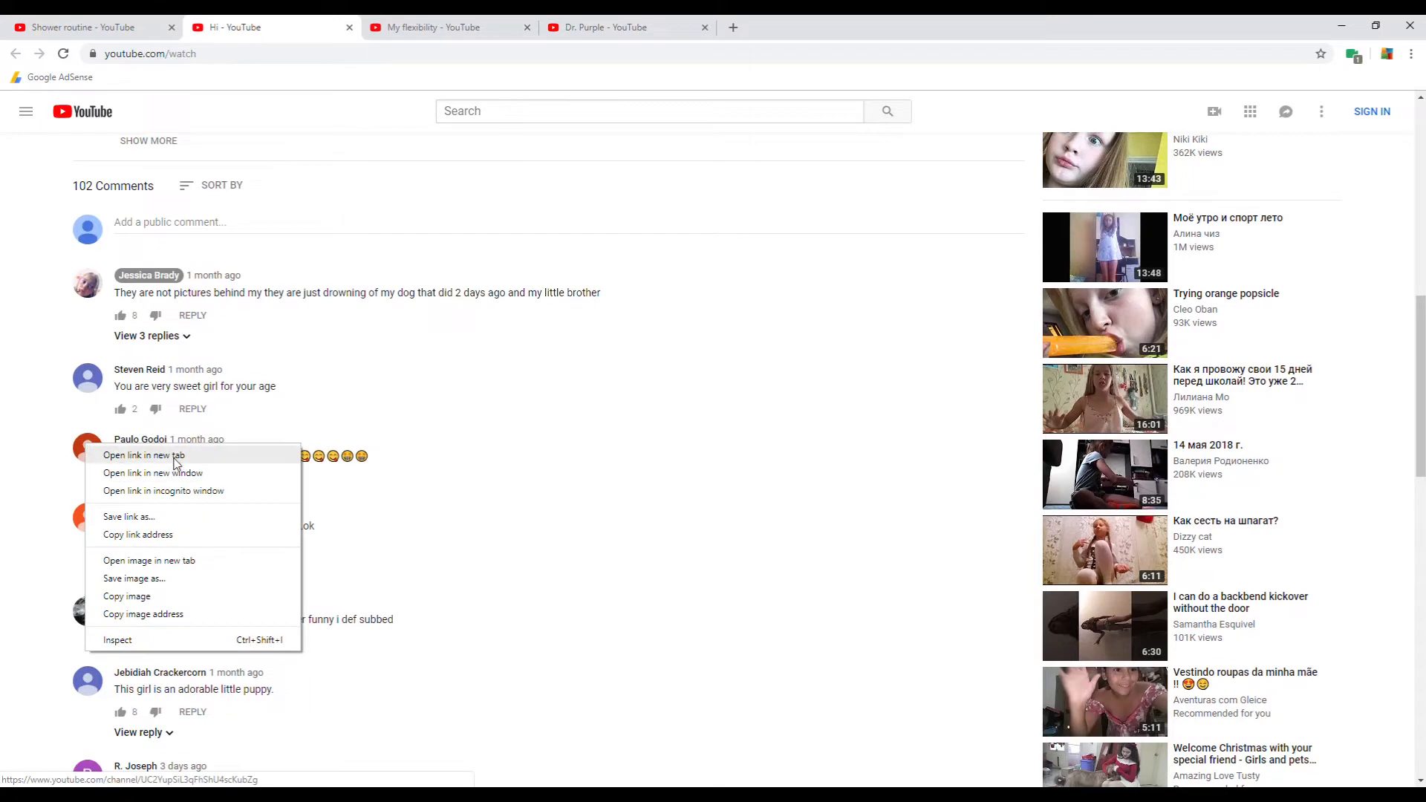
click(143, 454)
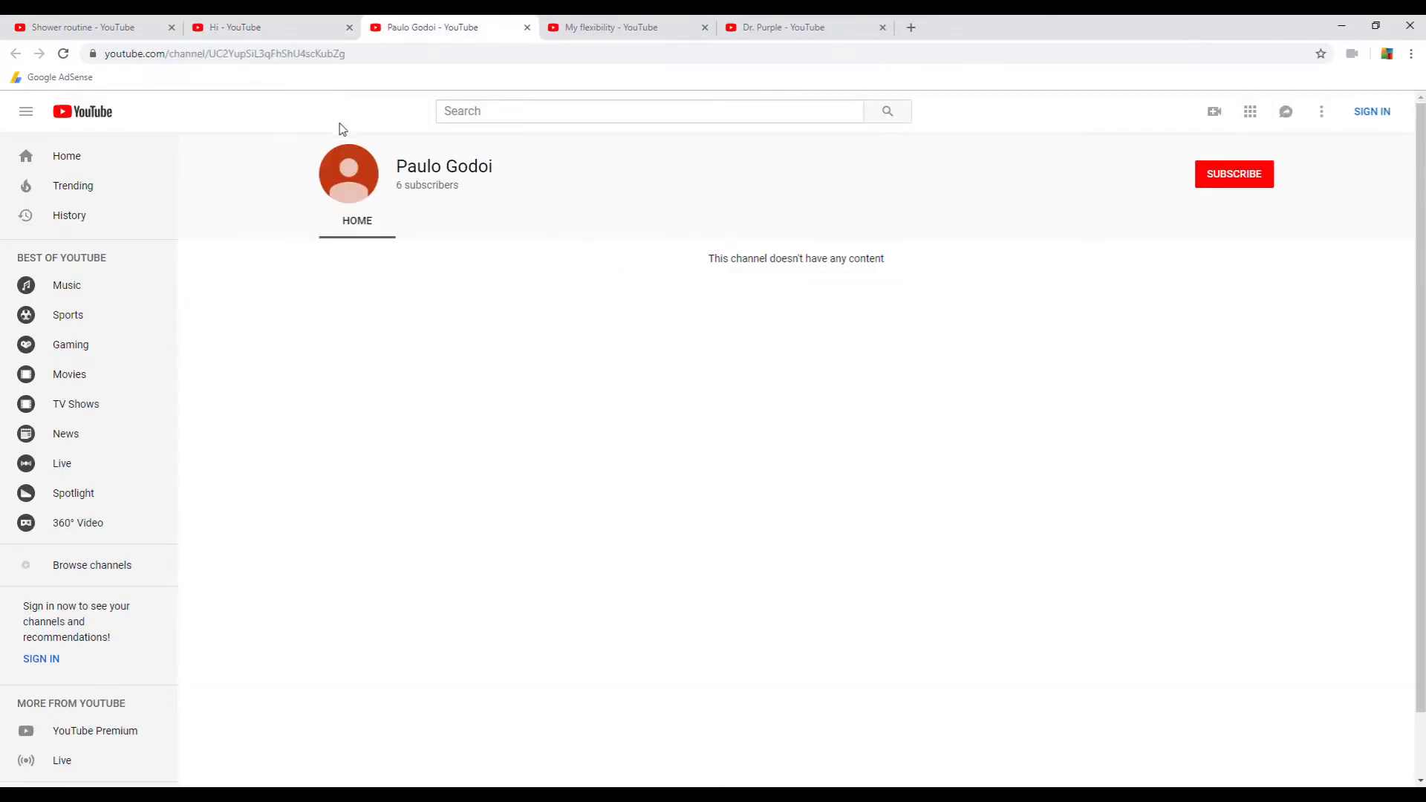
mouse_move(264, 105)
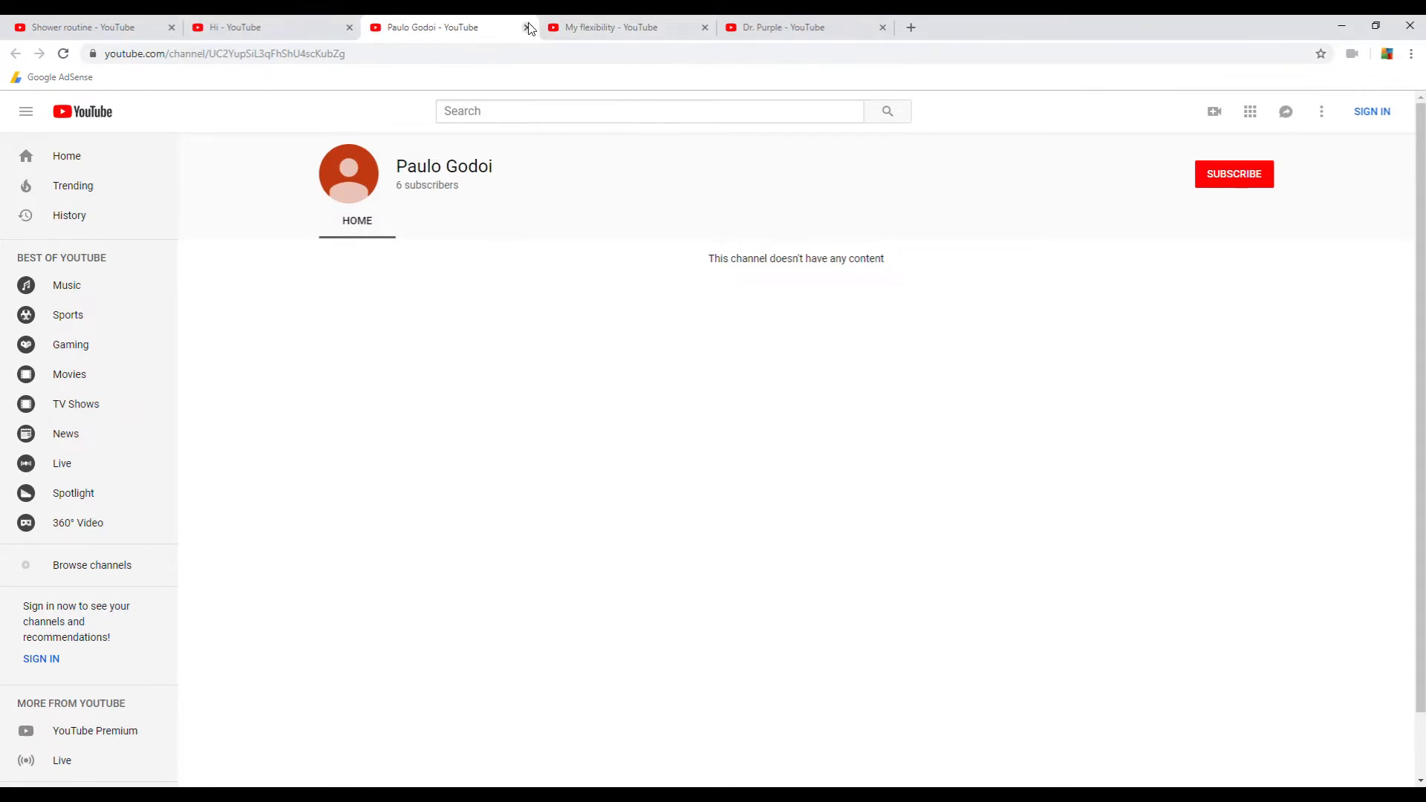
click(530, 27)
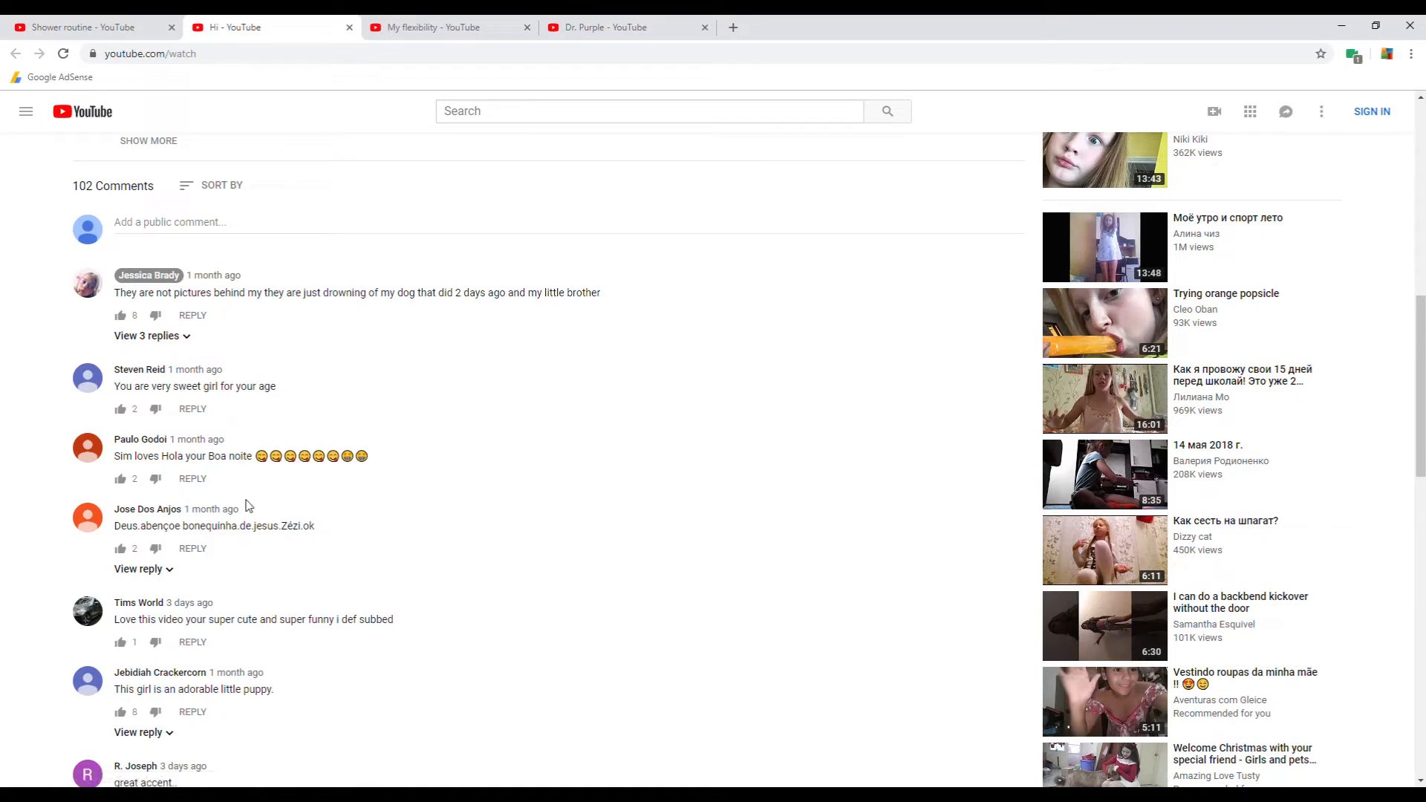
mouse_move(458, 452)
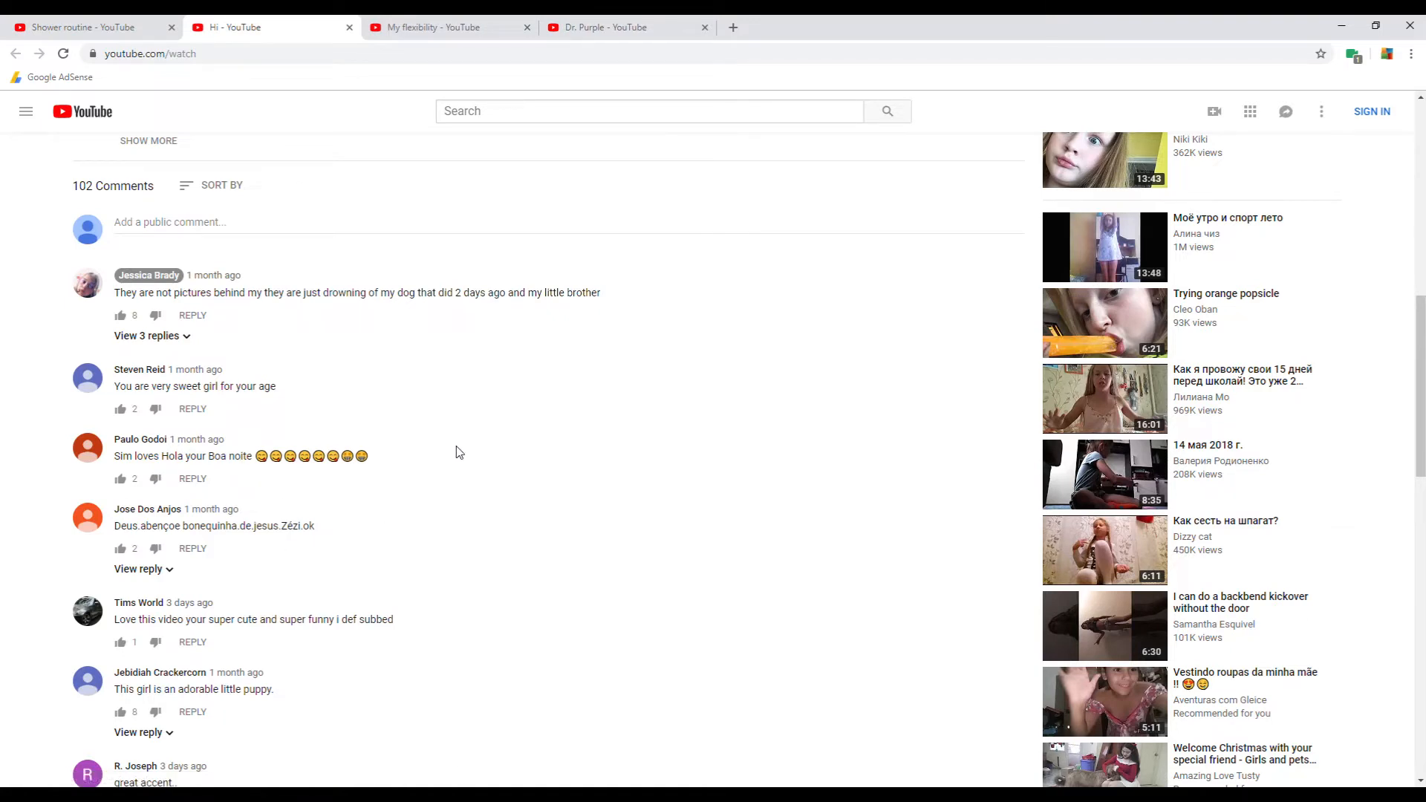
mouse_move(30, 378)
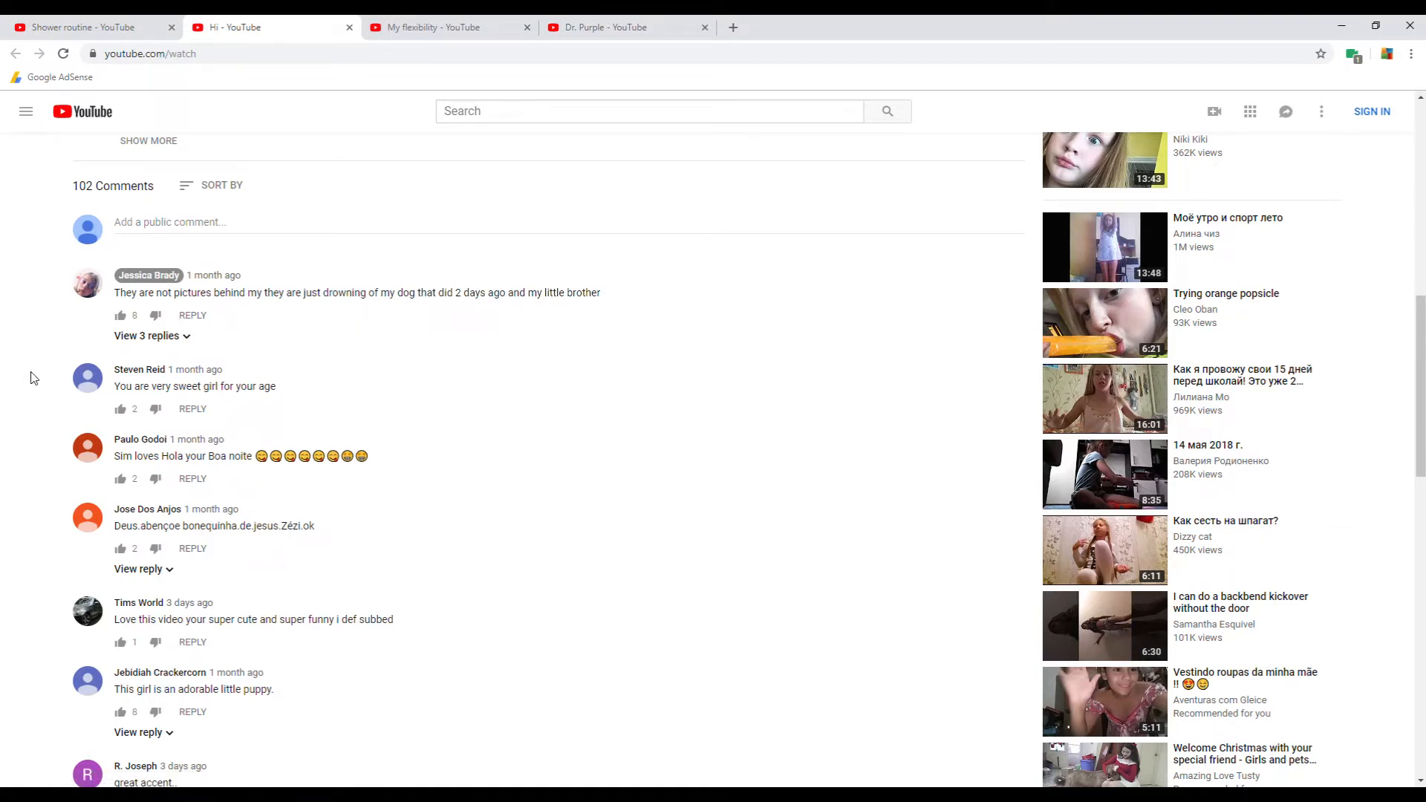
right_click(88, 377)
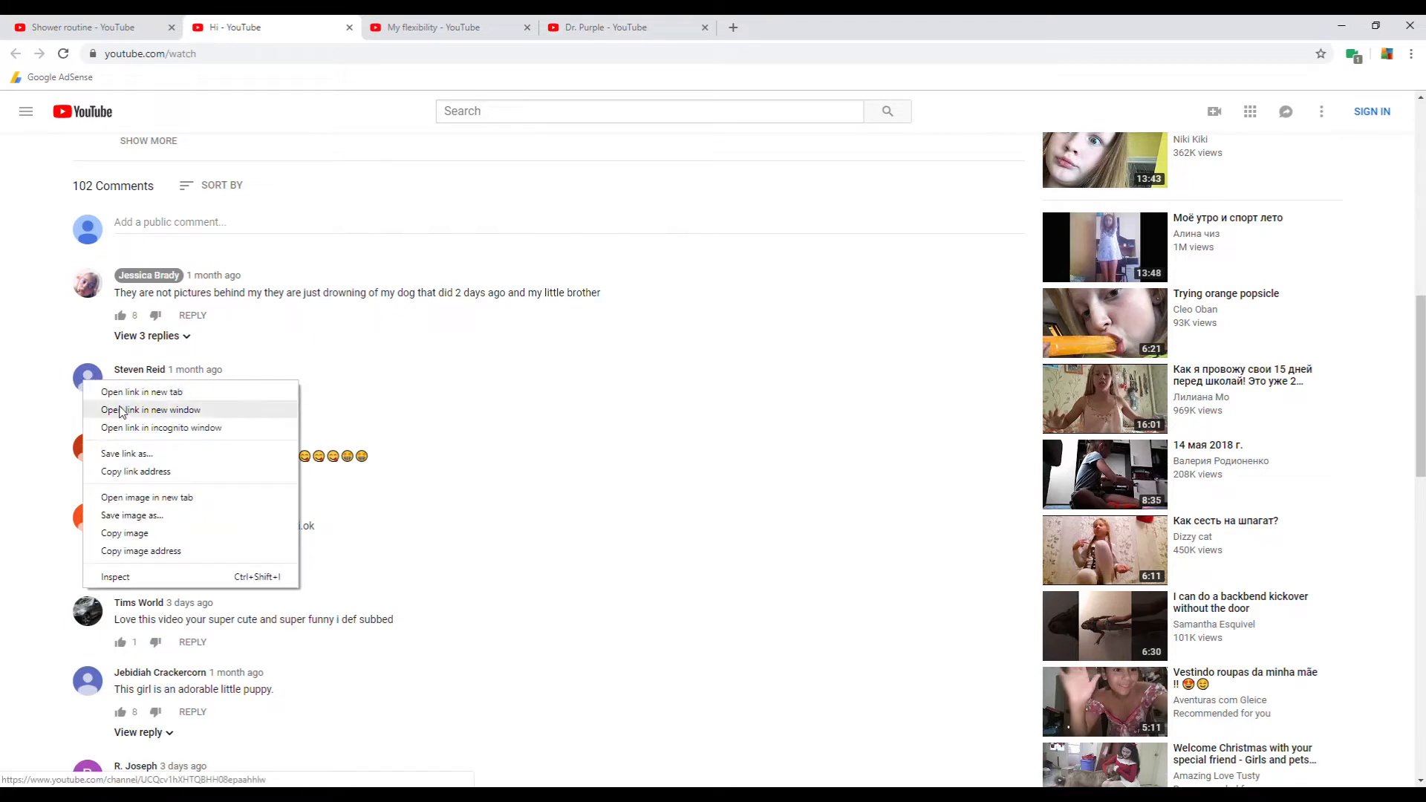
click(141, 391)
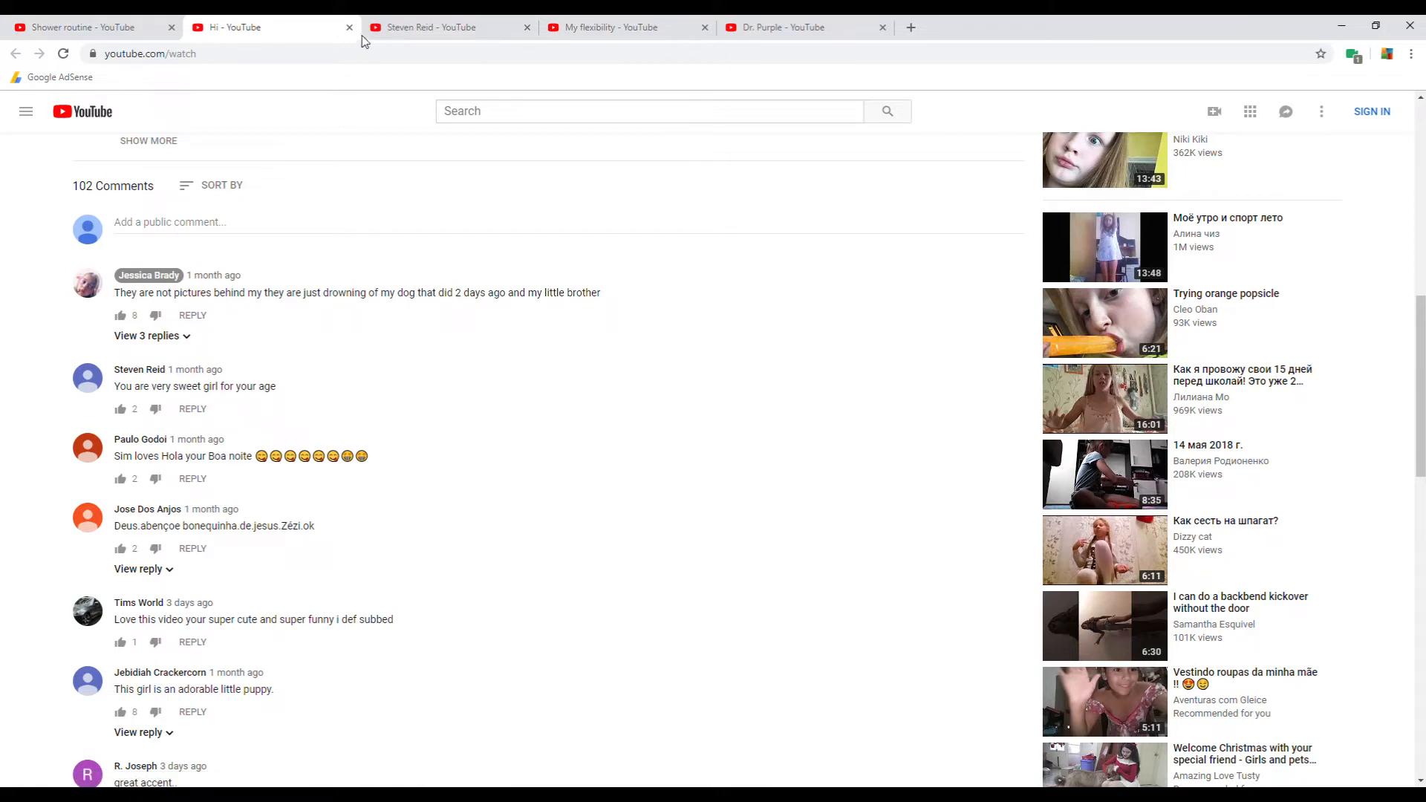
click(441, 28)
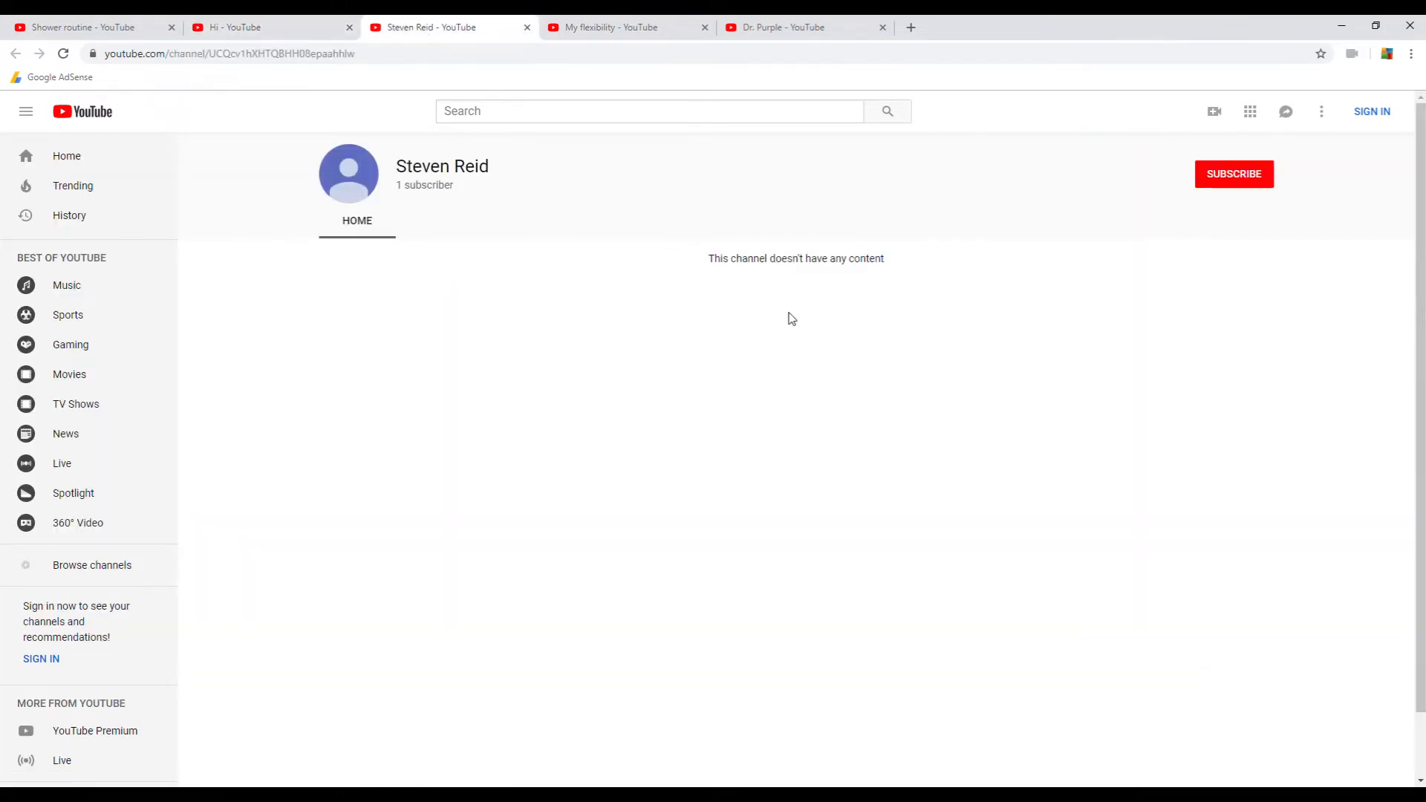
mouse_move(527, 28)
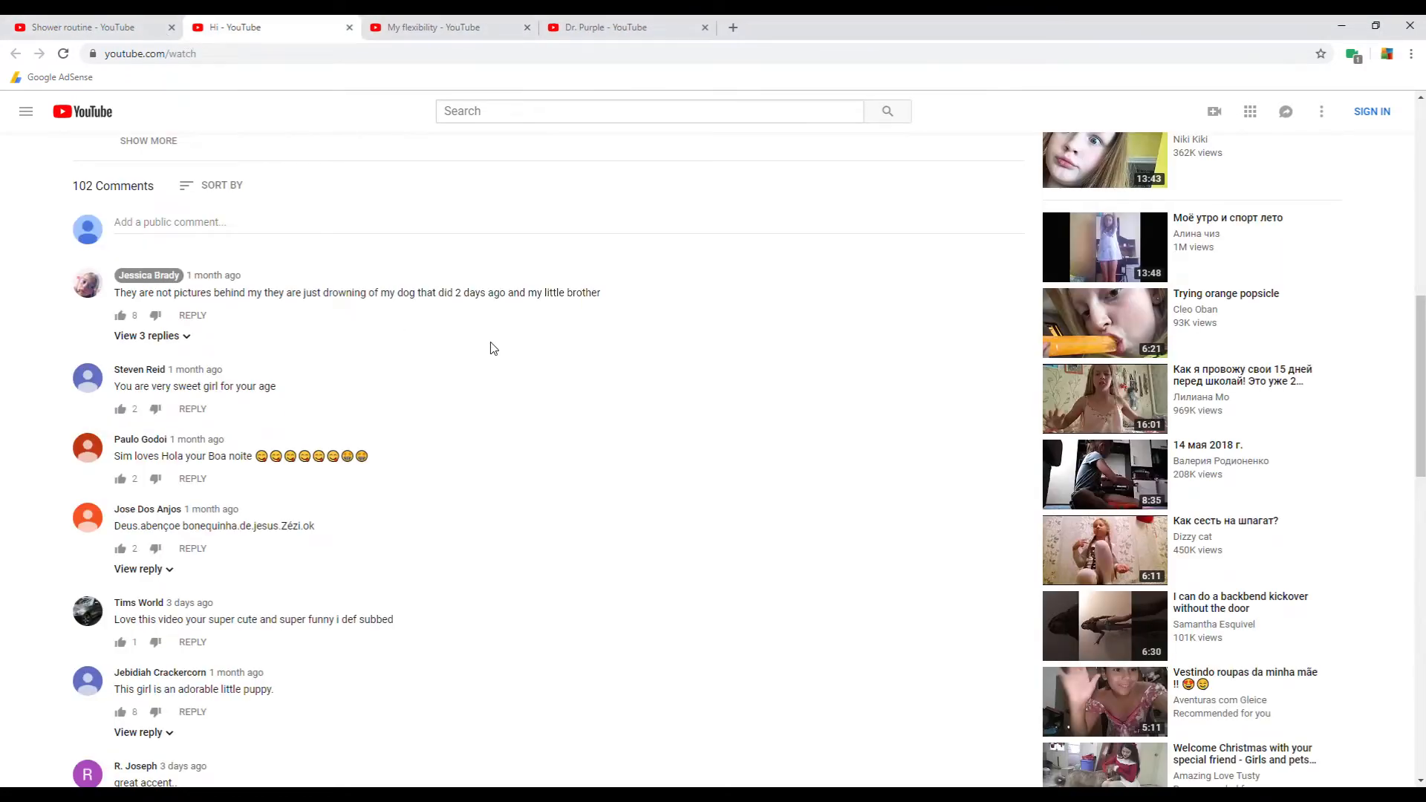
scroll(down, 3)
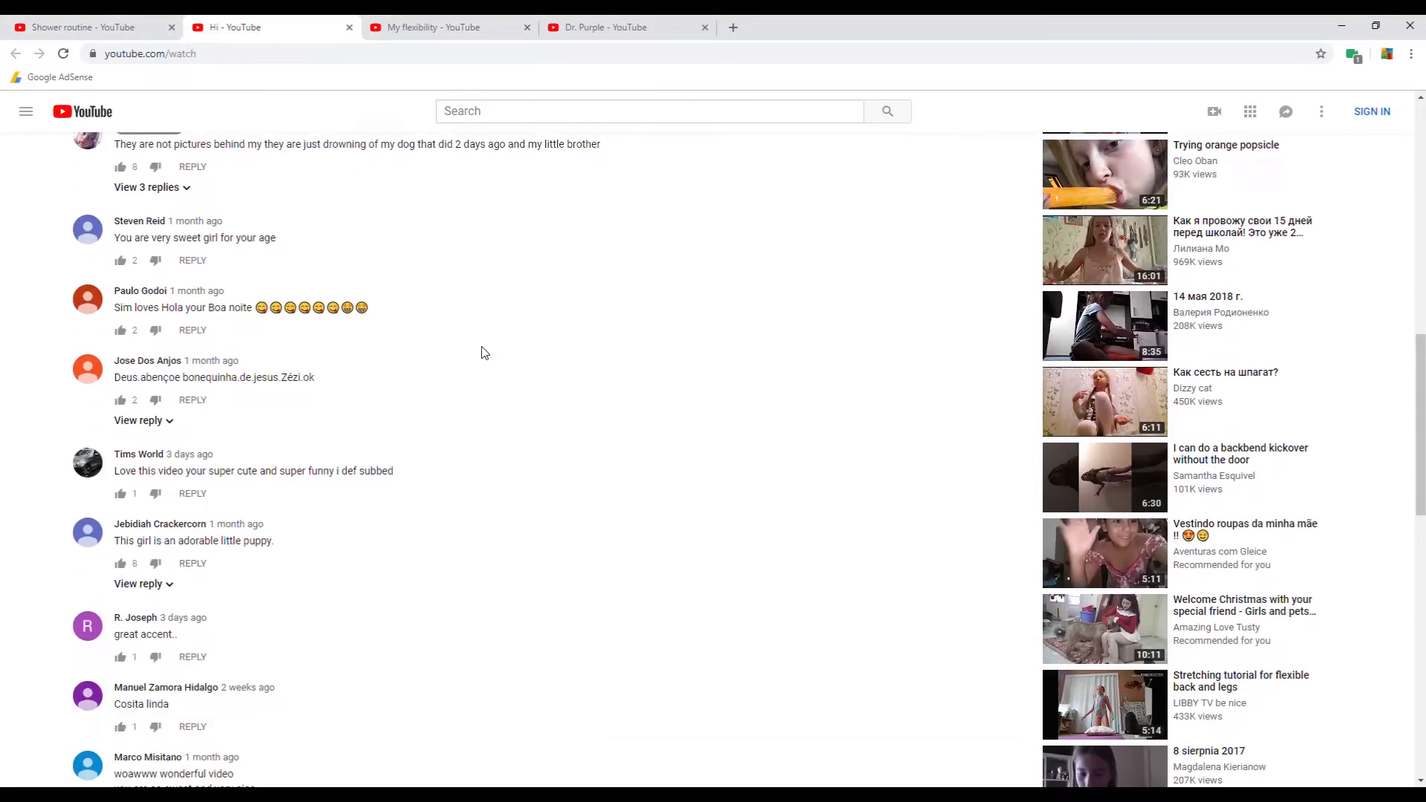
scroll(down, 3)
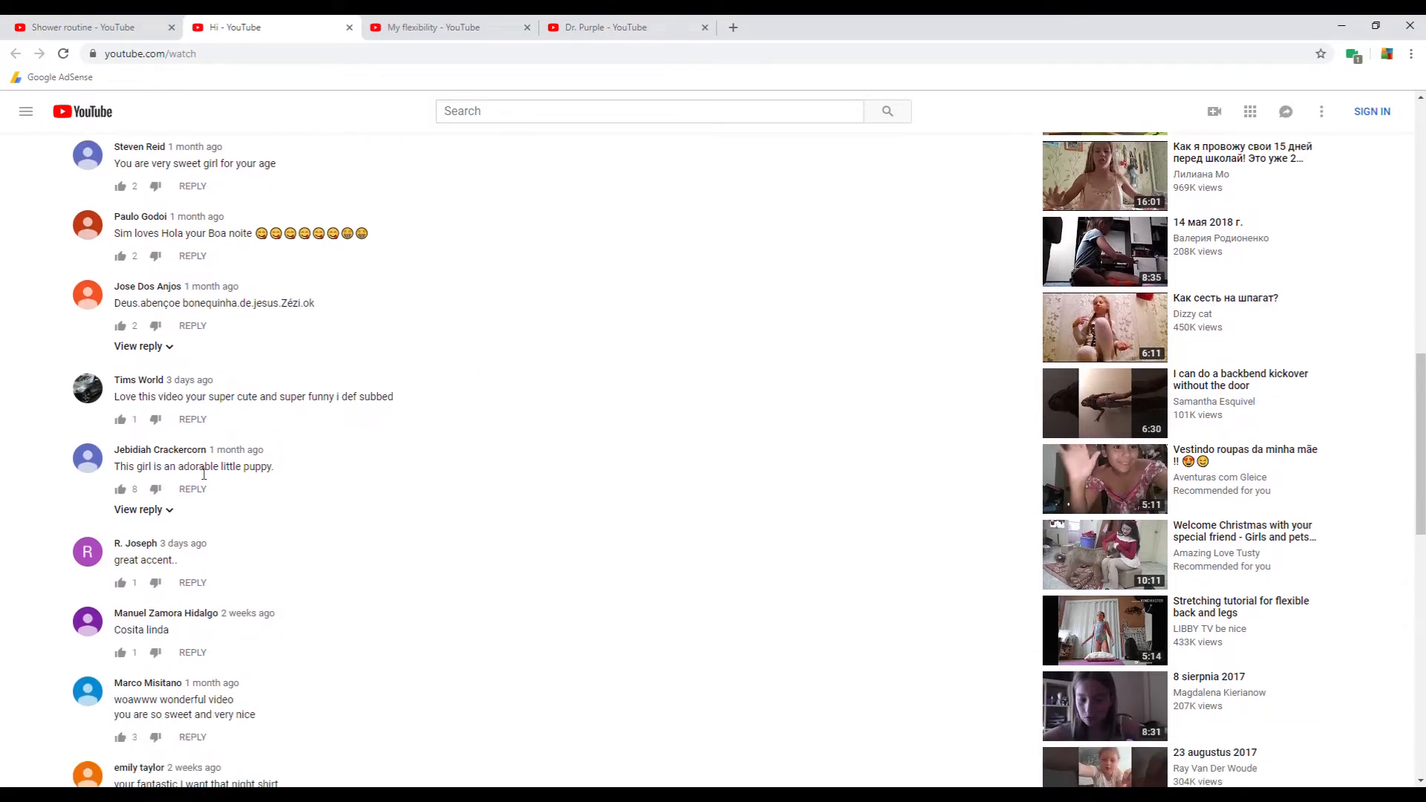
mouse_move(391, 500)
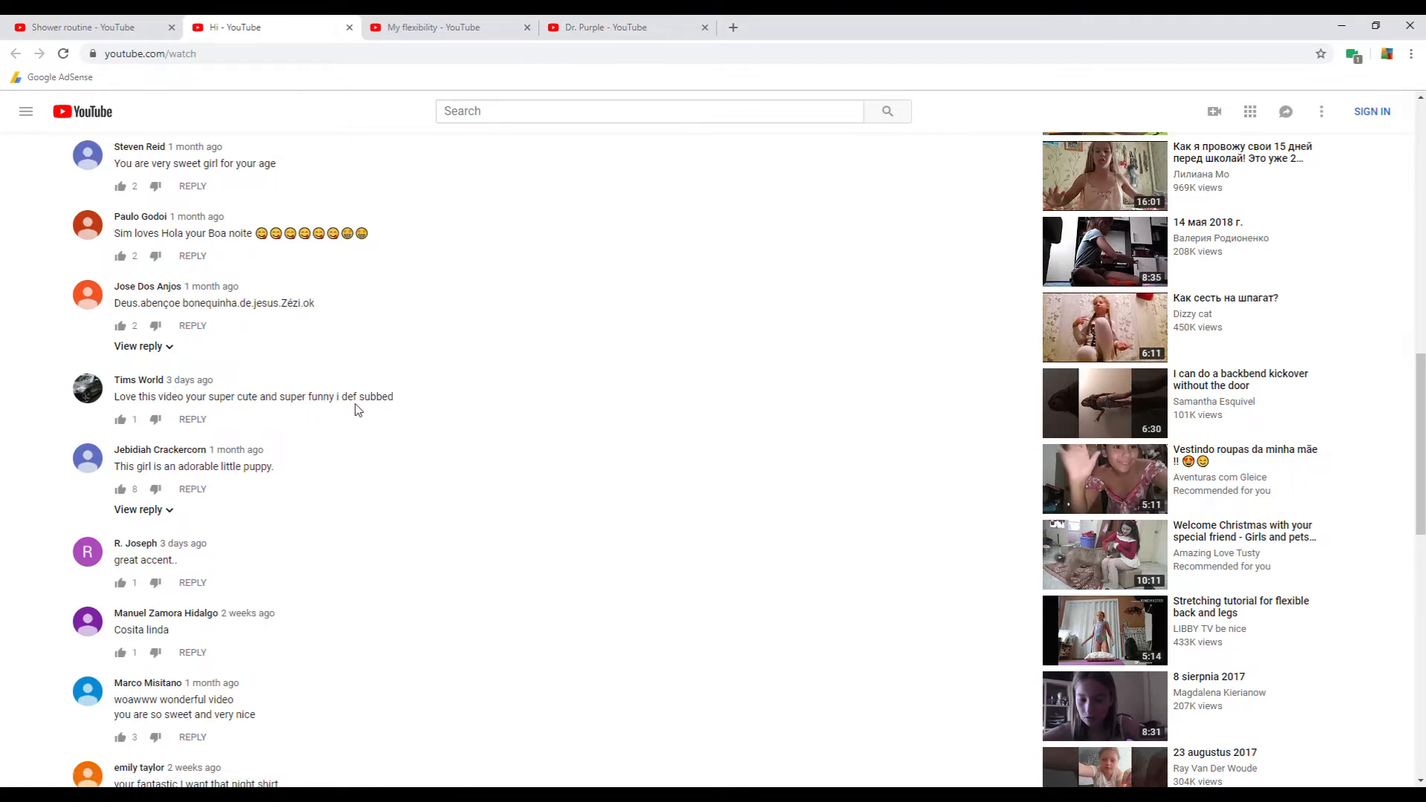
mouse_move(90, 393)
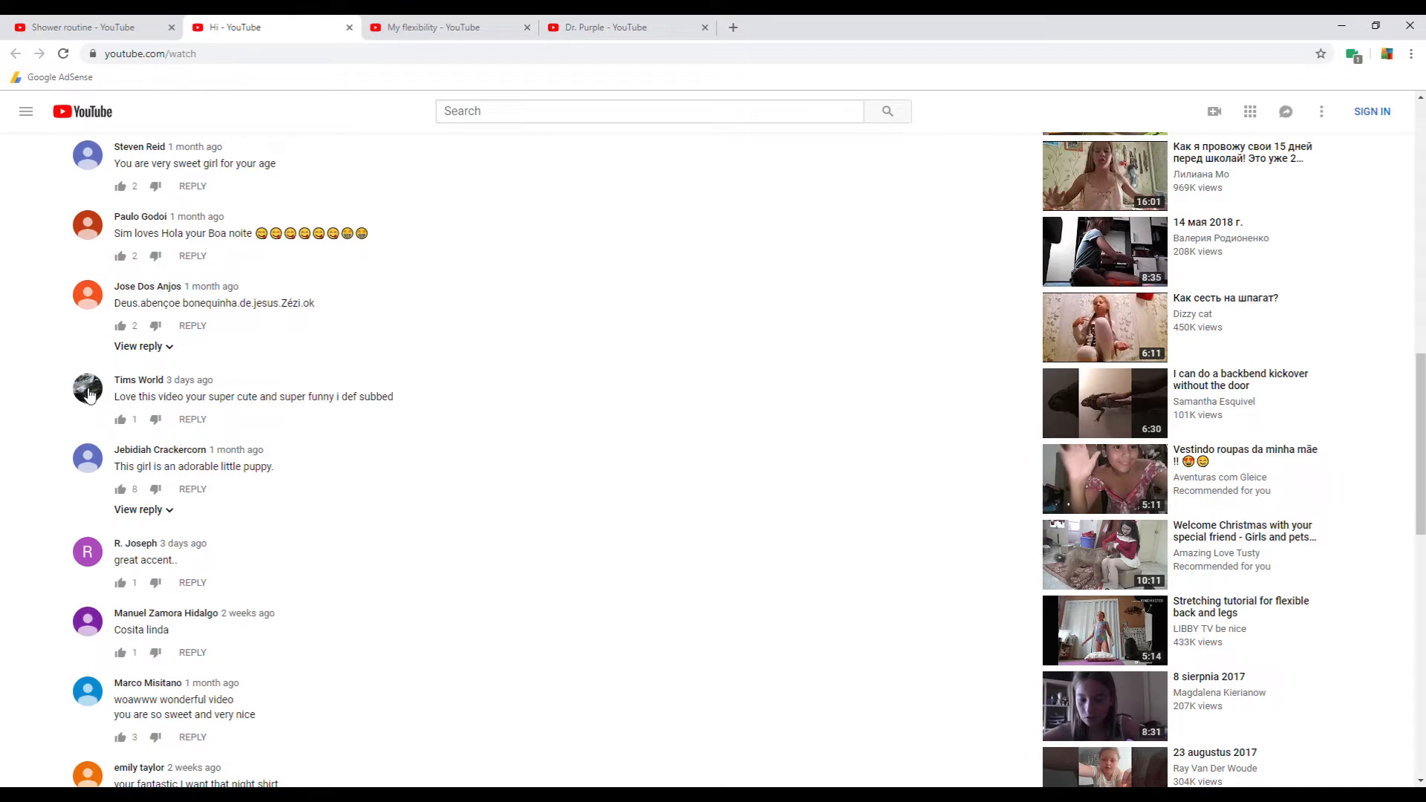
right_click(88, 389)
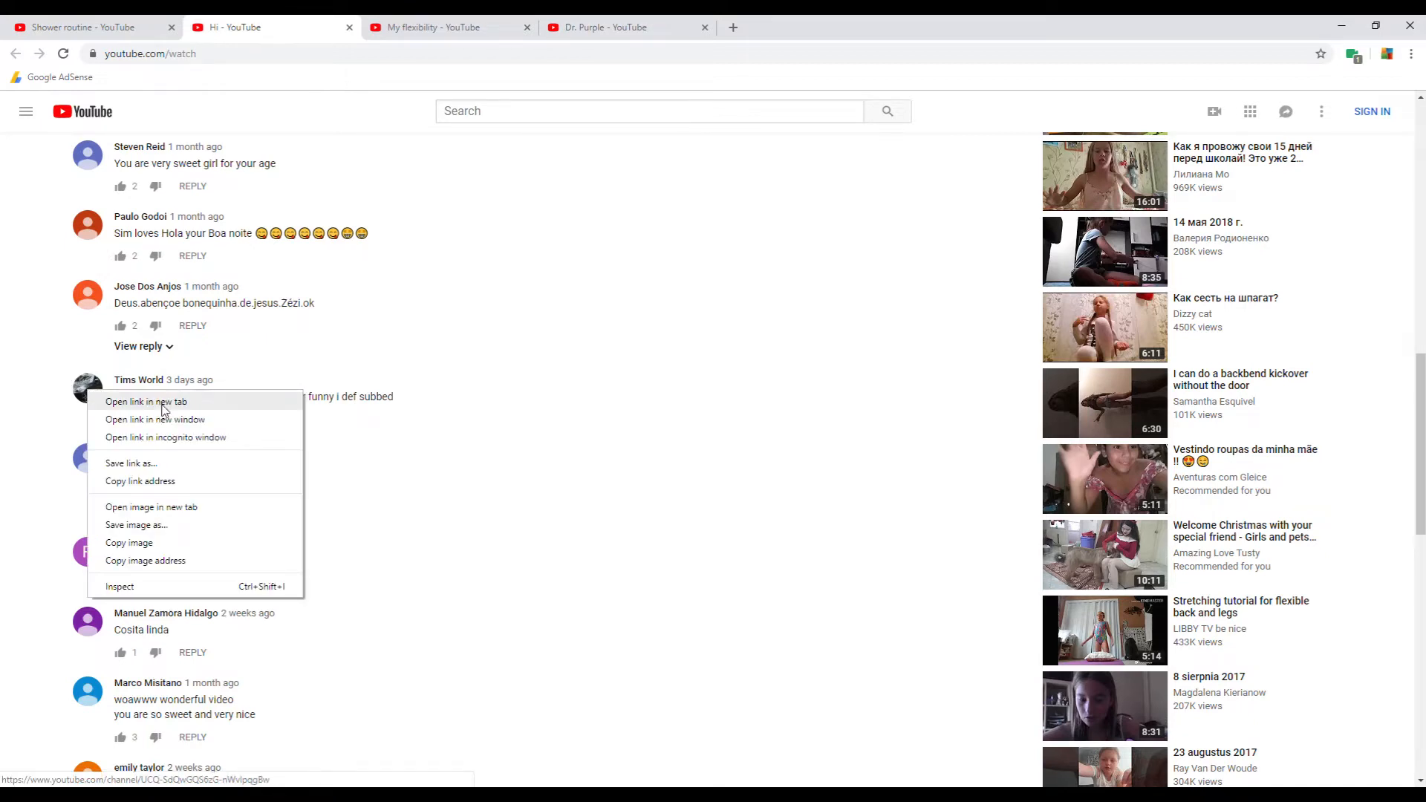
click(146, 402)
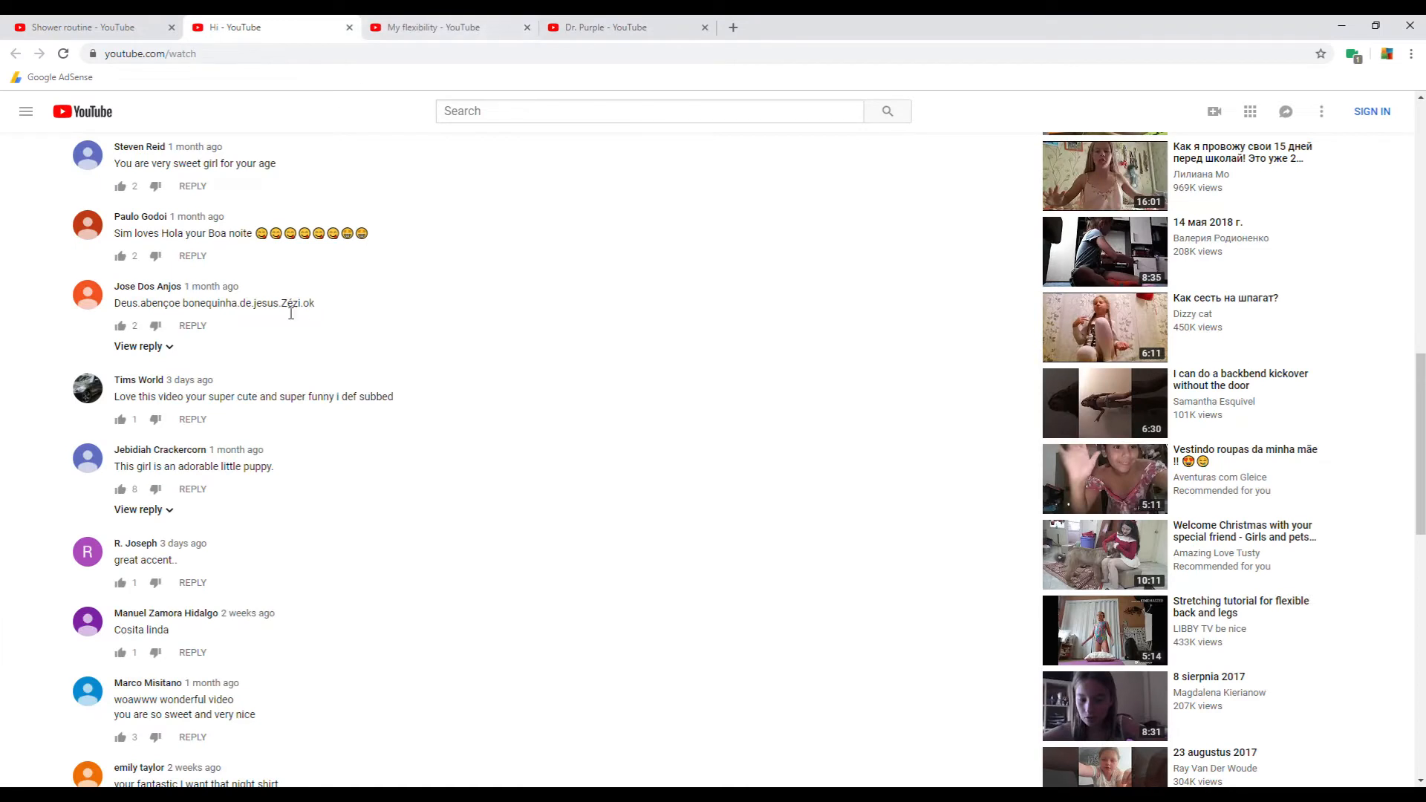
Scroll further down through the Hi video's comment section.
scroll(down, 3)
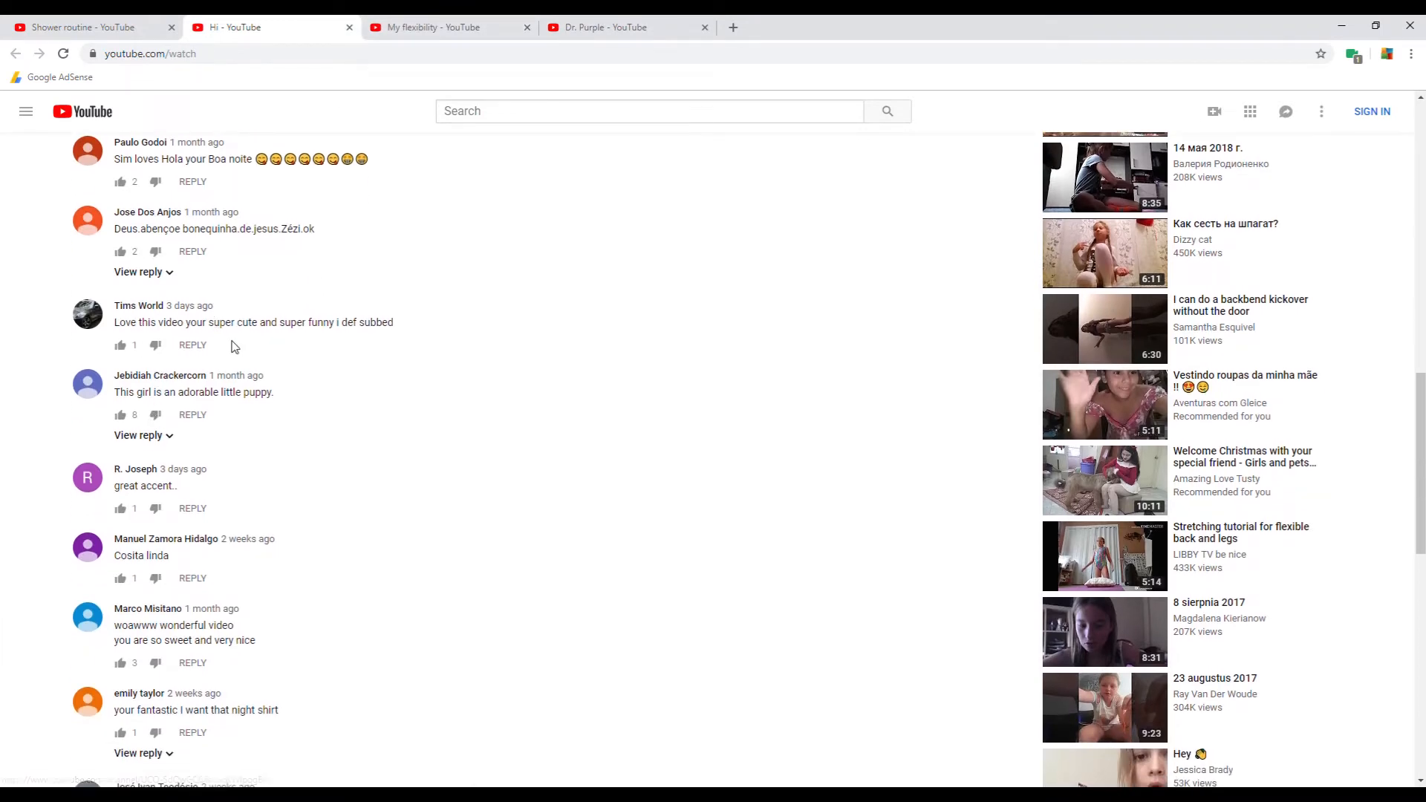
mouse_move(298, 449)
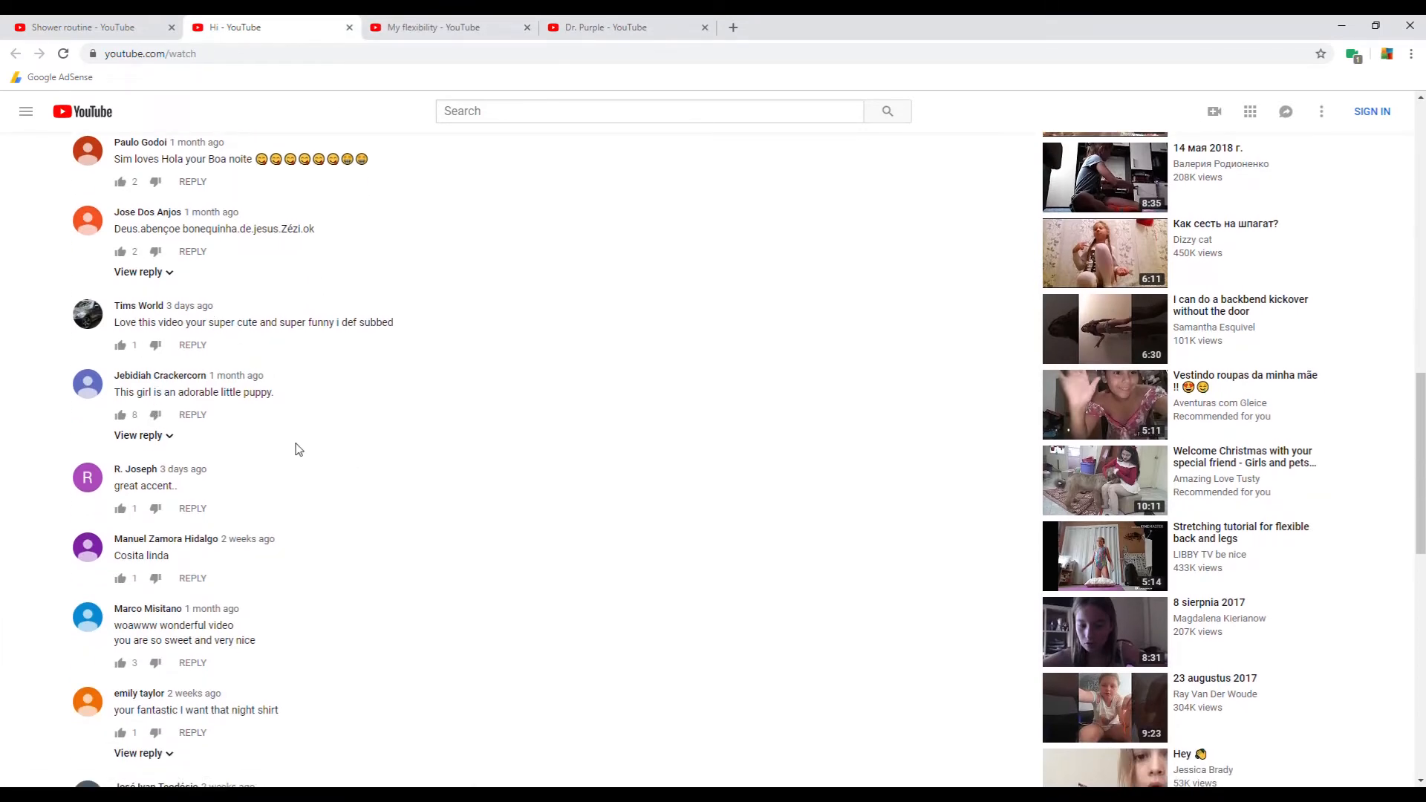
mouse_move(138, 306)
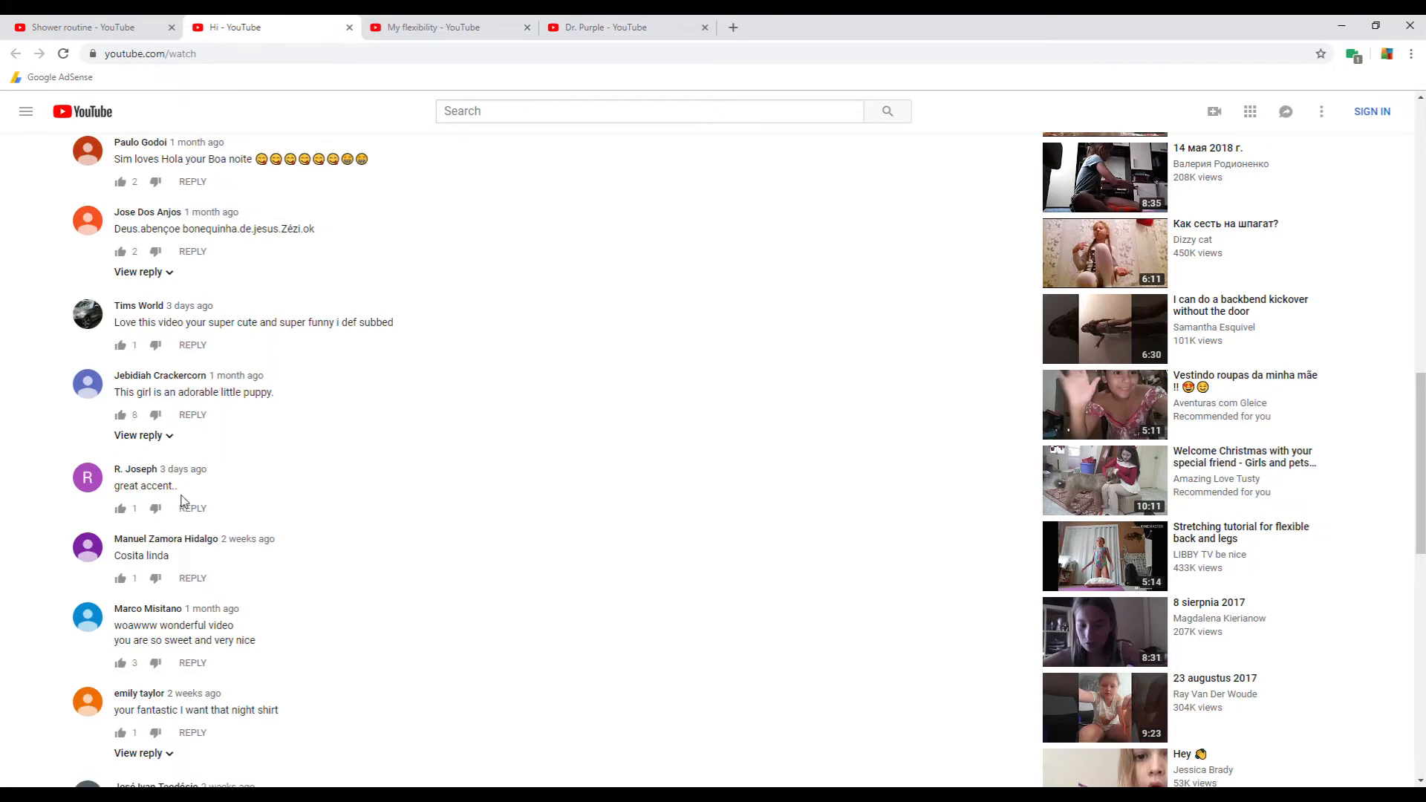
scroll(down, 3)
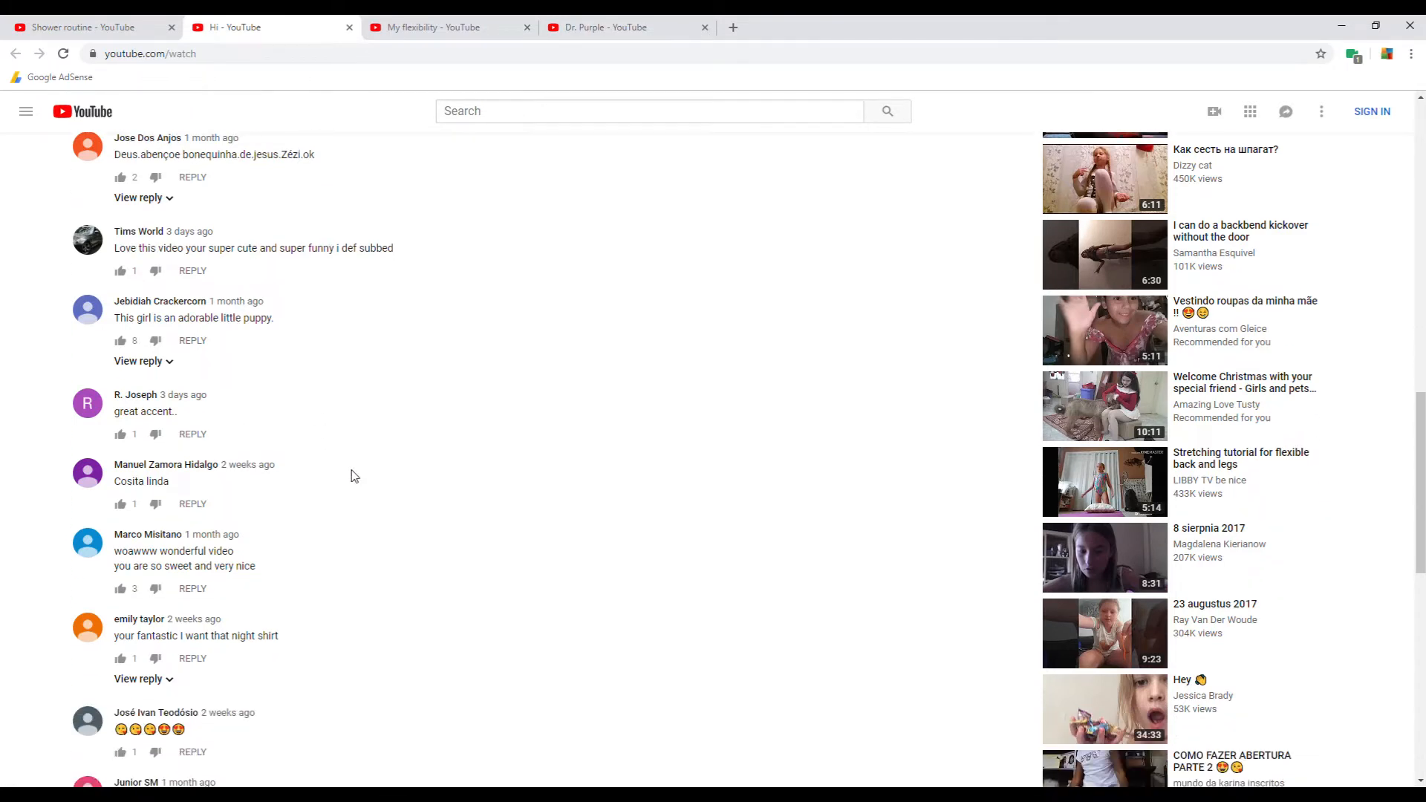
scroll(down, 3)
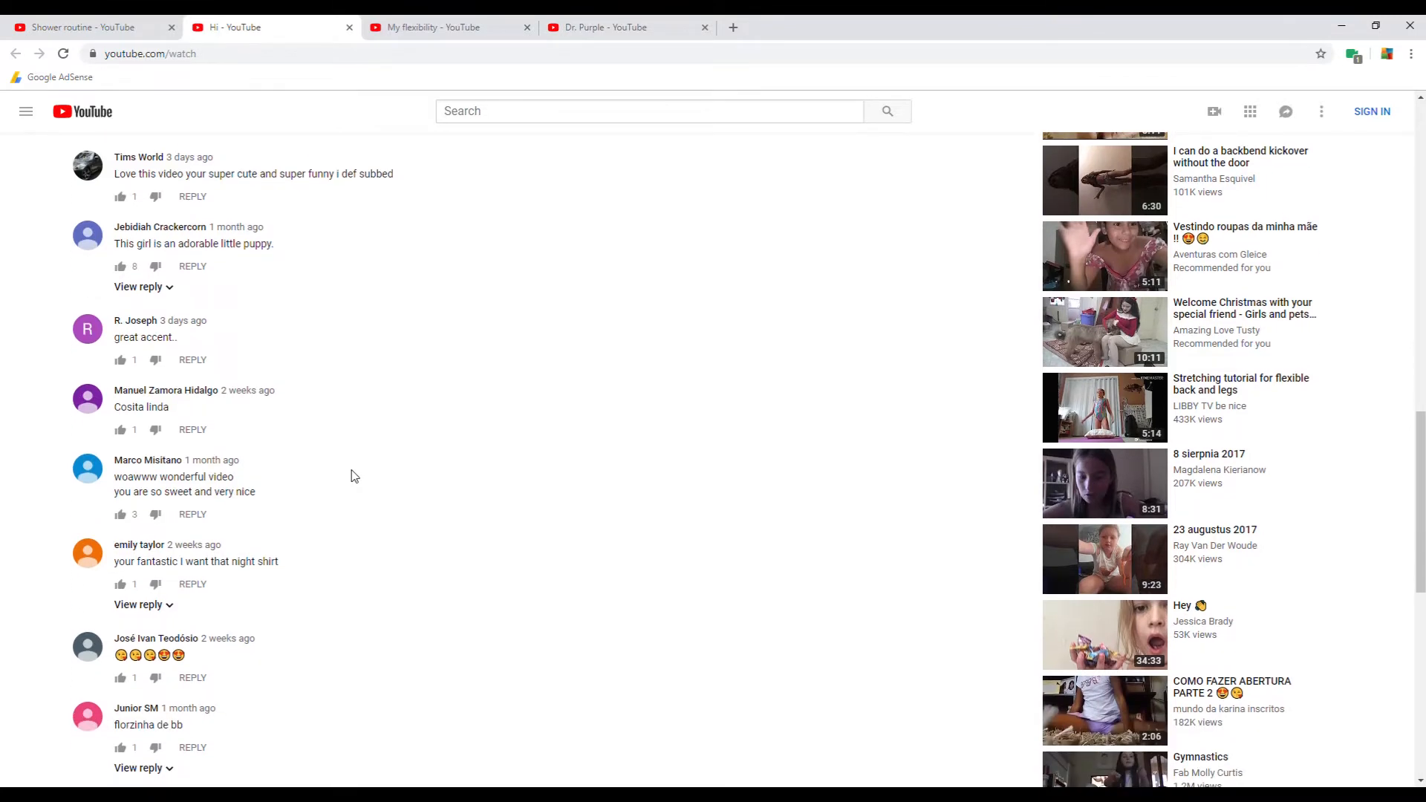
scroll(down, 3)
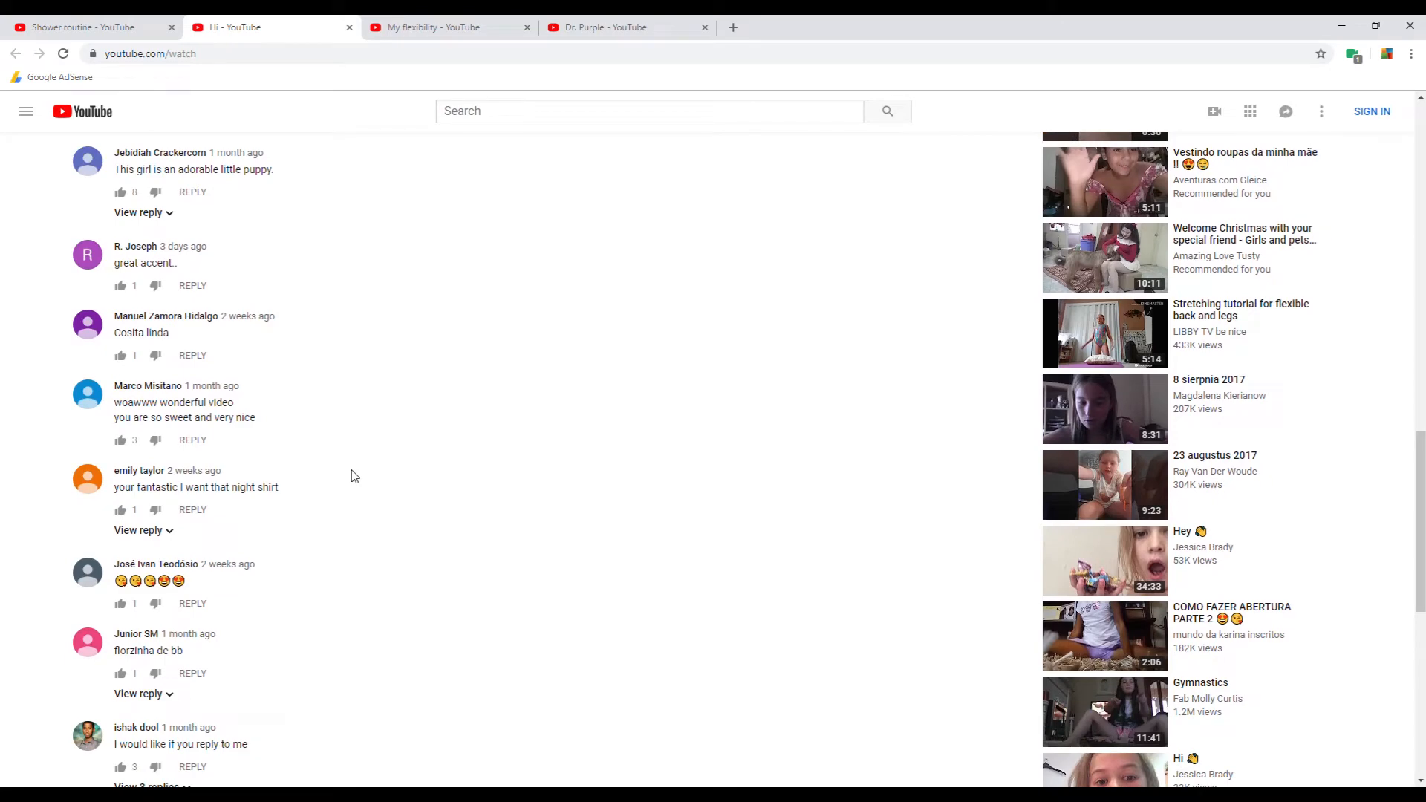
scroll(down, 3)
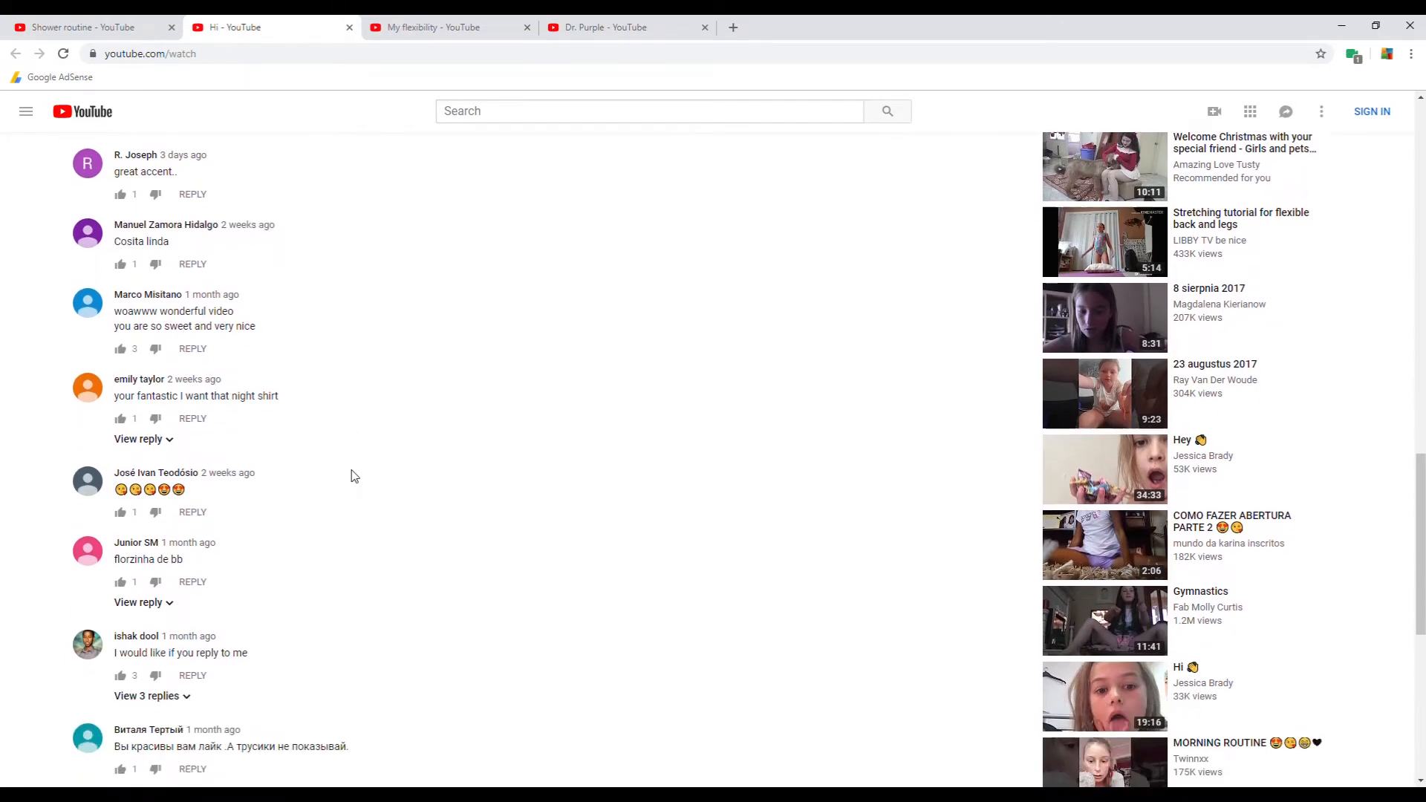
scroll(down, 3)
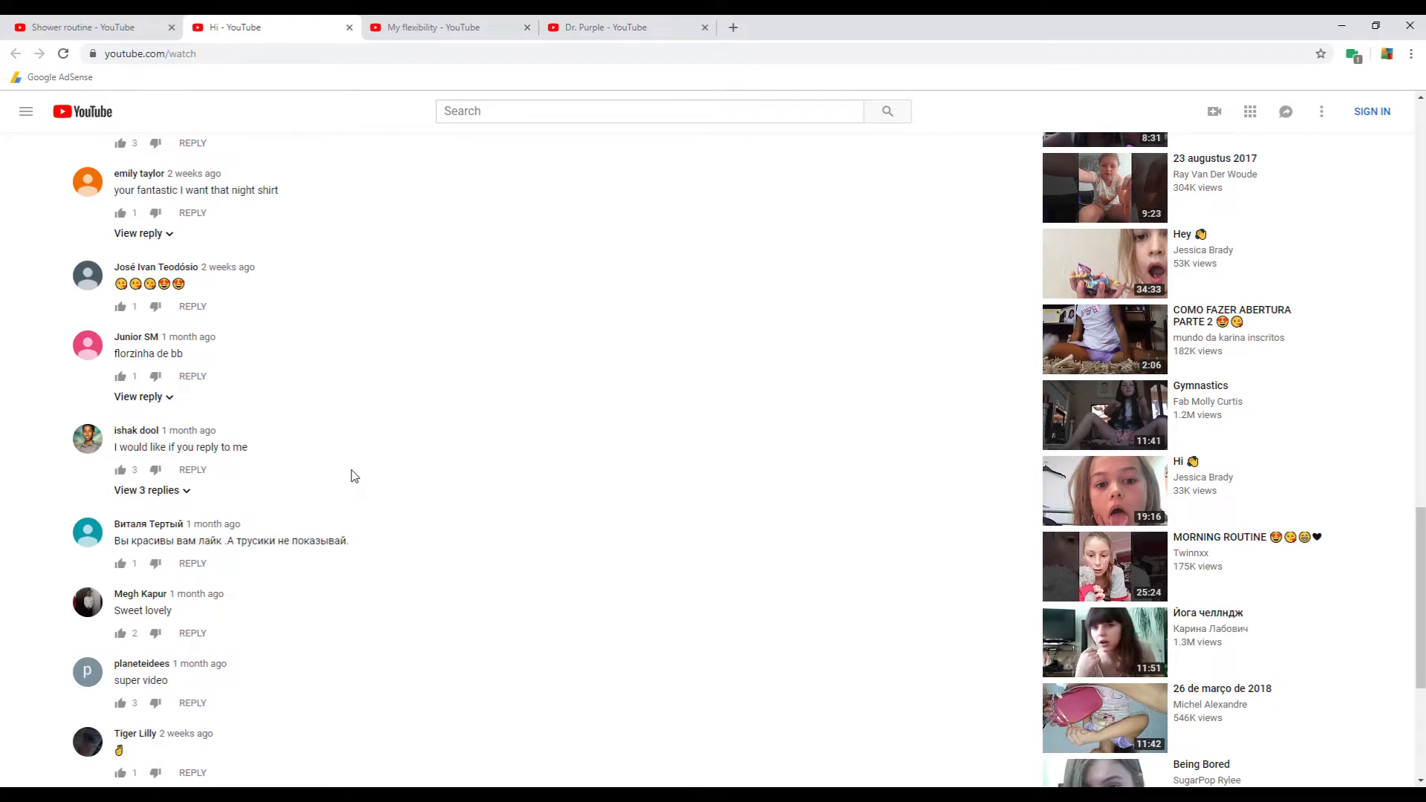
mouse_move(306, 429)
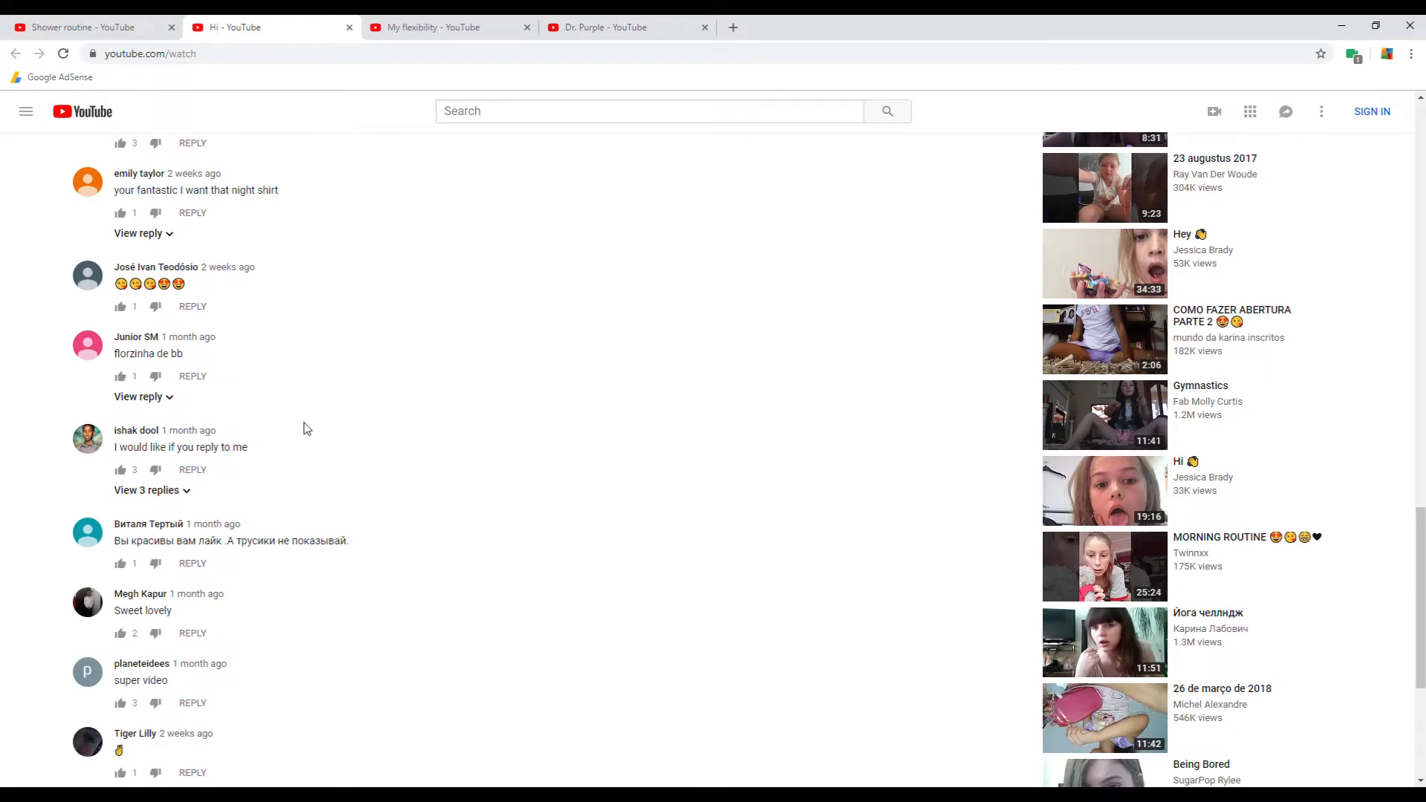
mouse_move(321, 410)
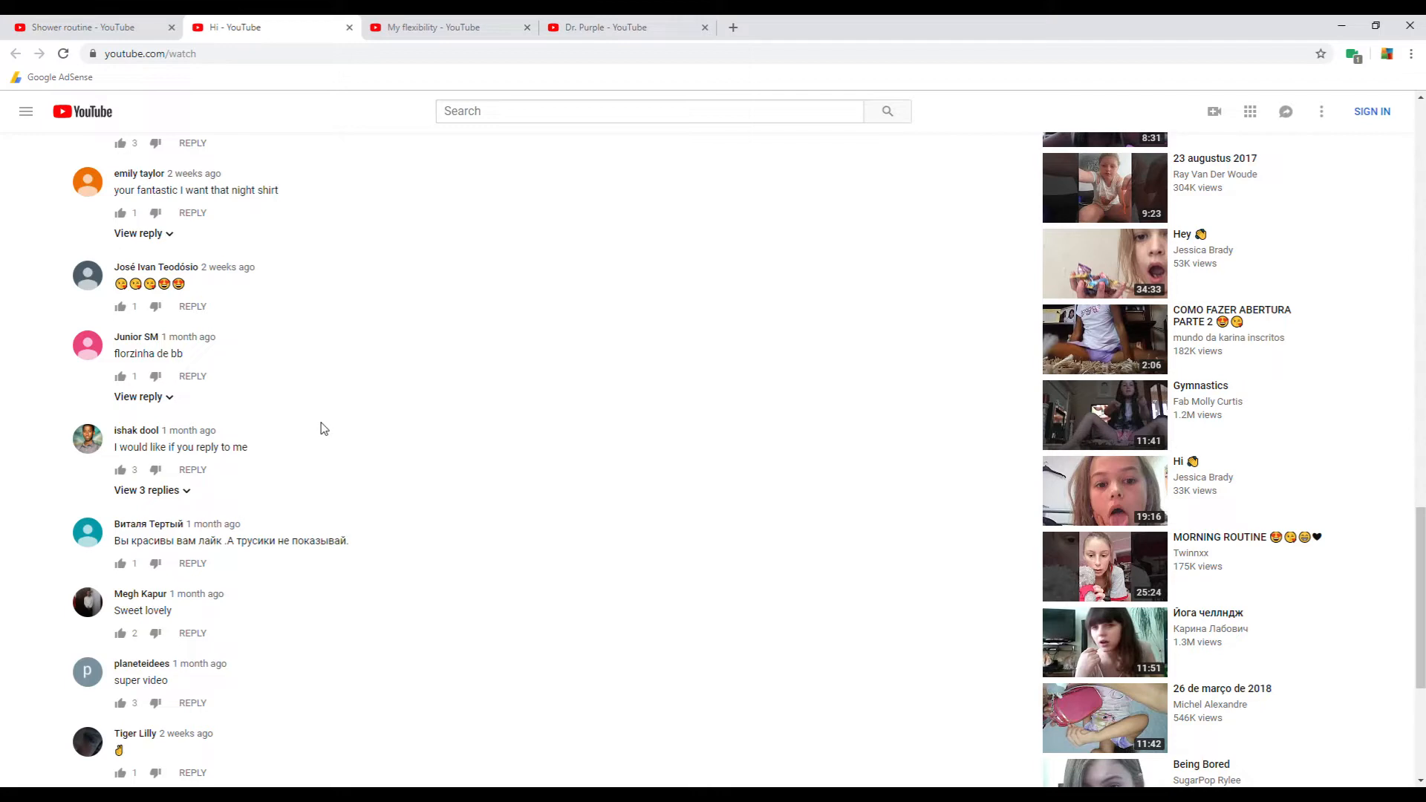
mouse_move(191, 469)
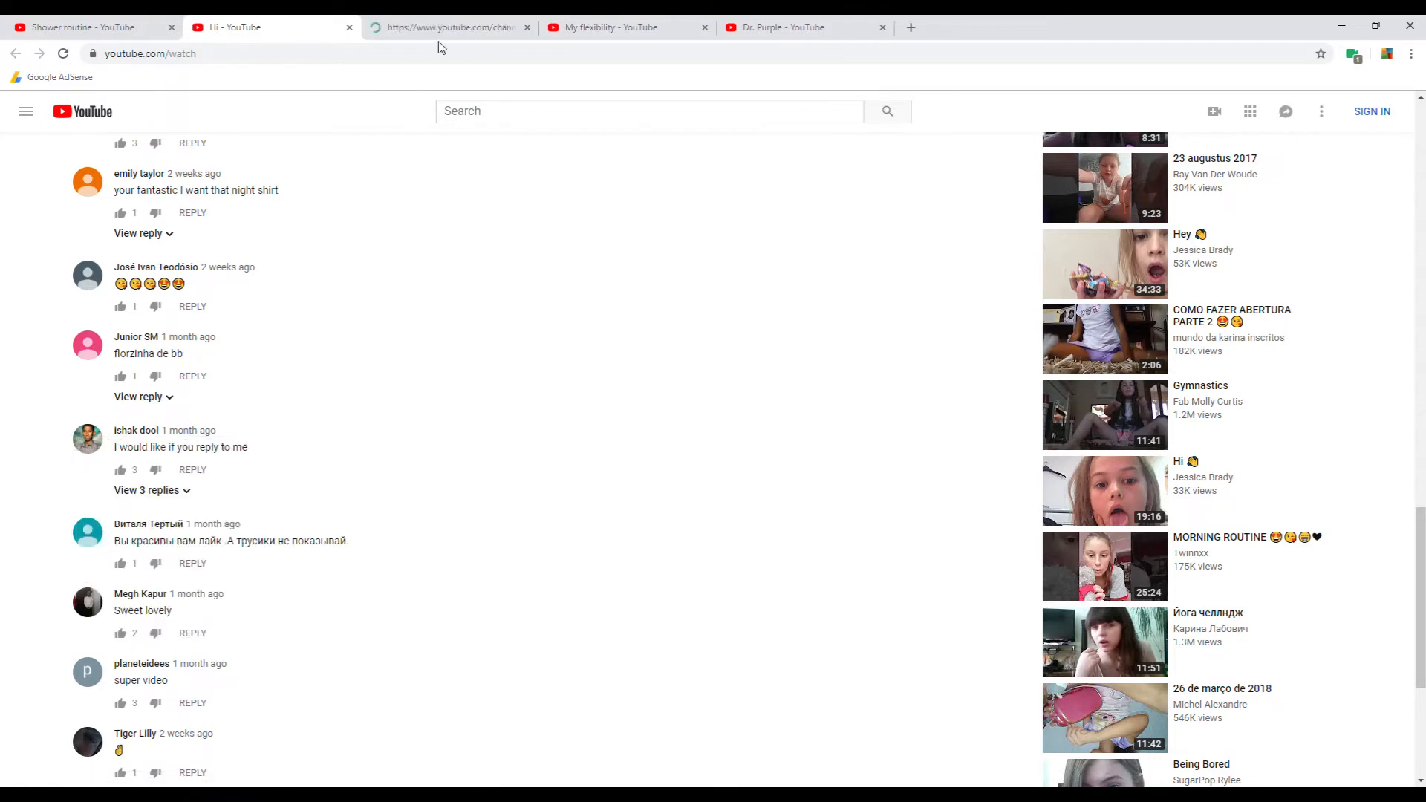
Switch to ishak dool's channel tab and view its About page.
click(446, 27)
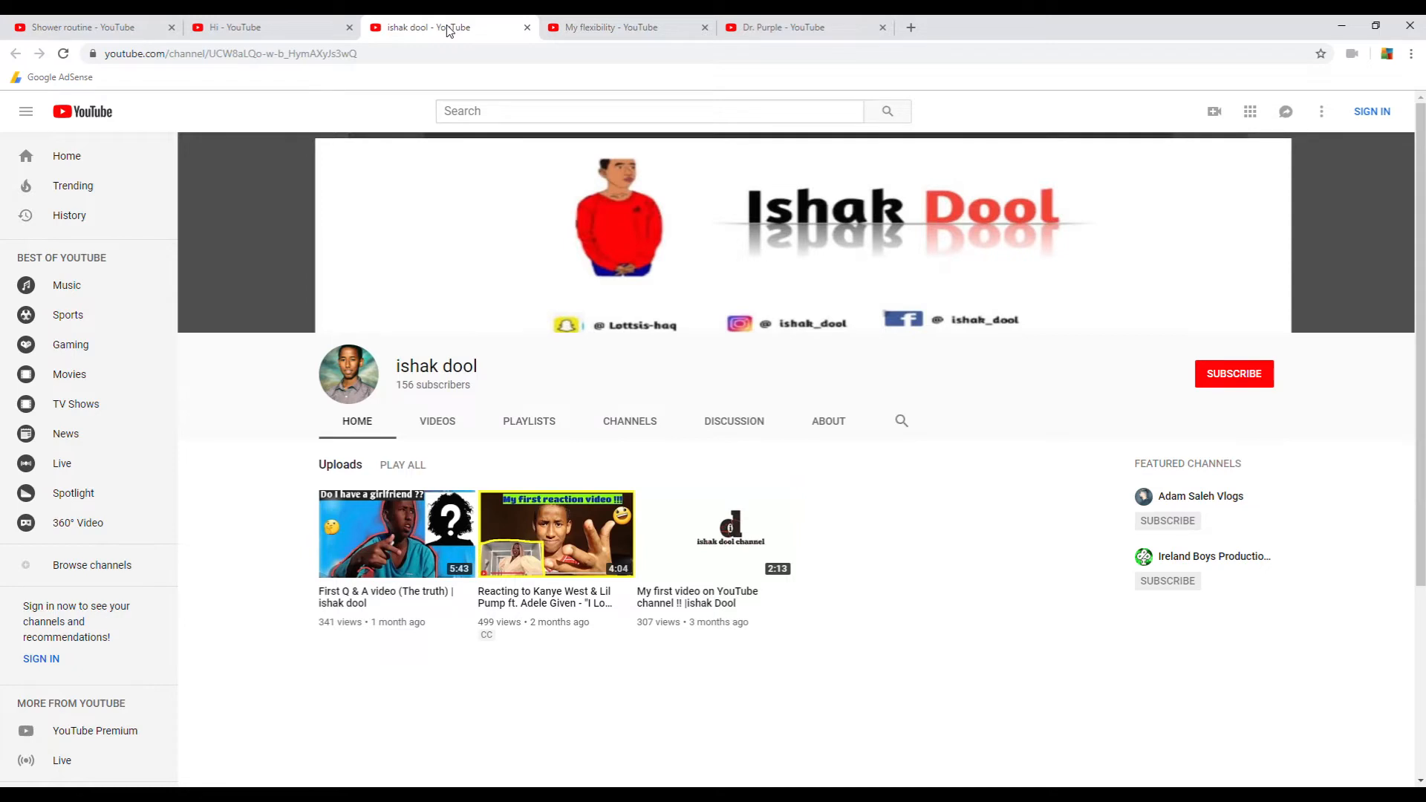
mouse_move(542, 263)
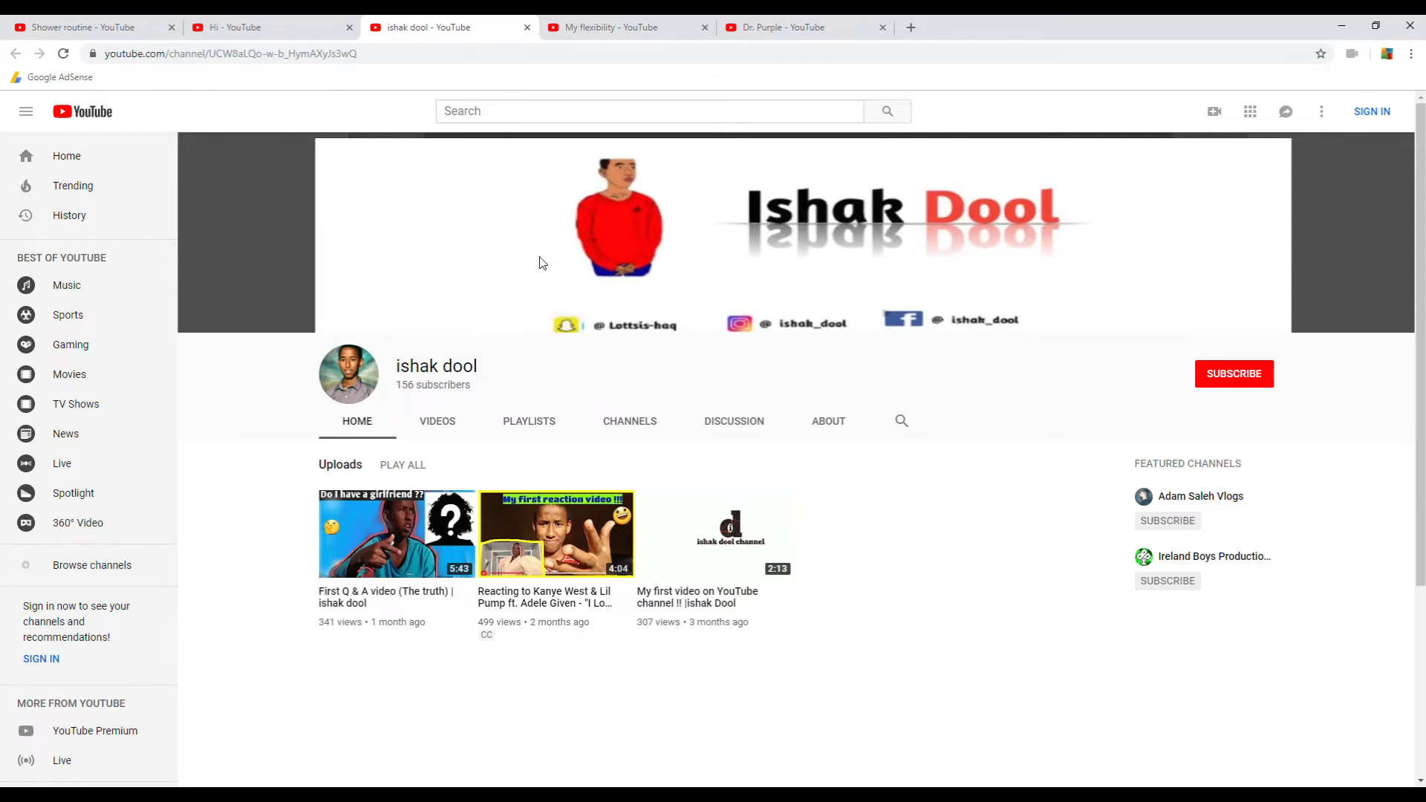
click(828, 421)
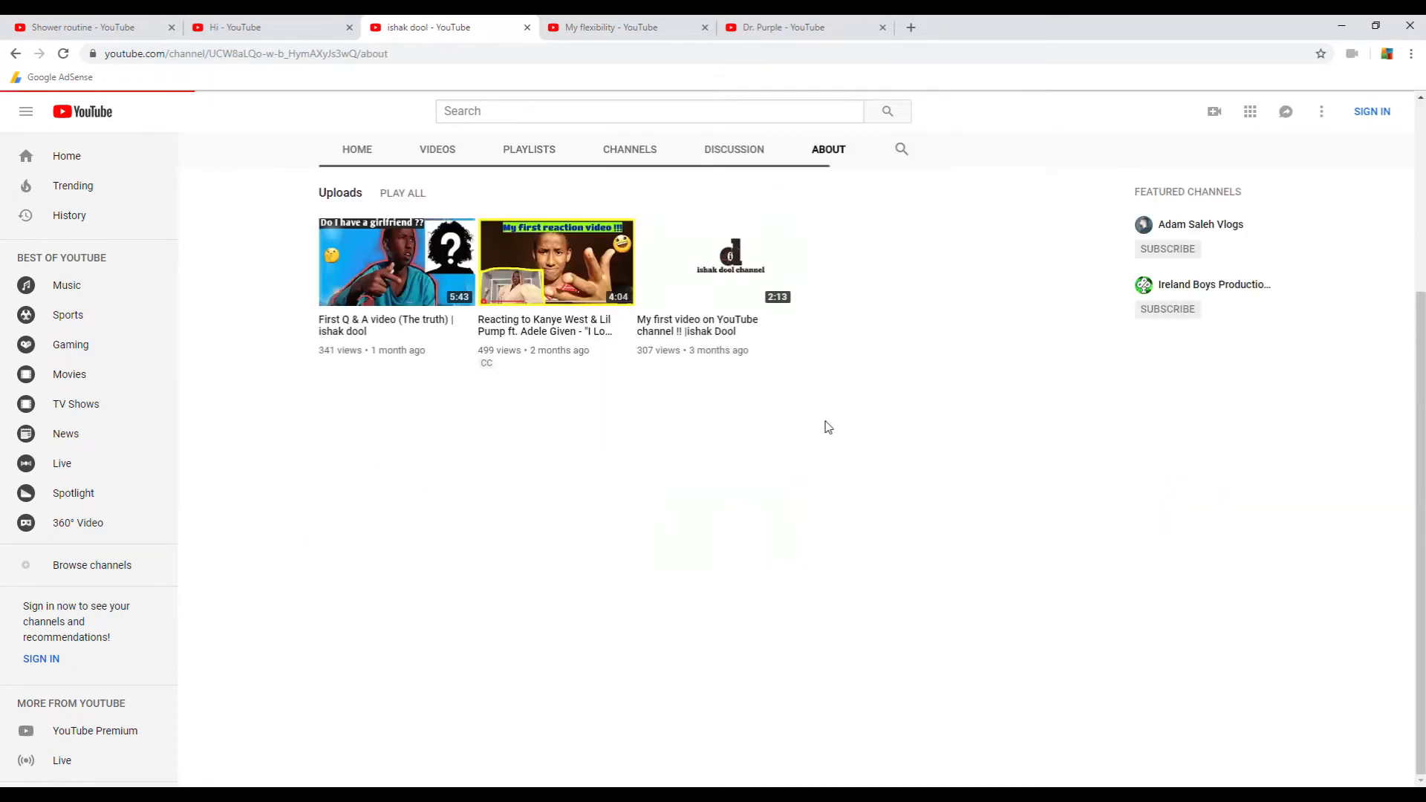
click(828, 149)
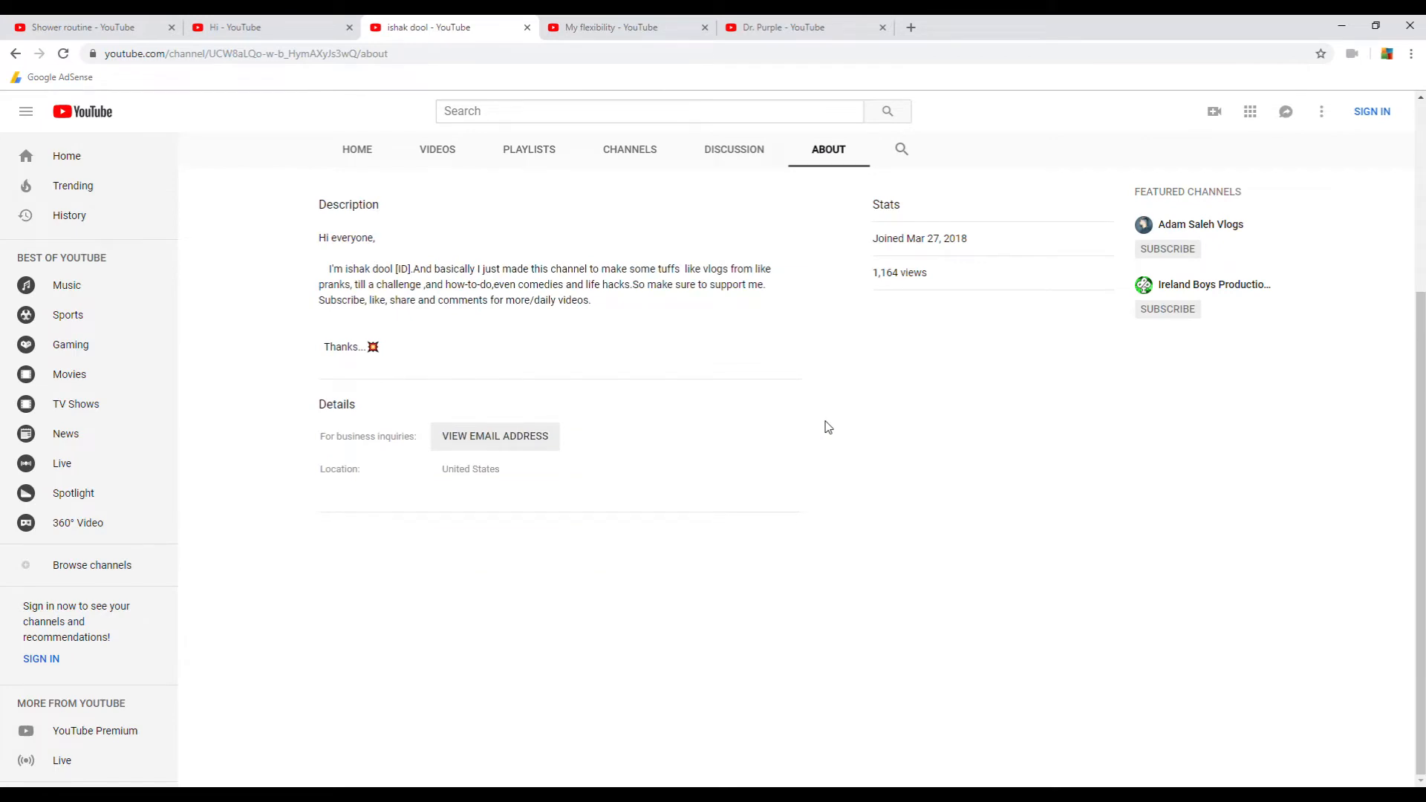
mouse_move(734, 150)
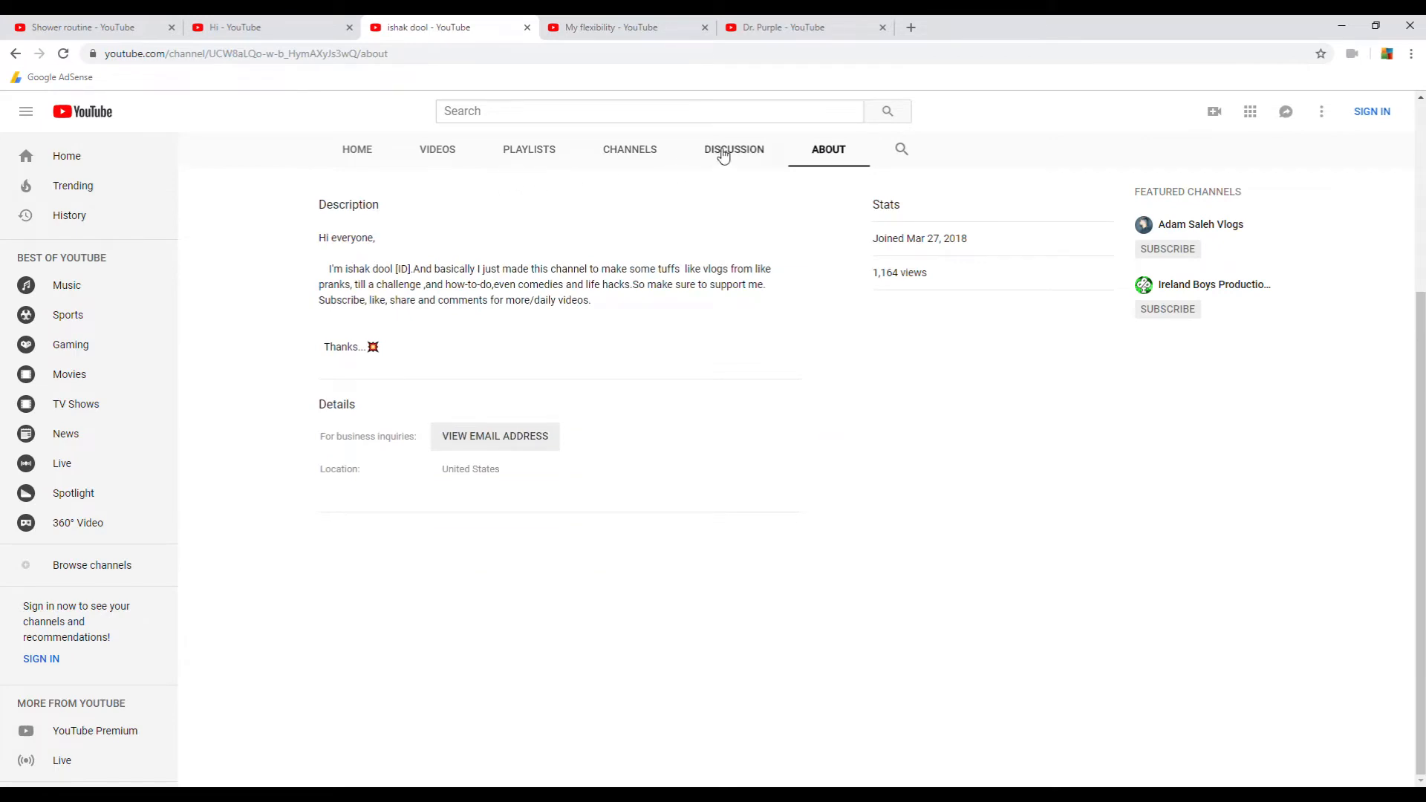
Browse ishak dool's Channels, Playlists, Videos and Home sections, then close the tab.
click(629, 149)
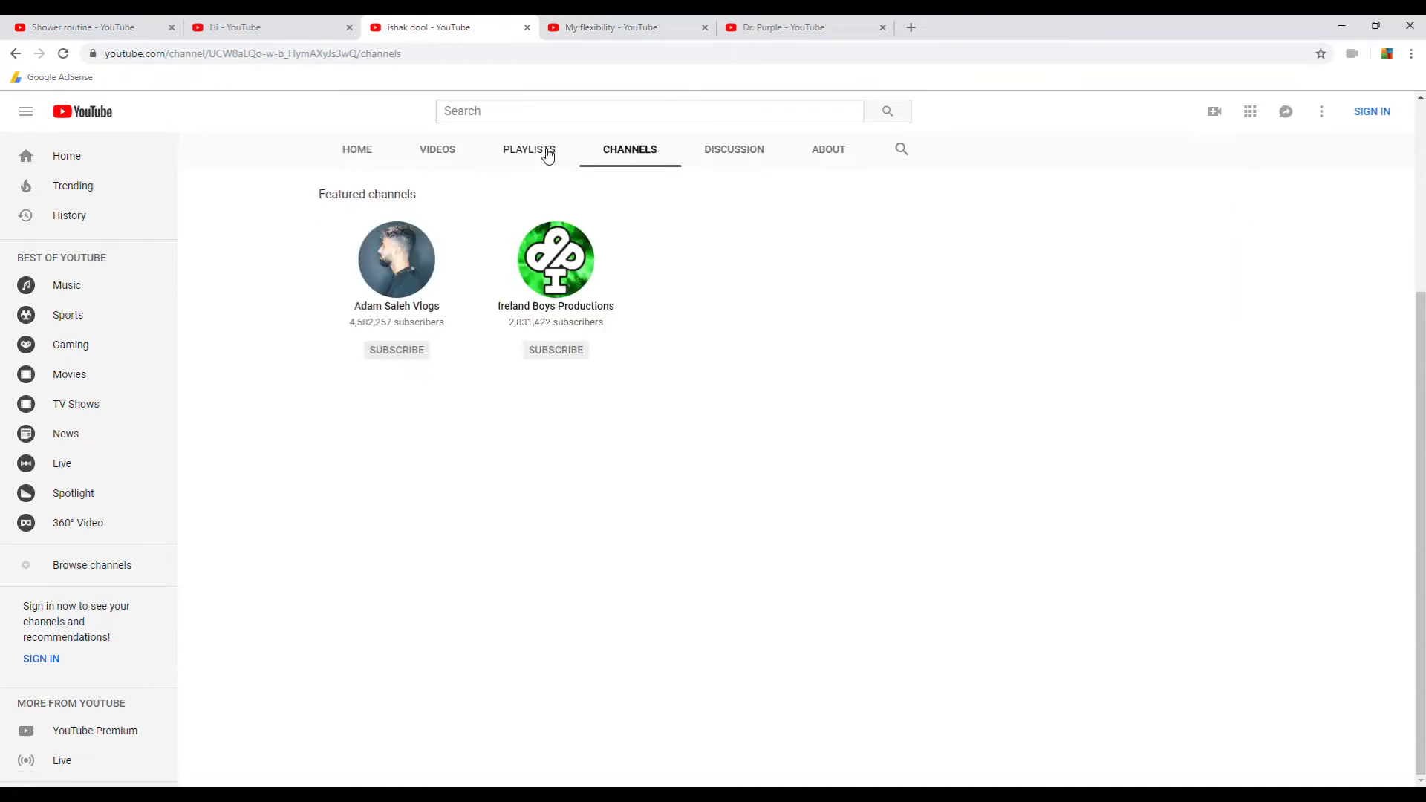
click(528, 149)
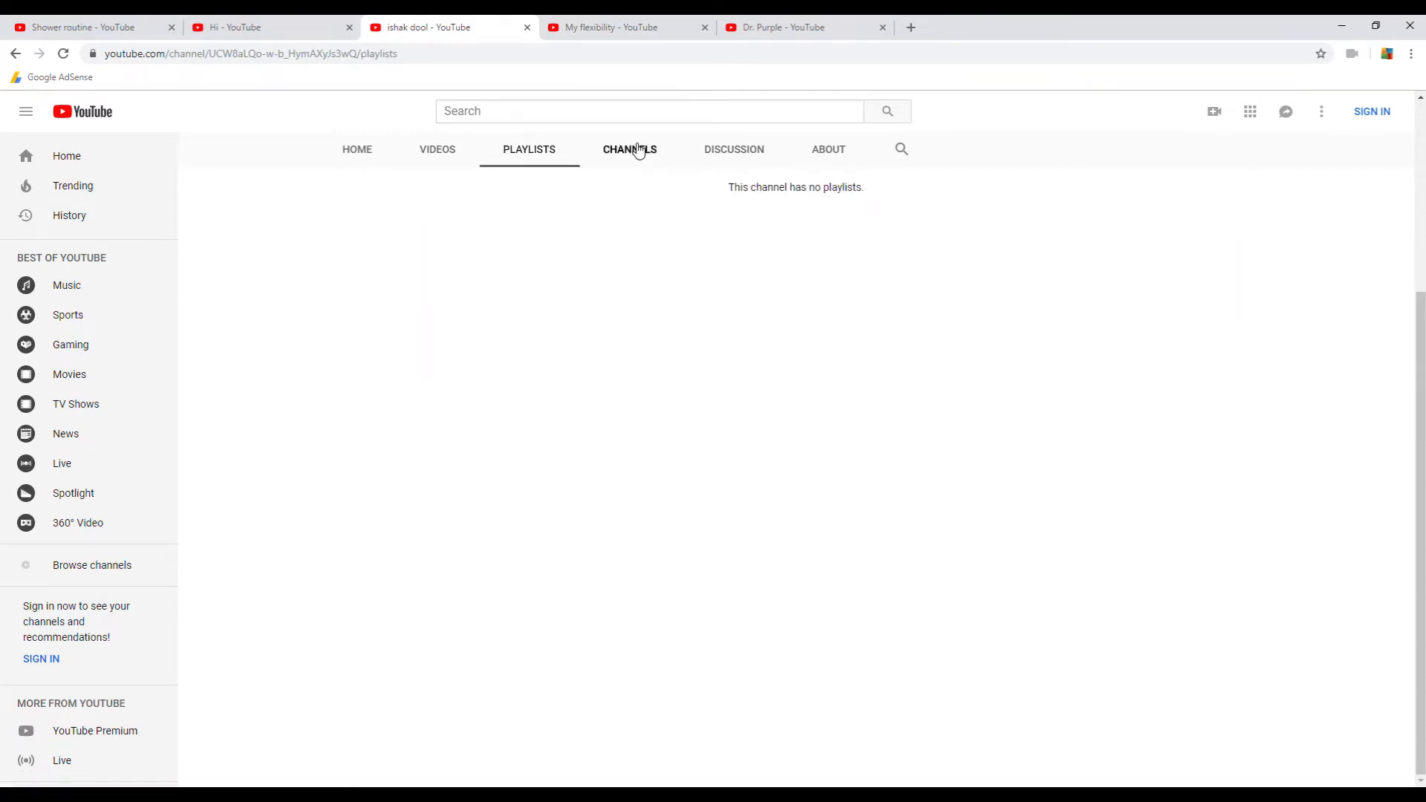
click(629, 149)
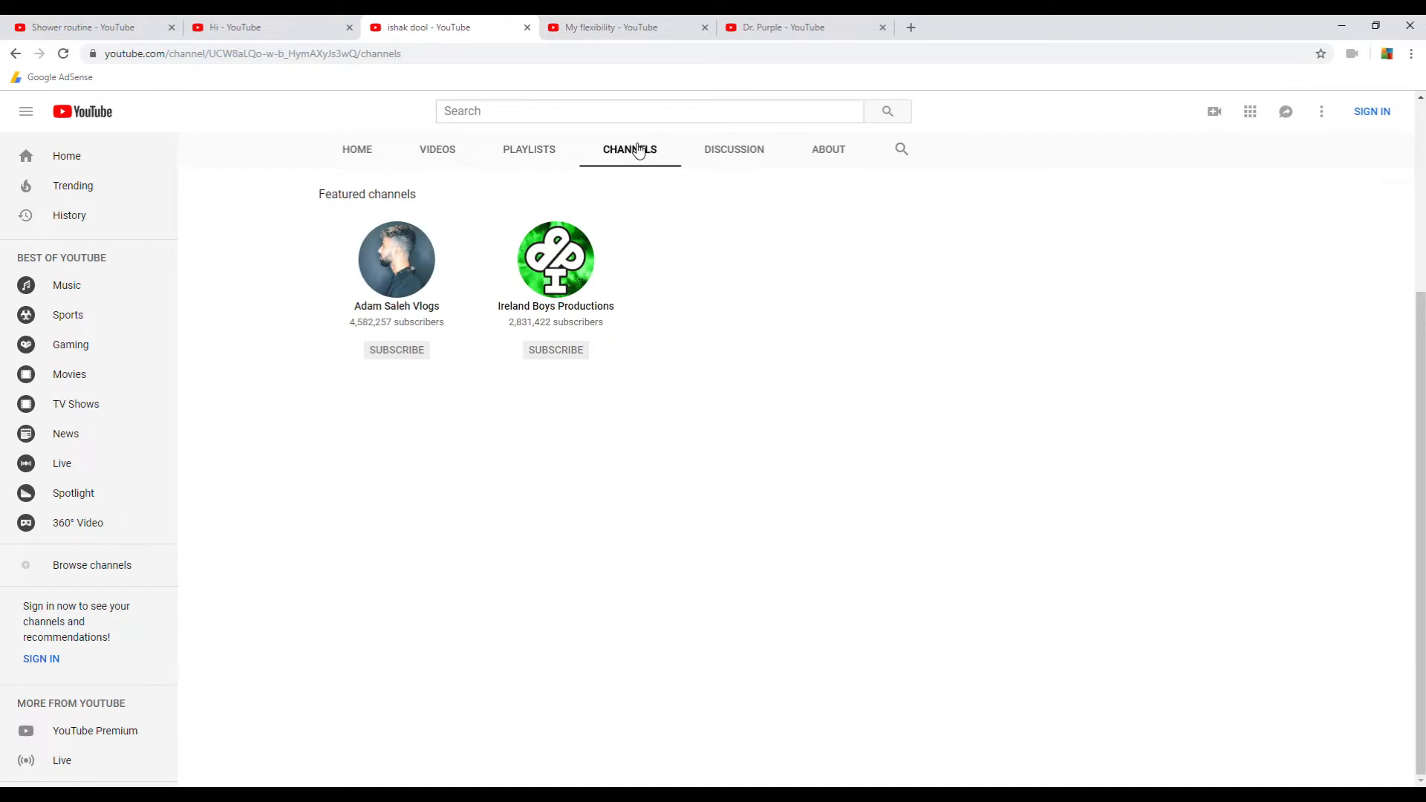
click(528, 149)
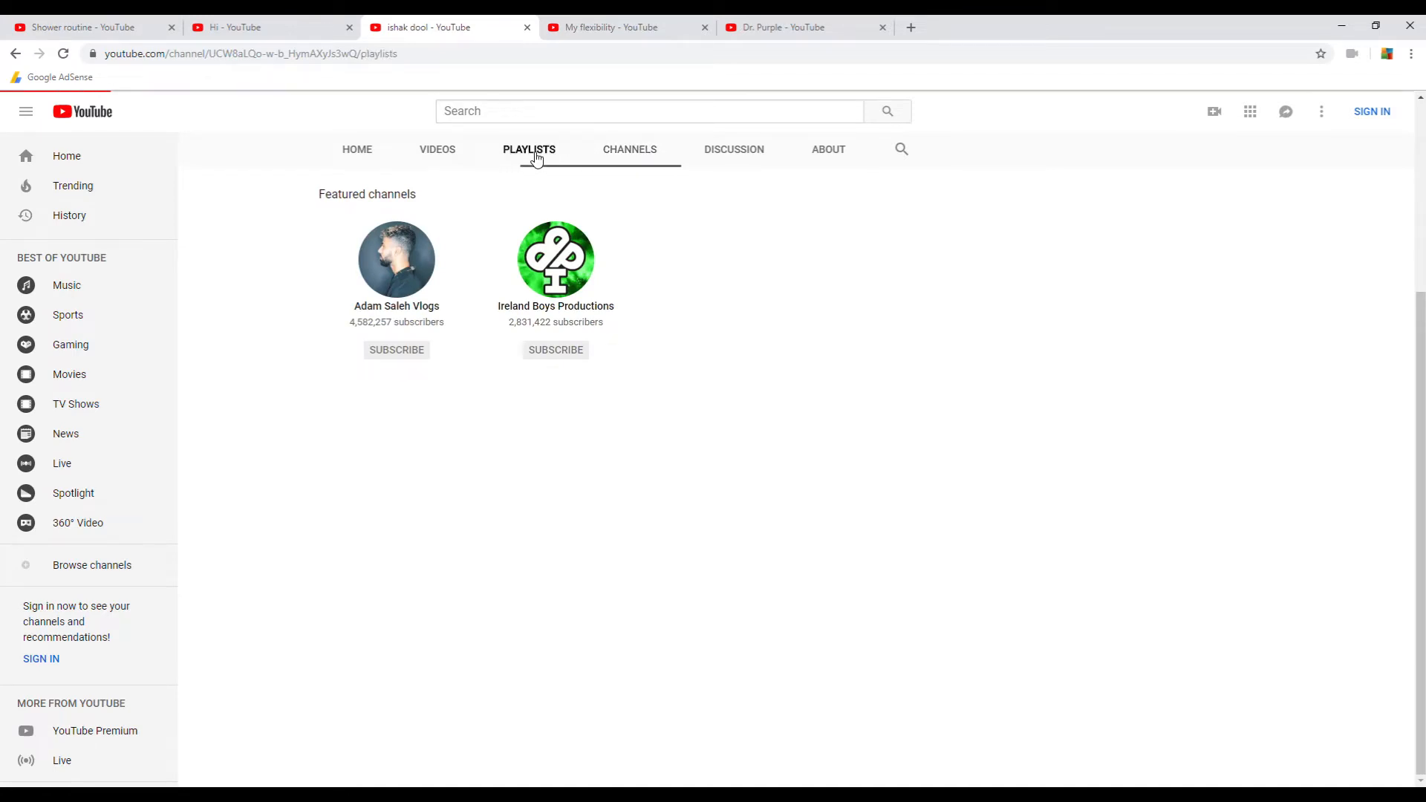
click(437, 149)
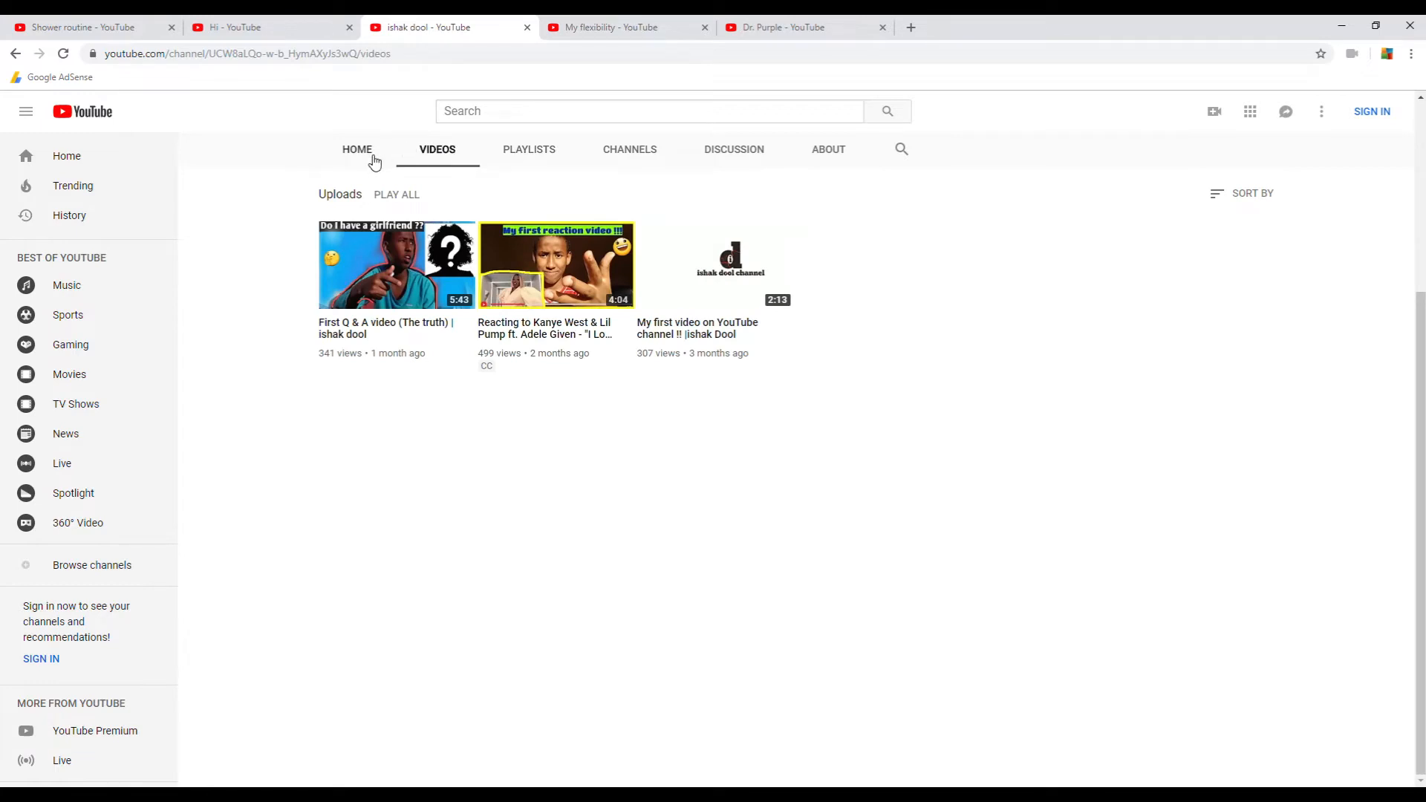
click(356, 150)
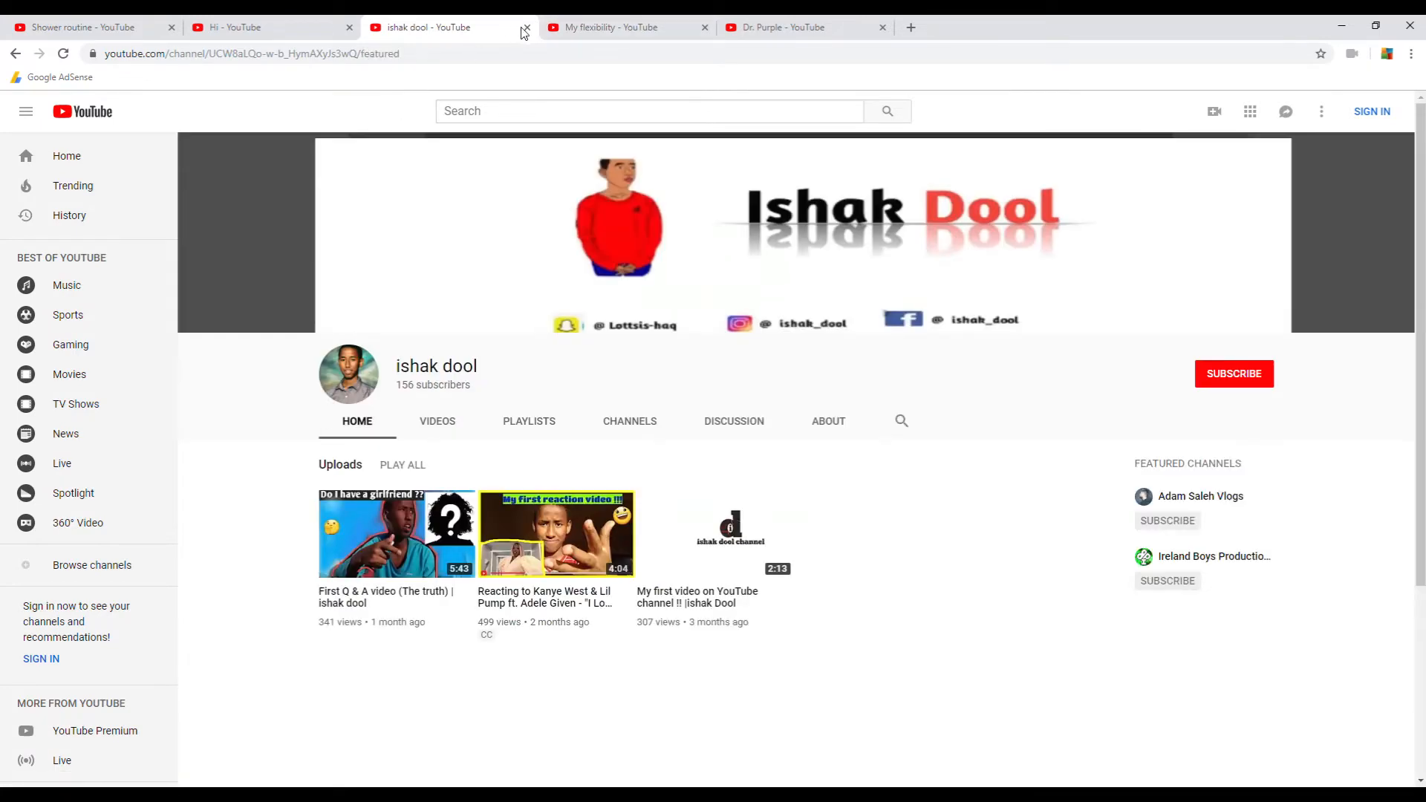
click(526, 28)
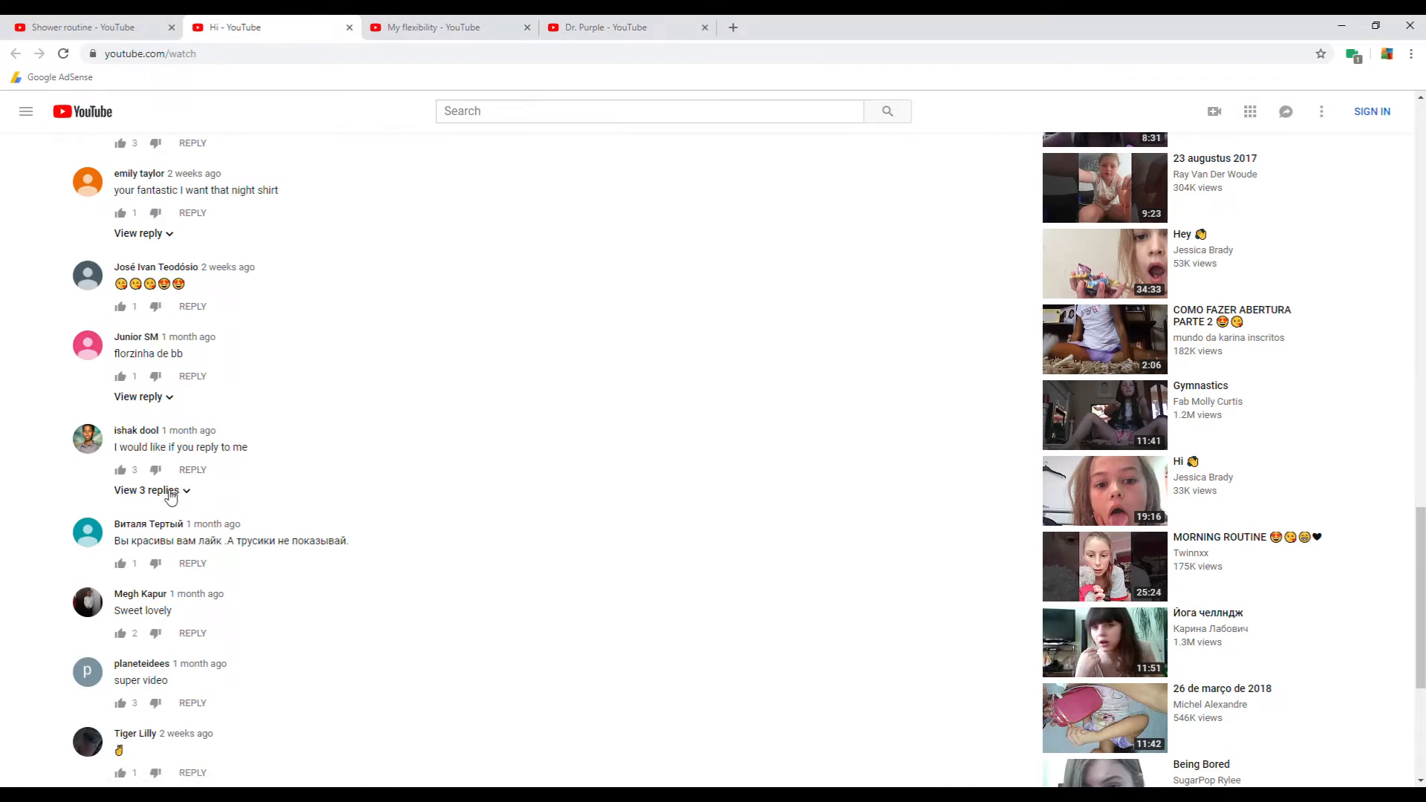
click(145, 490)
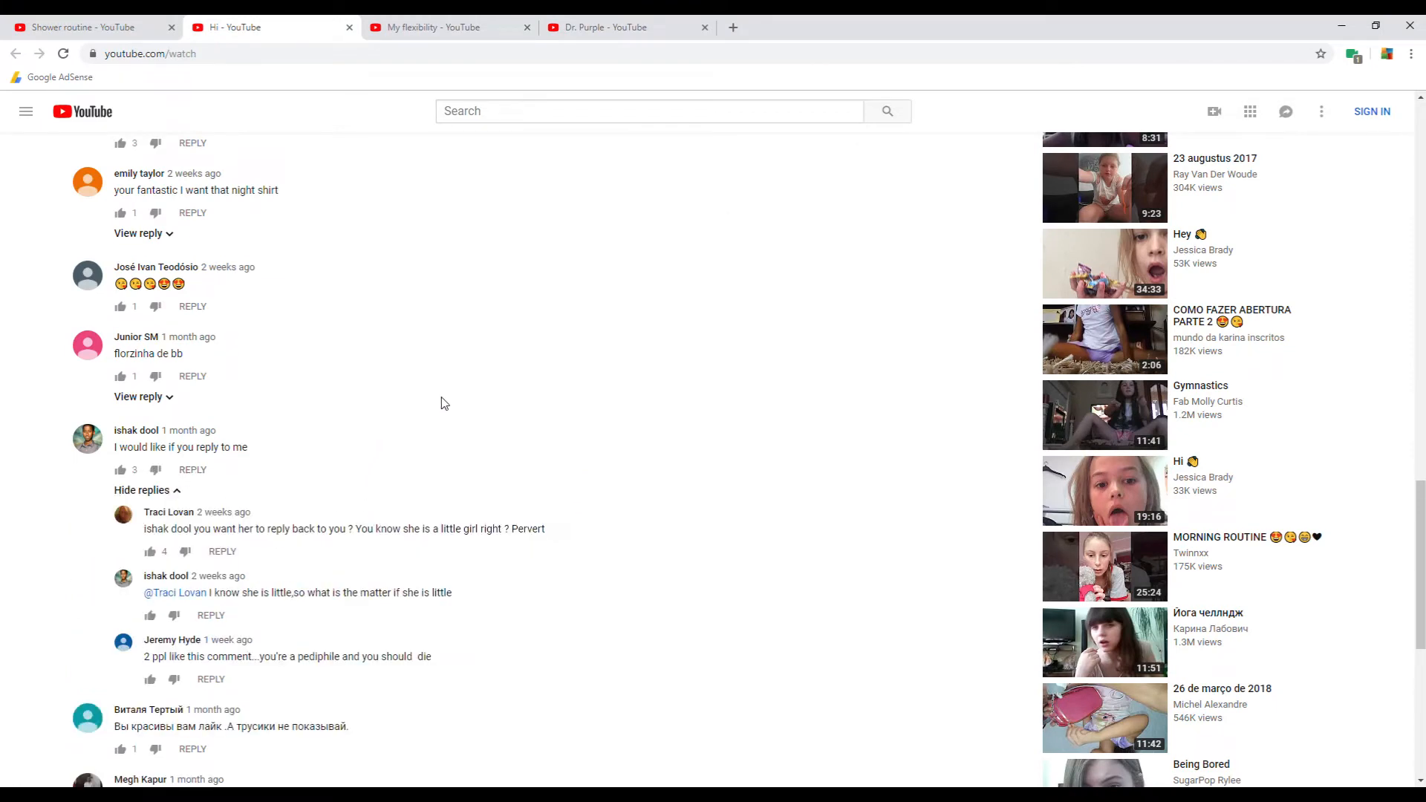
mouse_move(521, 382)
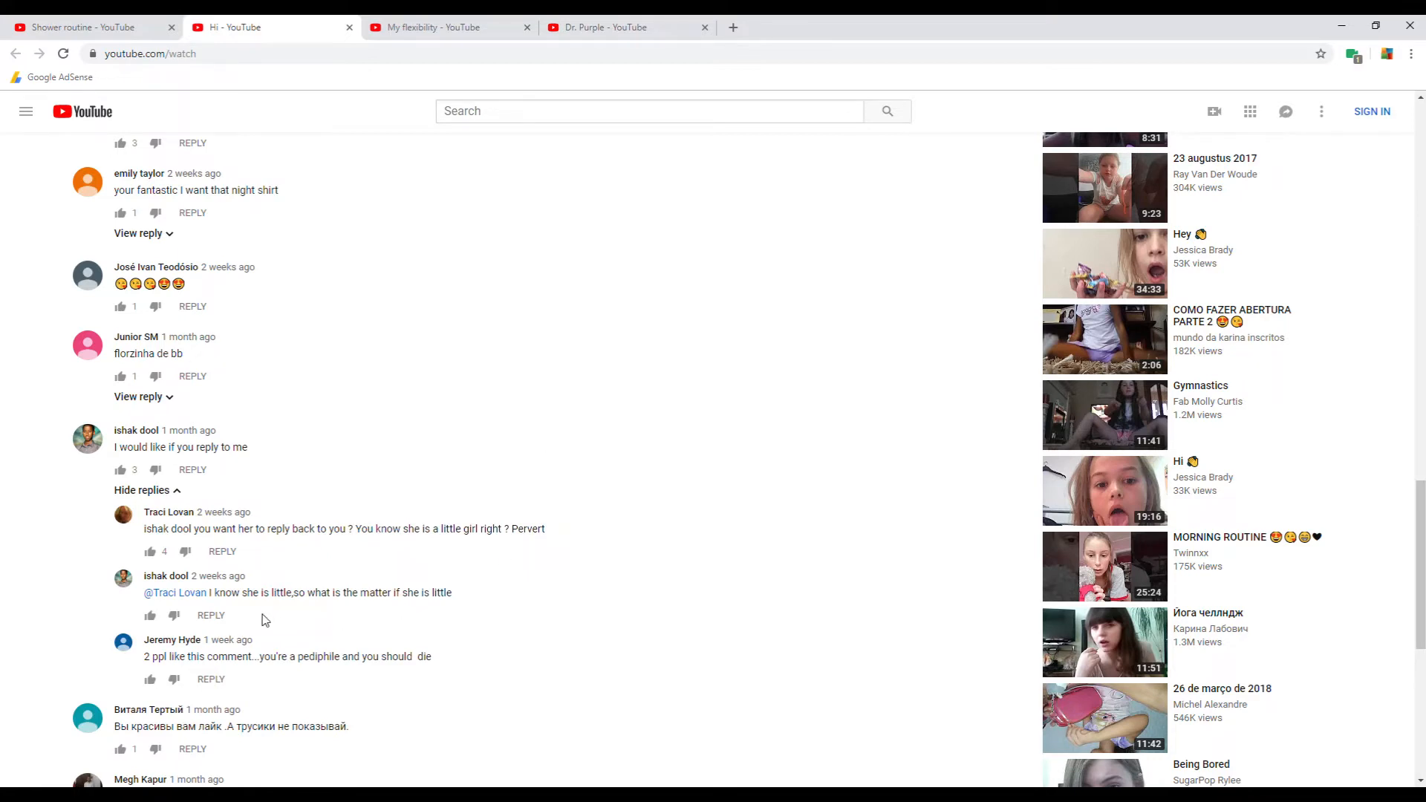
mouse_move(381, 608)
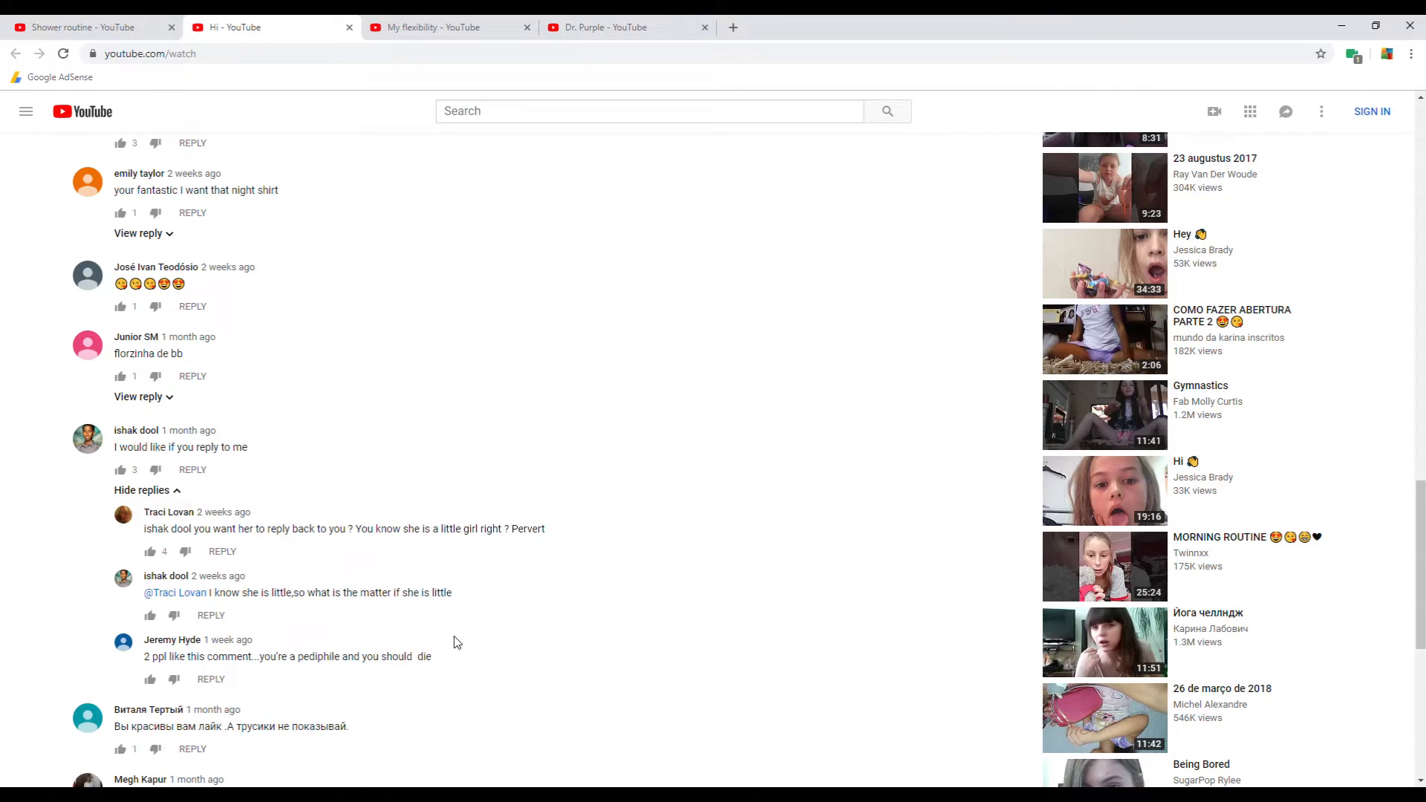
scroll(down, 3)
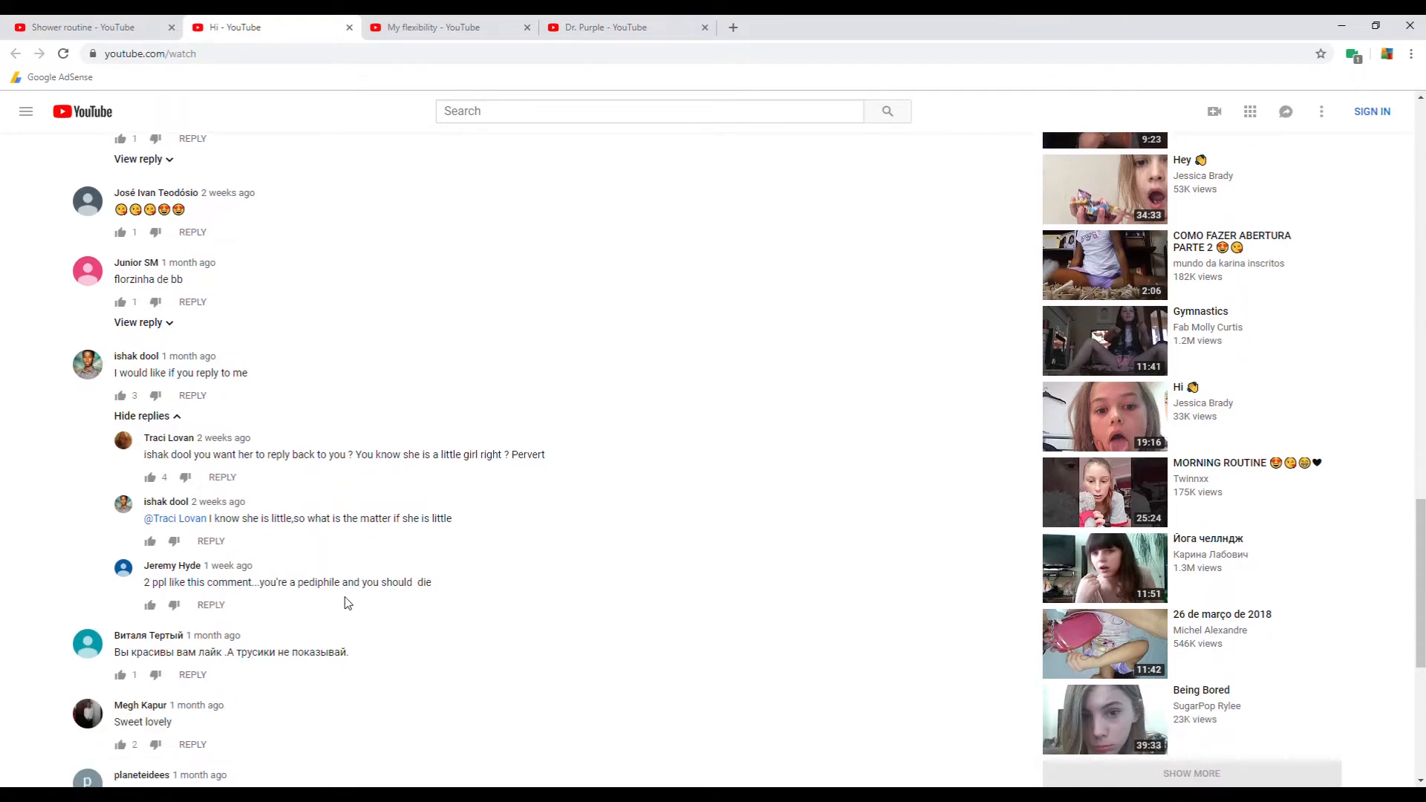
mouse_move(148, 571)
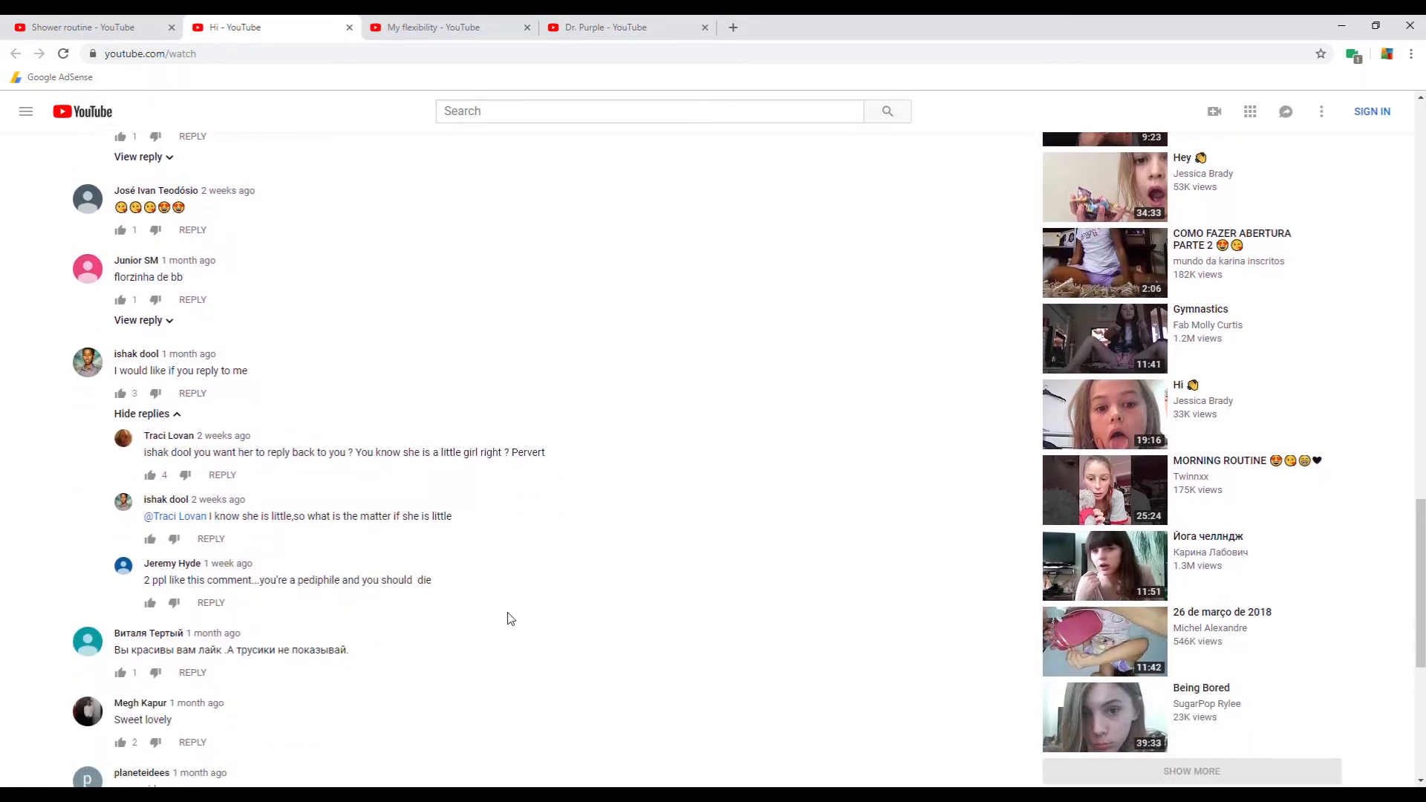
scroll(down, 3)
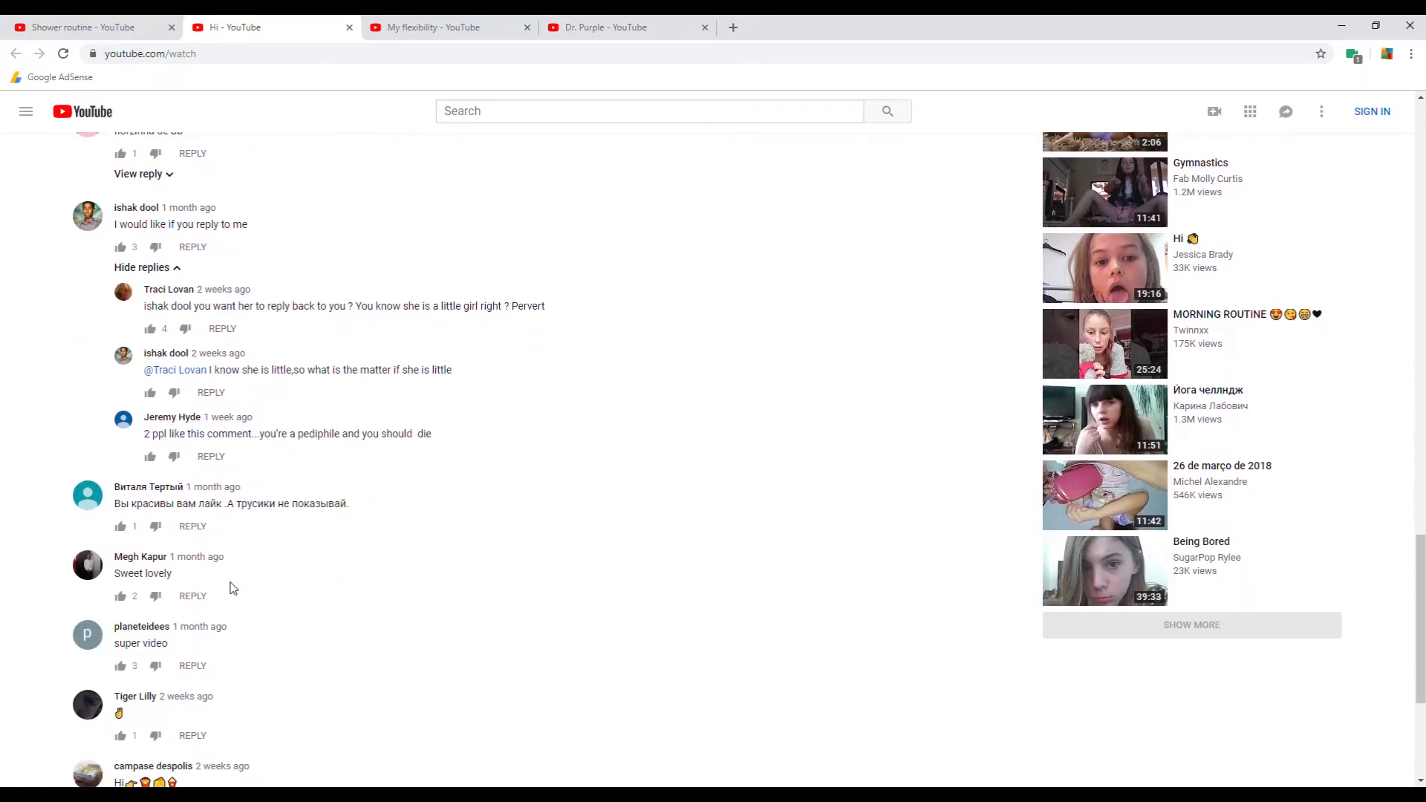
scroll(down, 3)
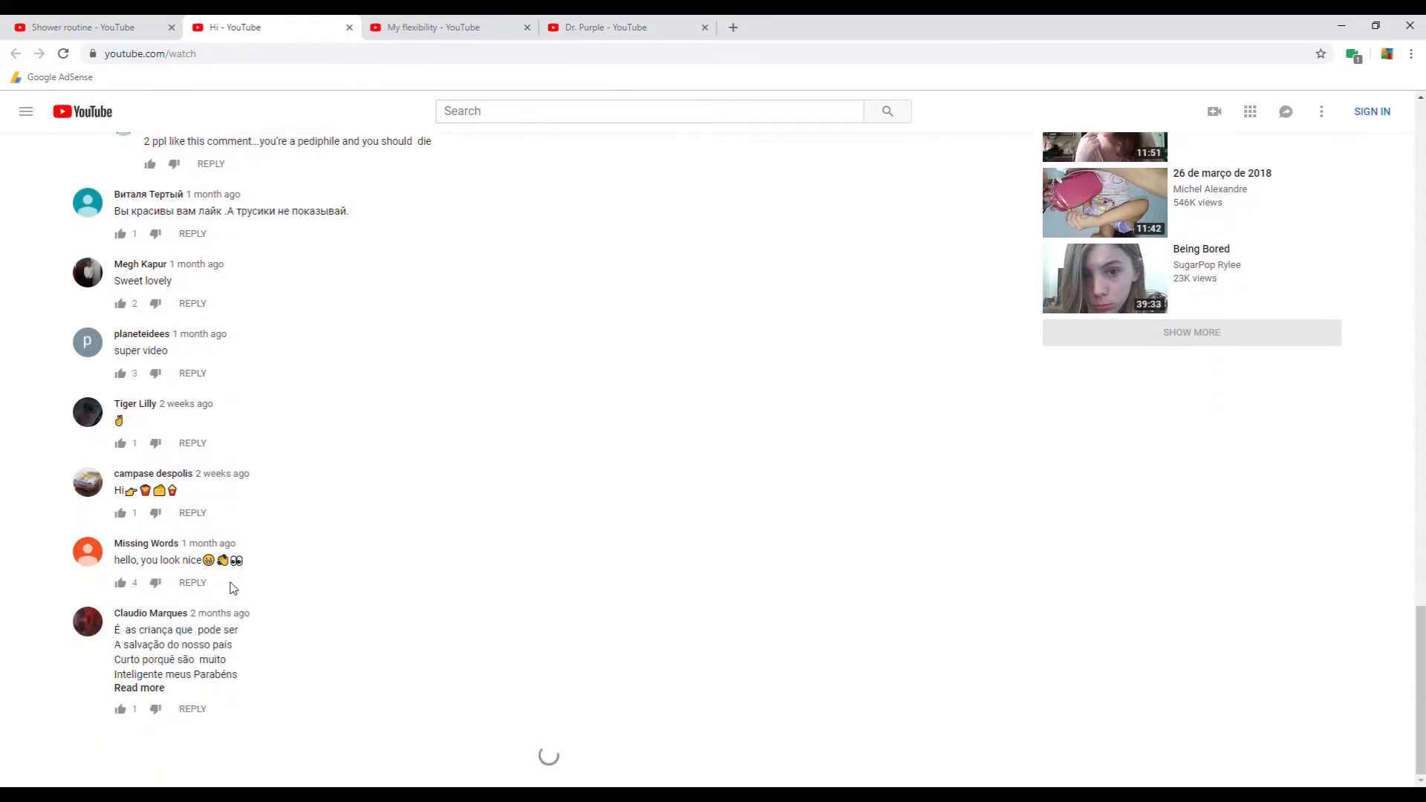
scroll(down, 3)
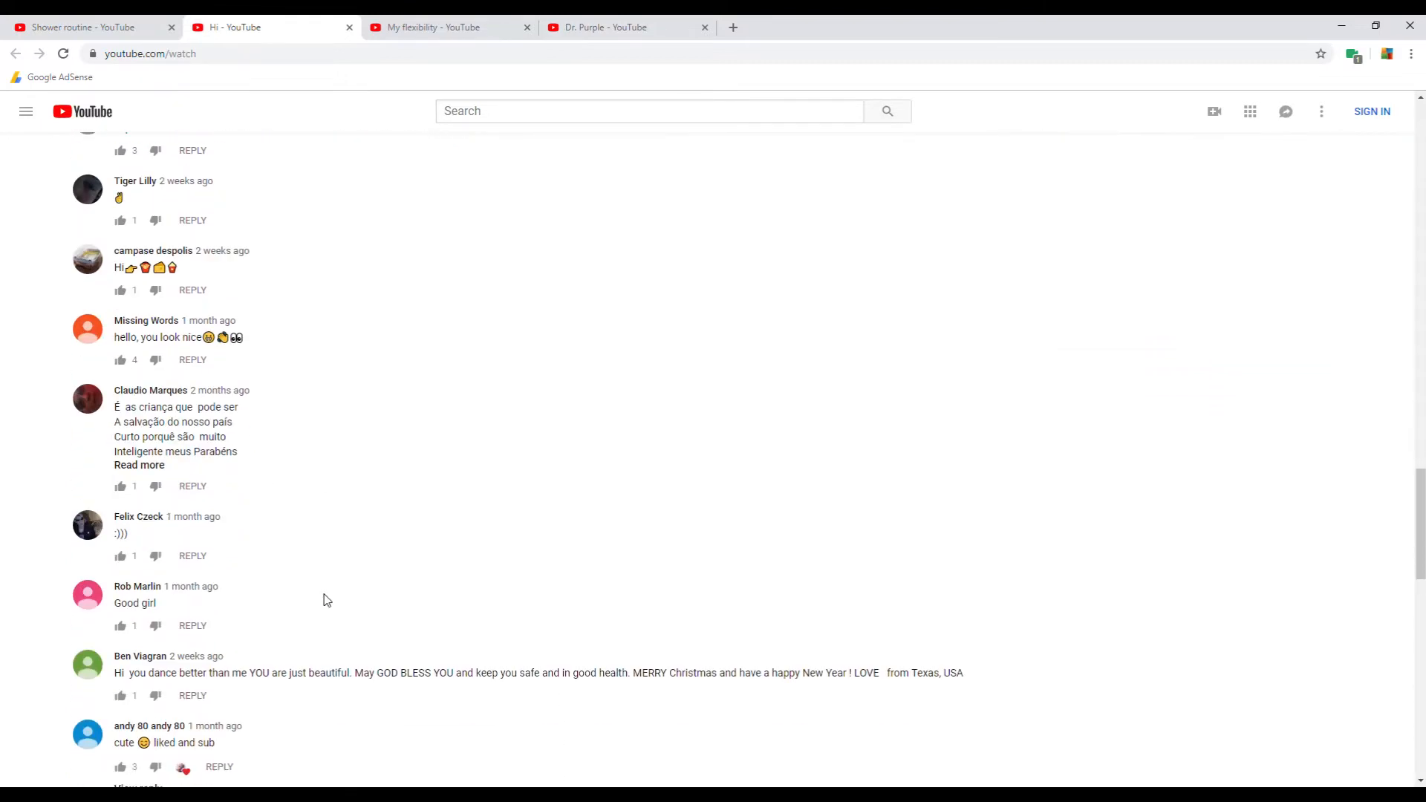
scroll(down, 3)
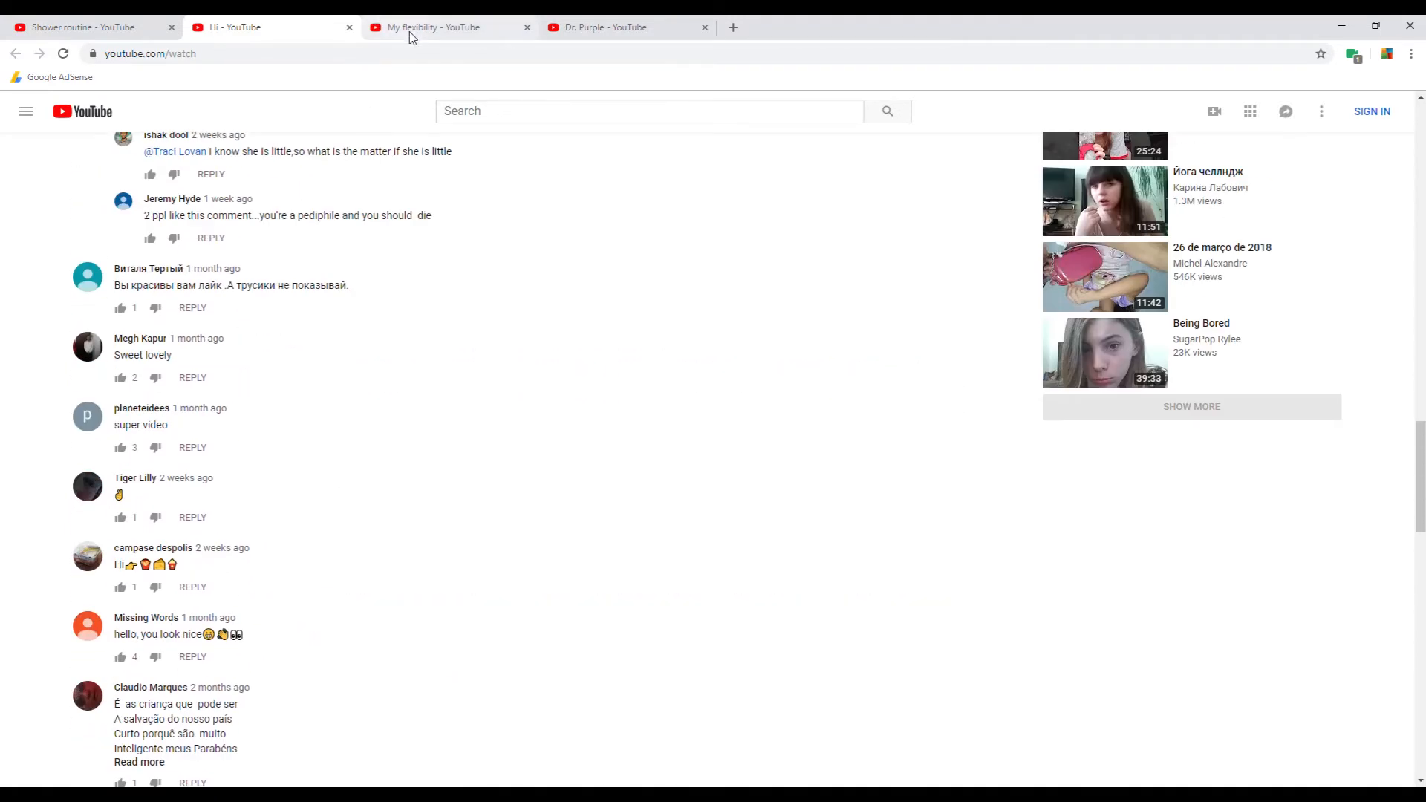
Switch to the My flexibility video and scroll well down its comments.
click(446, 26)
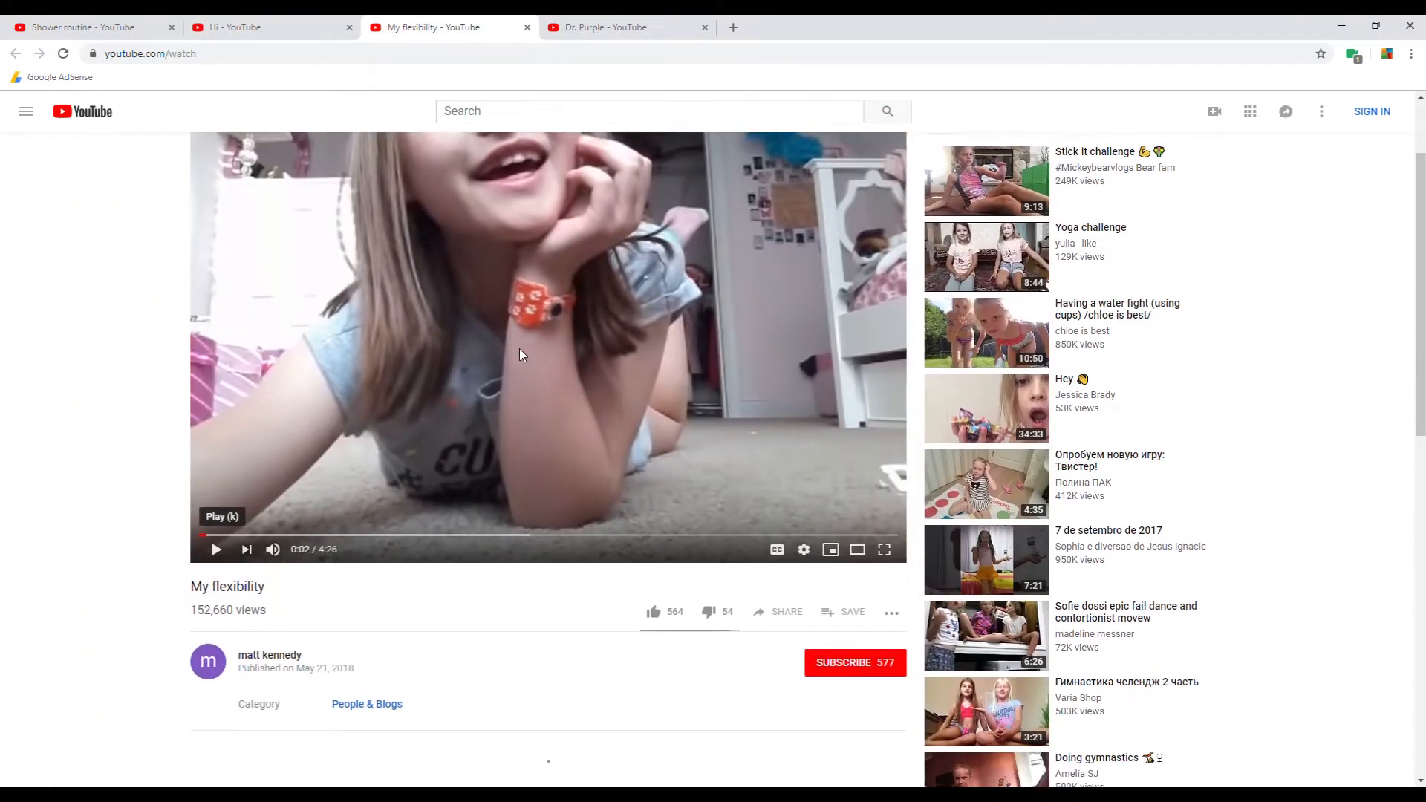
scroll(down, 3)
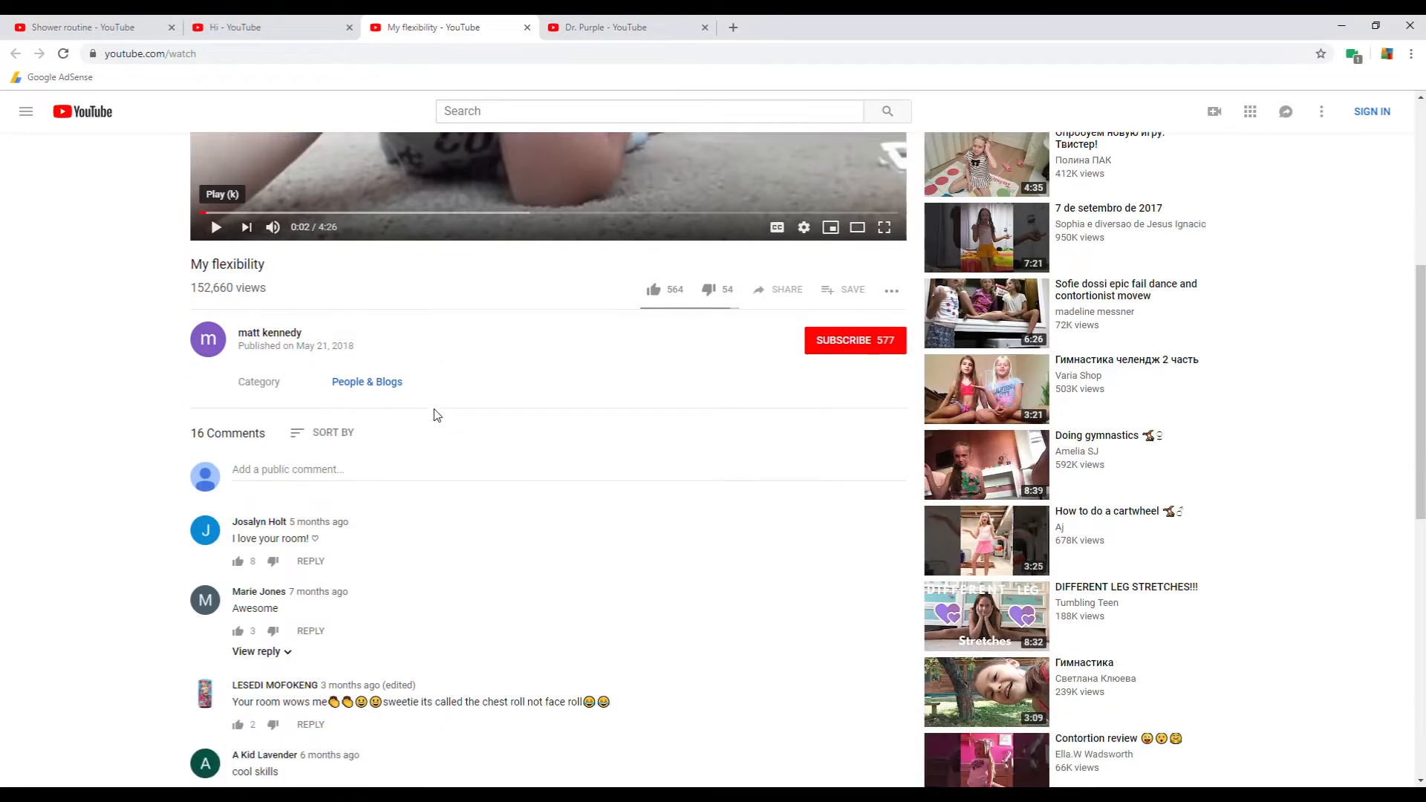
scroll(down, 3)
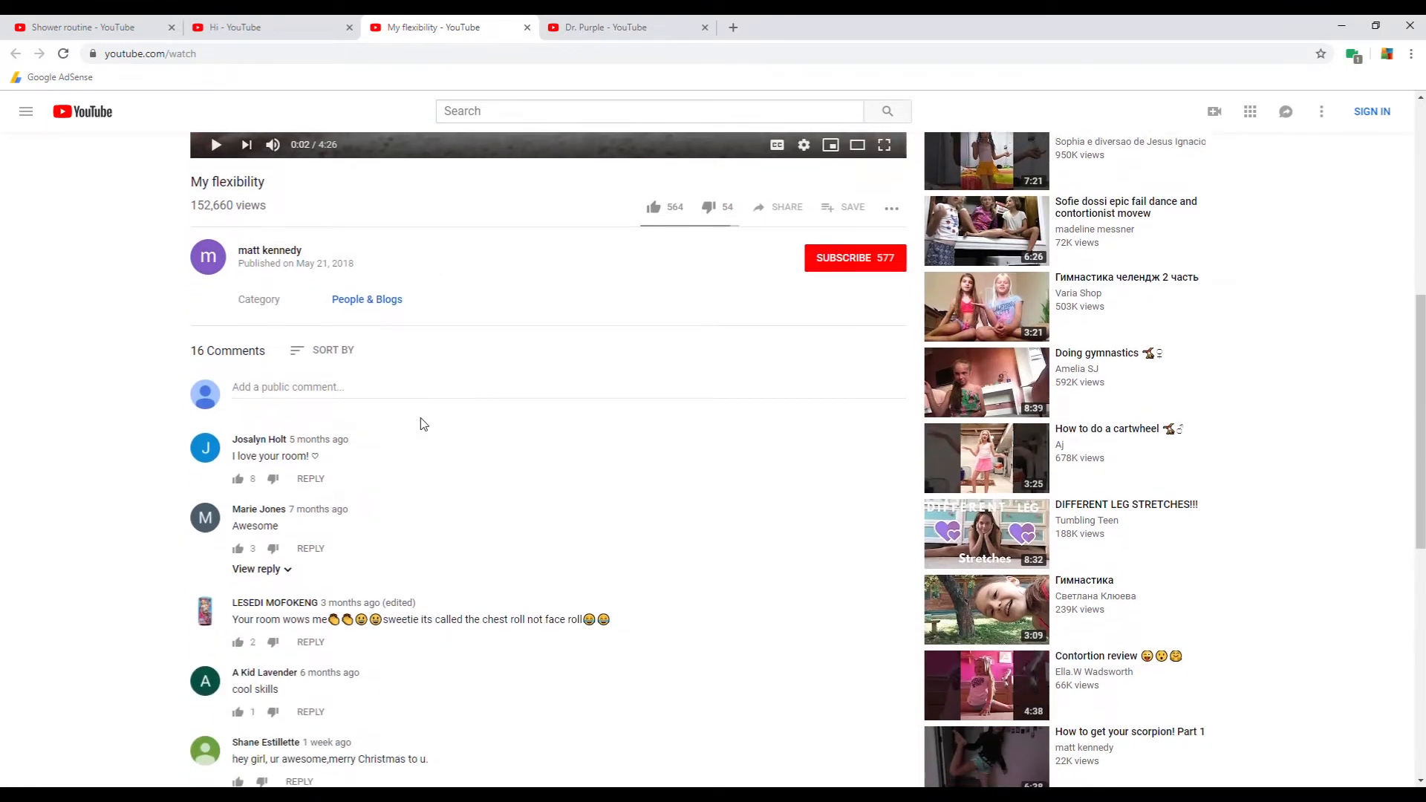
scroll(down, 3)
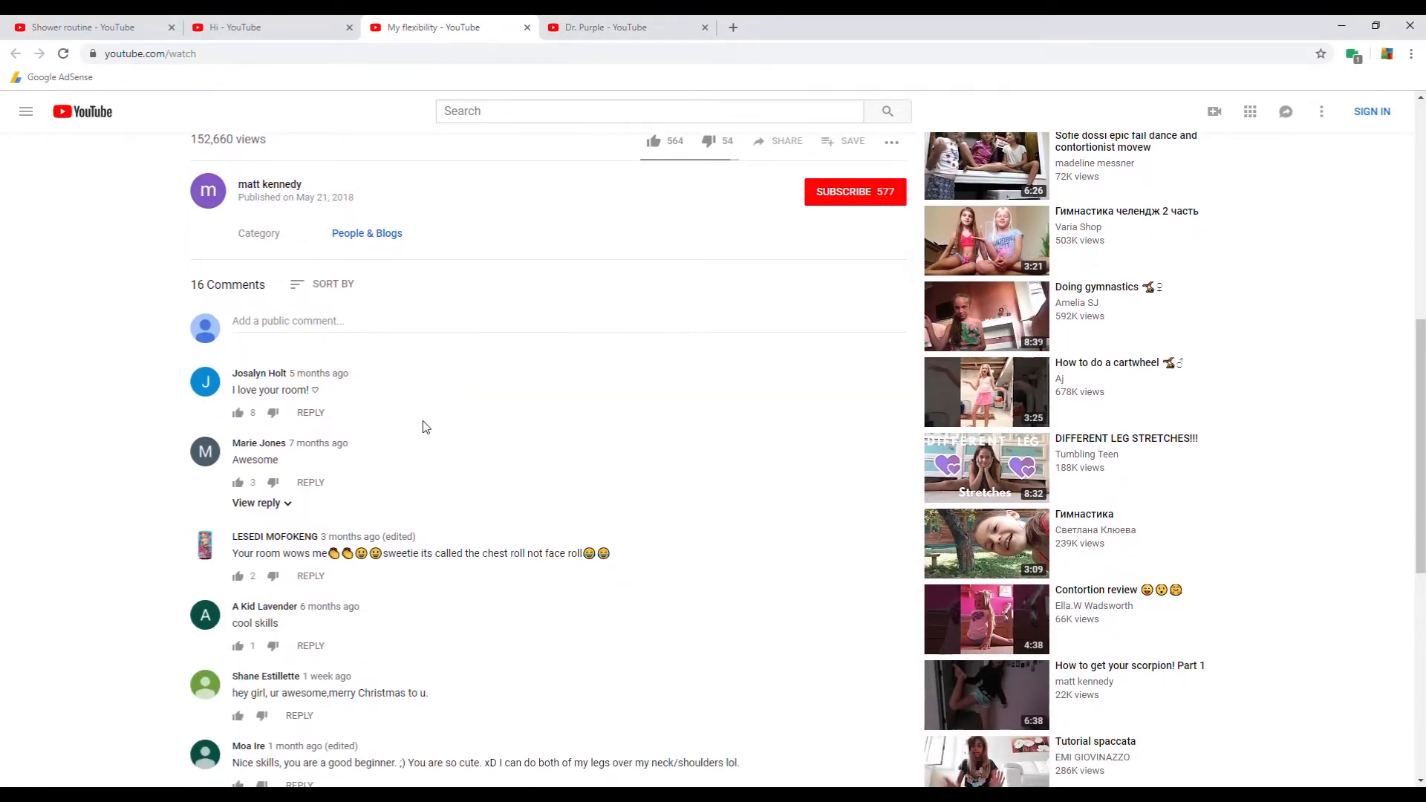
scroll(down, 3)
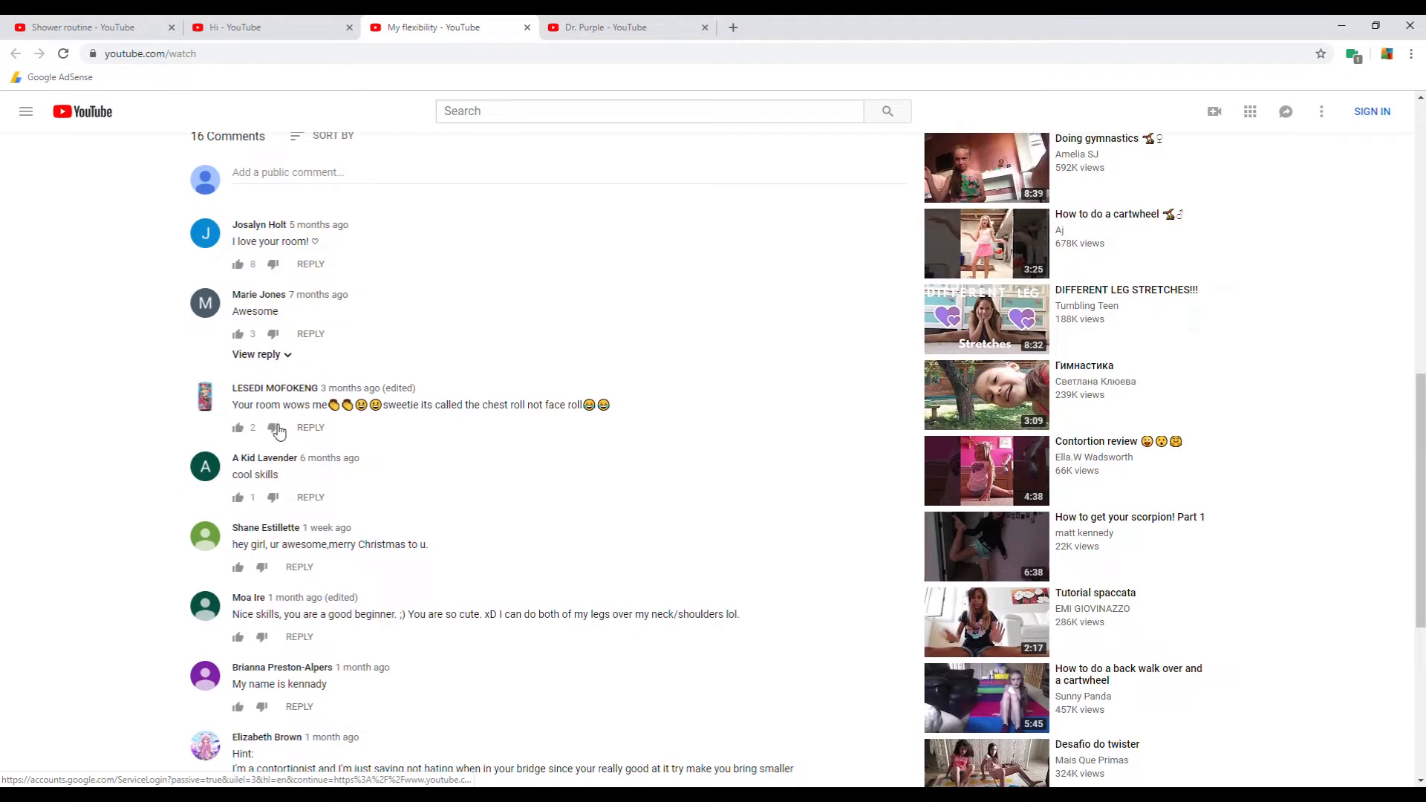
mouse_move(472, 426)
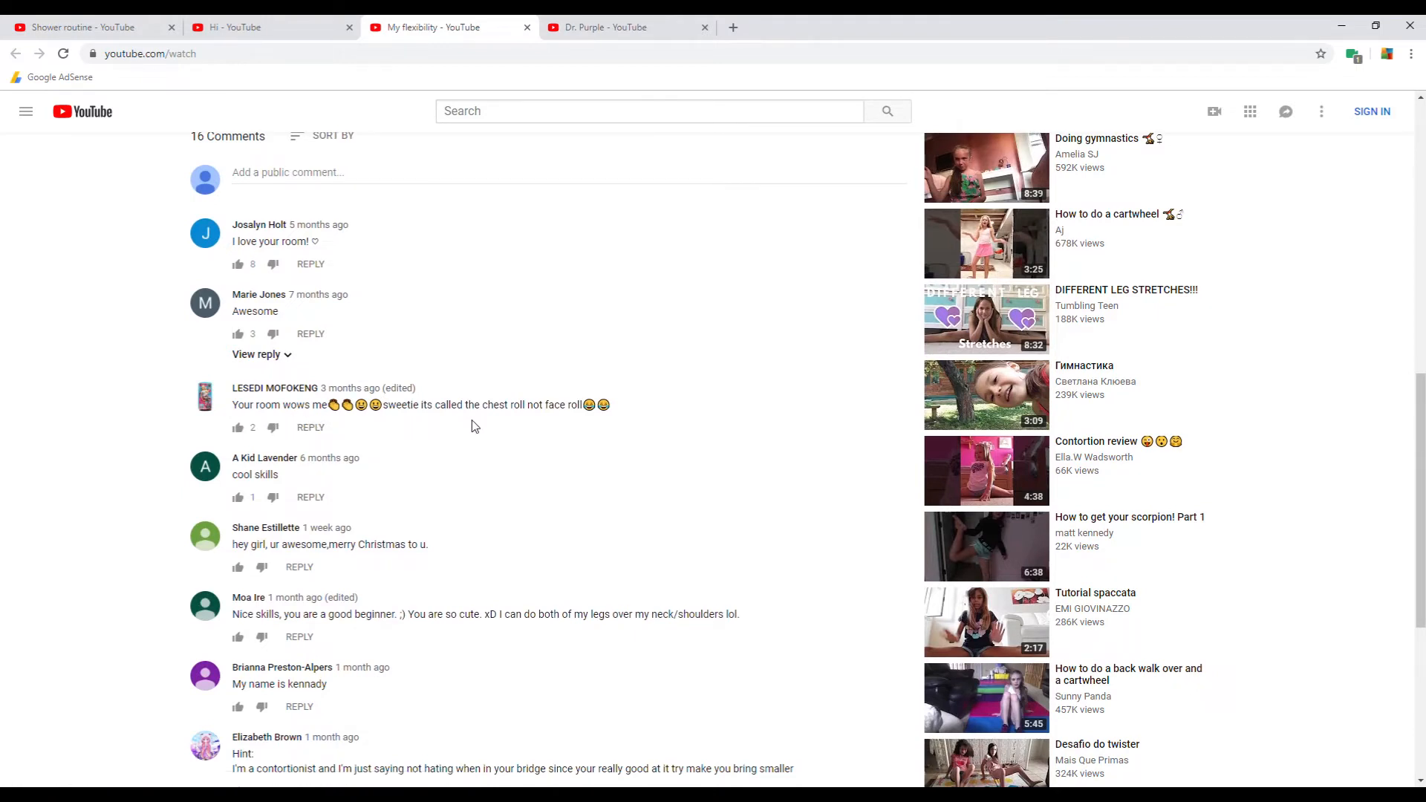
mouse_move(540, 426)
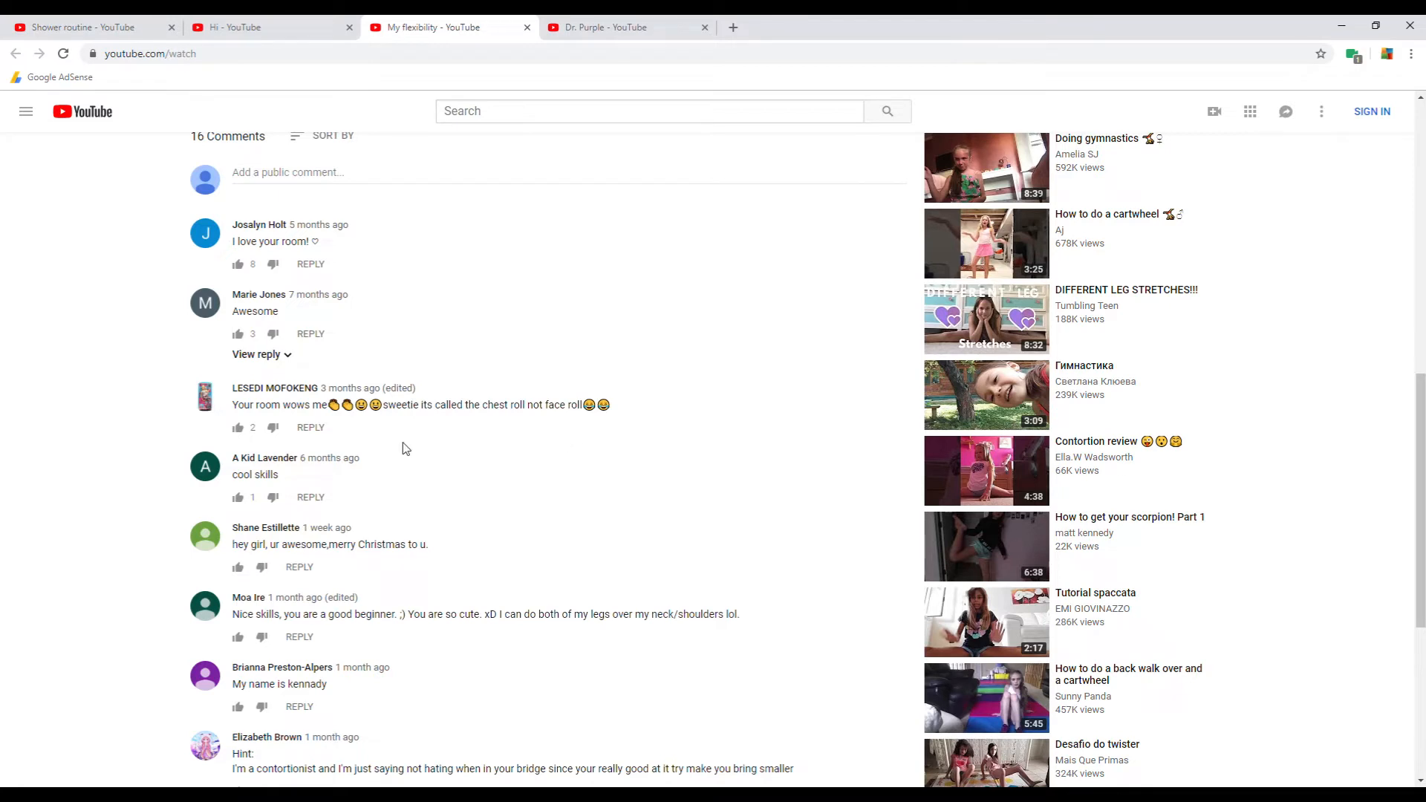
scroll(down, 3)
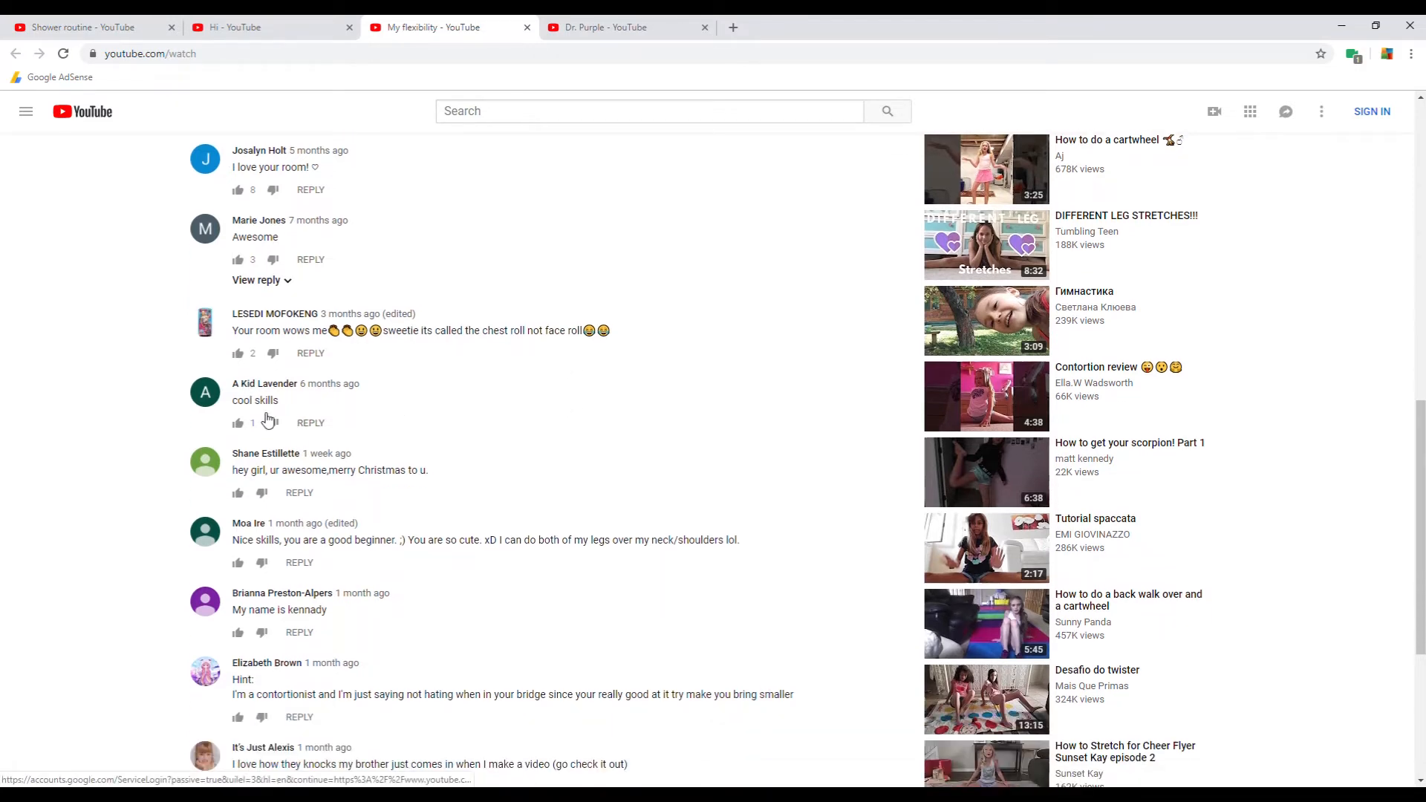
mouse_move(487, 442)
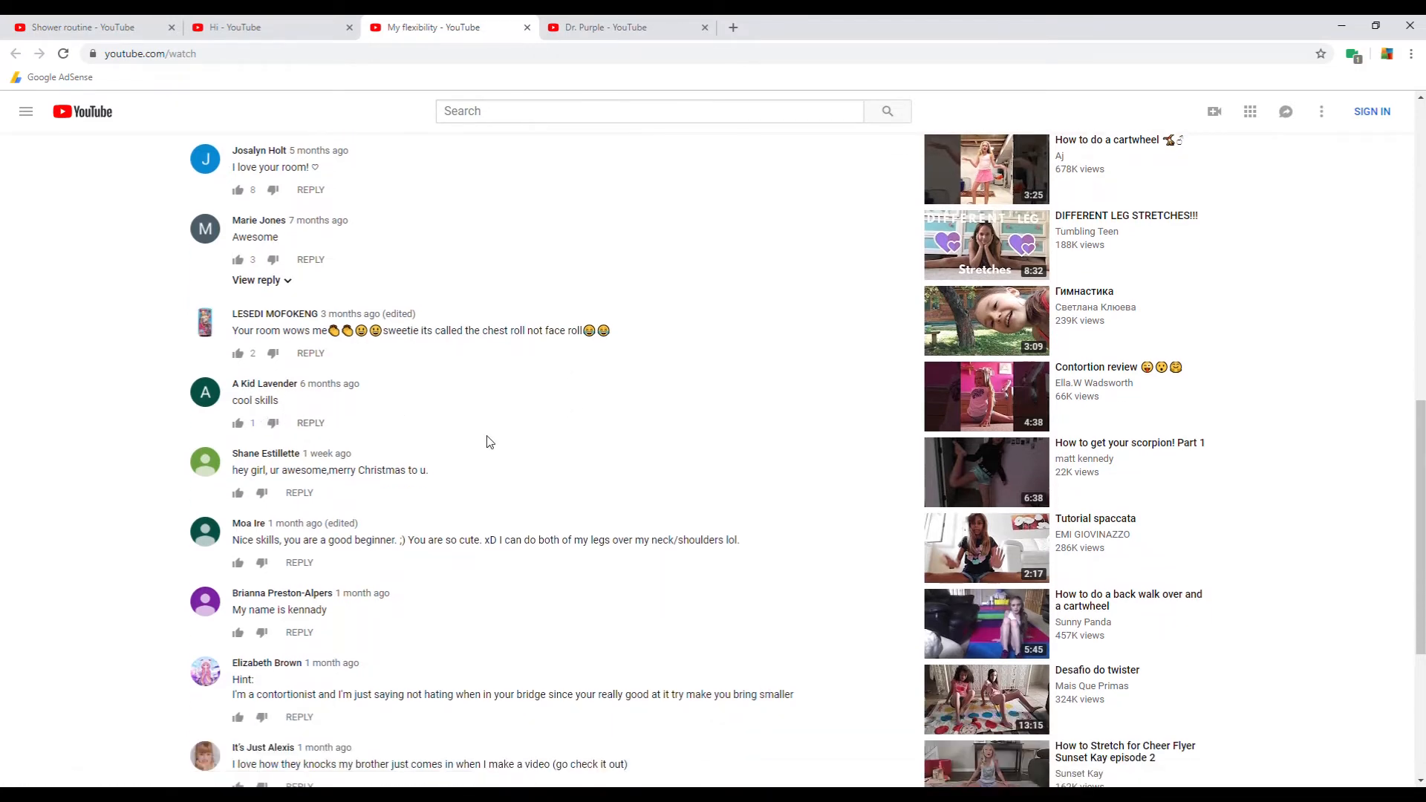
scroll(down, 3)
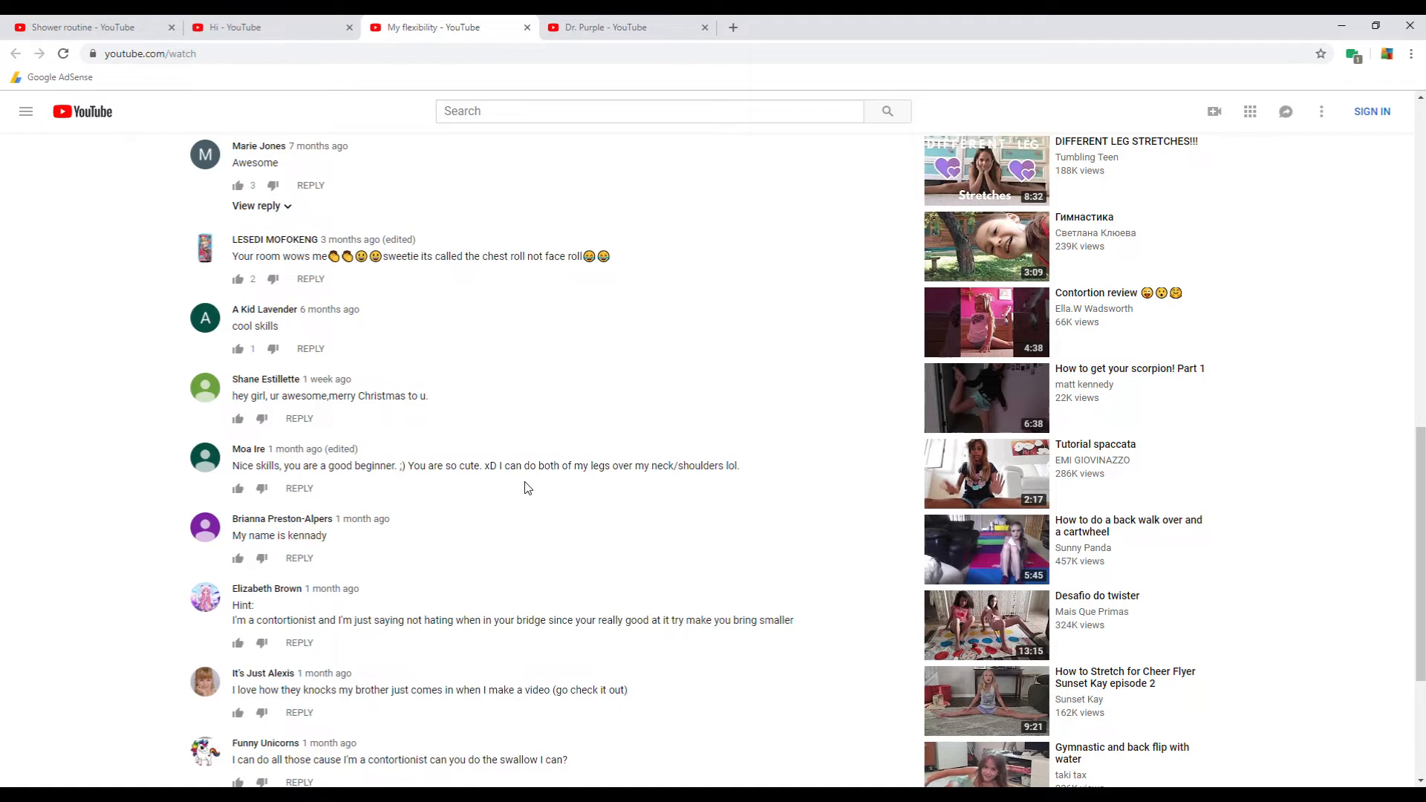
mouse_move(600, 491)
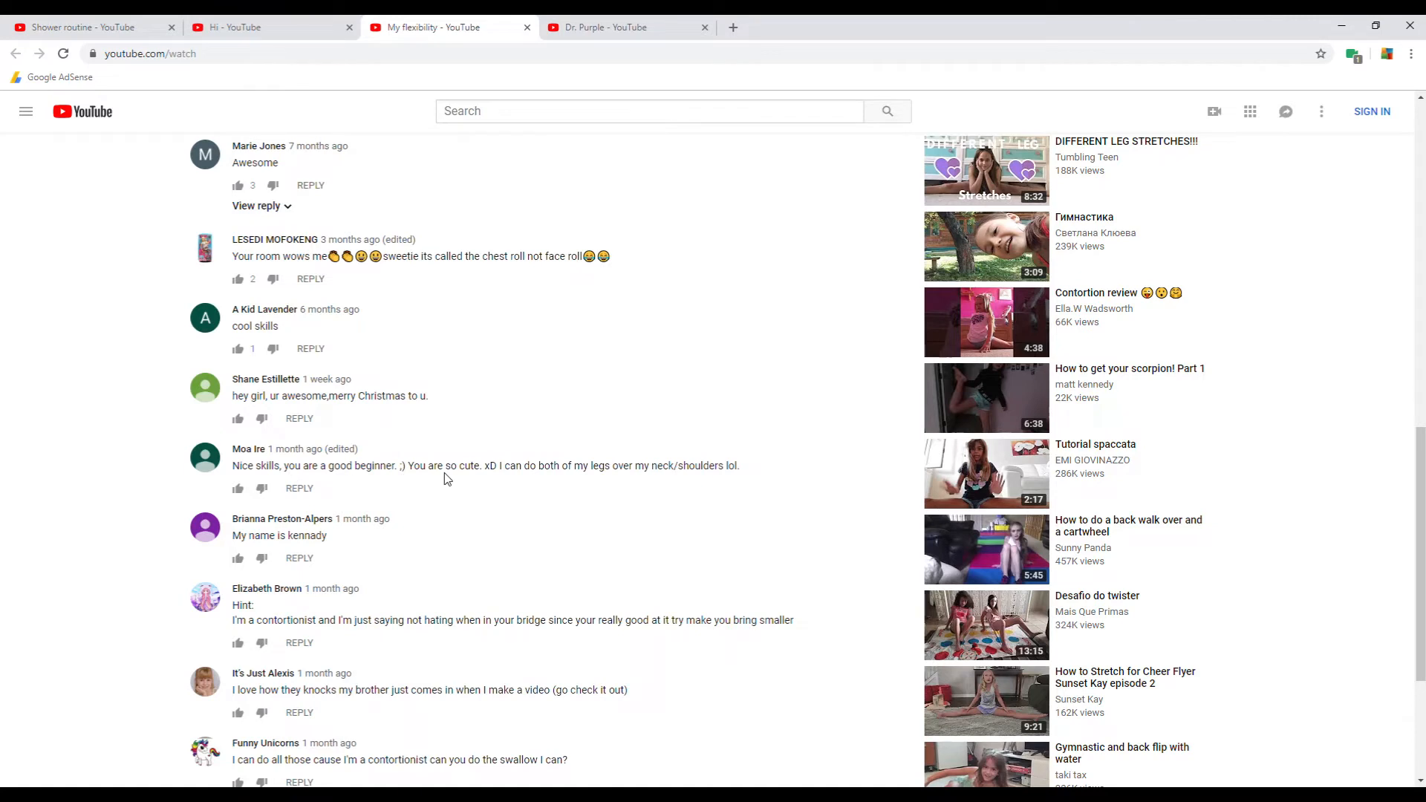
mouse_move(511, 489)
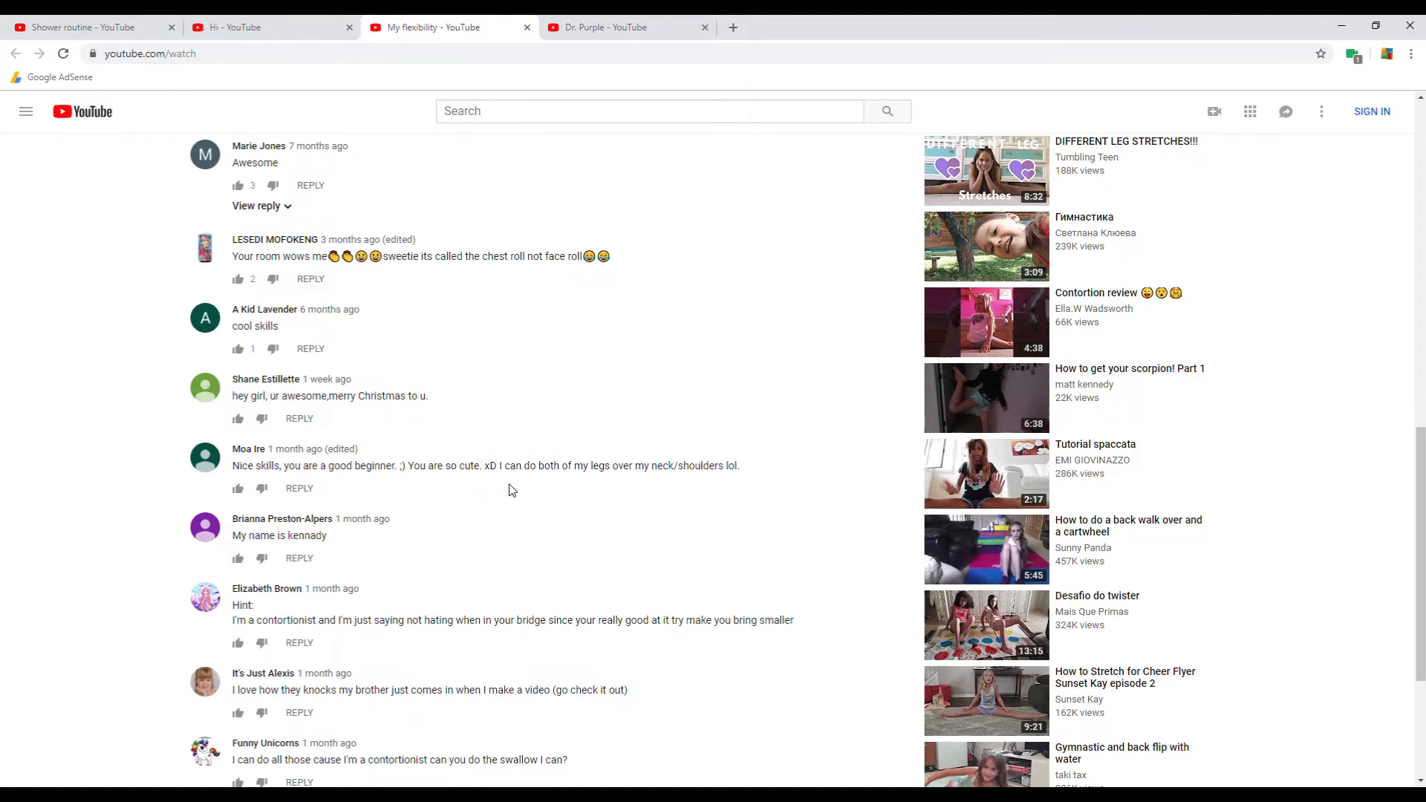
mouse_move(589, 482)
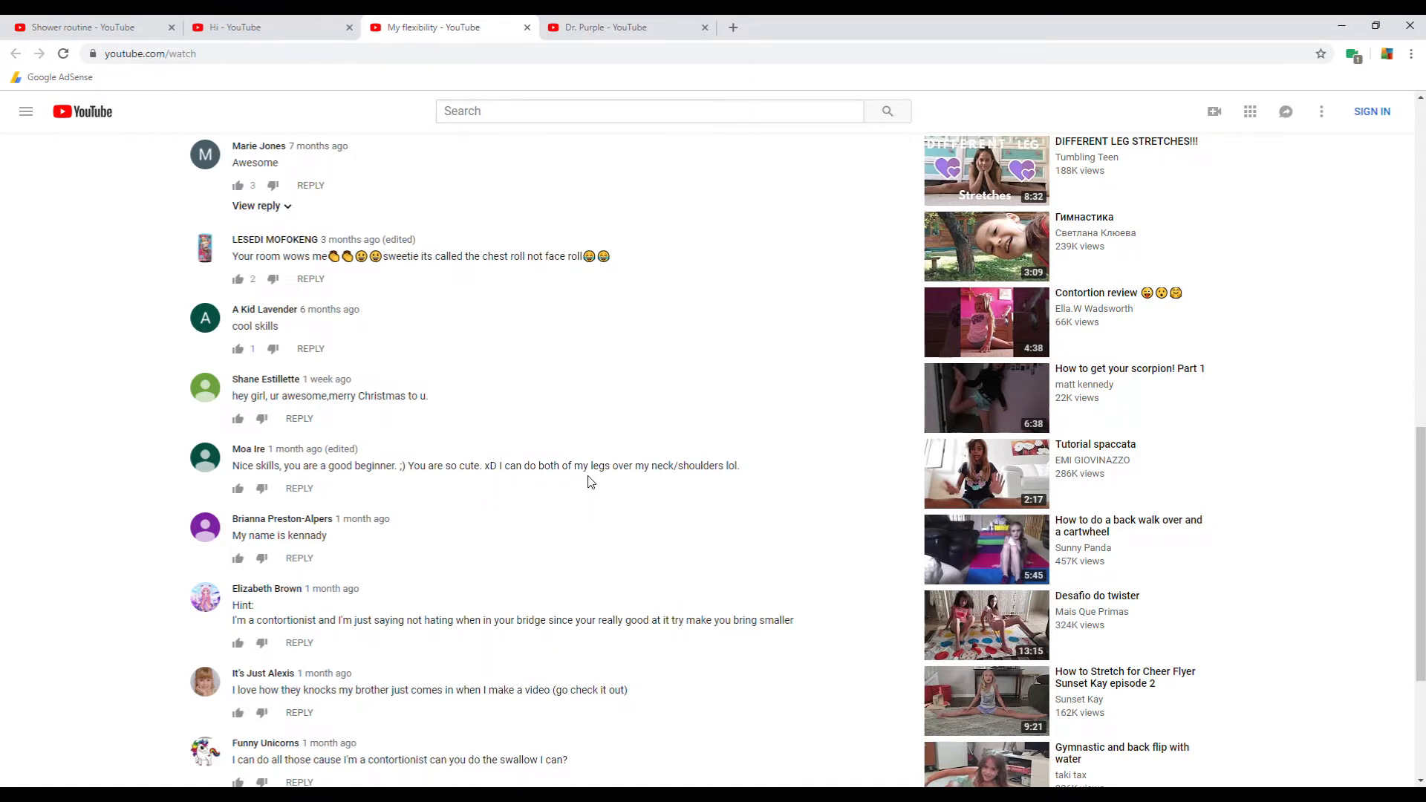
mouse_move(728, 479)
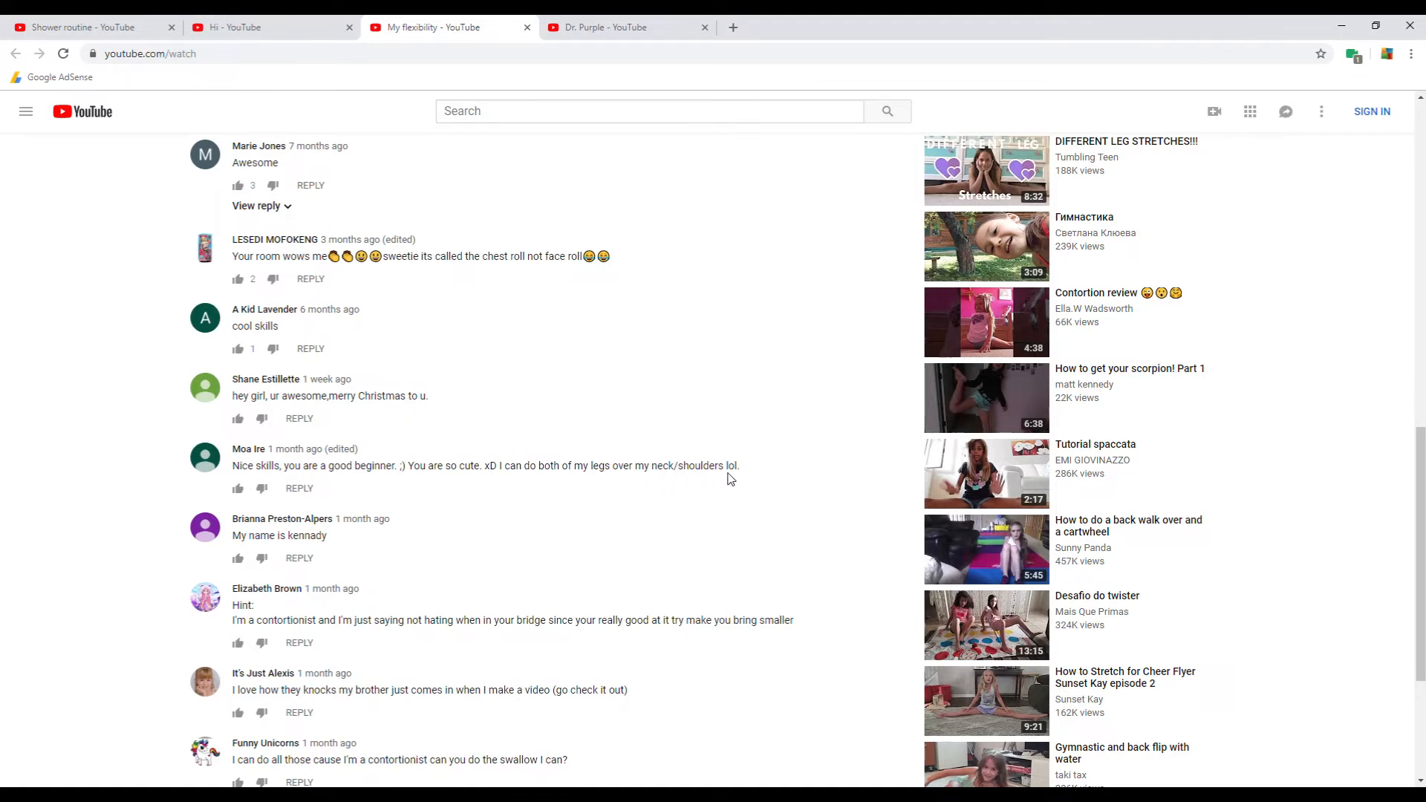
scroll(down, 3)
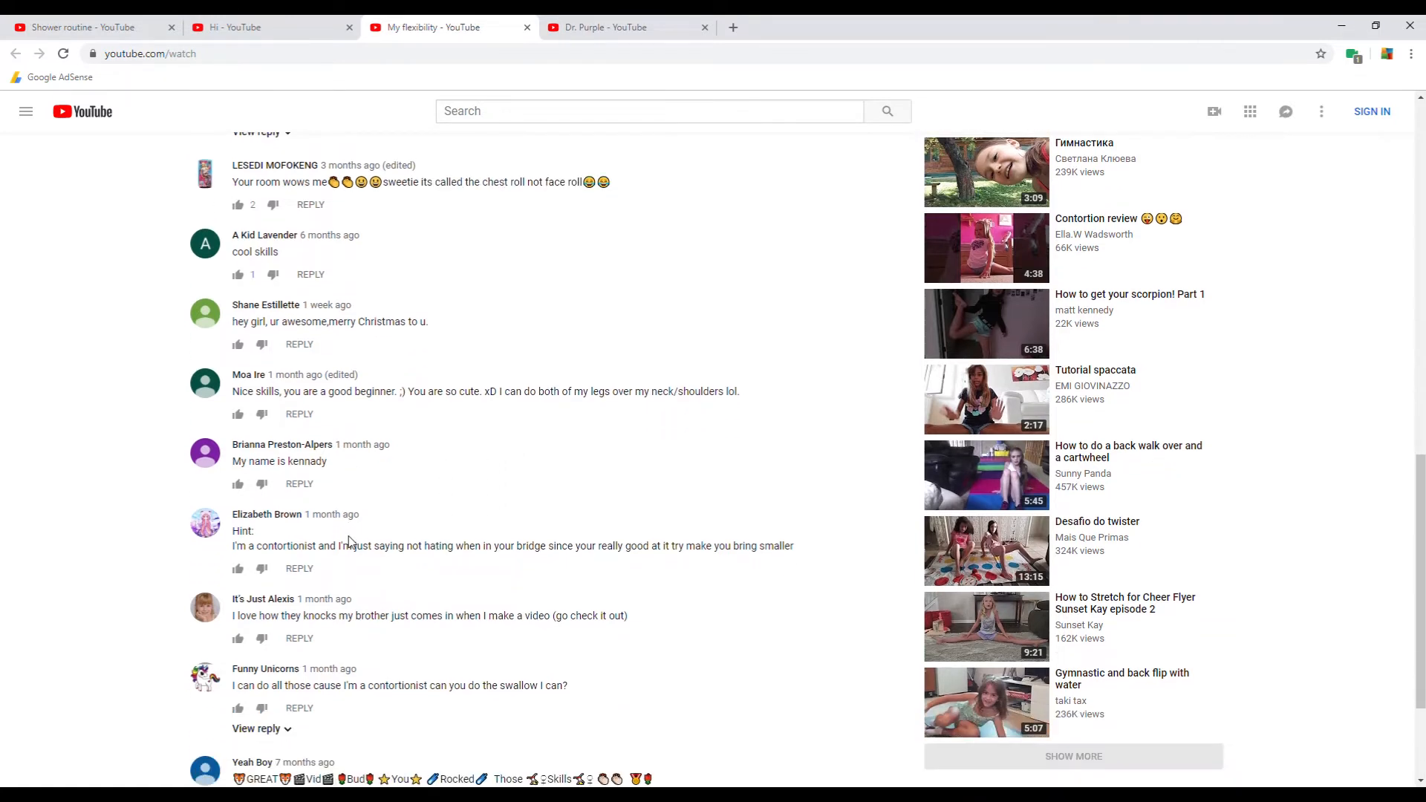
mouse_move(384, 470)
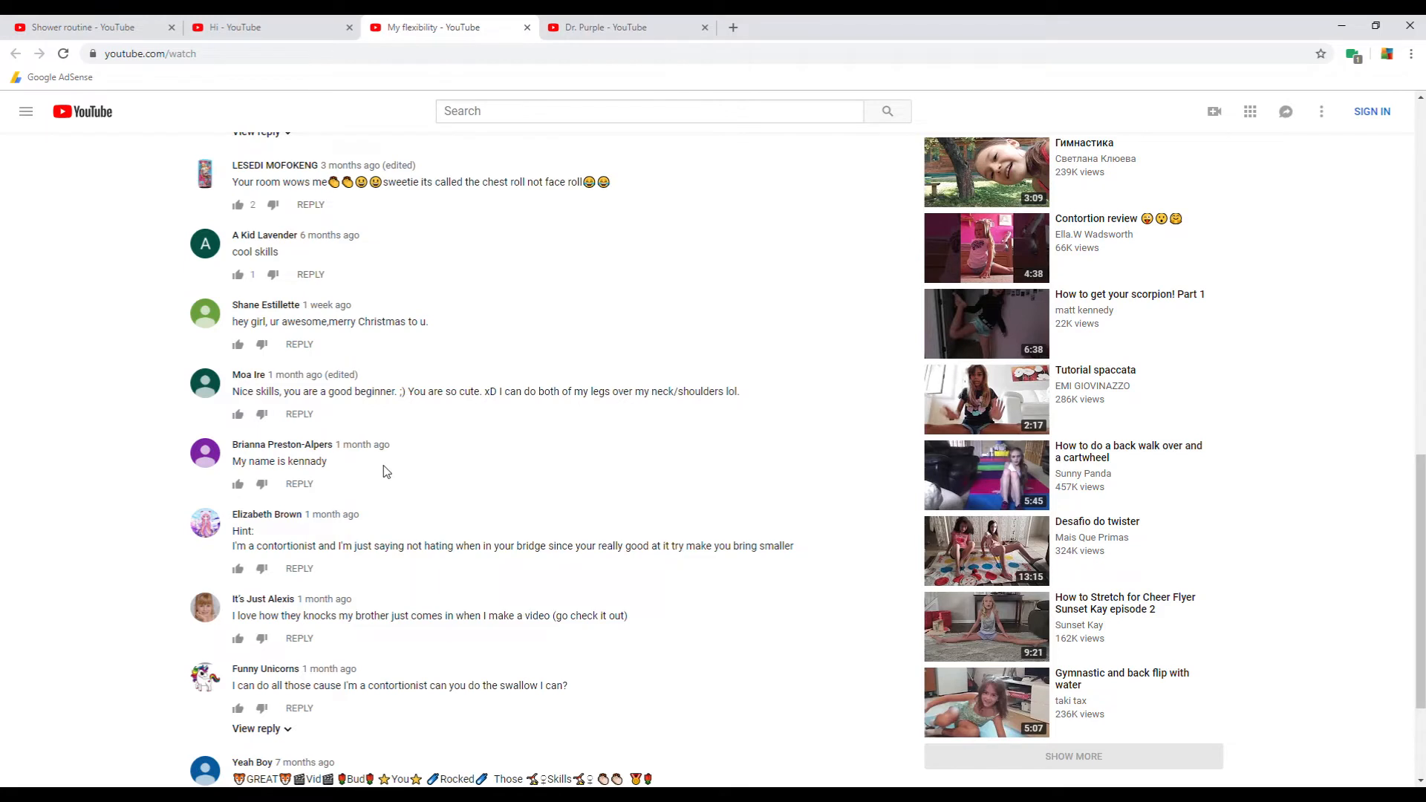
scroll(down, 3)
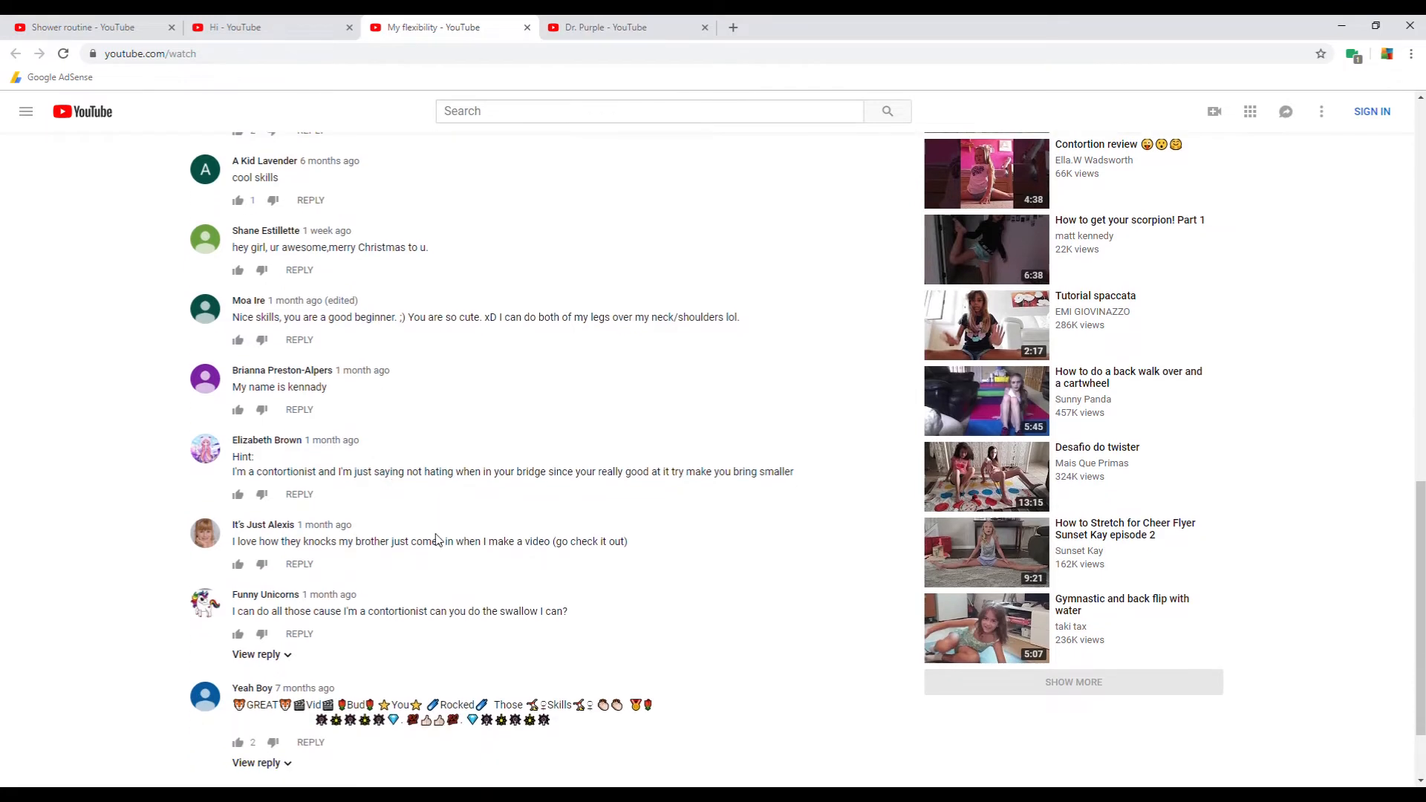
mouse_move(409, 519)
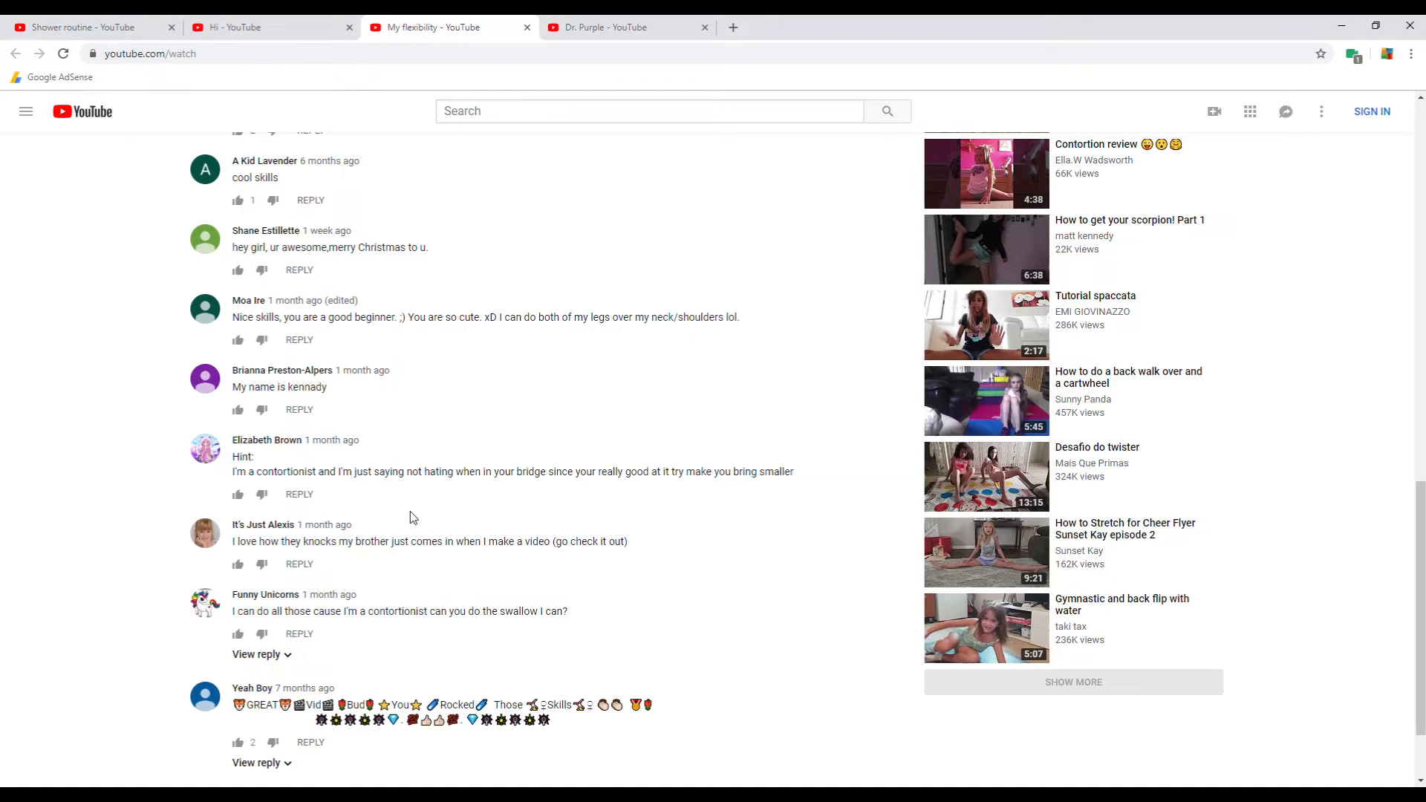
mouse_move(406, 589)
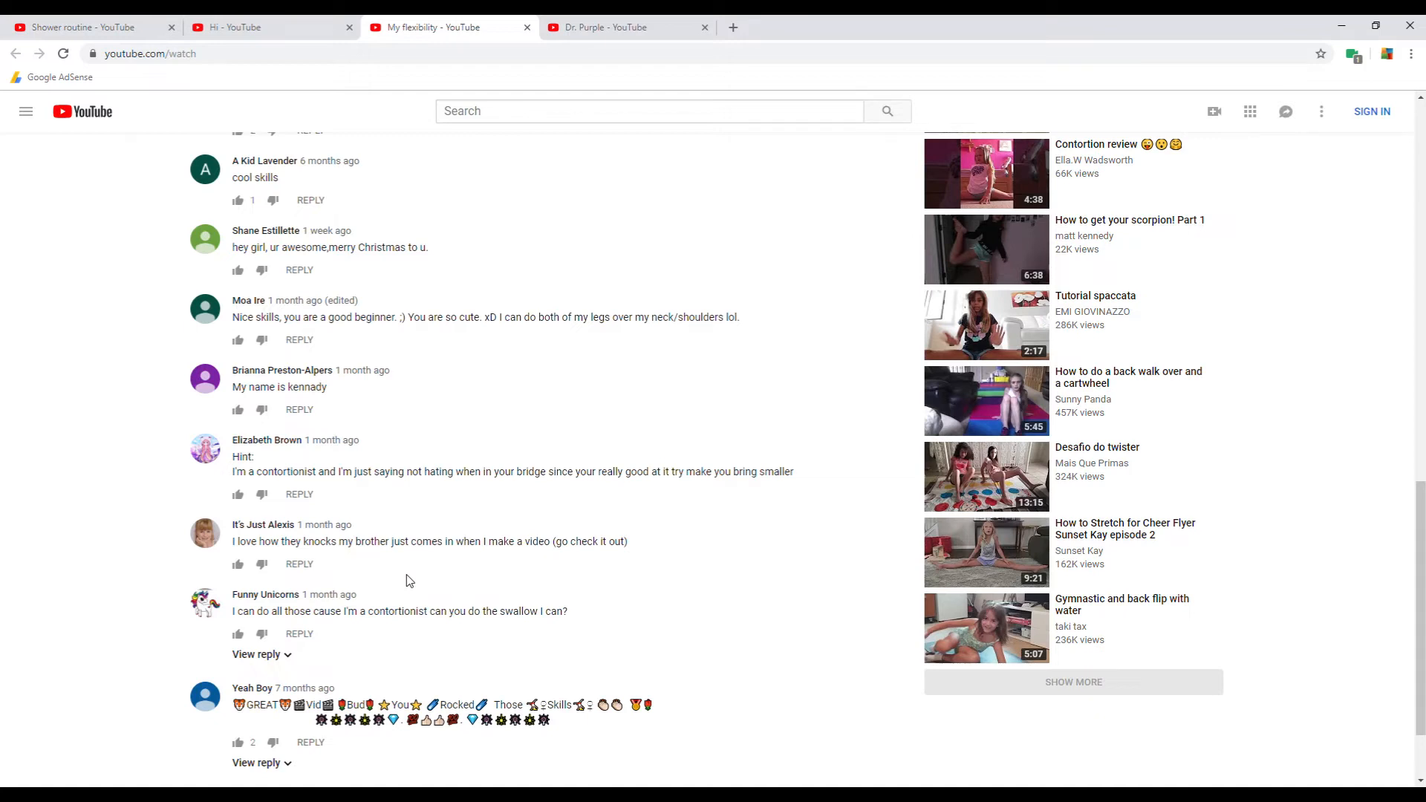
scroll(down, 3)
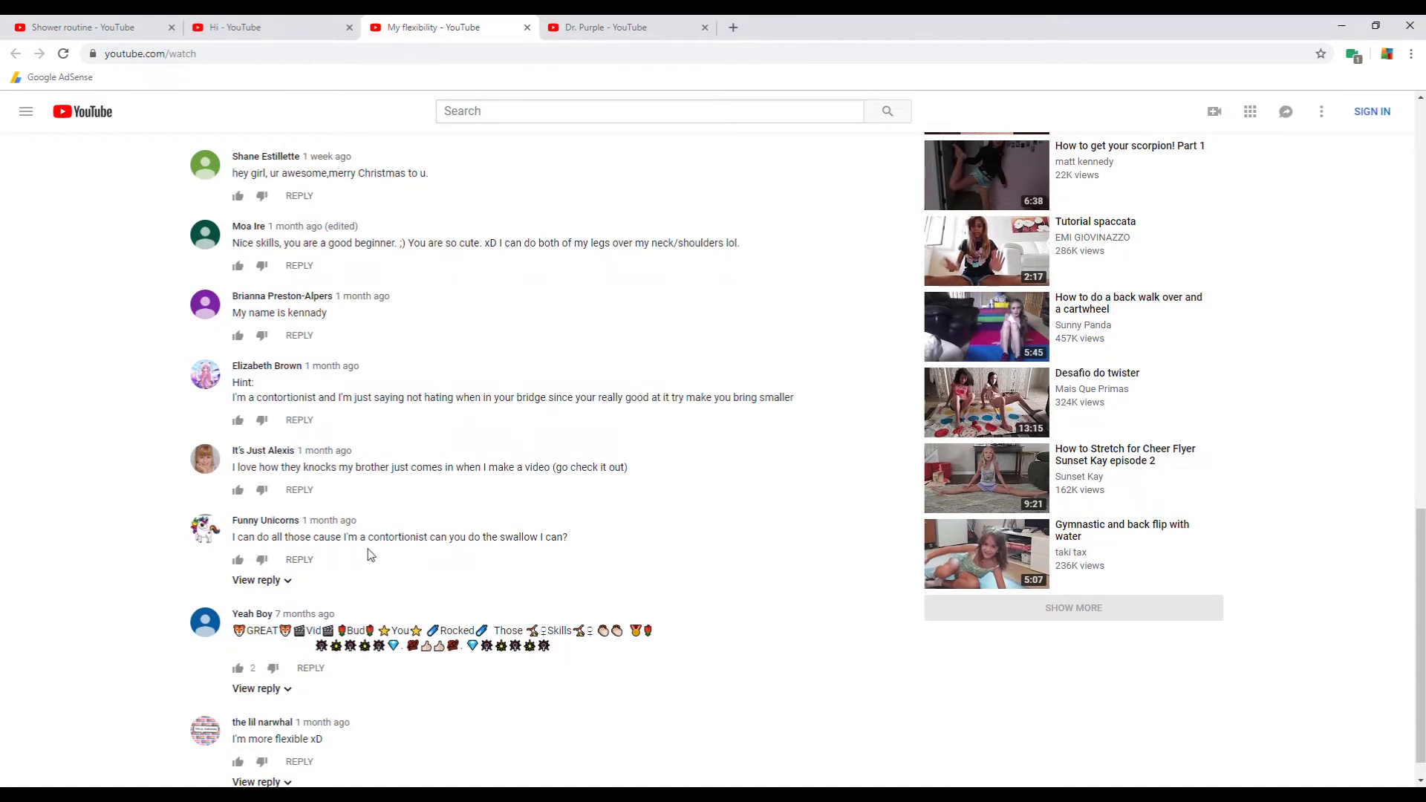
mouse_move(469, 552)
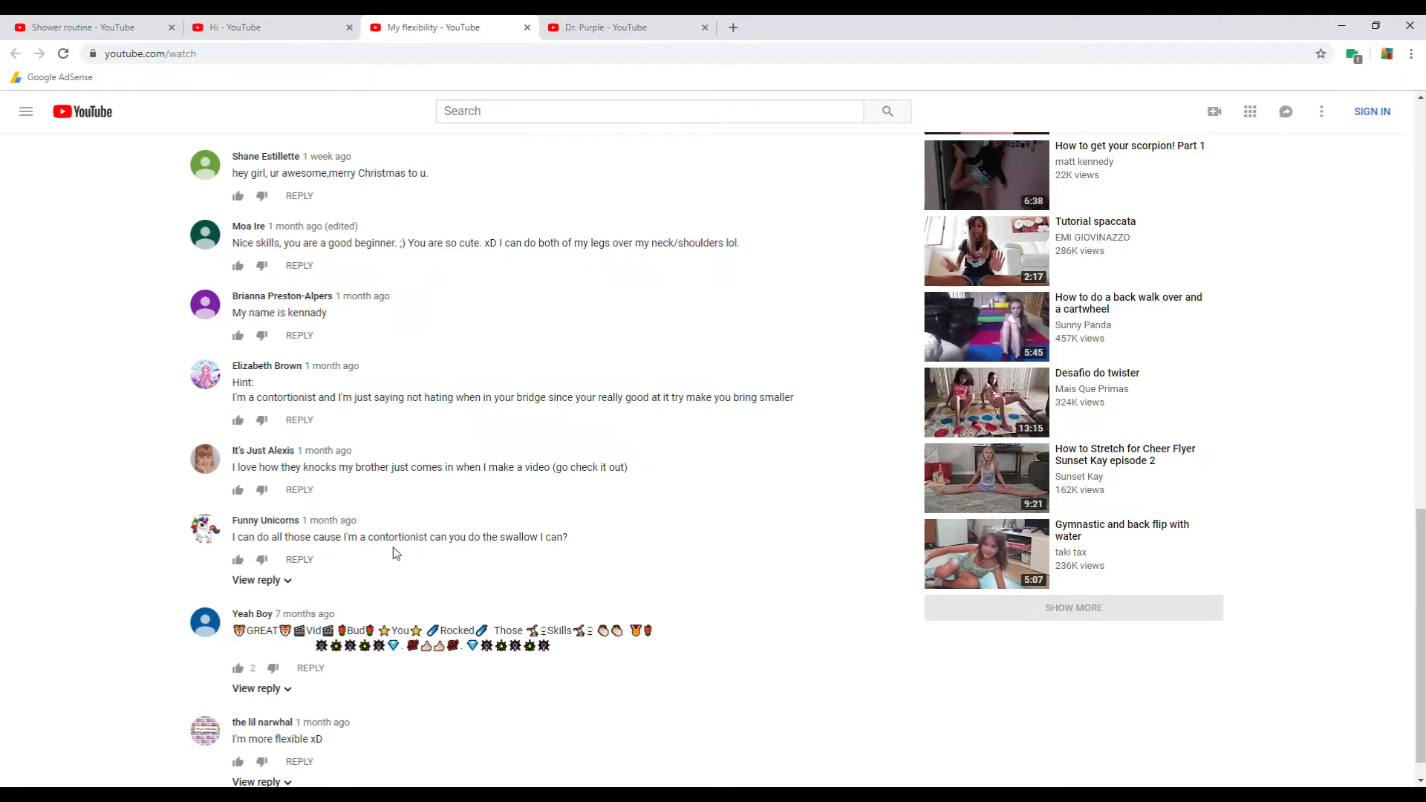
mouse_move(464, 555)
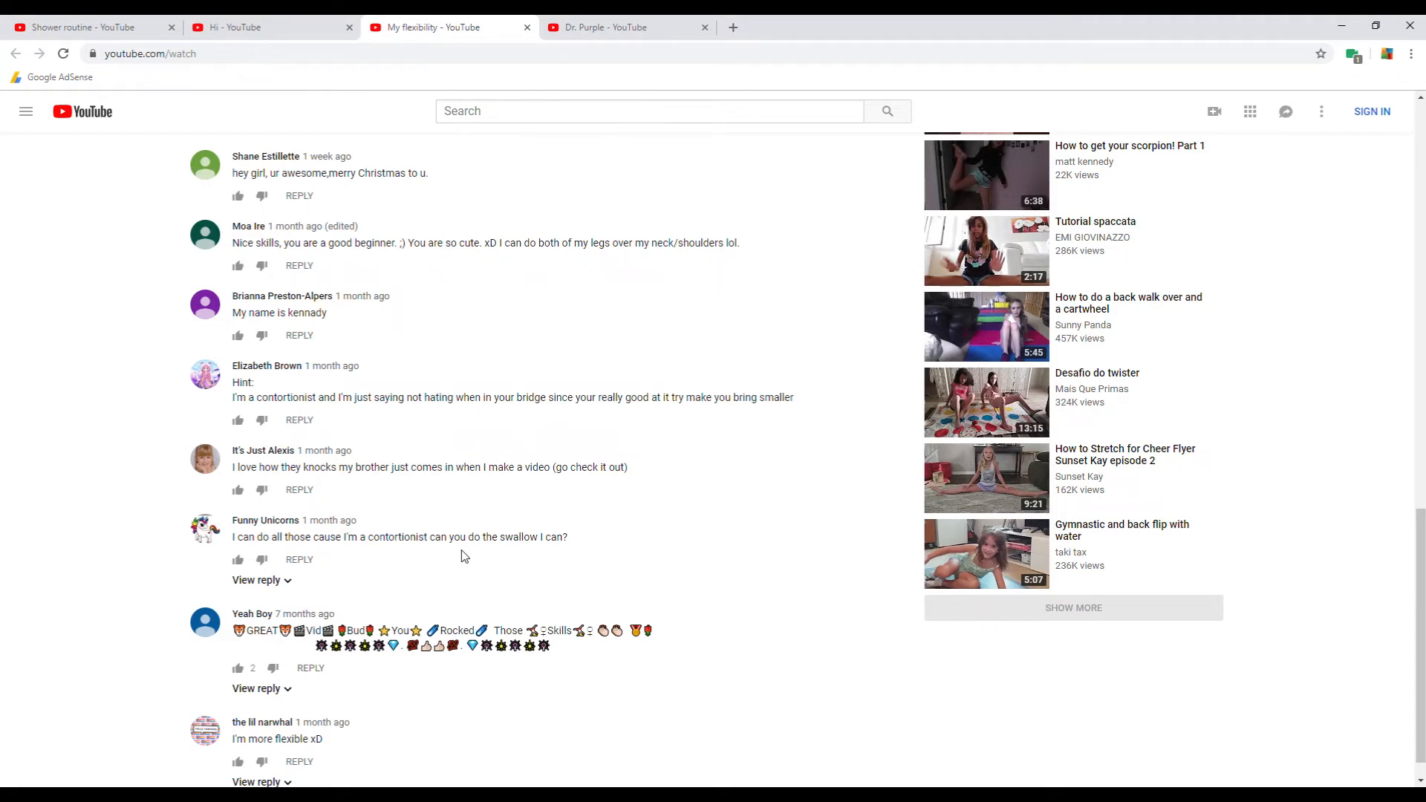
mouse_move(539, 554)
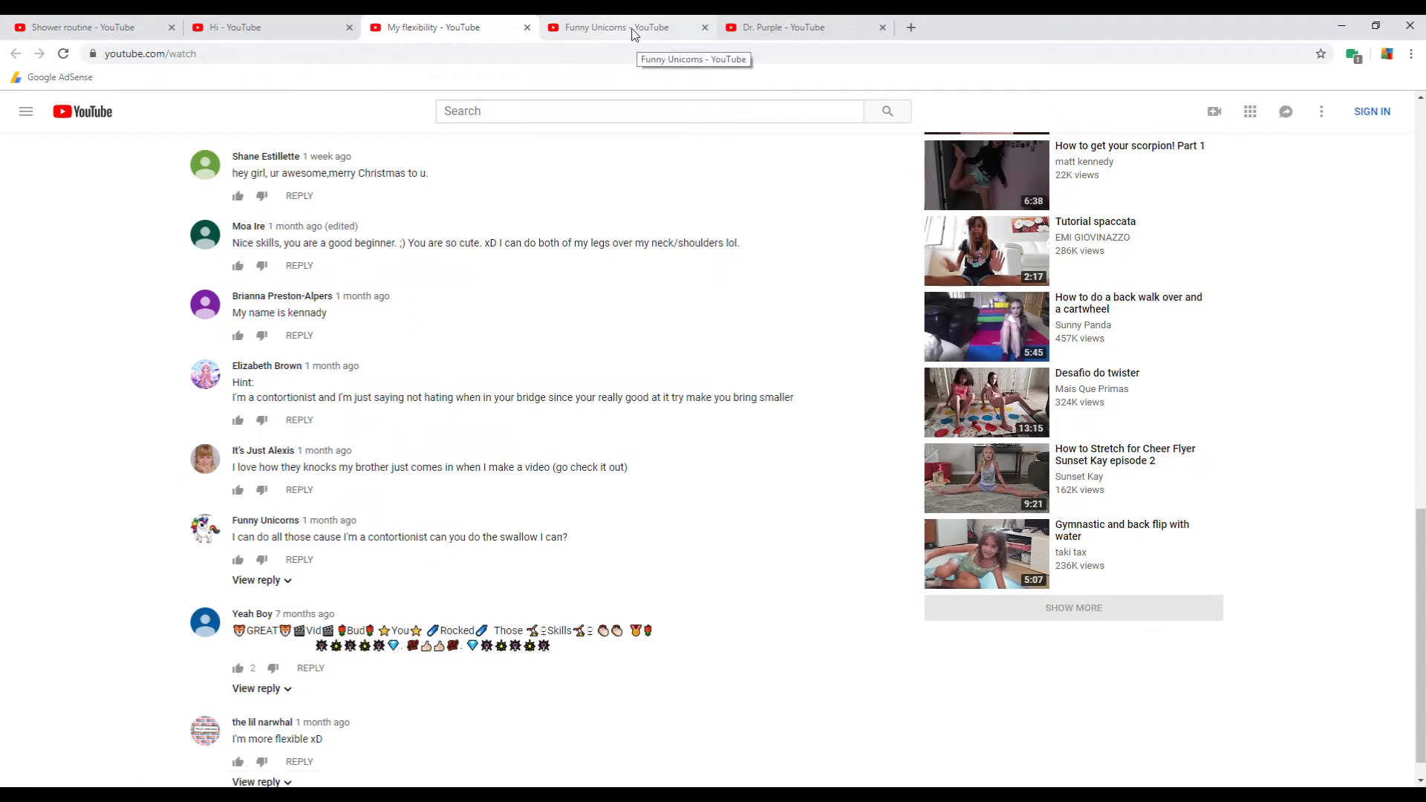
Switch to the Funny Unicorns channel tab to look over its uploads.
click(623, 27)
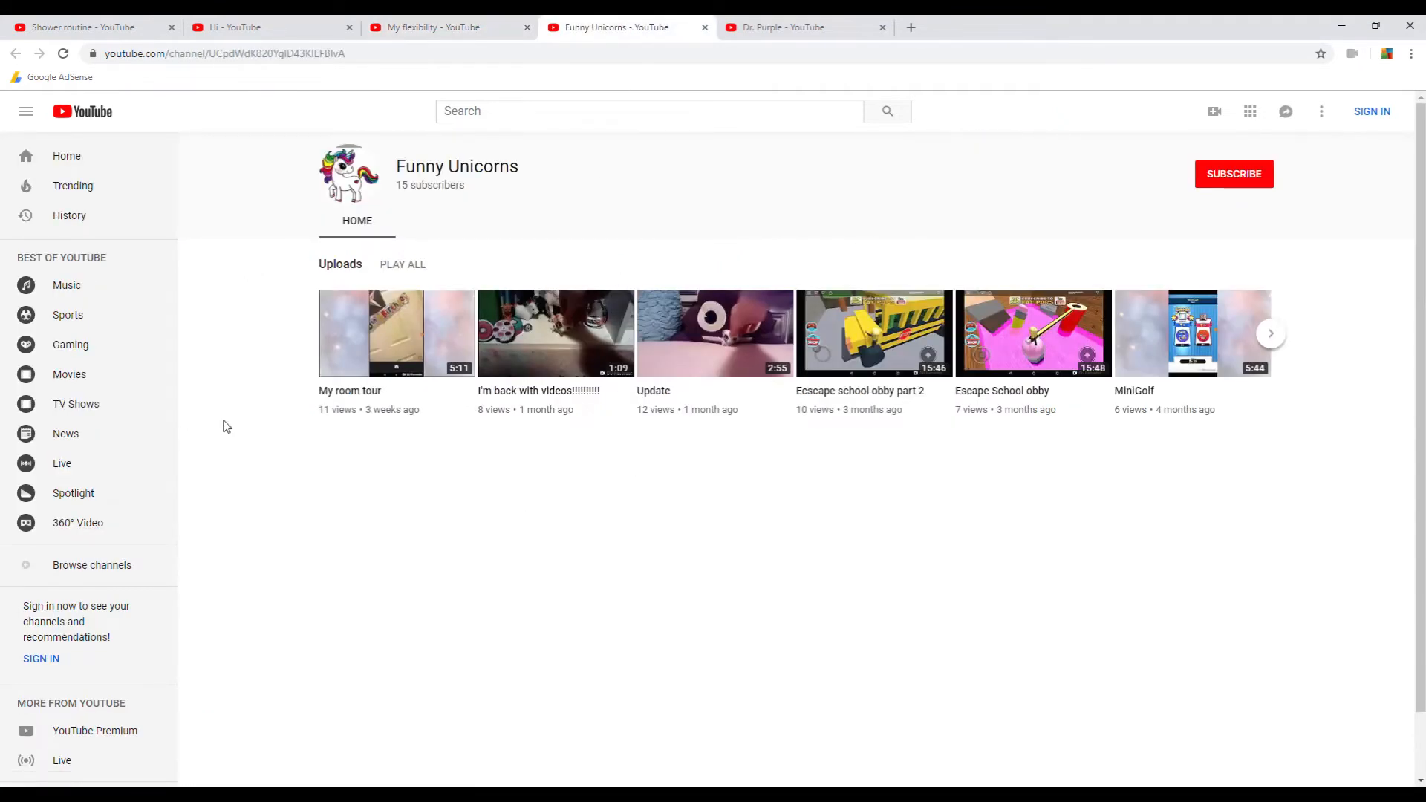
mouse_move(588, 419)
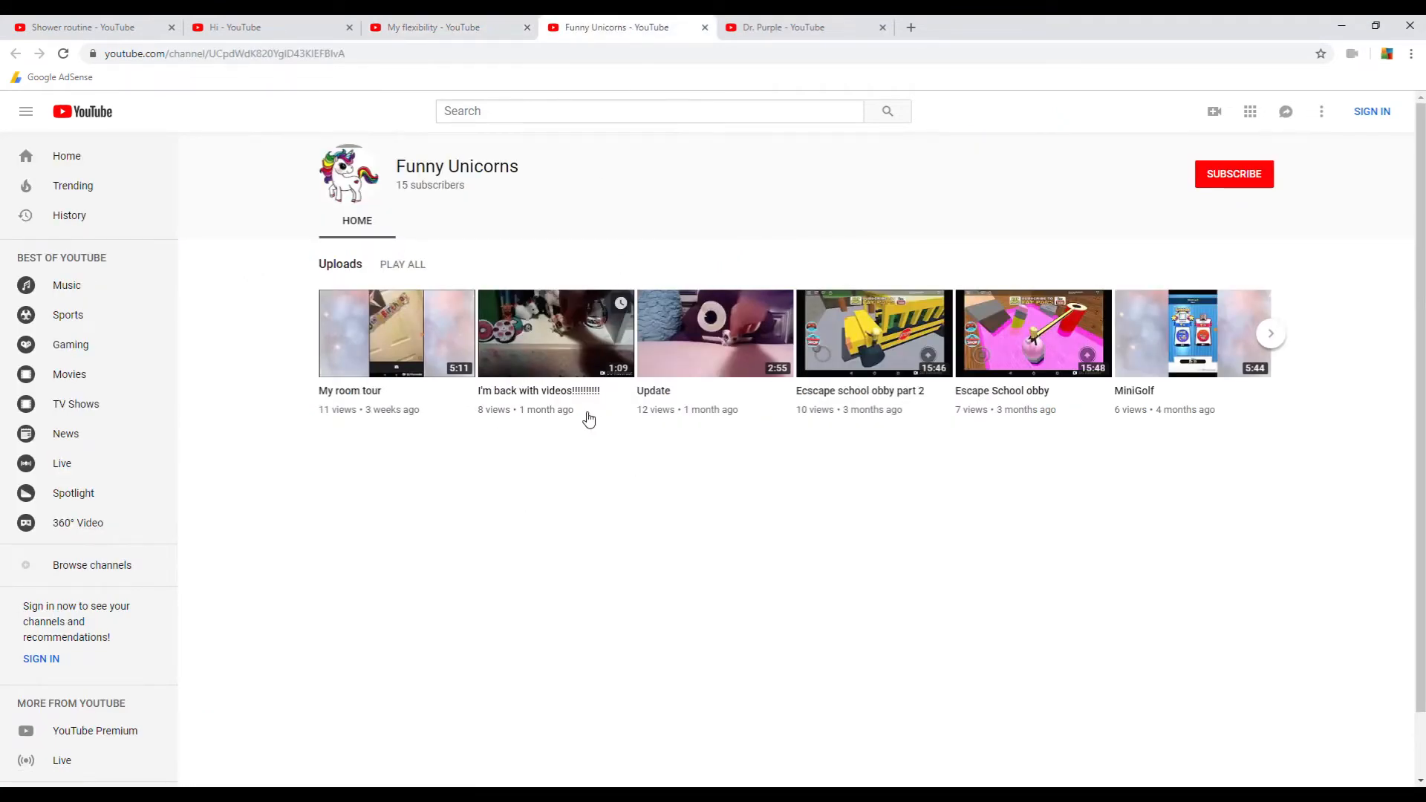
mouse_move(632, 421)
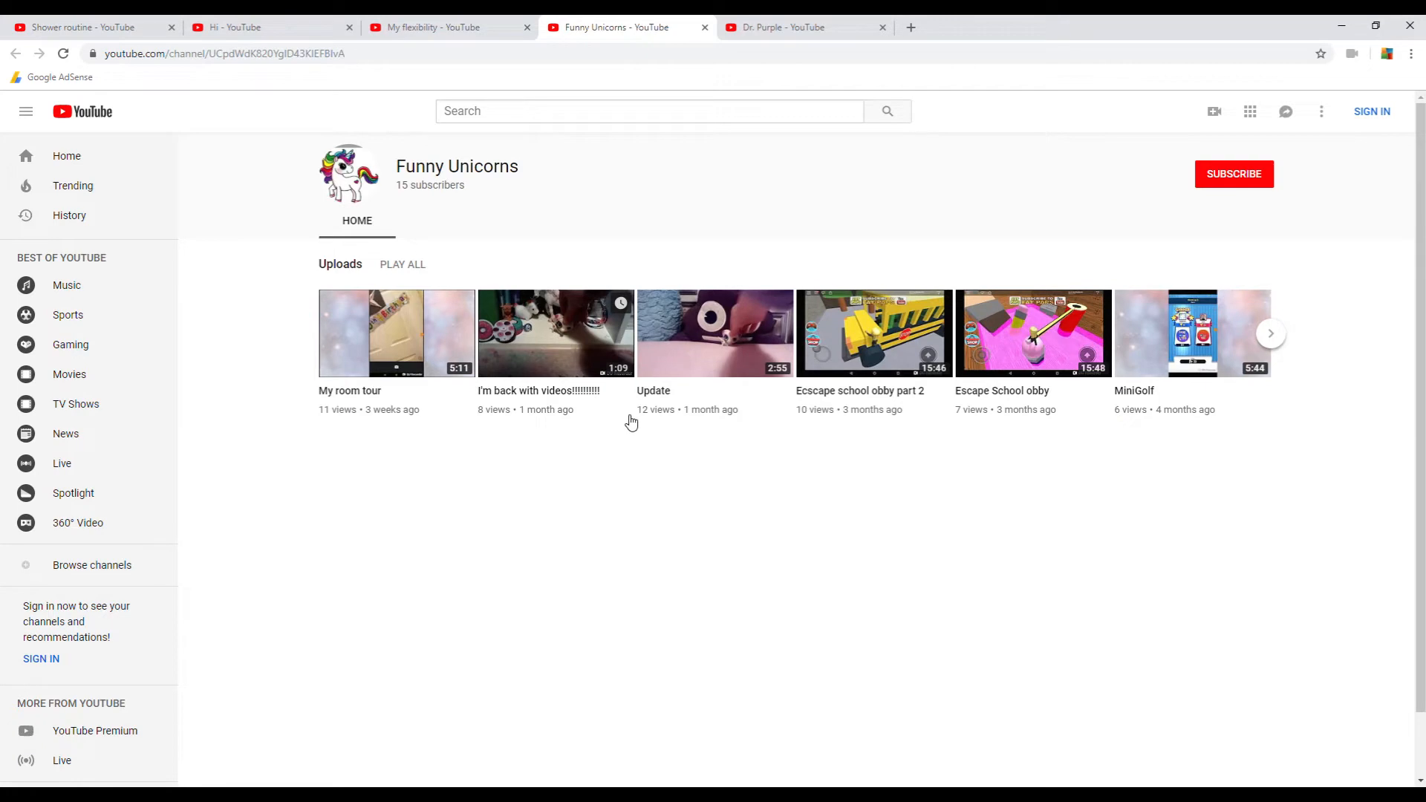
mouse_move(580, 272)
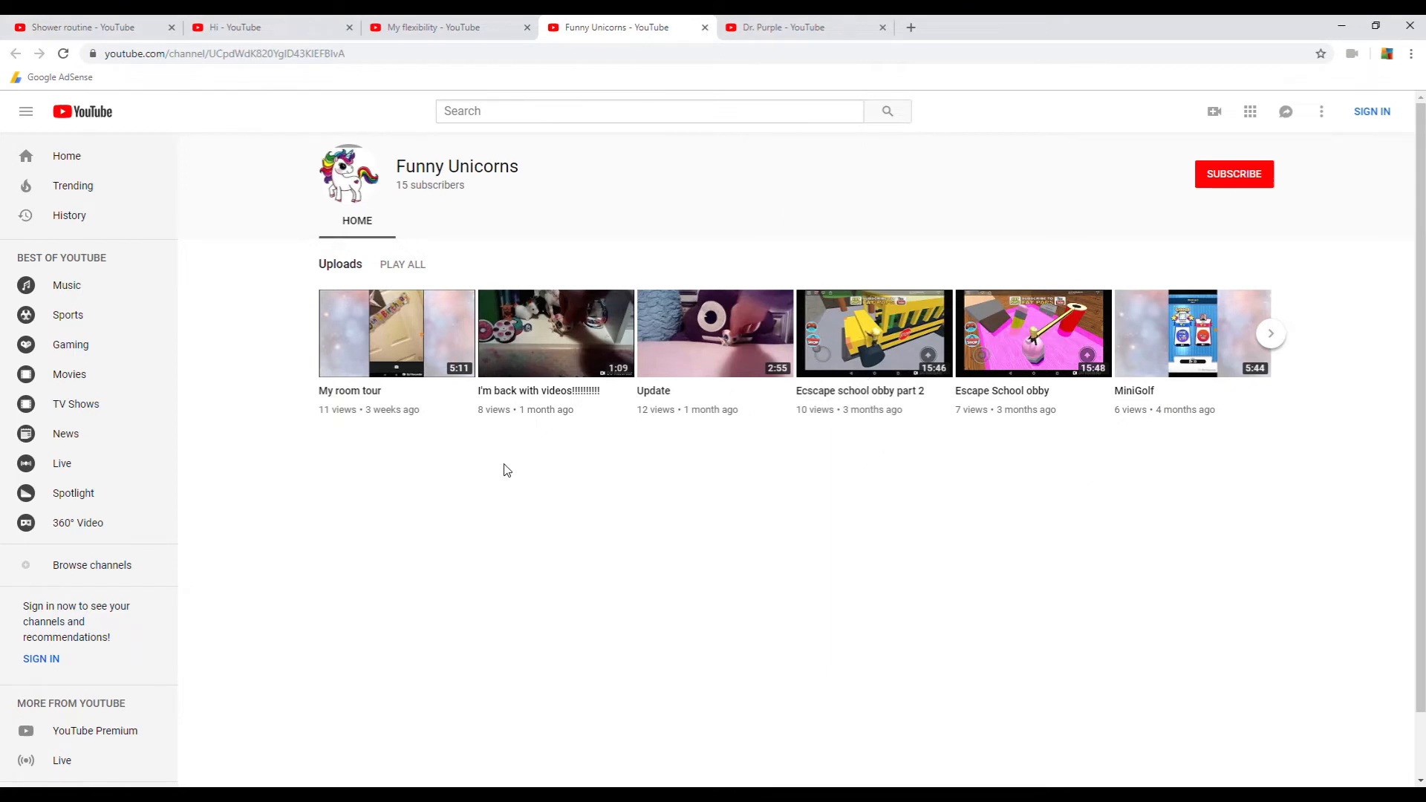
mouse_move(1100, 429)
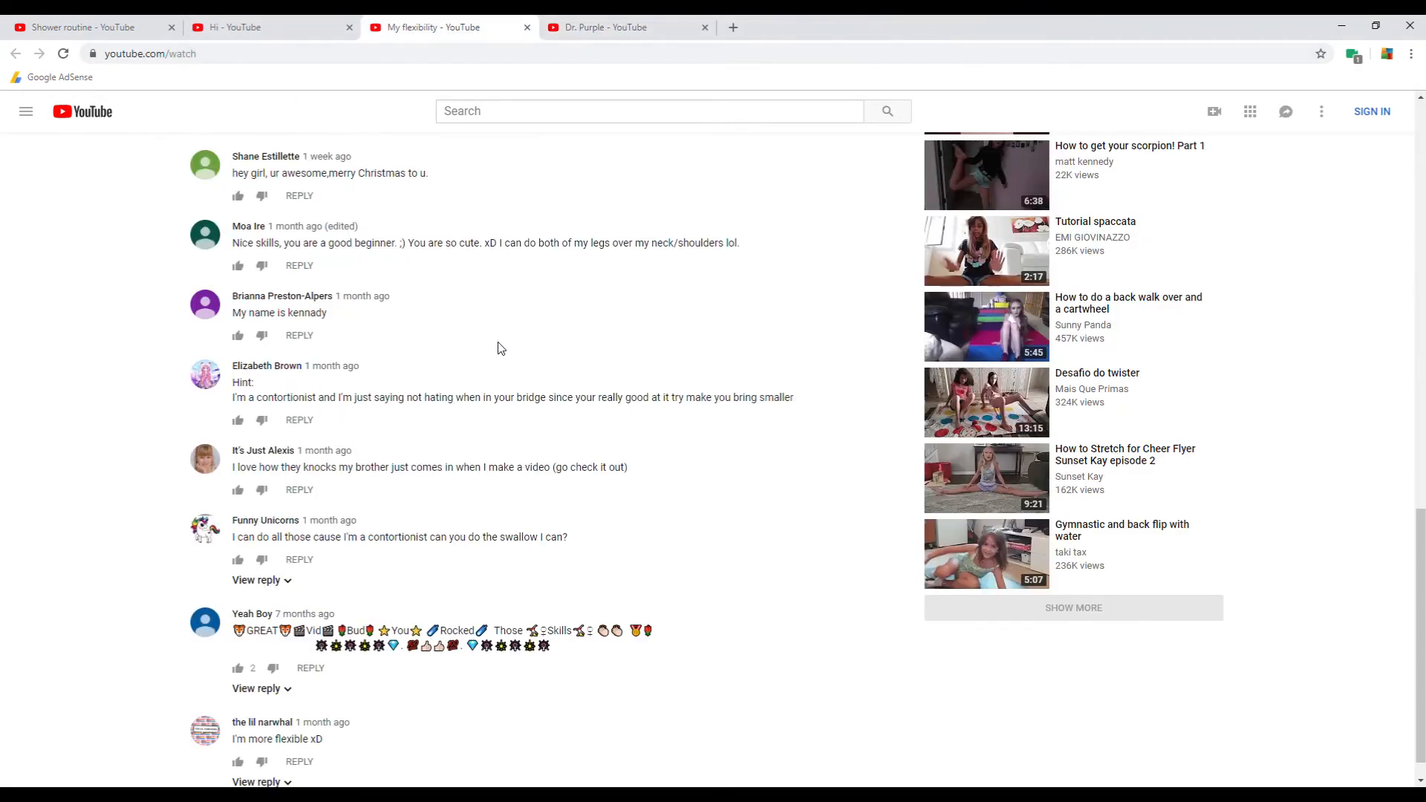
scroll(down, 3)
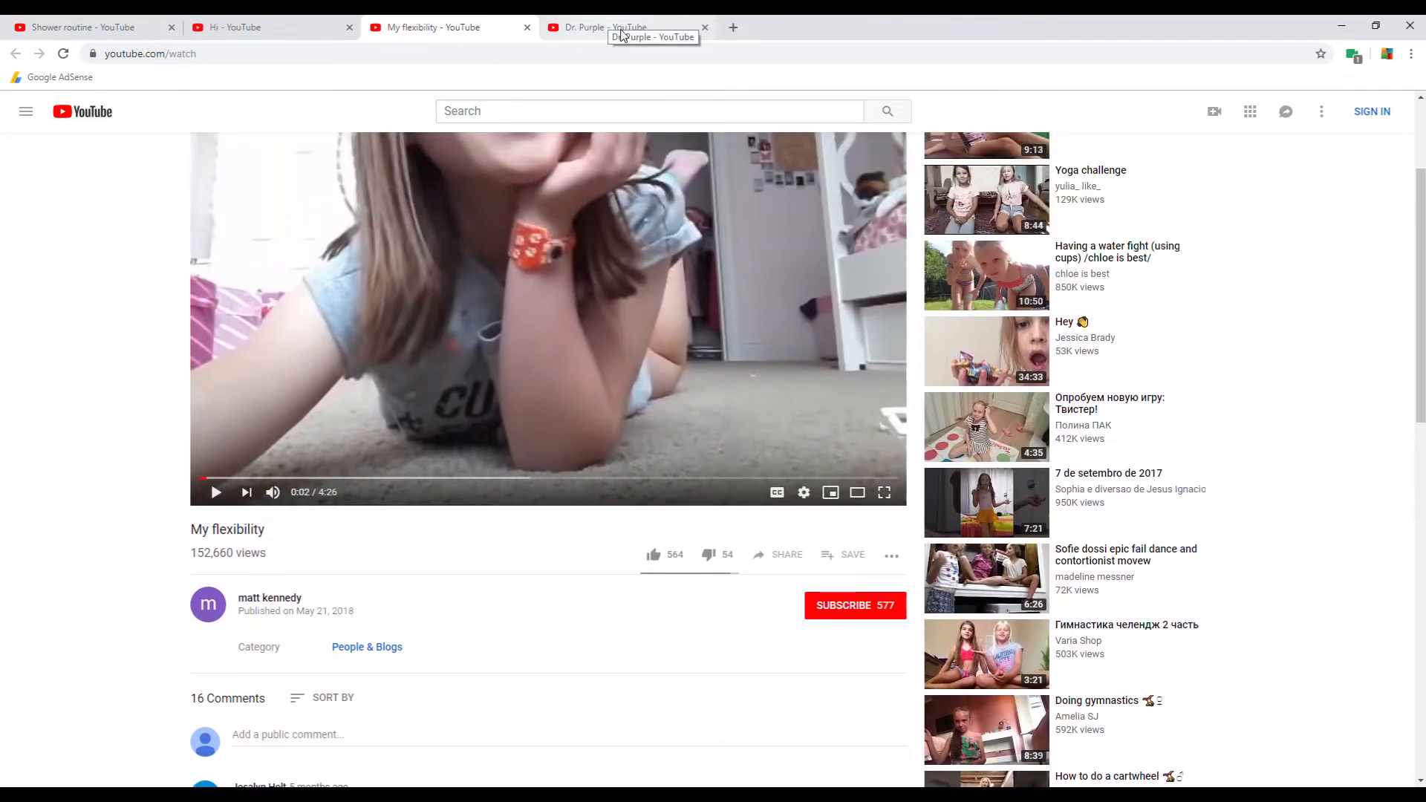
click(604, 26)
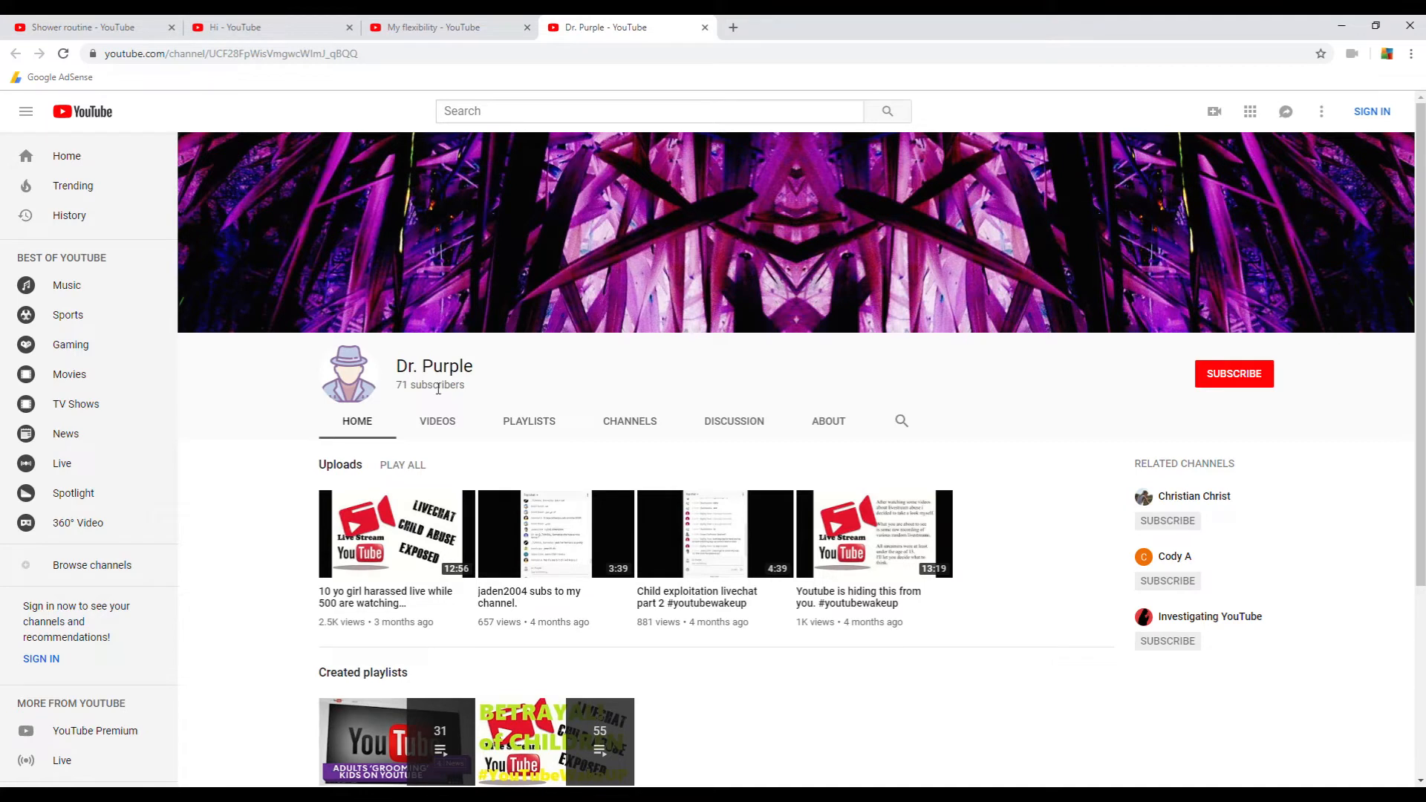
mouse_move(772, 506)
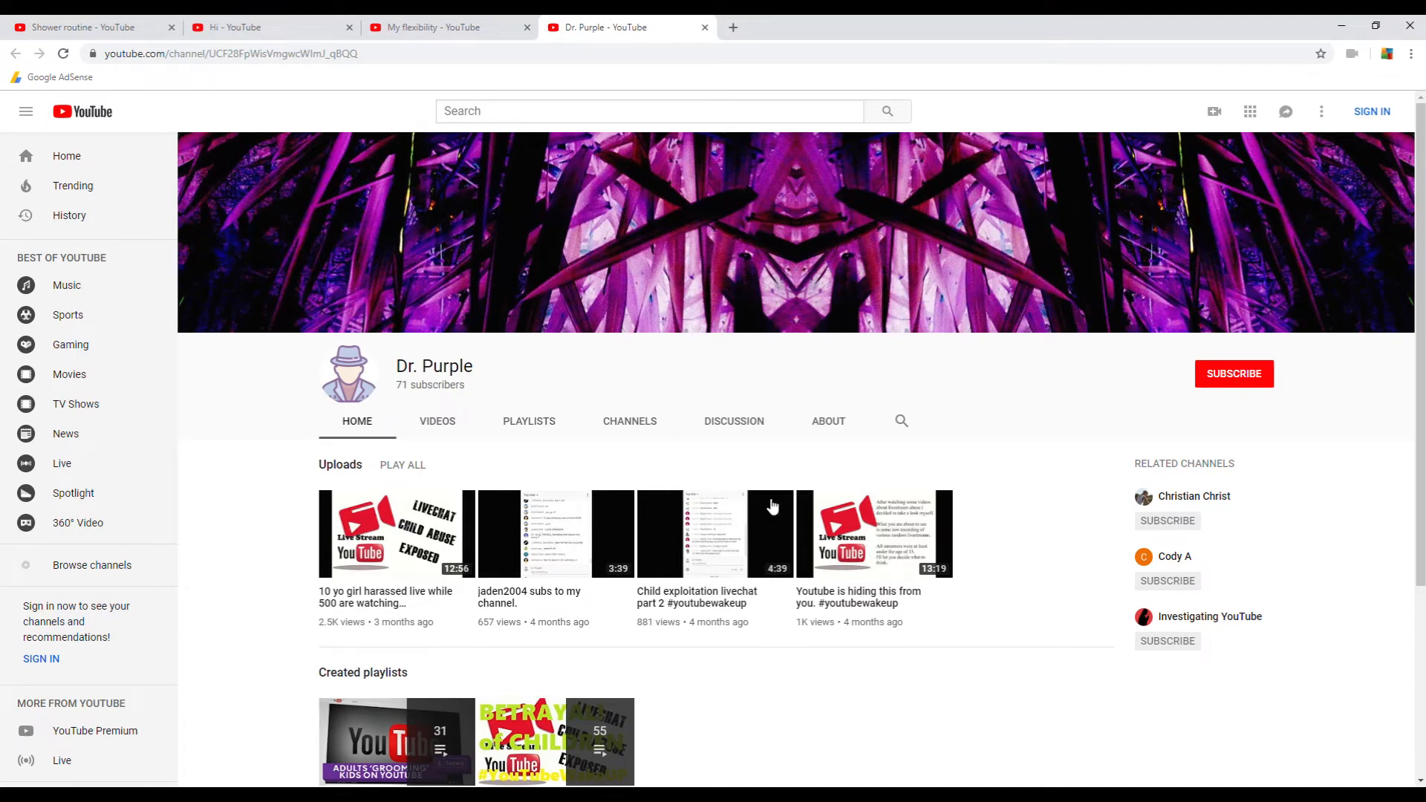
scroll(down, 3)
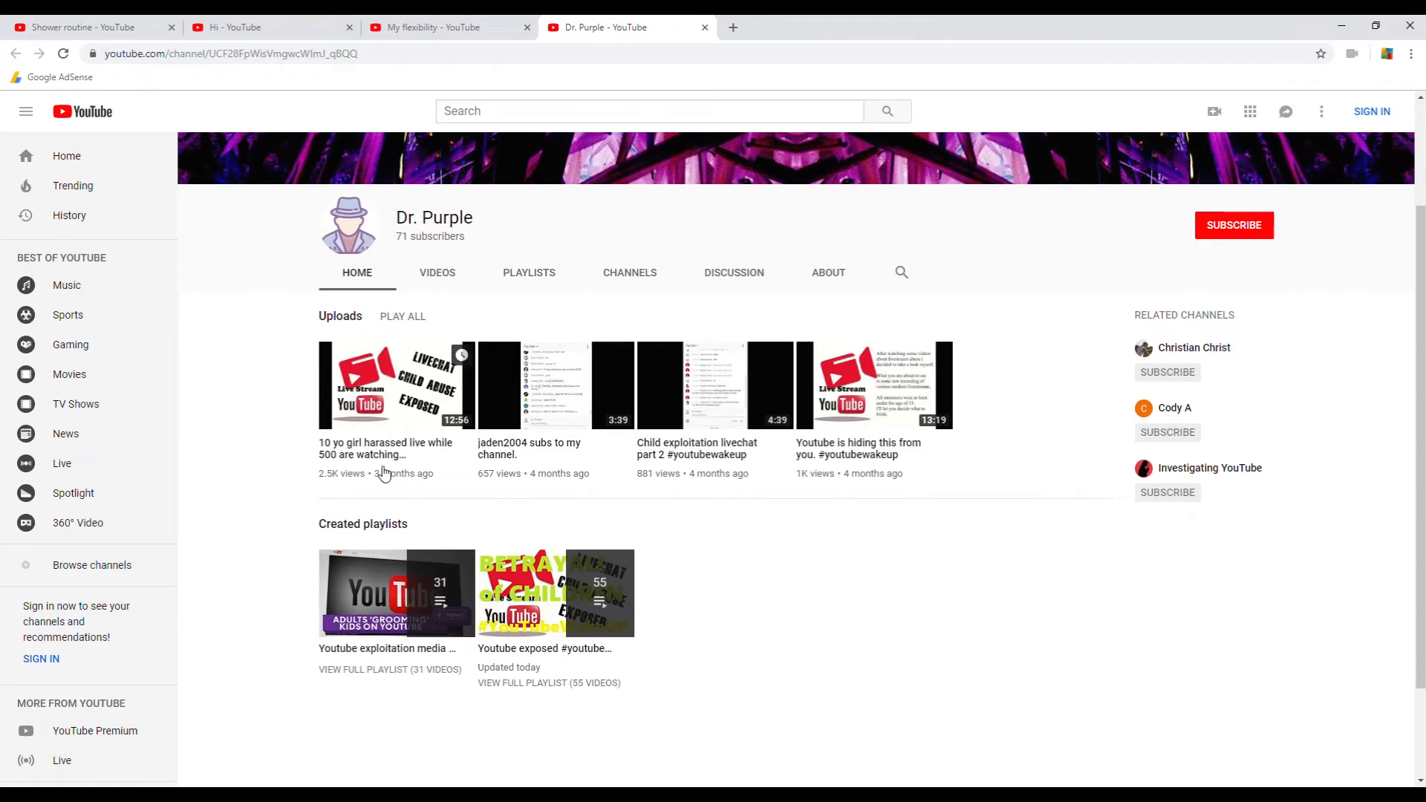
click(733, 272)
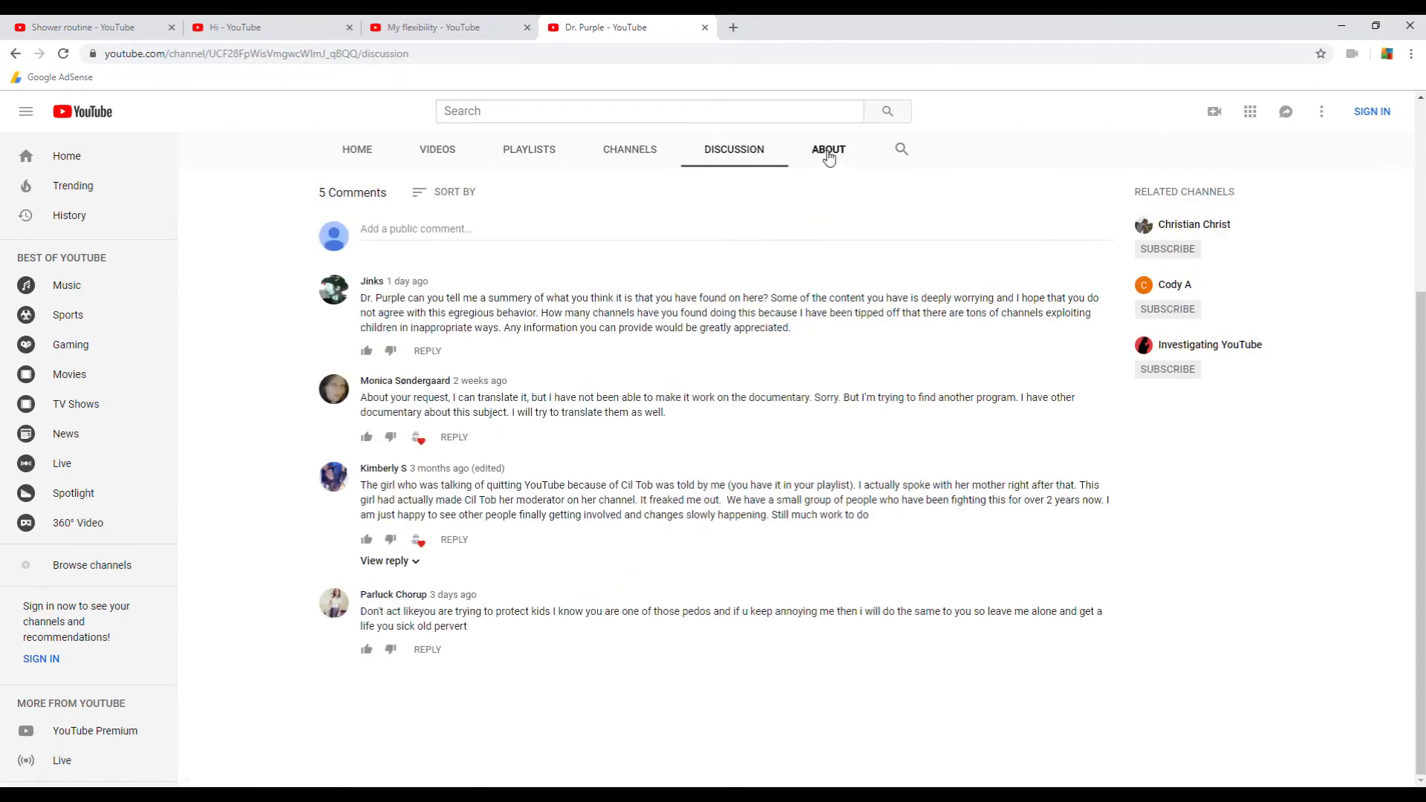
View Dr. Purple's About page with its description, Aug 31, 2018 join date and 6,108 views.
click(827, 150)
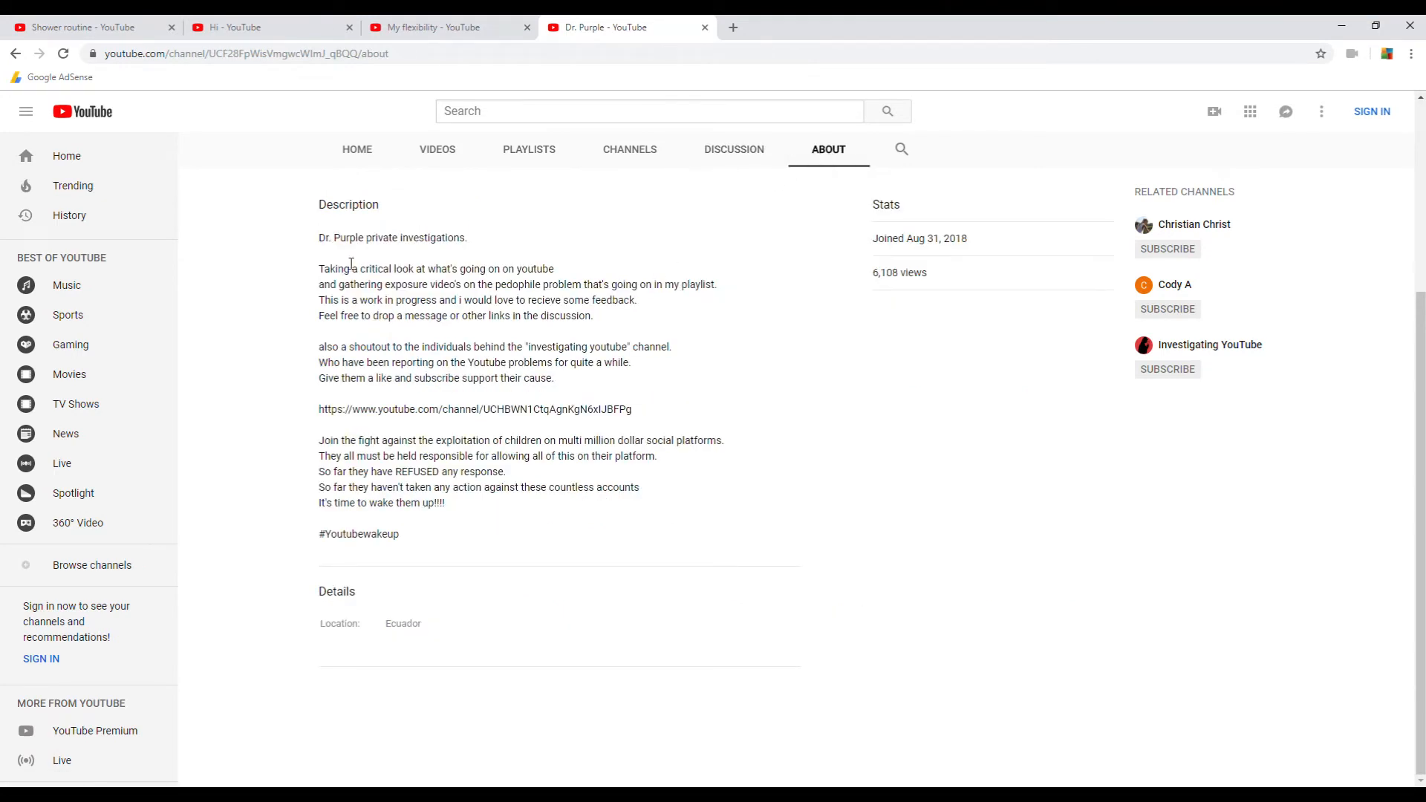
mouse_move(433, 256)
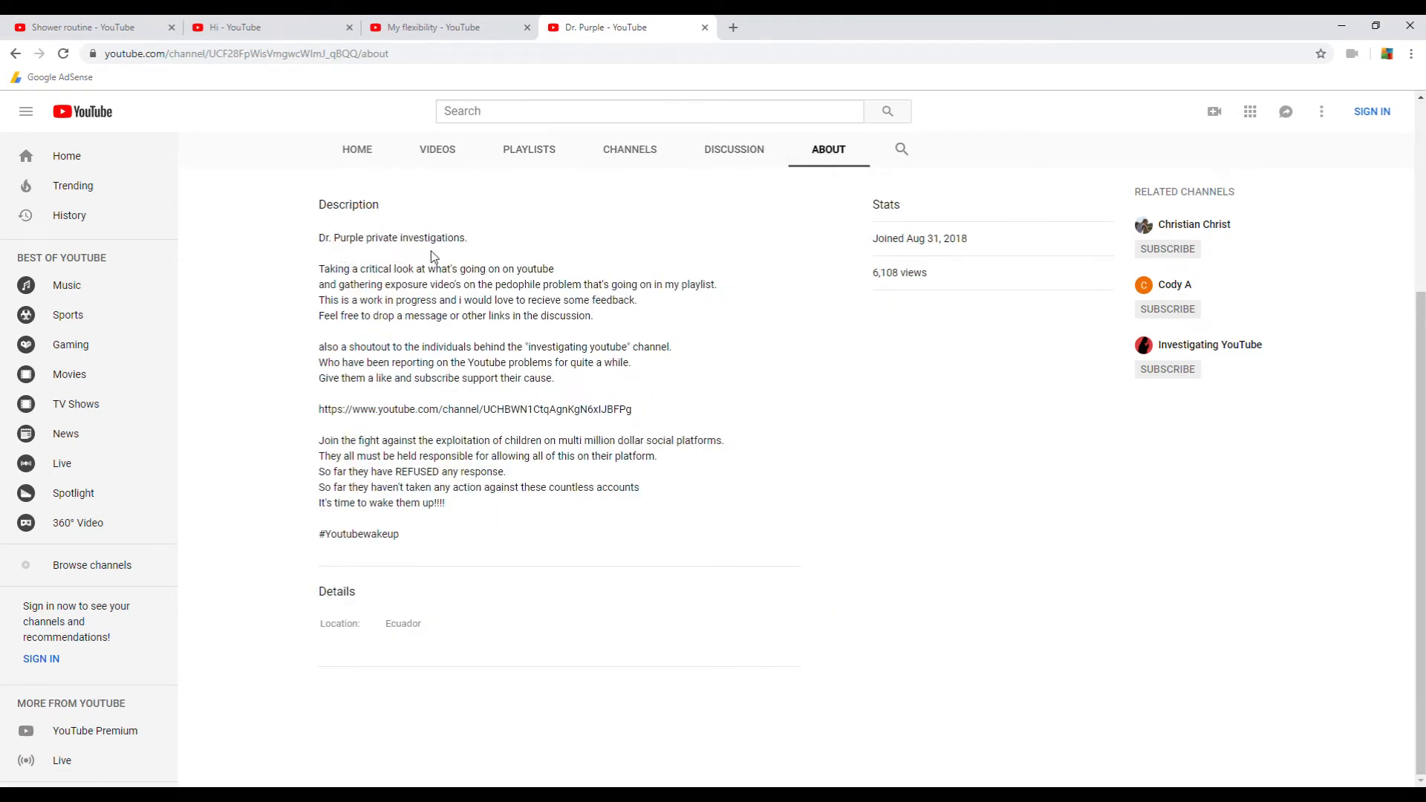
mouse_move(429, 522)
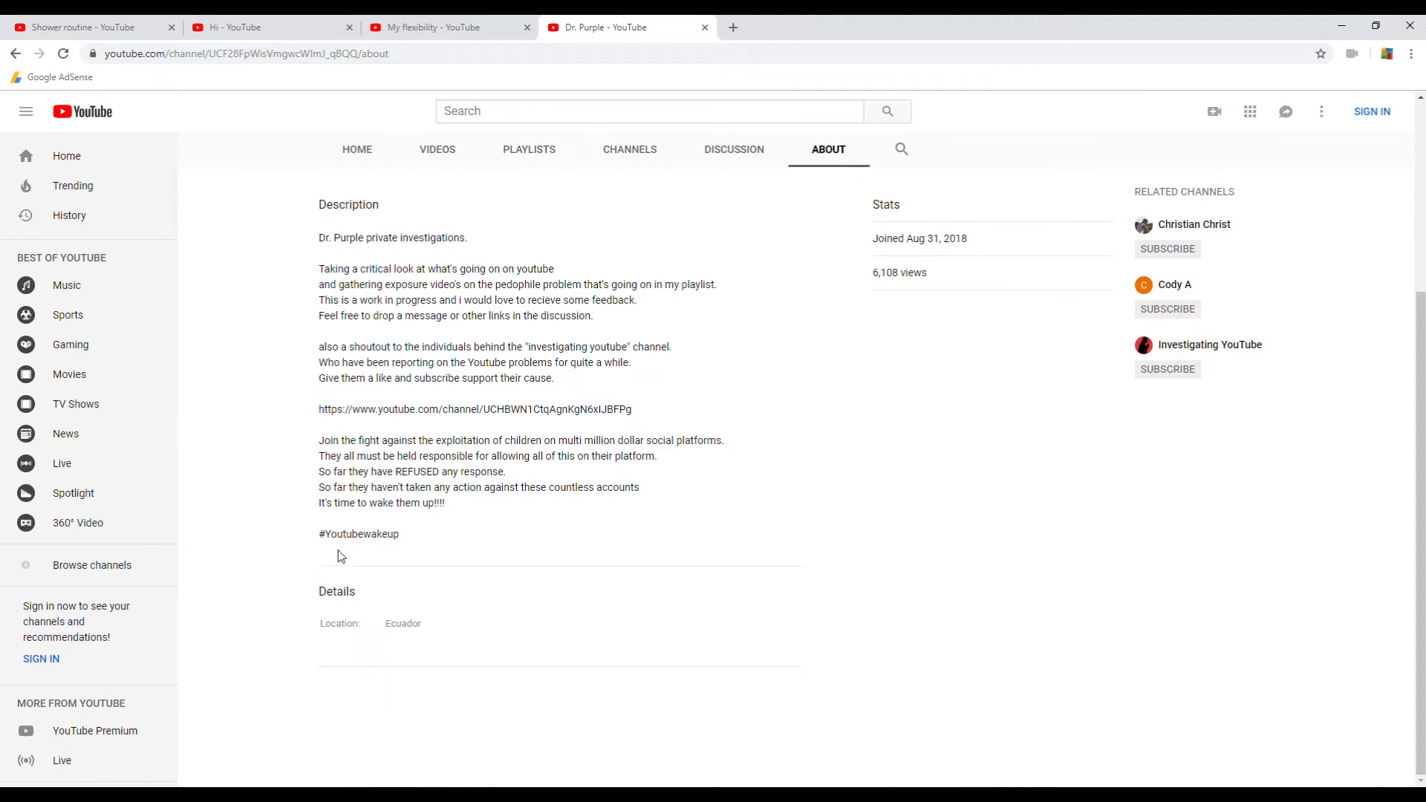
mouse_move(674, 171)
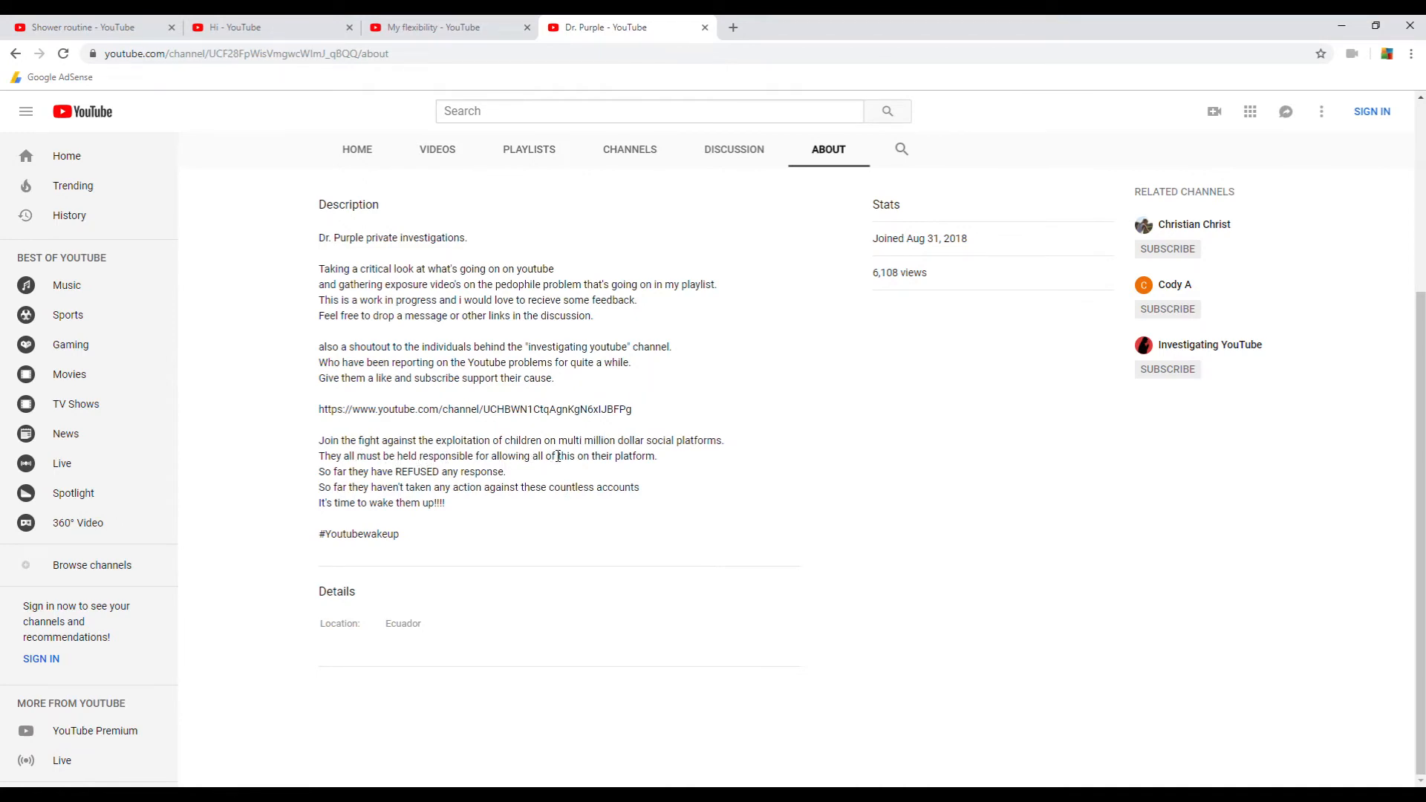
mouse_move(688, 458)
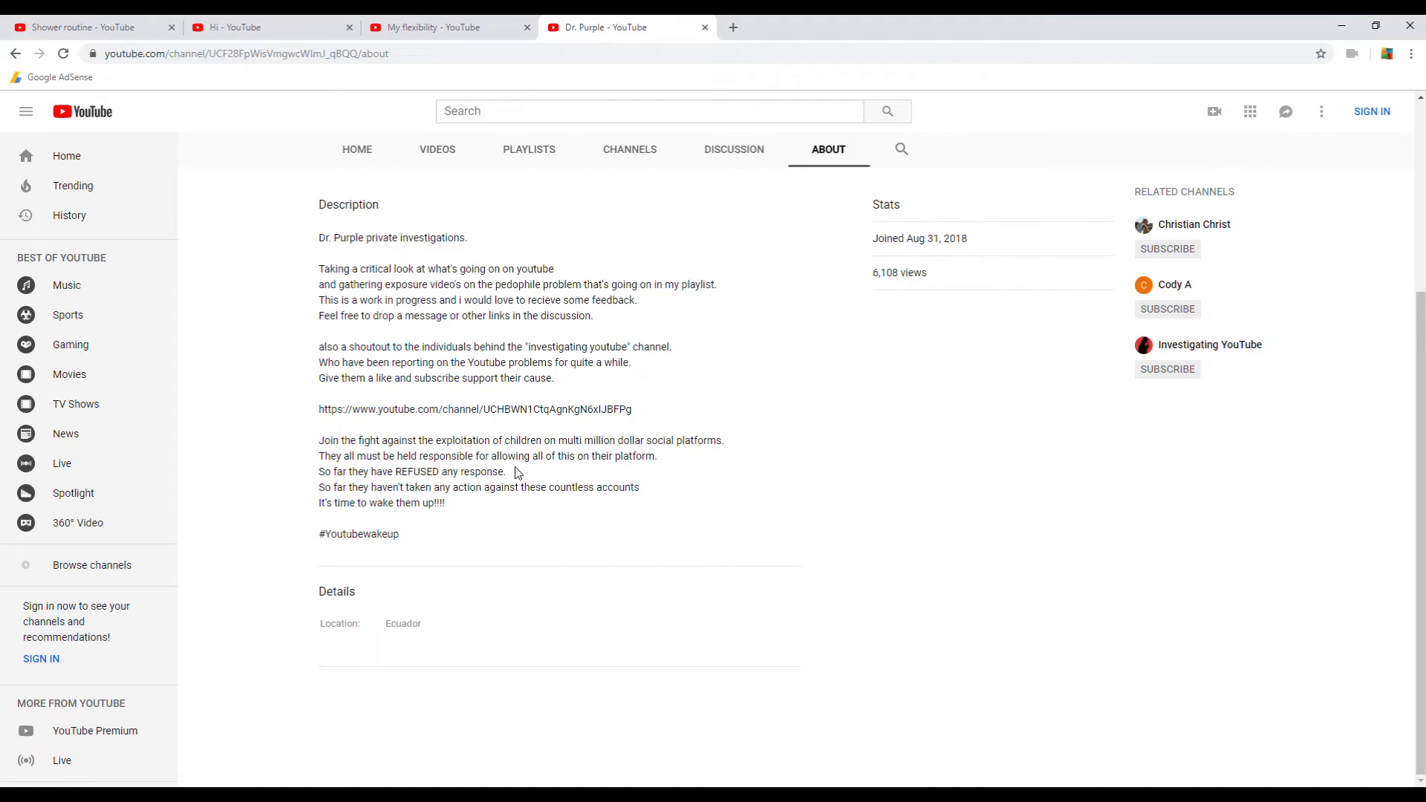
mouse_move(608, 473)
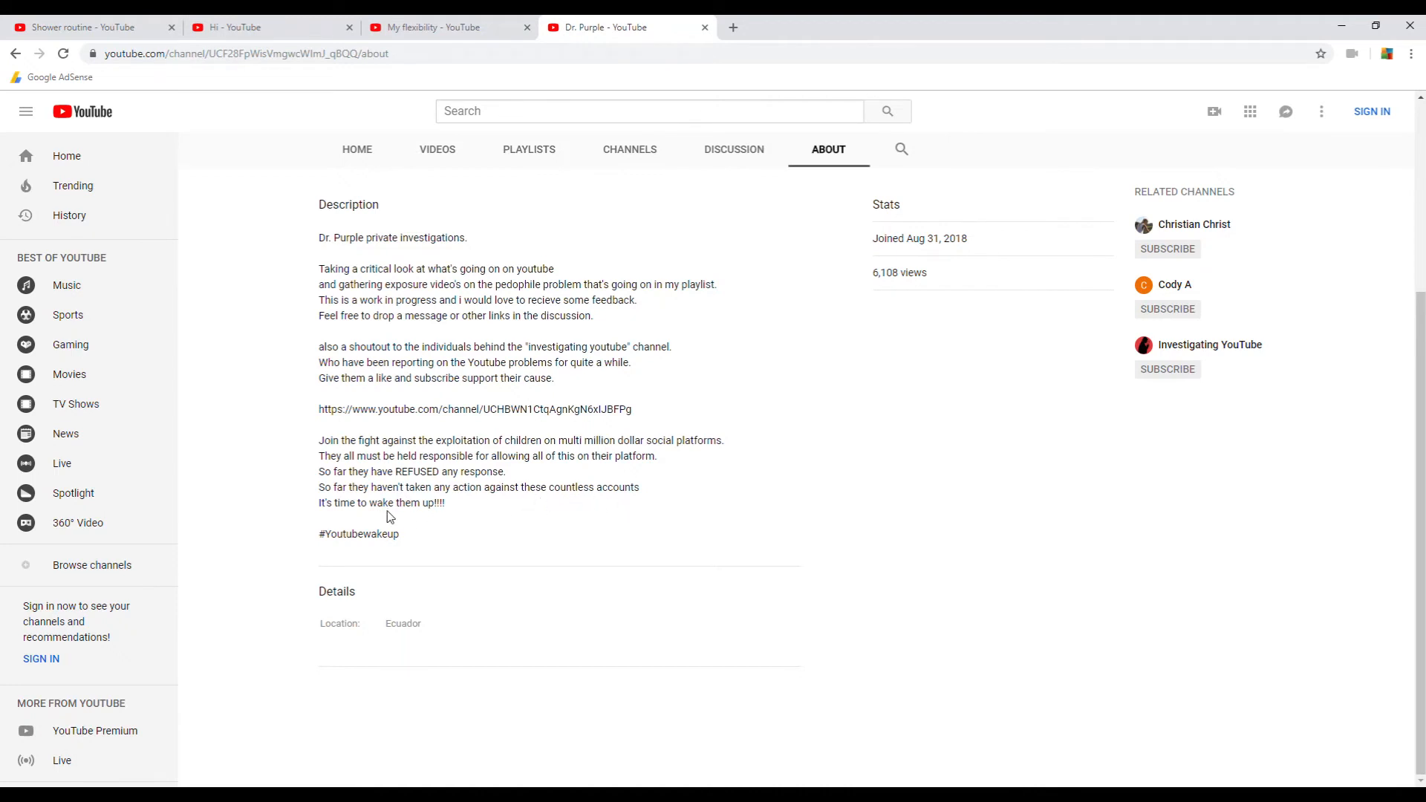
mouse_move(434, 518)
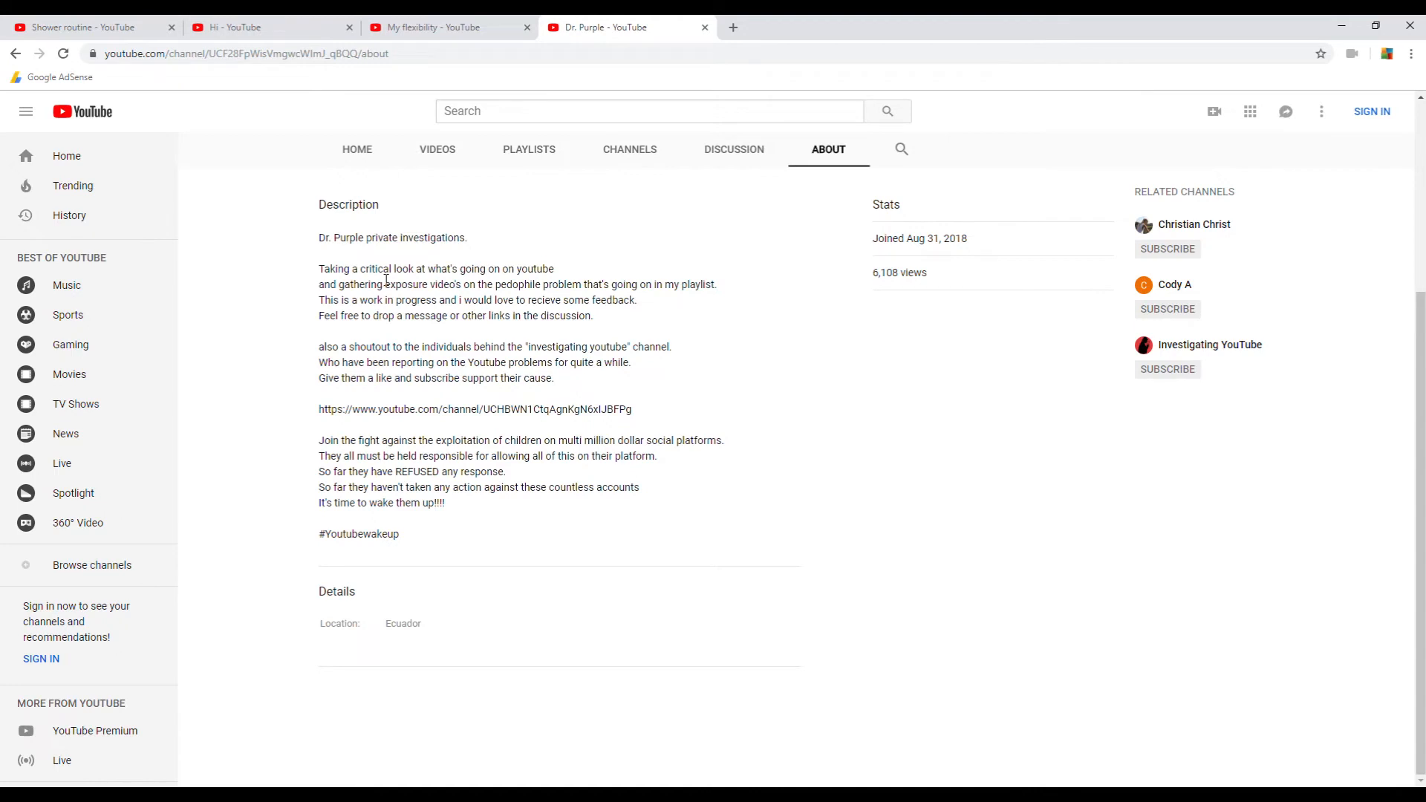
mouse_move(377, 319)
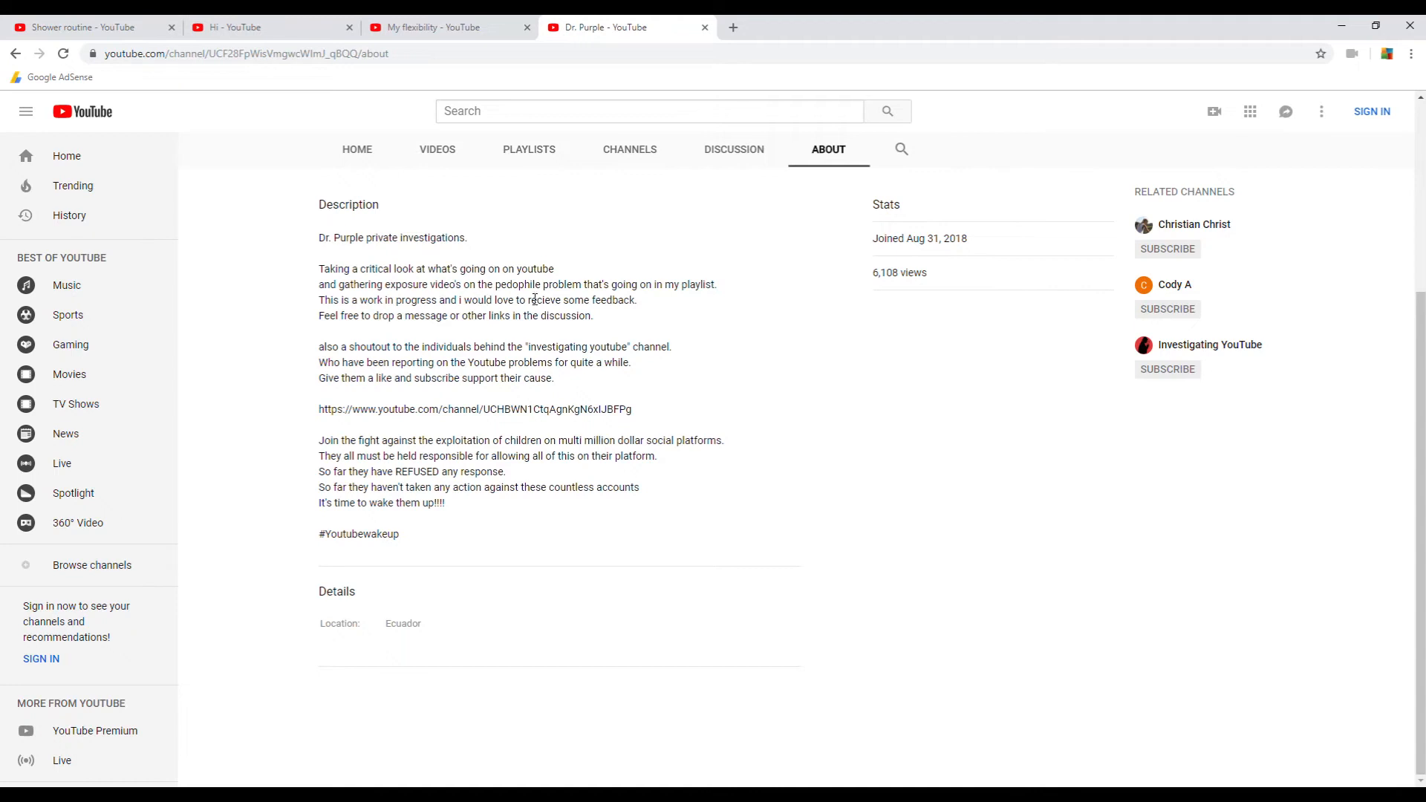
mouse_move(704, 322)
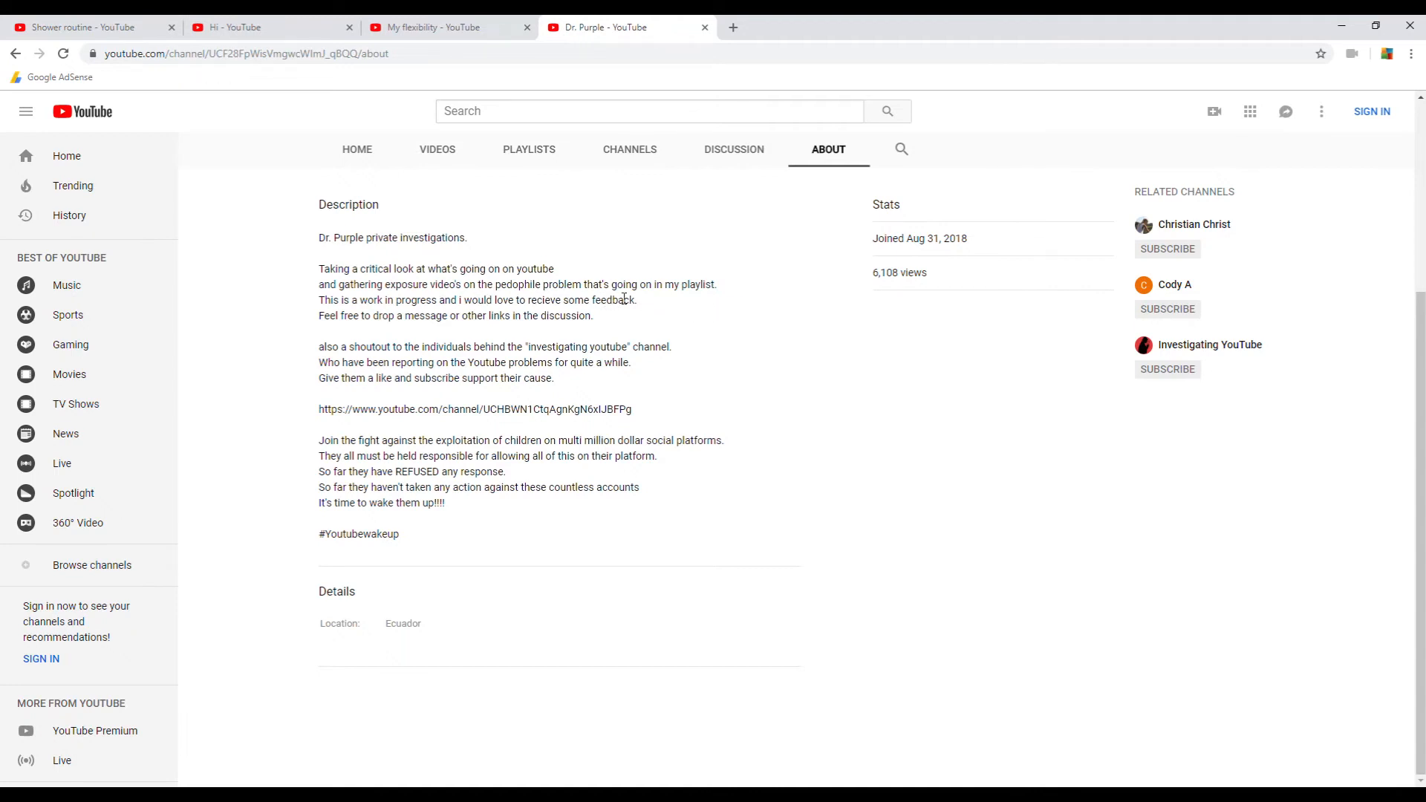
mouse_move(409, 320)
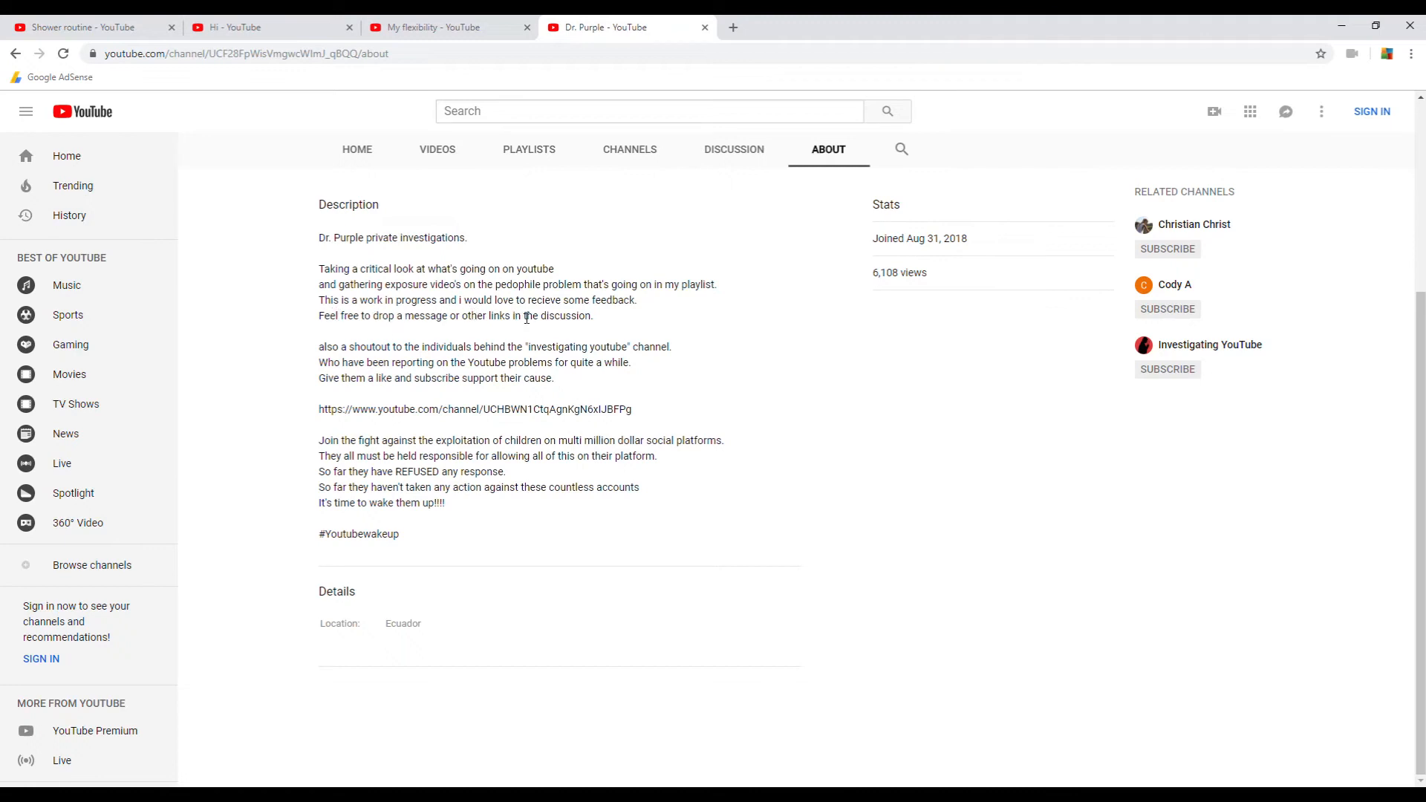
mouse_move(503, 357)
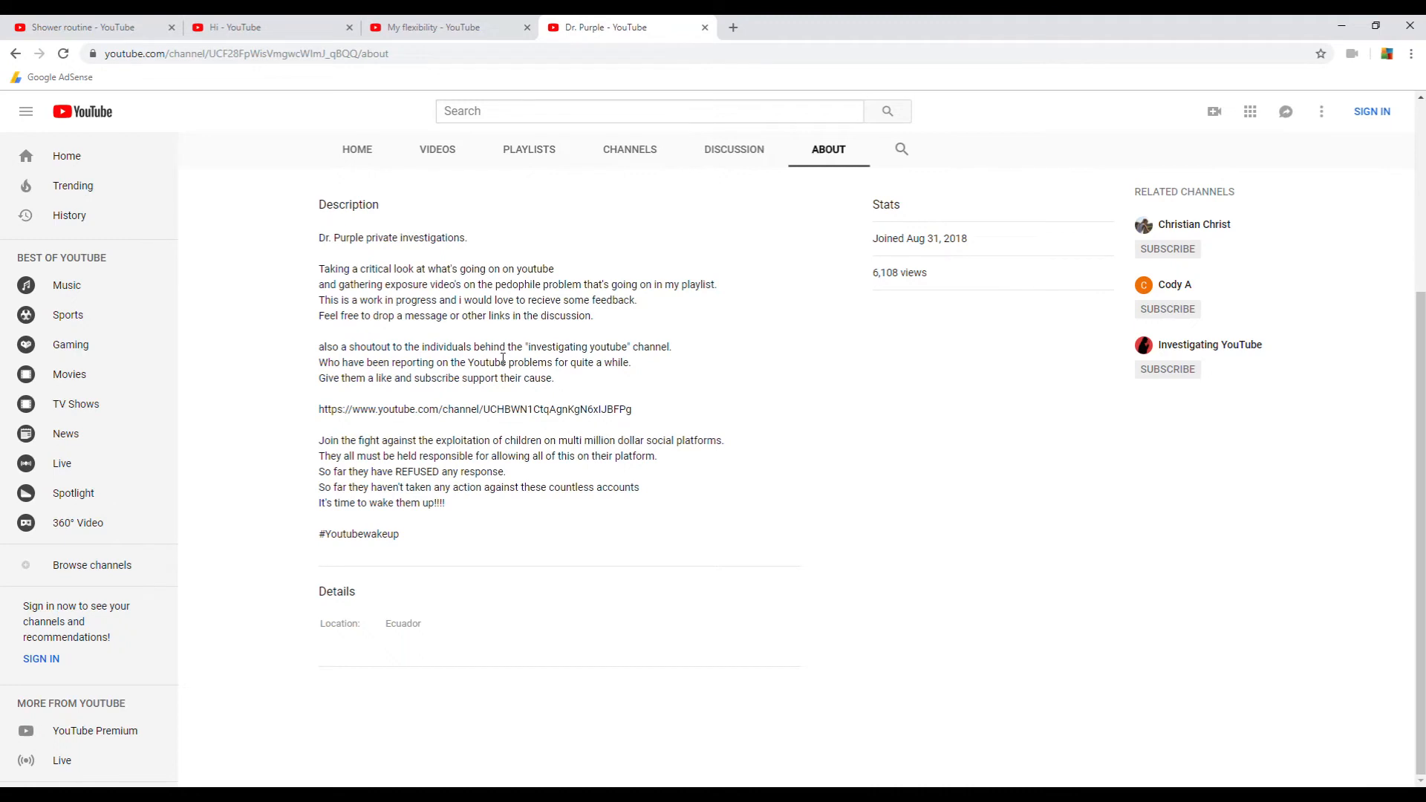
mouse_move(523, 333)
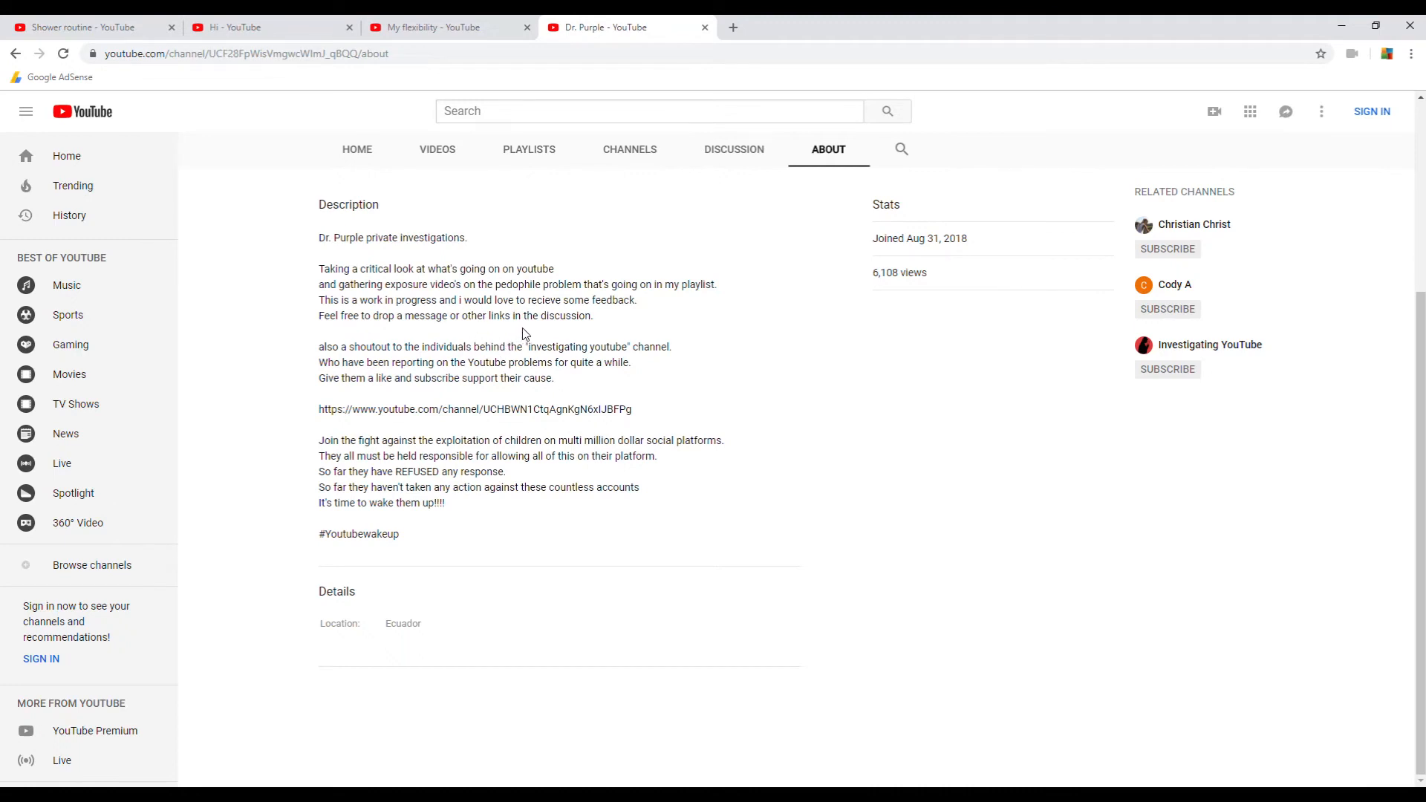
mouse_move(414, 157)
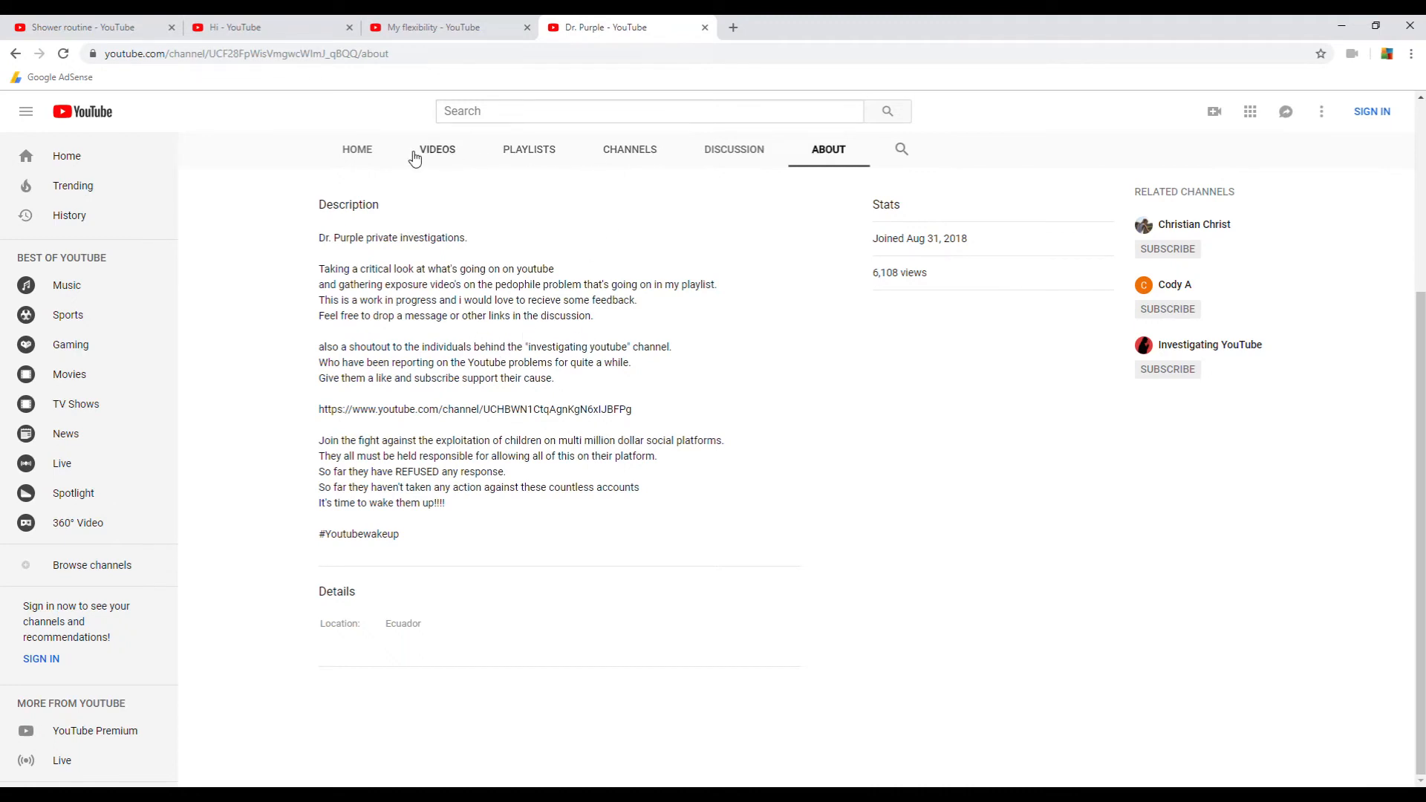
Open 'Child exploitation livechat part 2' from Dr. Purple's Videos list.
click(436, 149)
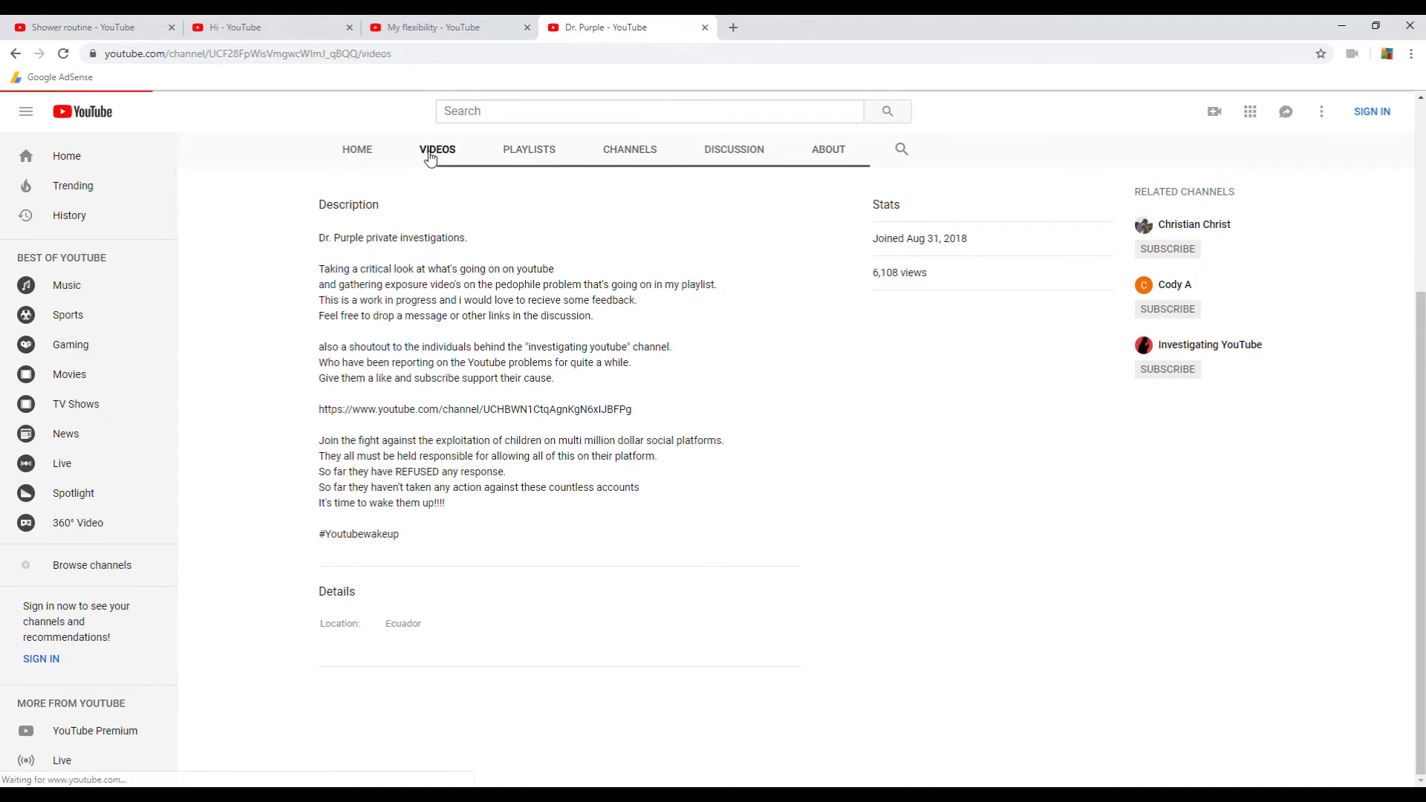
click(437, 149)
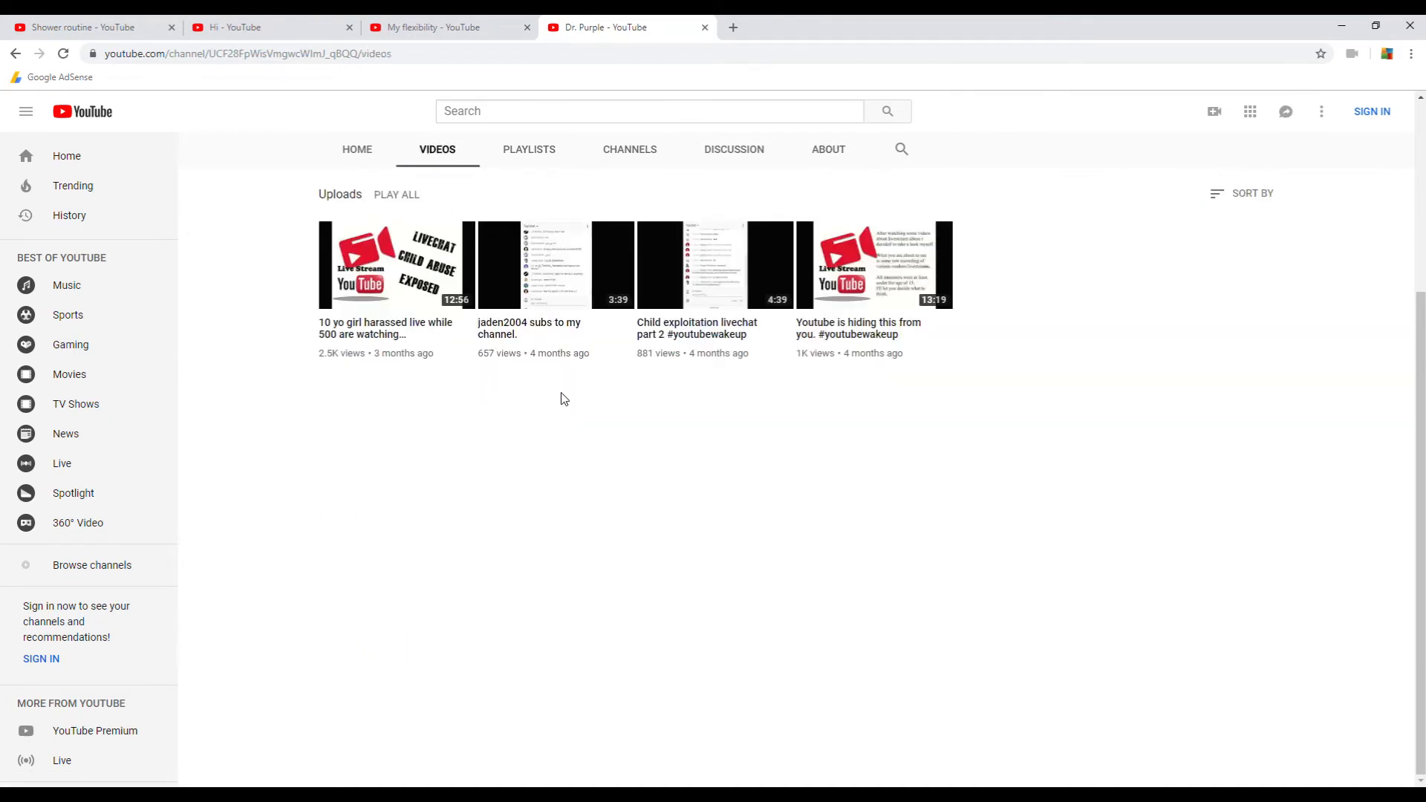
mouse_move(659, 338)
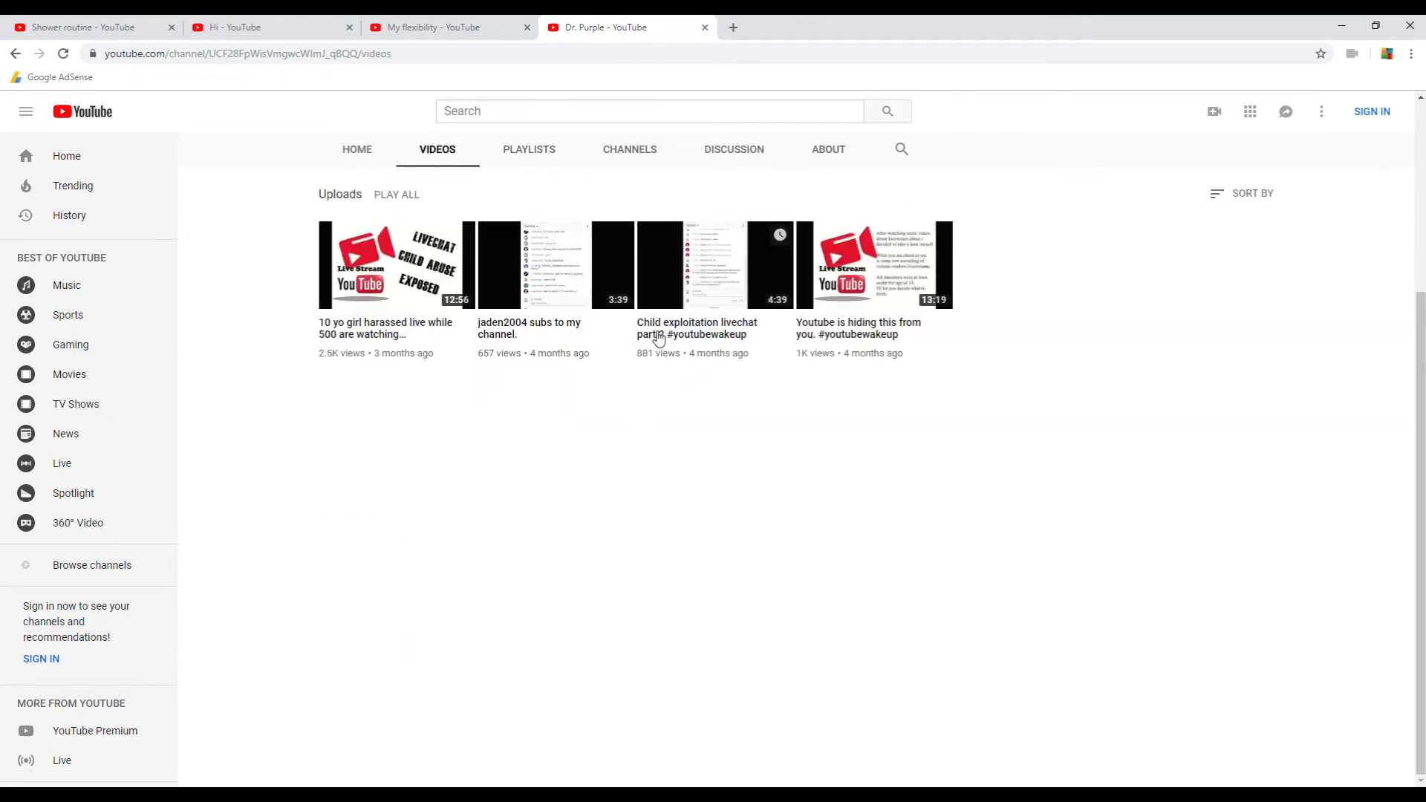
click(659, 265)
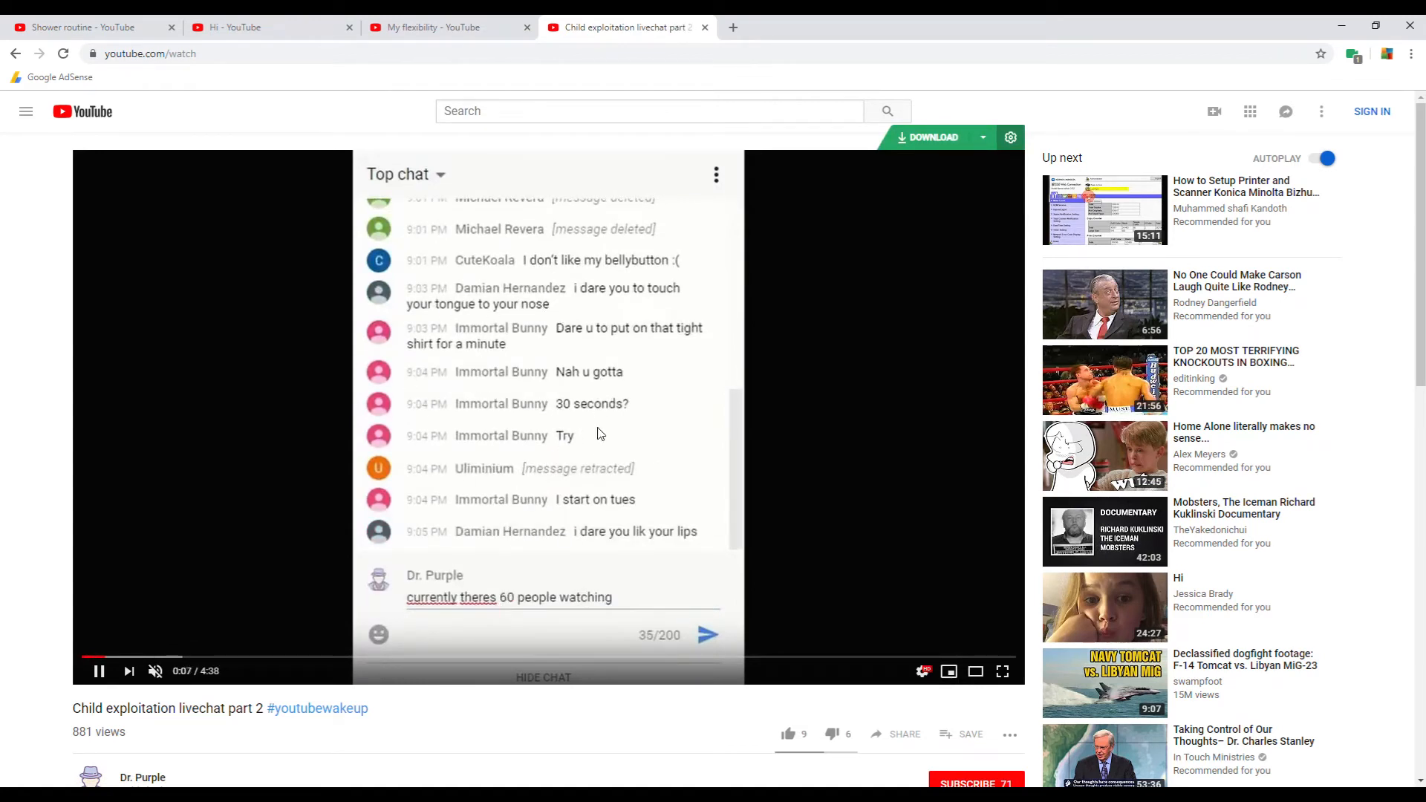
Let the livechat video play, then scroll down toward its description.
click(708, 633)
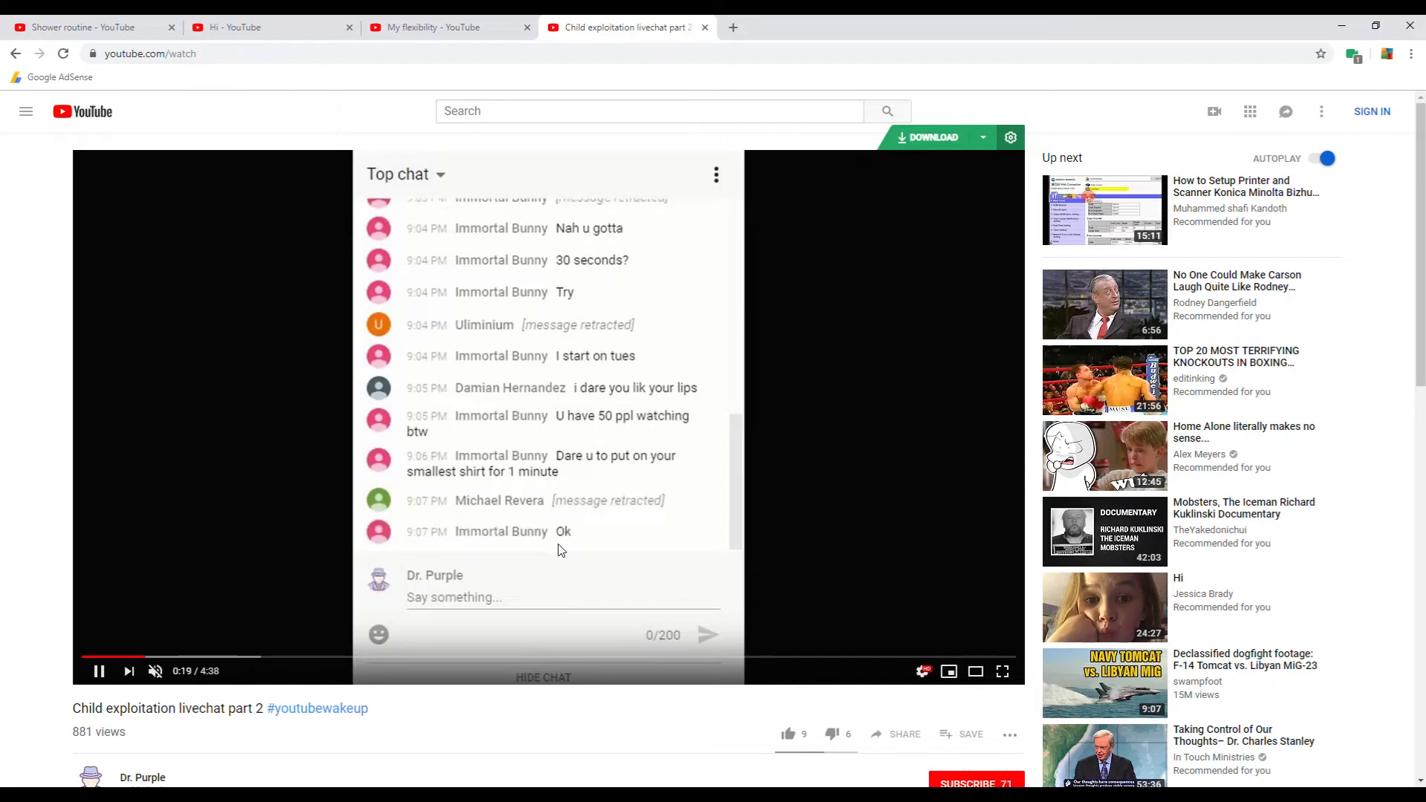
scroll(down, 3)
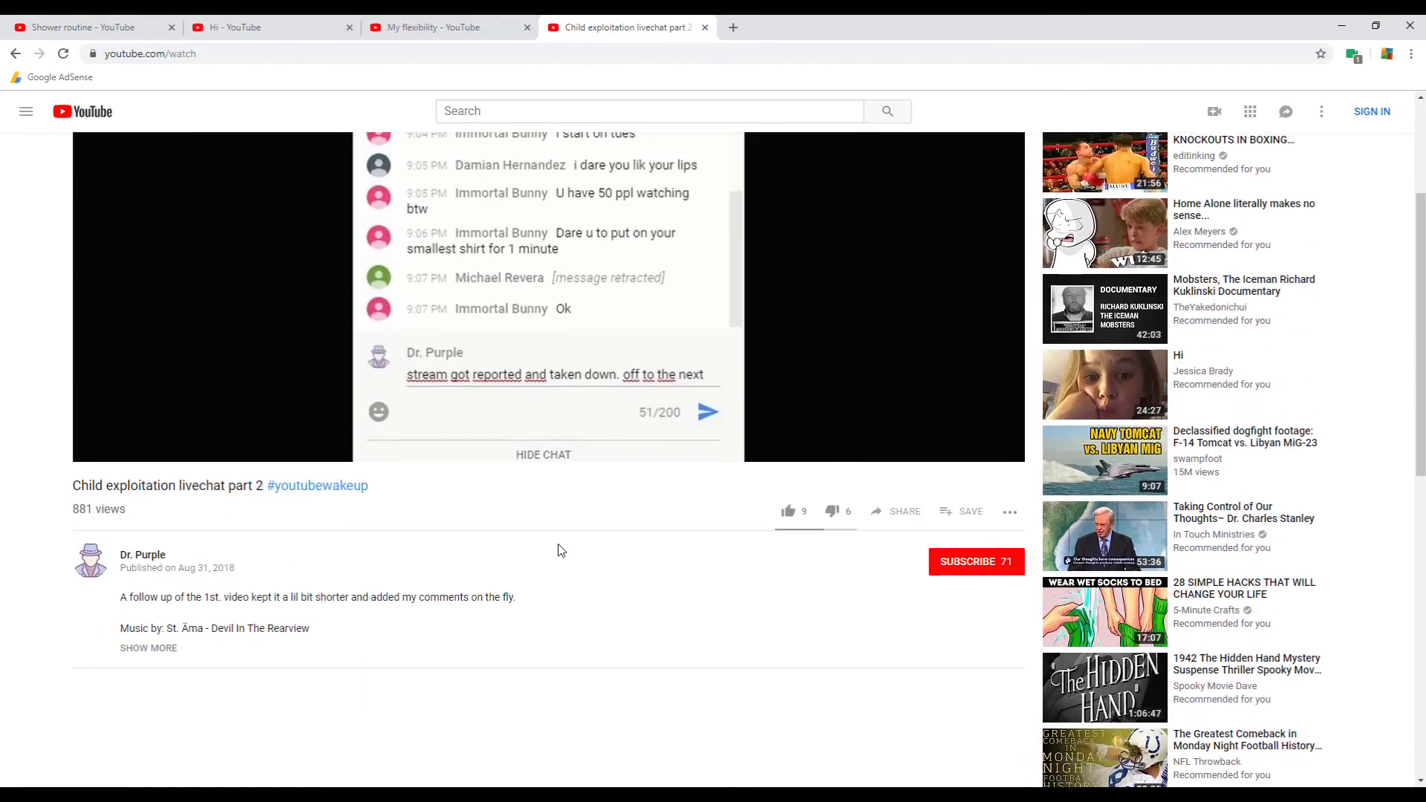
scroll(down, 3)
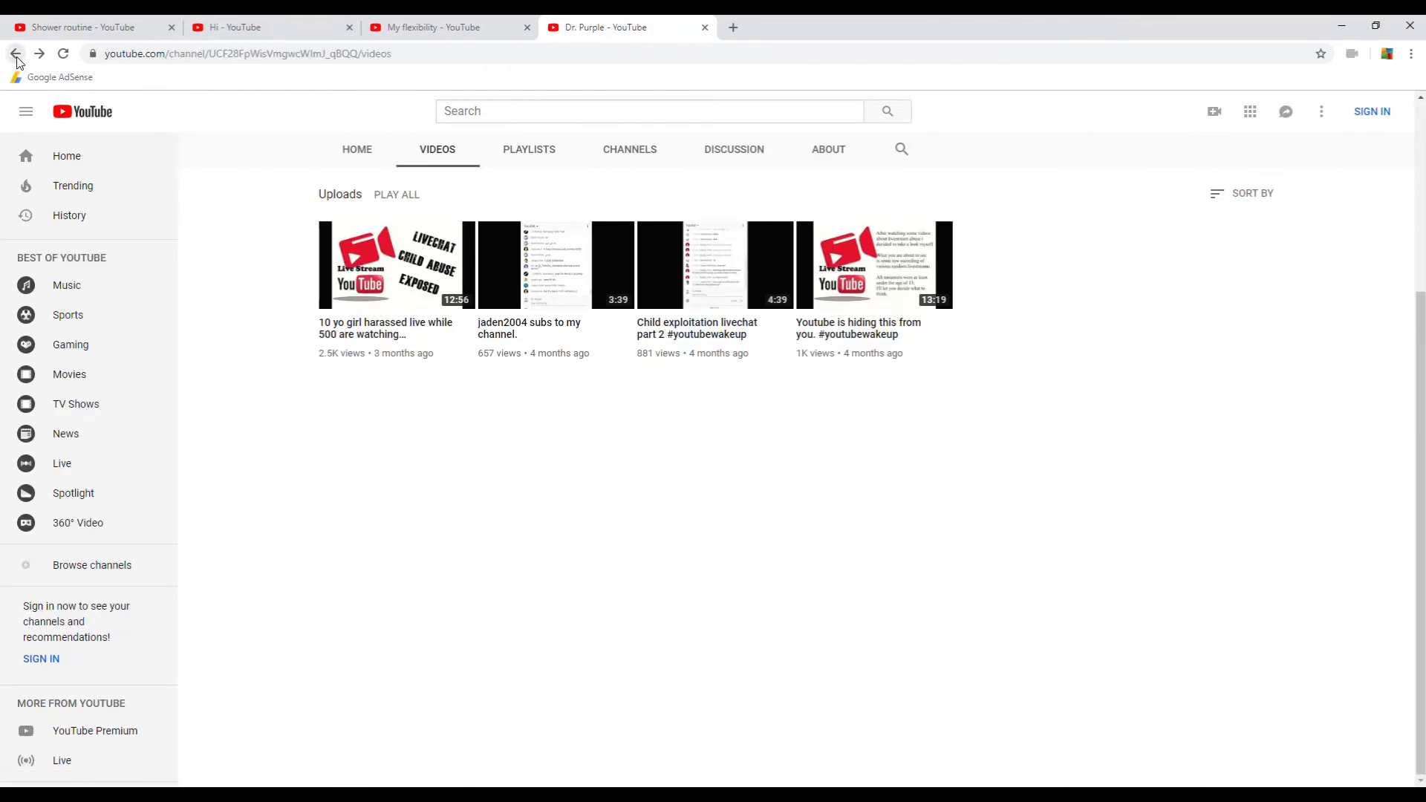
mouse_move(410, 174)
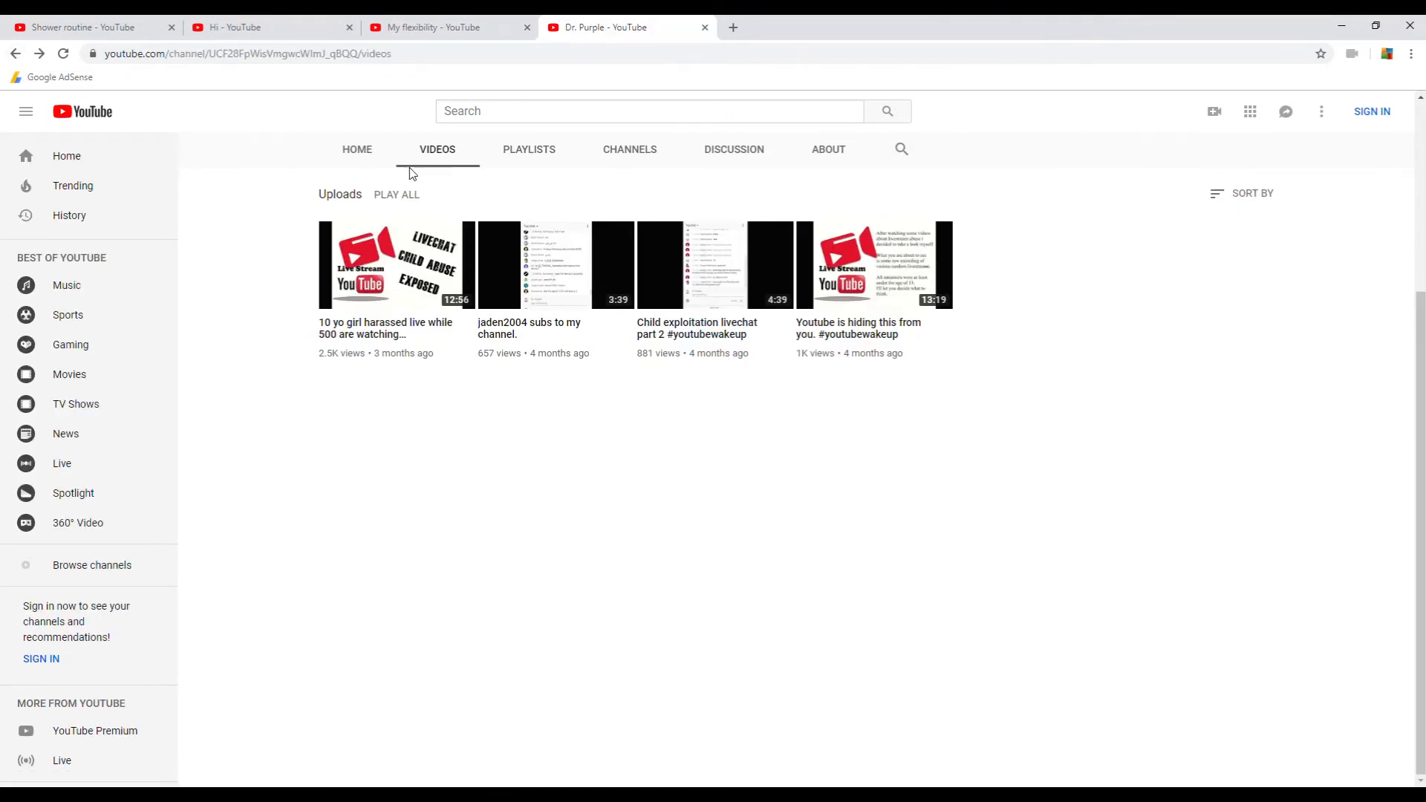
mouse_move(445, 438)
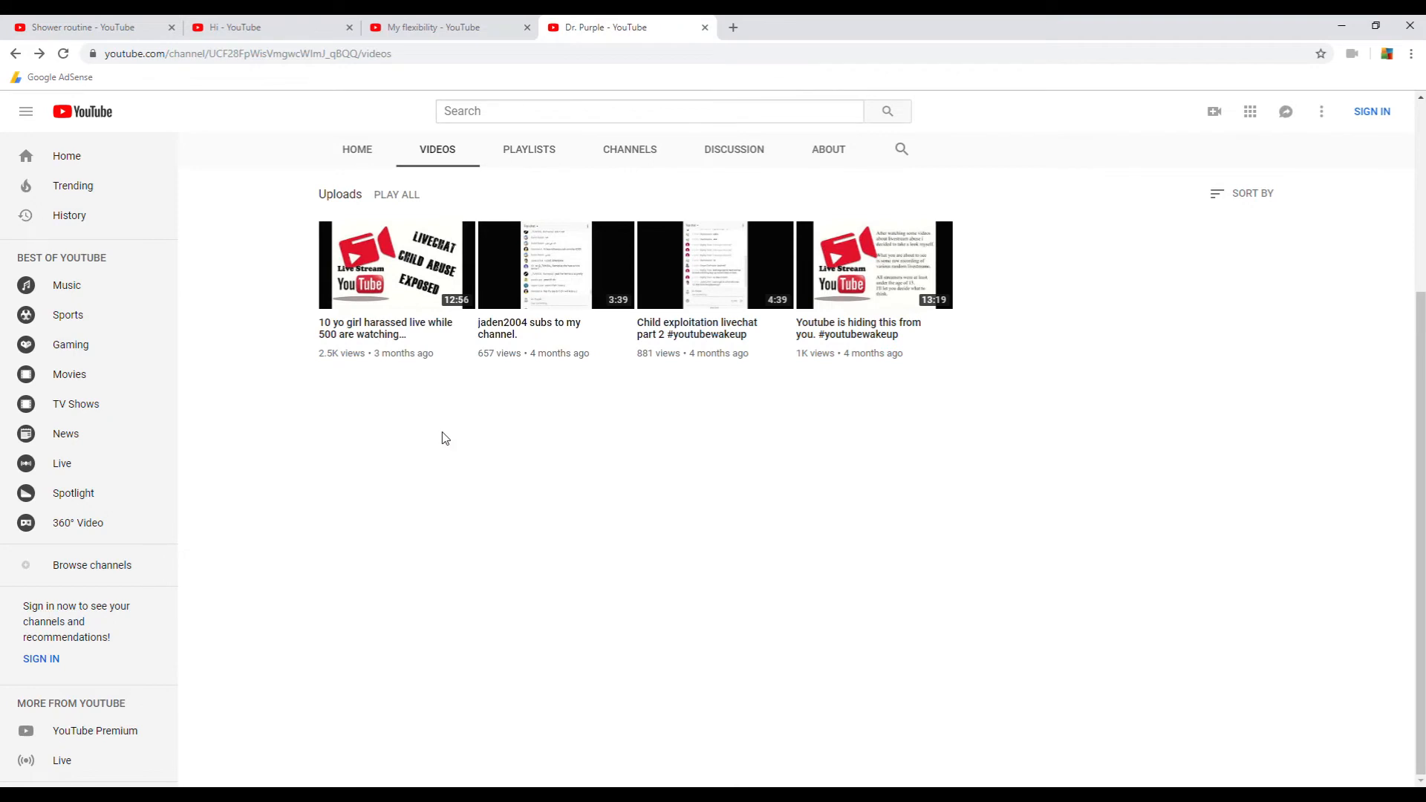
mouse_move(518, 368)
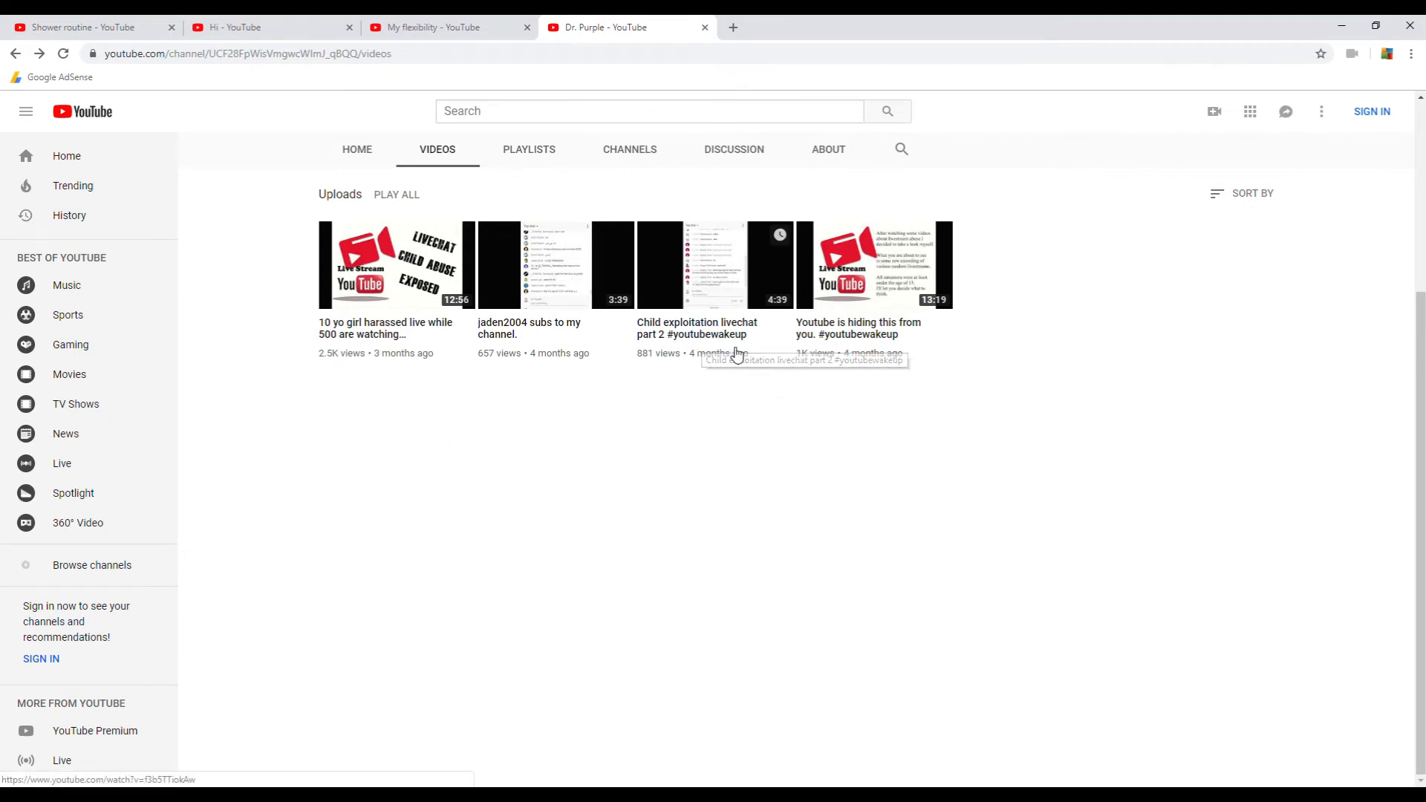
mouse_move(815, 353)
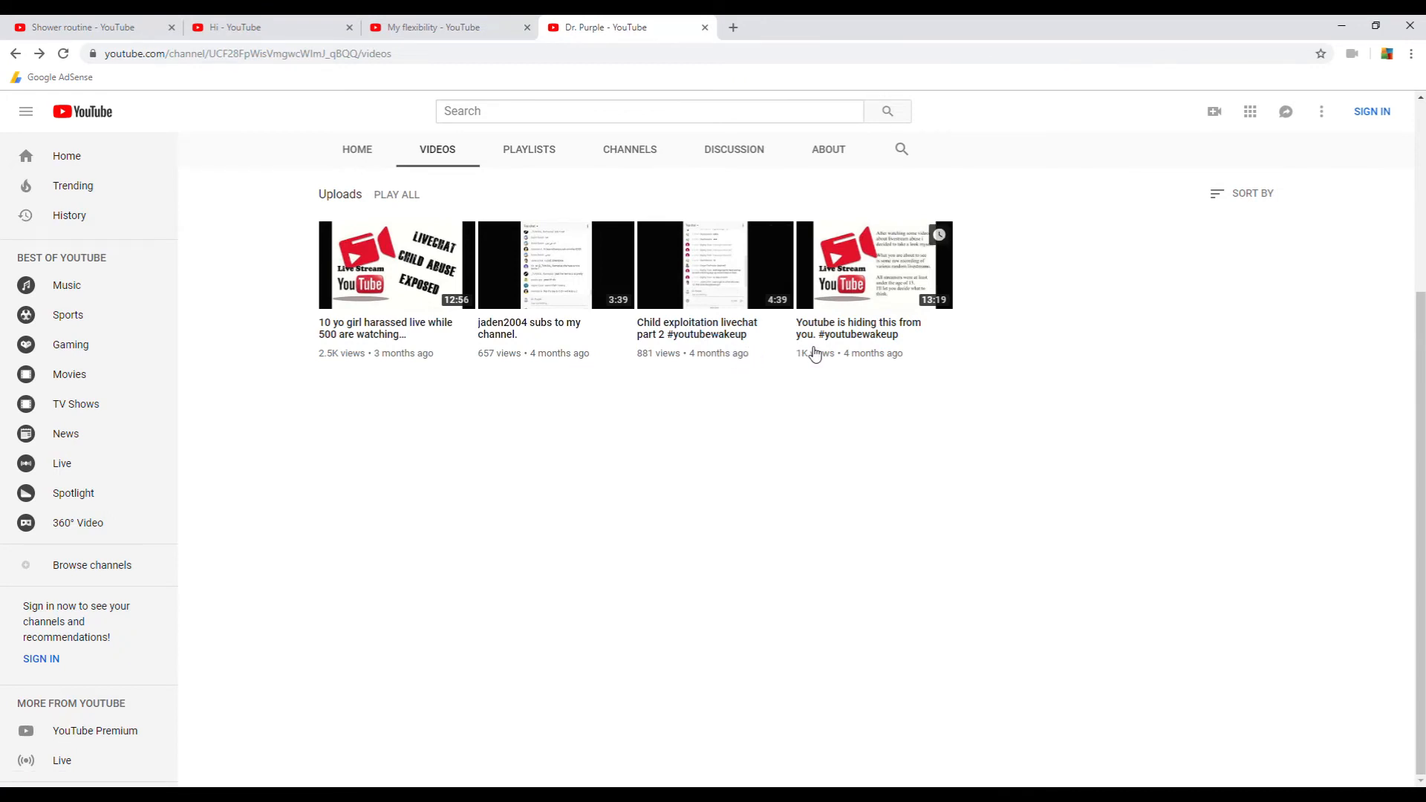
Open 'Youtube is hiding this from you.', pause it at 1:07, and scroll to its comments.
click(846, 264)
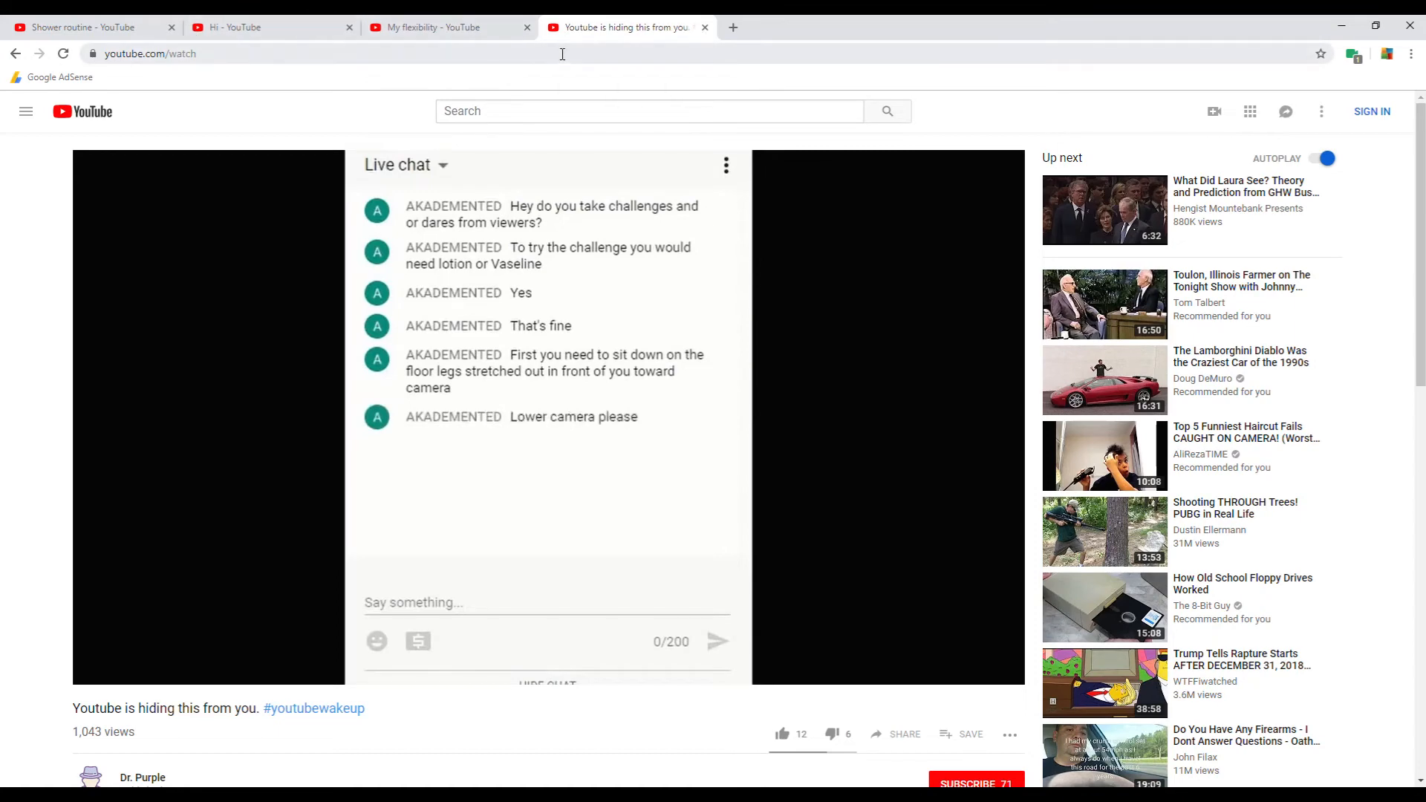
click(99, 670)
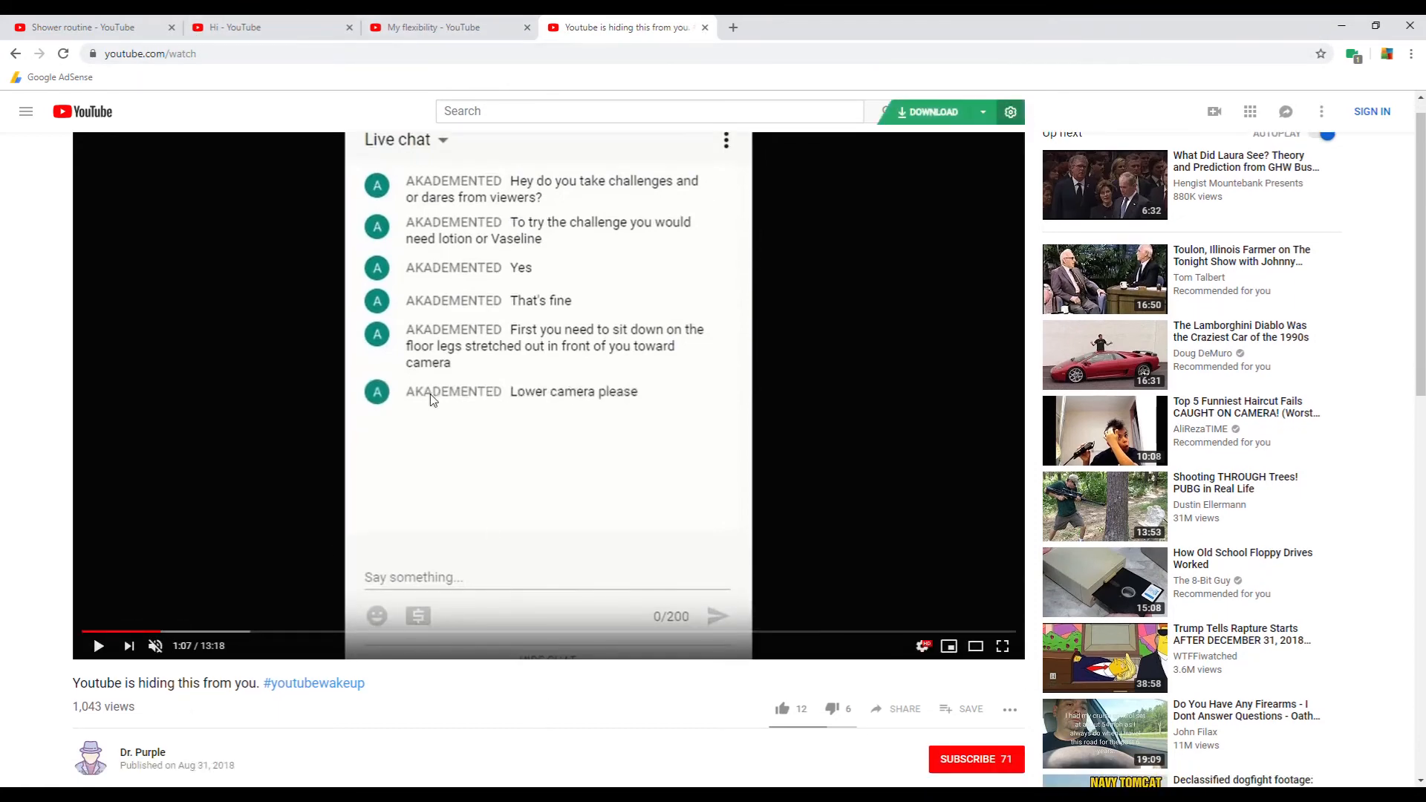
scroll(down, 3)
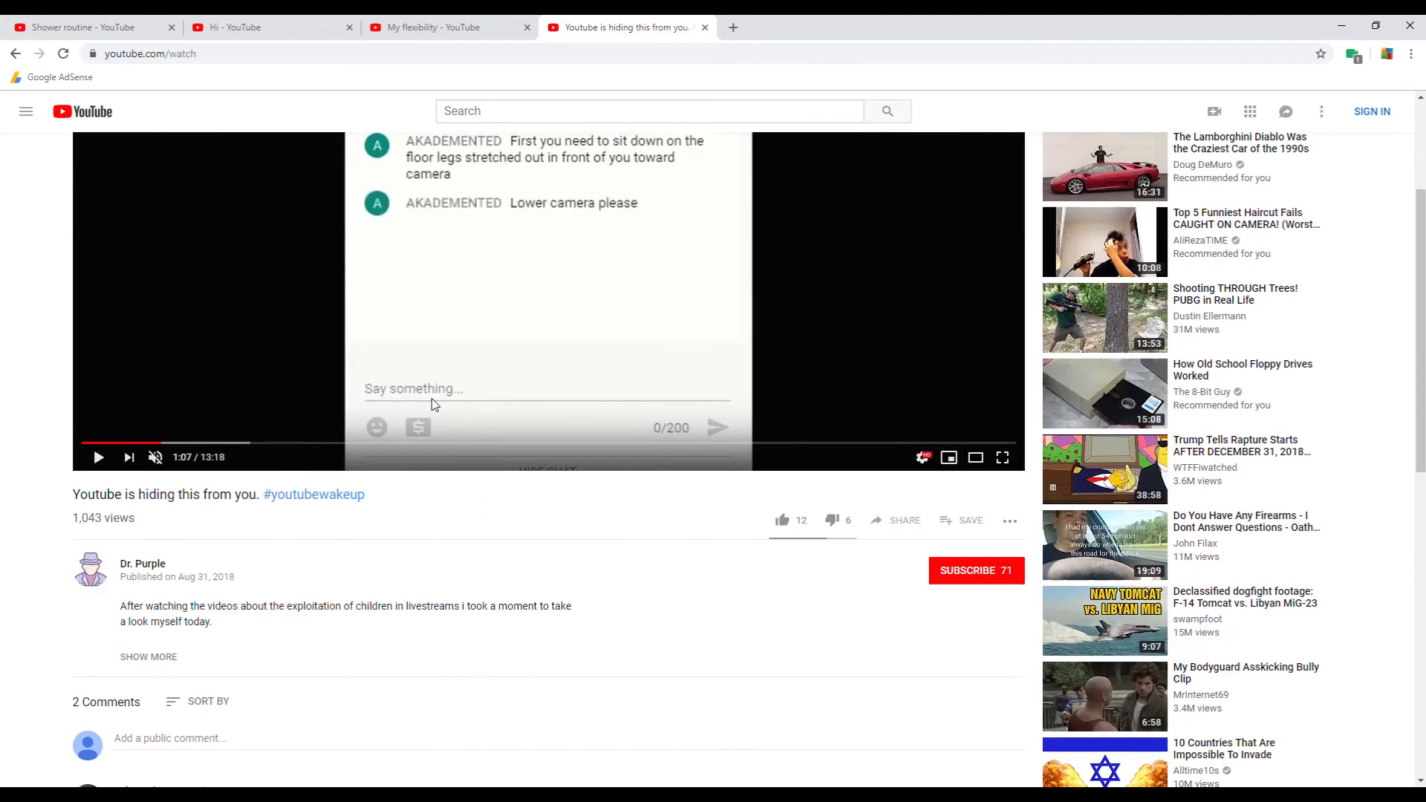
Check the 'My flexibility' and 'Hi' tabs, then return to 'Youtube is hiding this from you.'.
click(445, 27)
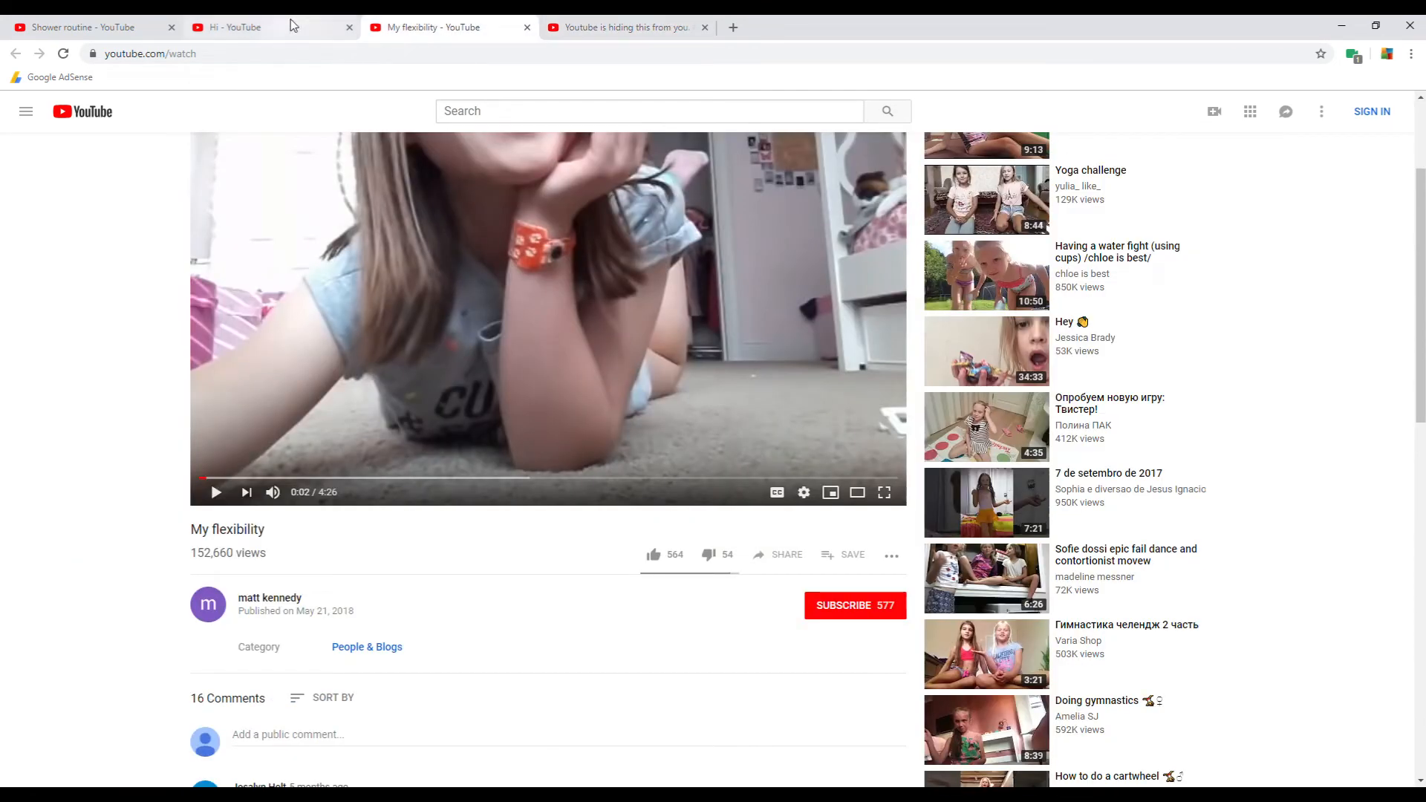
click(86, 27)
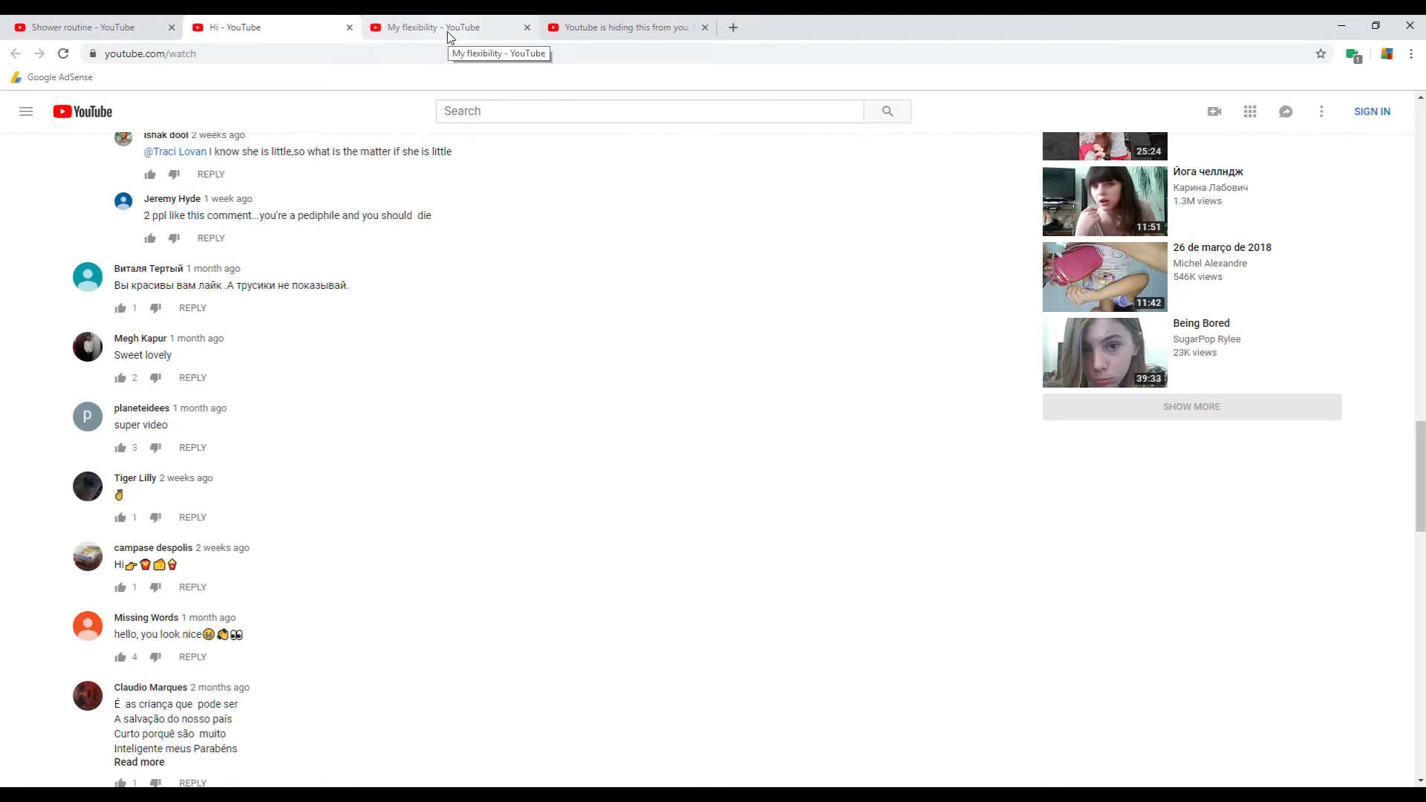
click(623, 27)
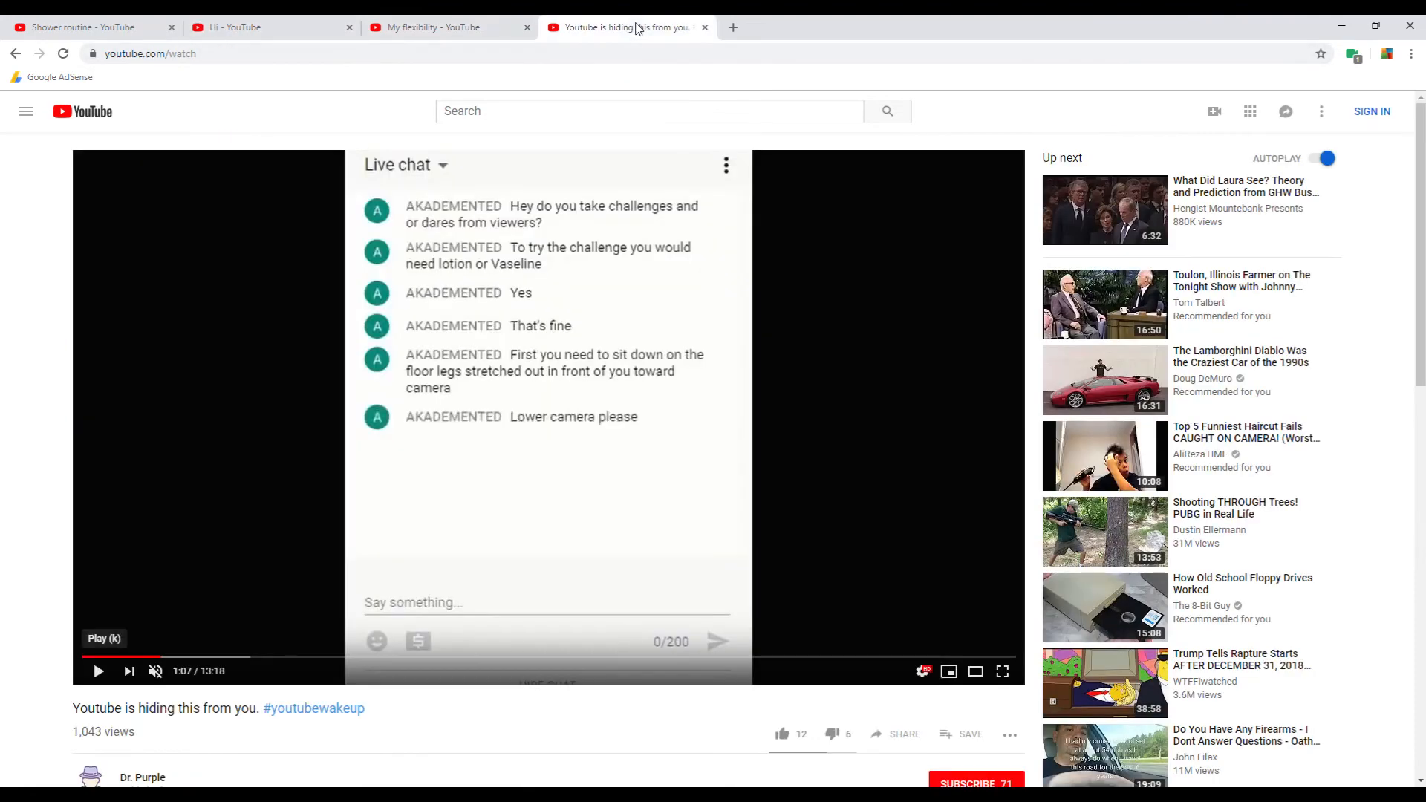
scroll(down, 3)
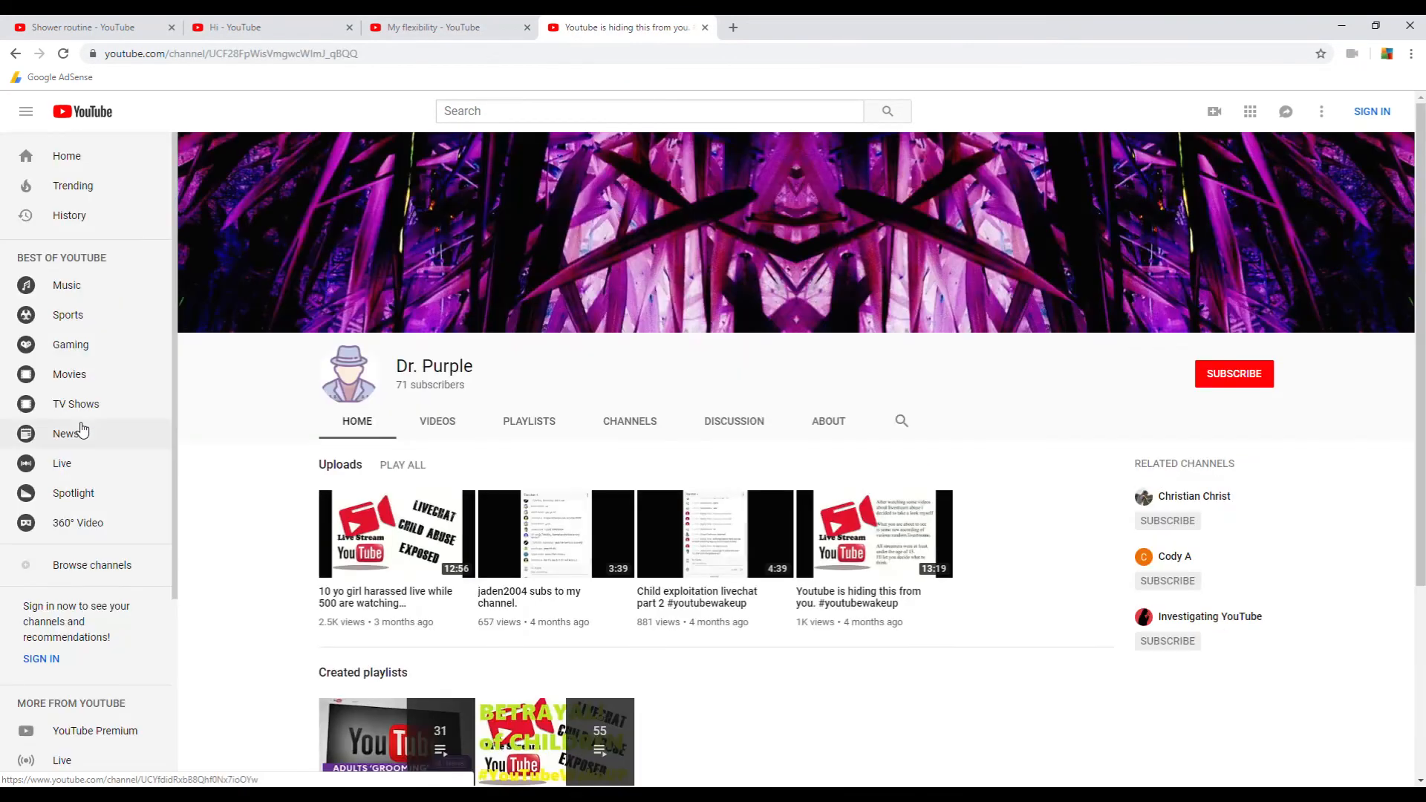
click(733, 421)
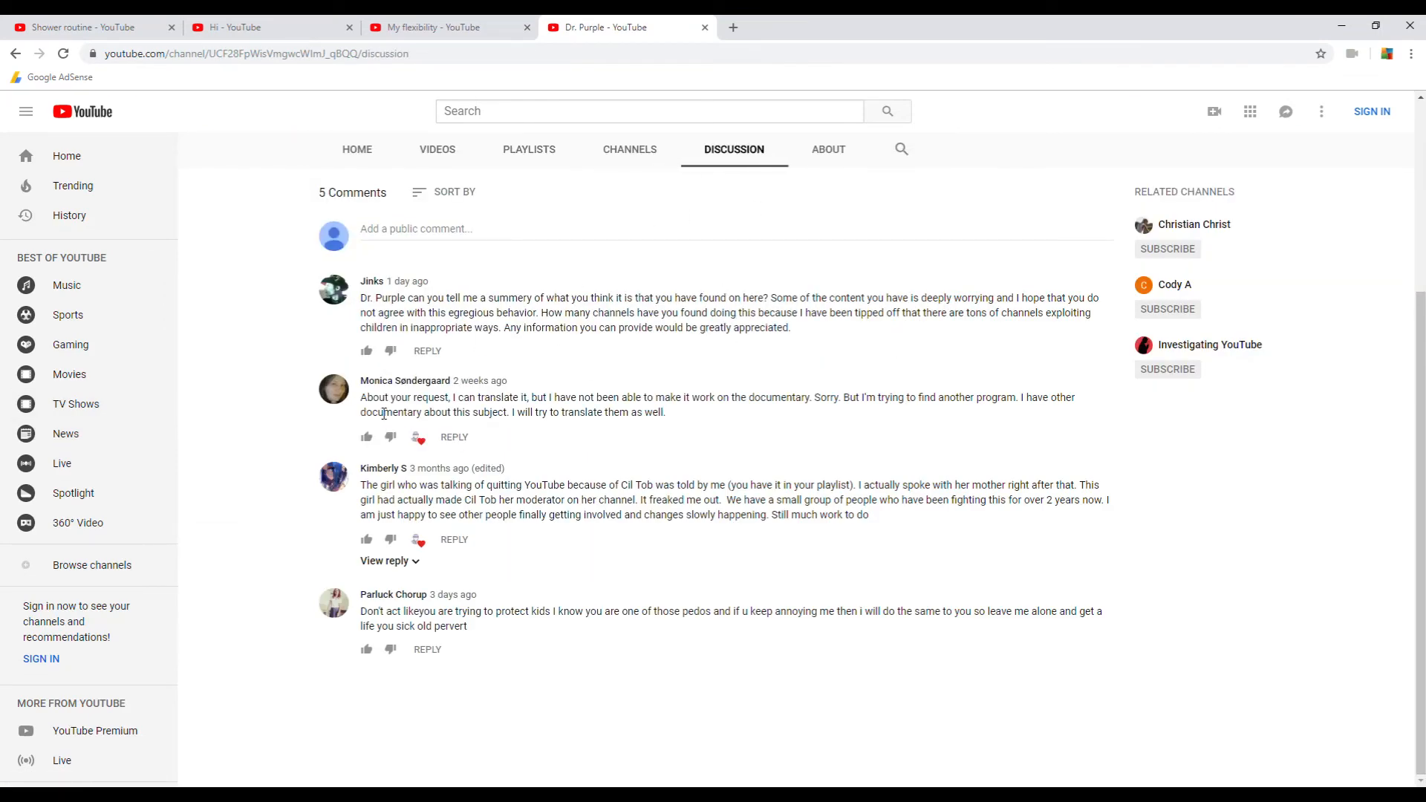
mouse_move(445, 499)
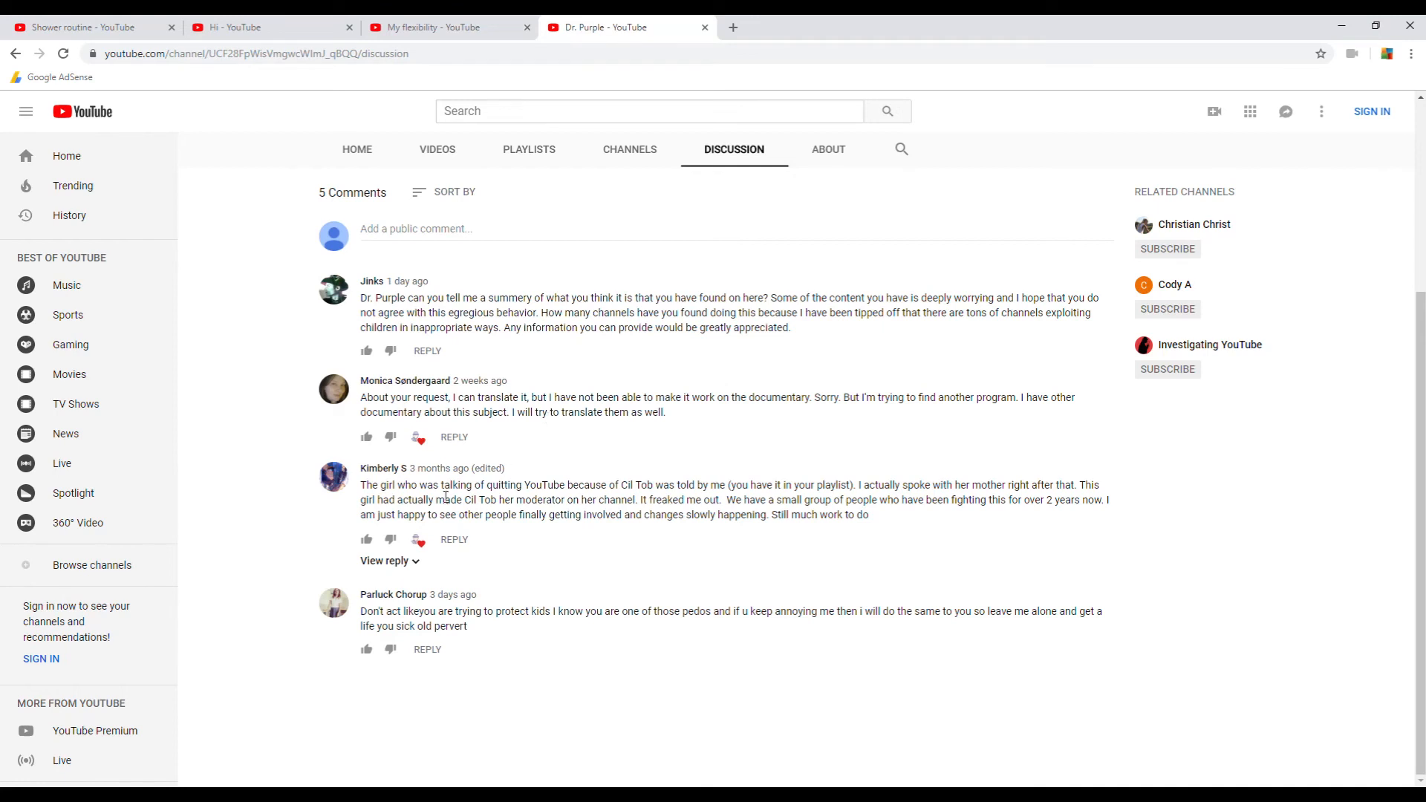
mouse_move(526, 499)
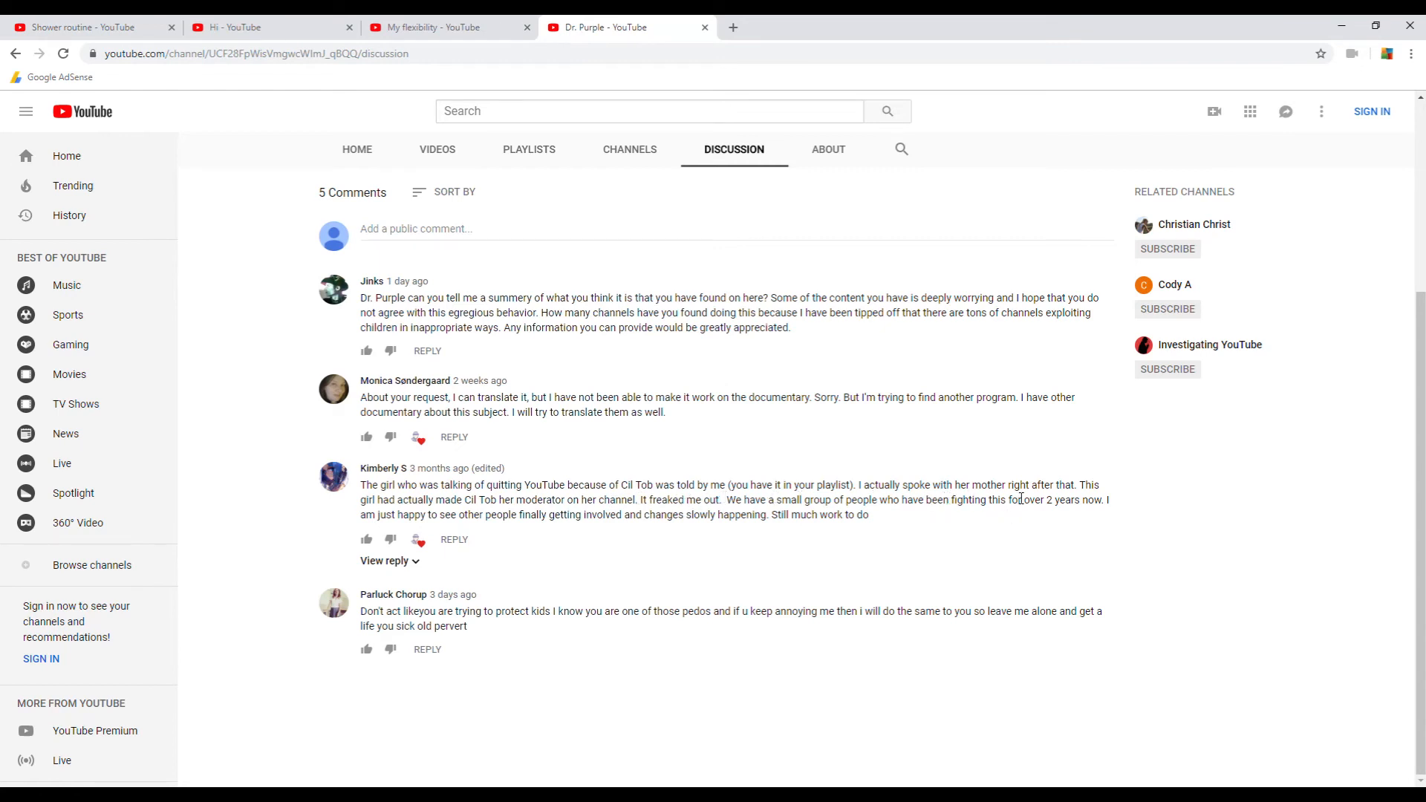
mouse_move(173, 538)
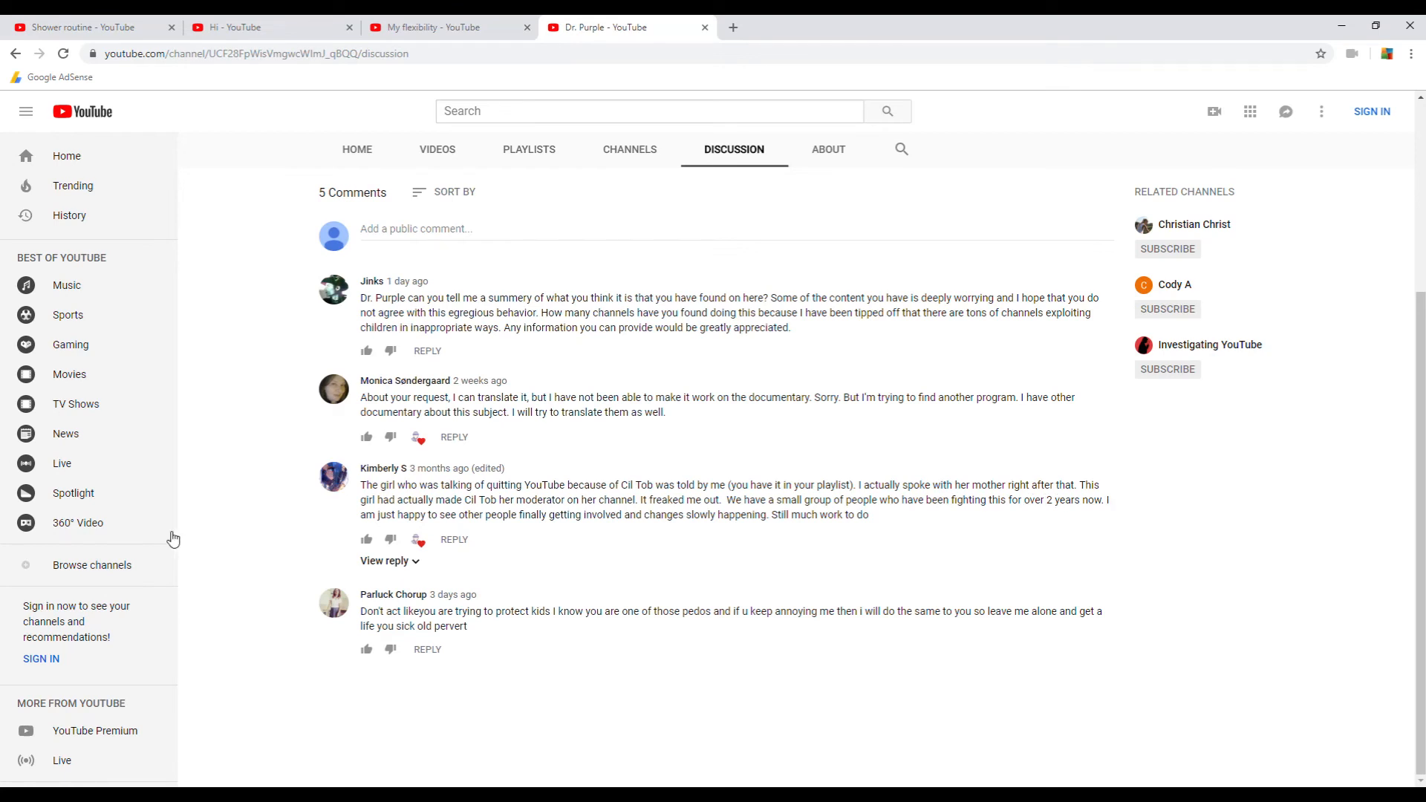
mouse_move(506, 514)
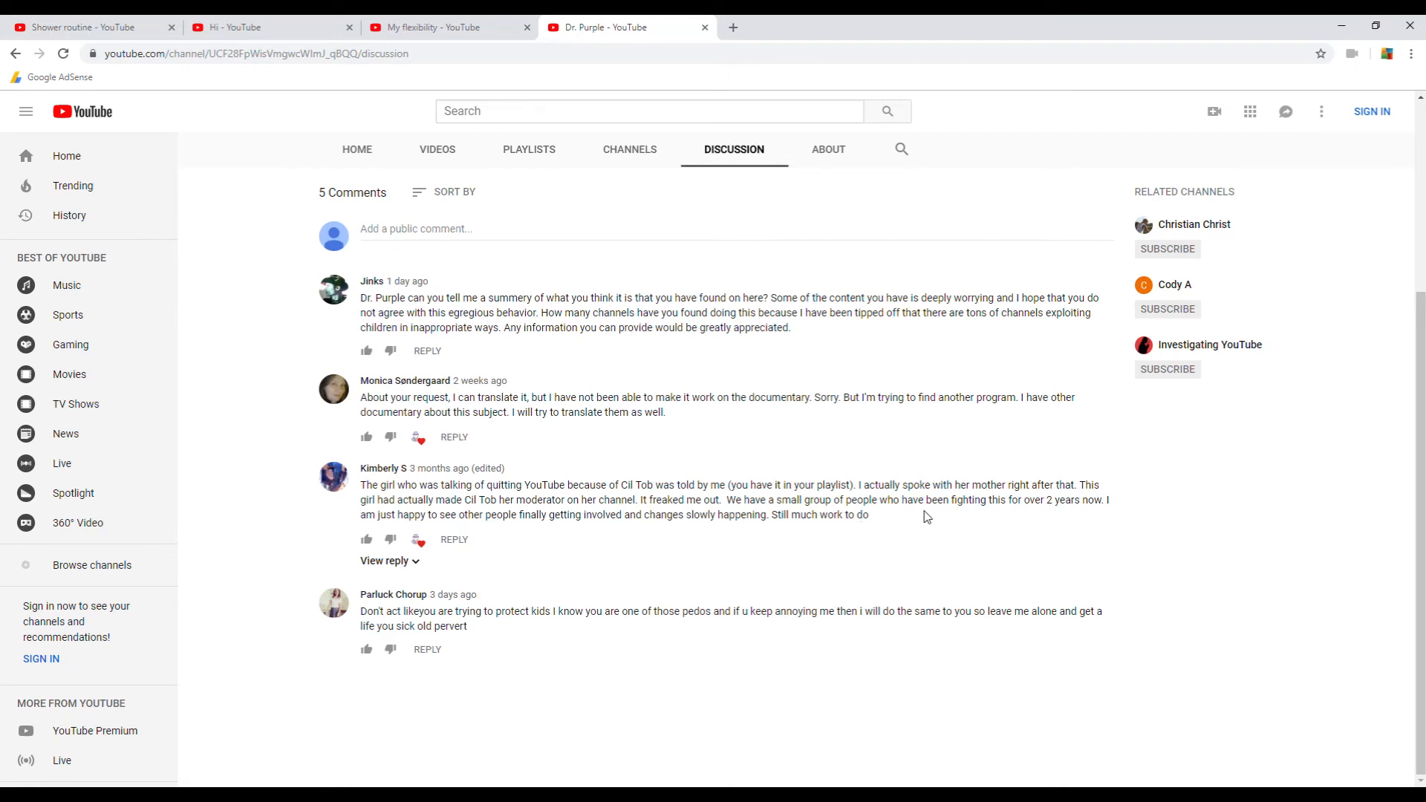
mouse_move(997, 515)
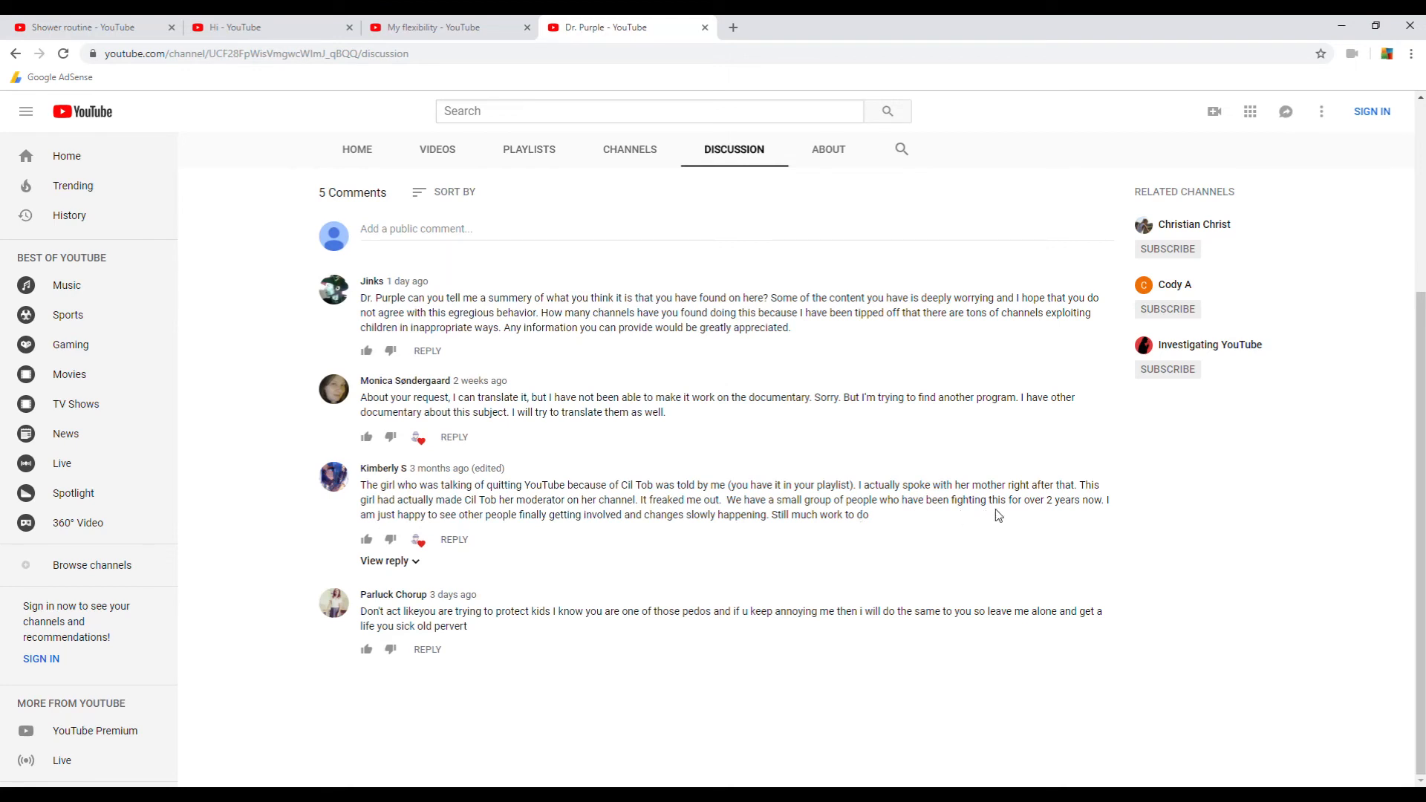
mouse_move(1057, 526)
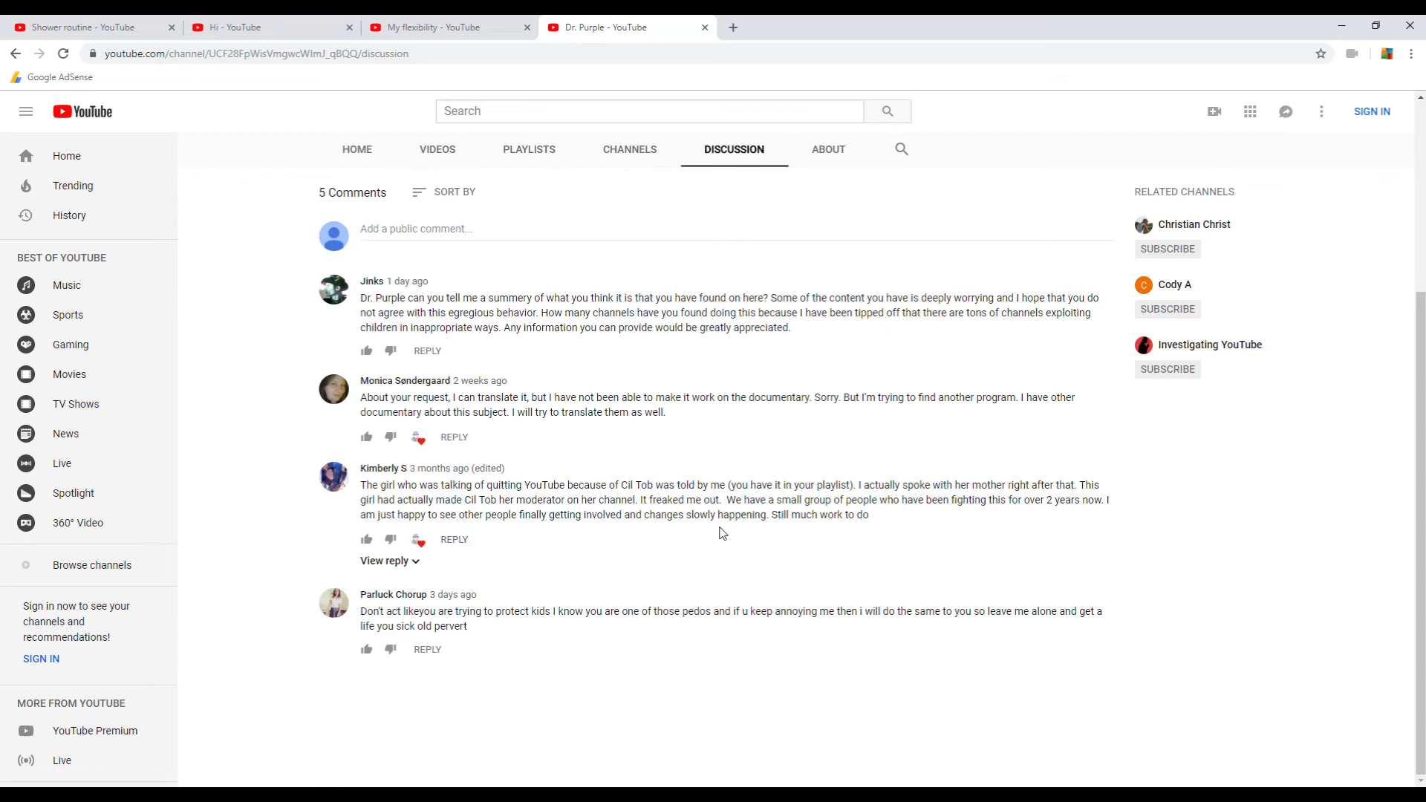
mouse_move(795, 542)
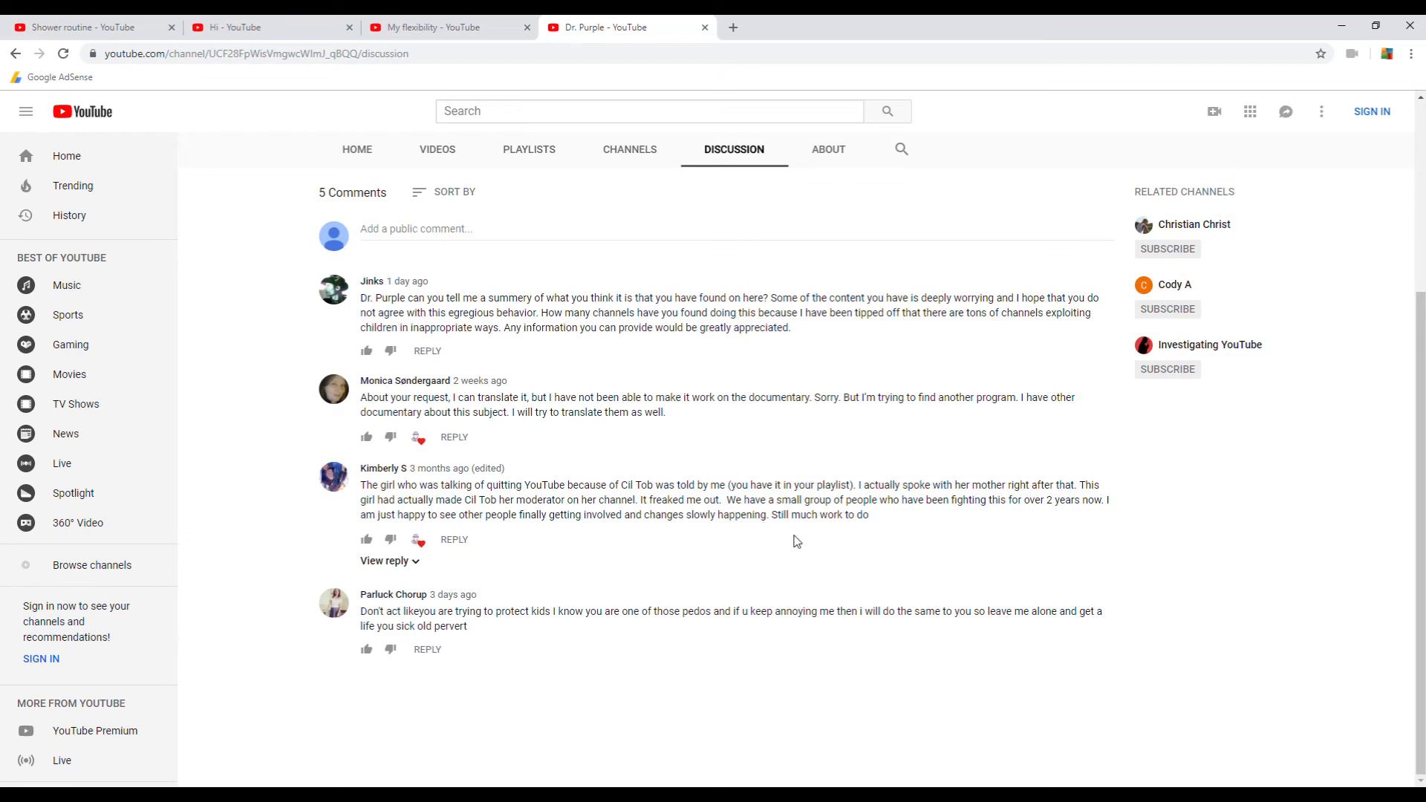
mouse_move(698, 487)
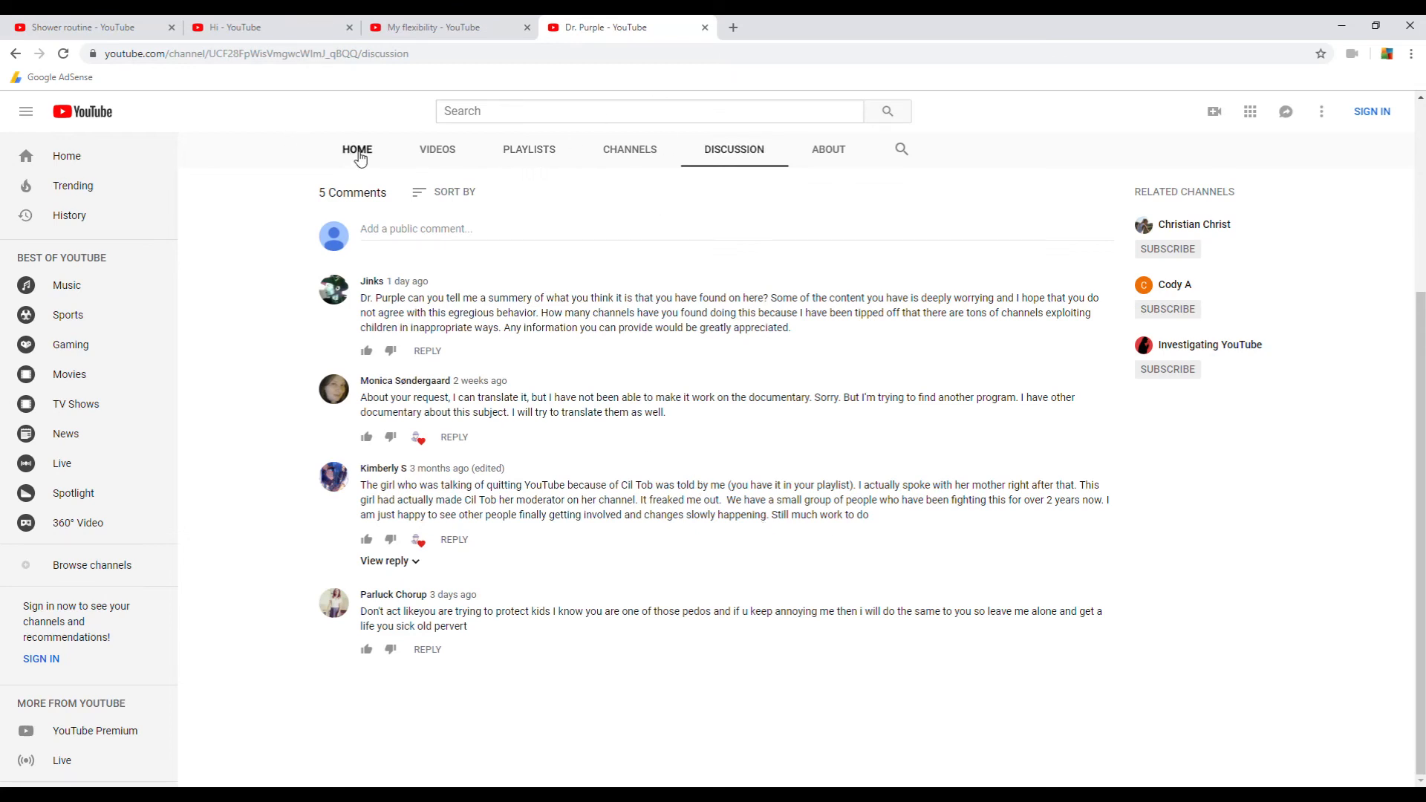
click(356, 150)
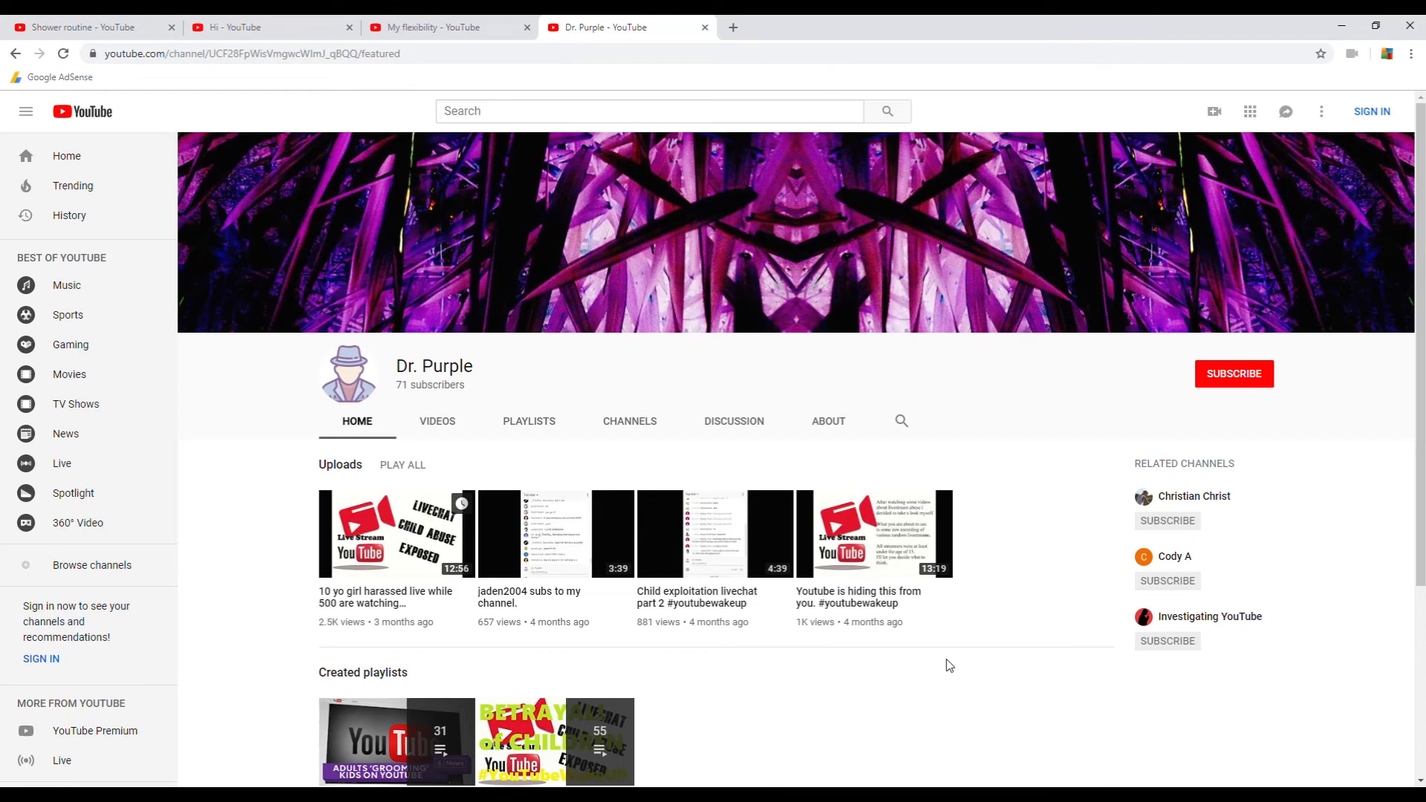
click(445, 28)
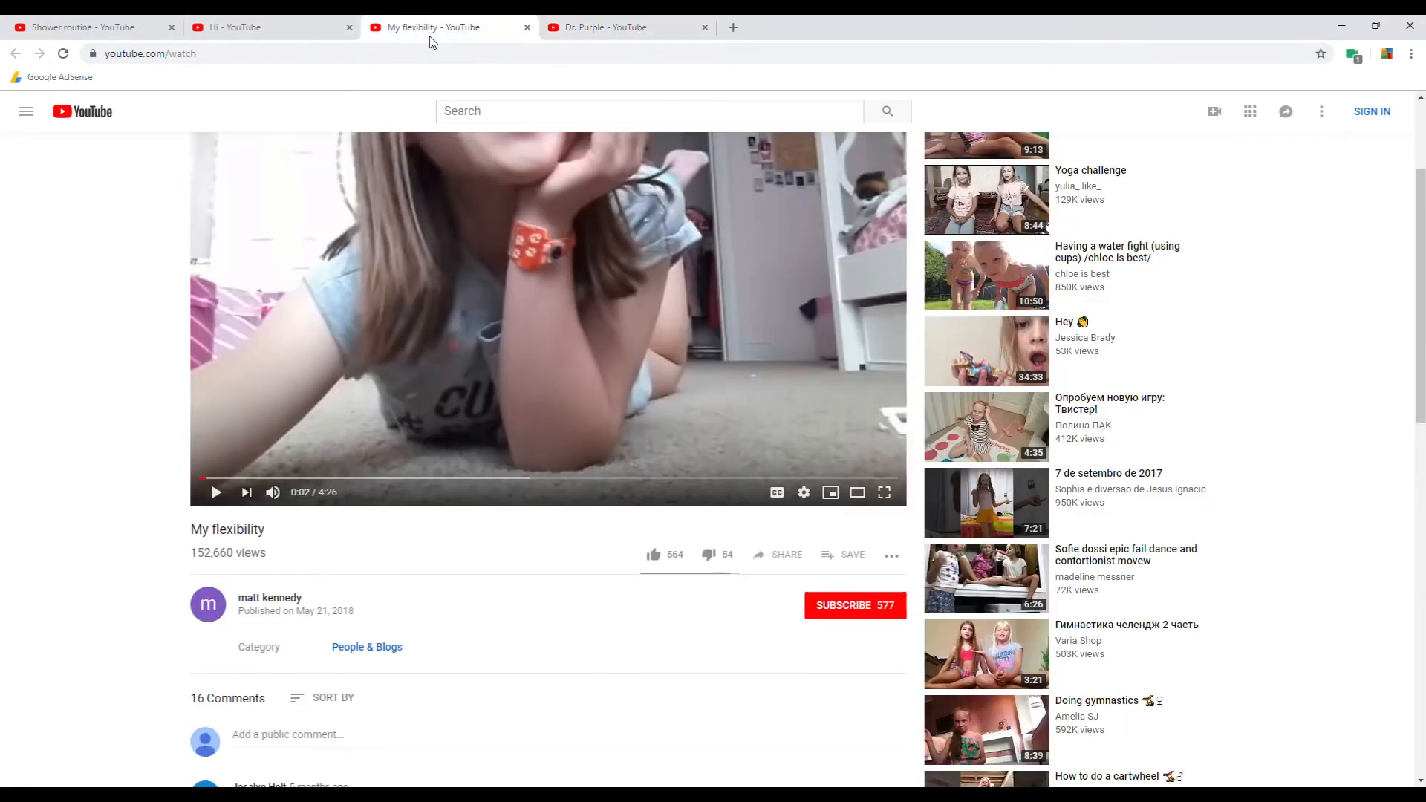
click(90, 27)
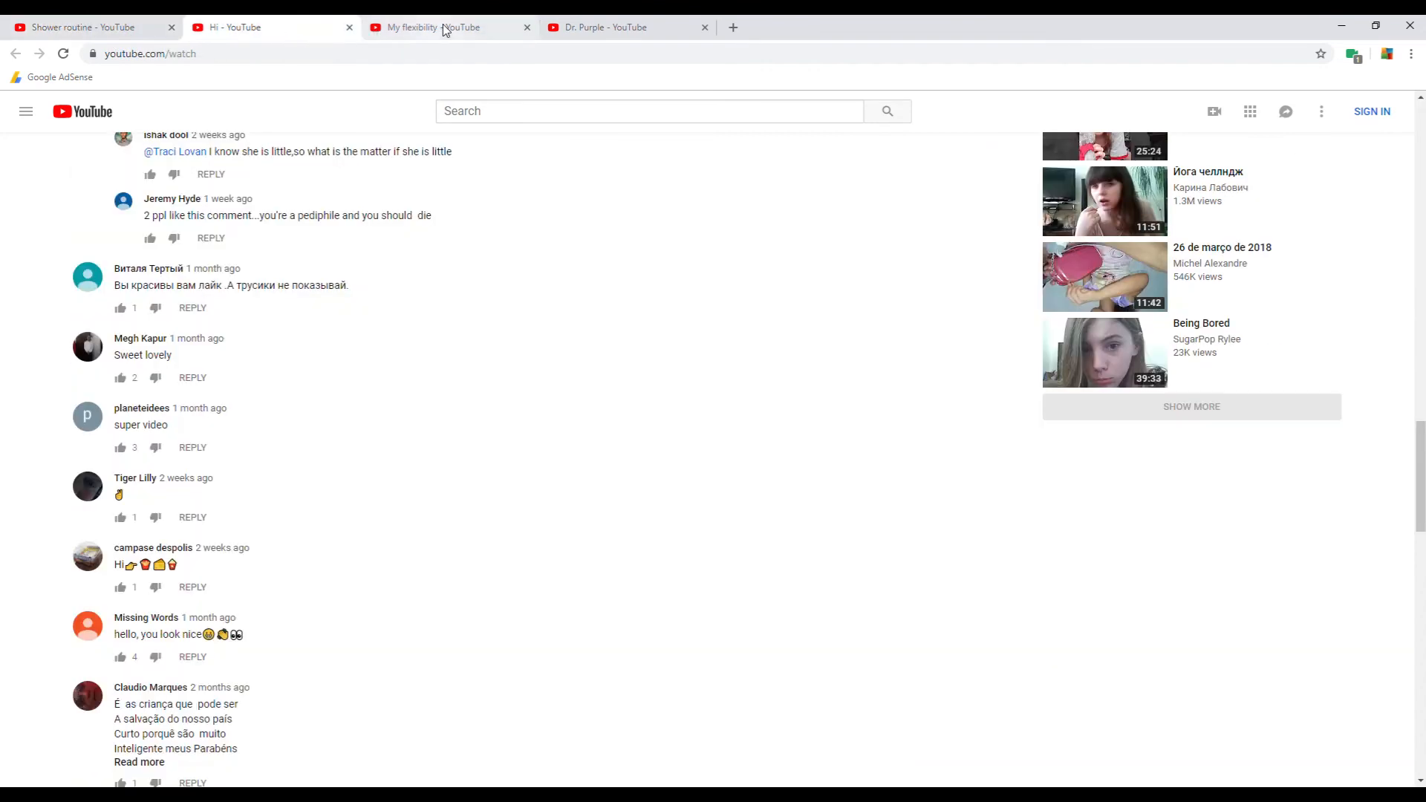
click(628, 27)
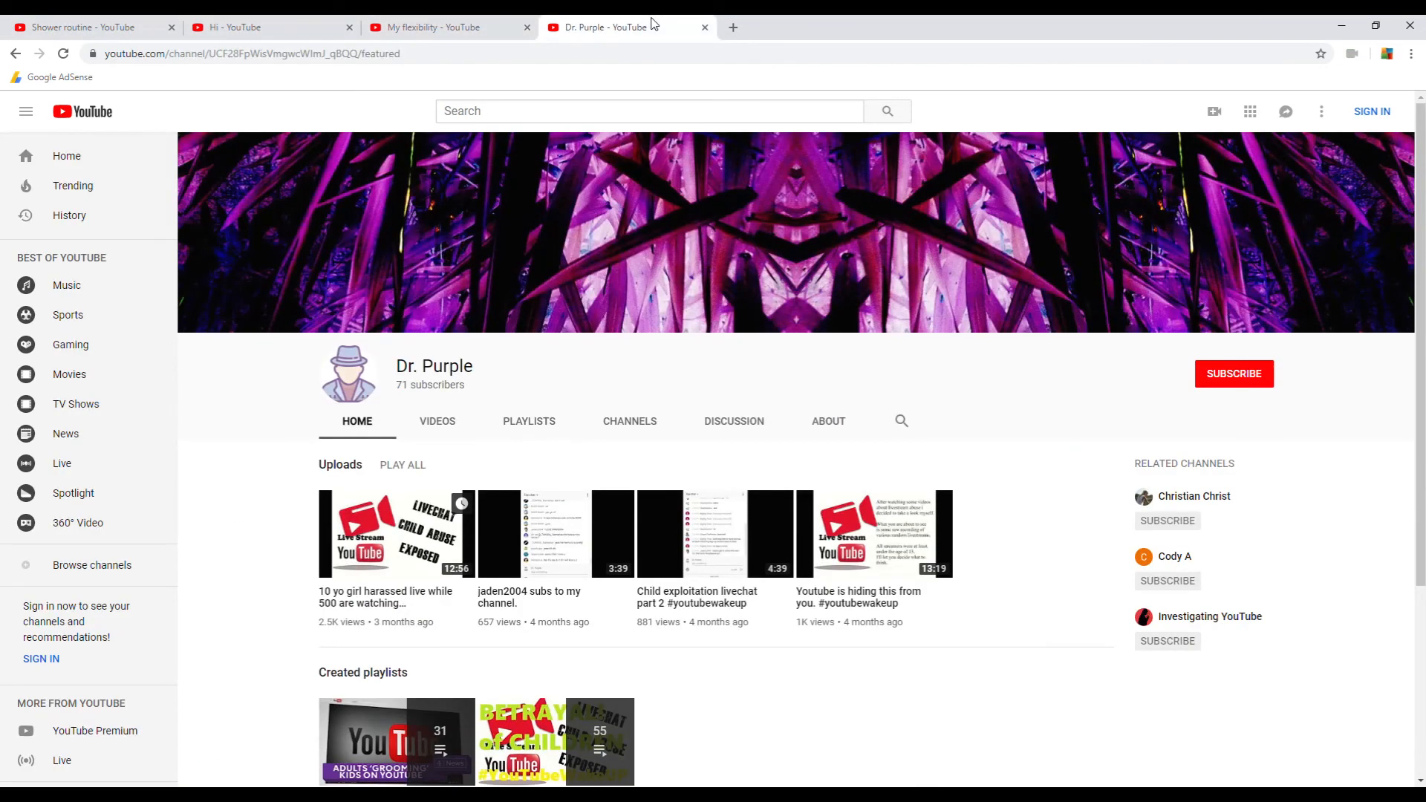
scroll(down, 3)
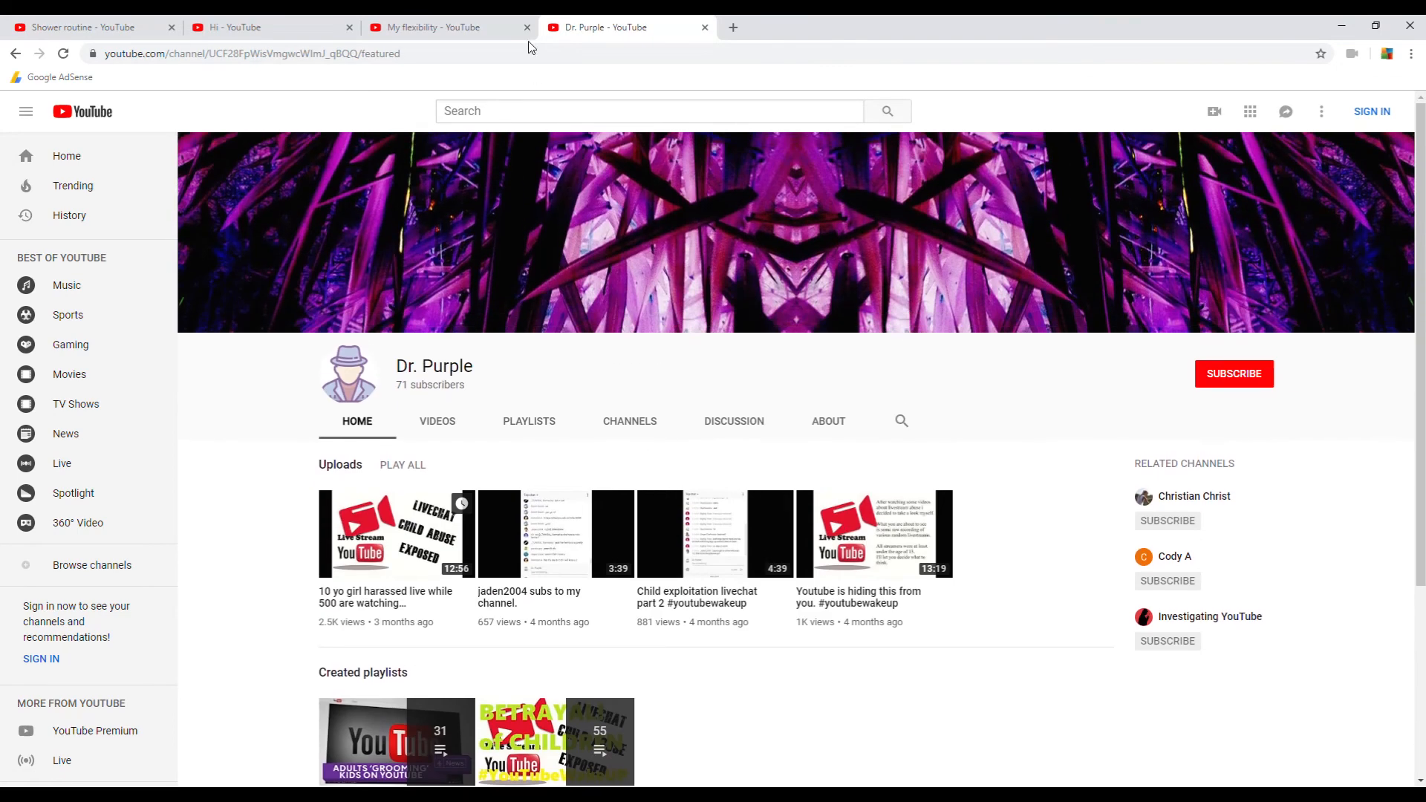
click(432, 27)
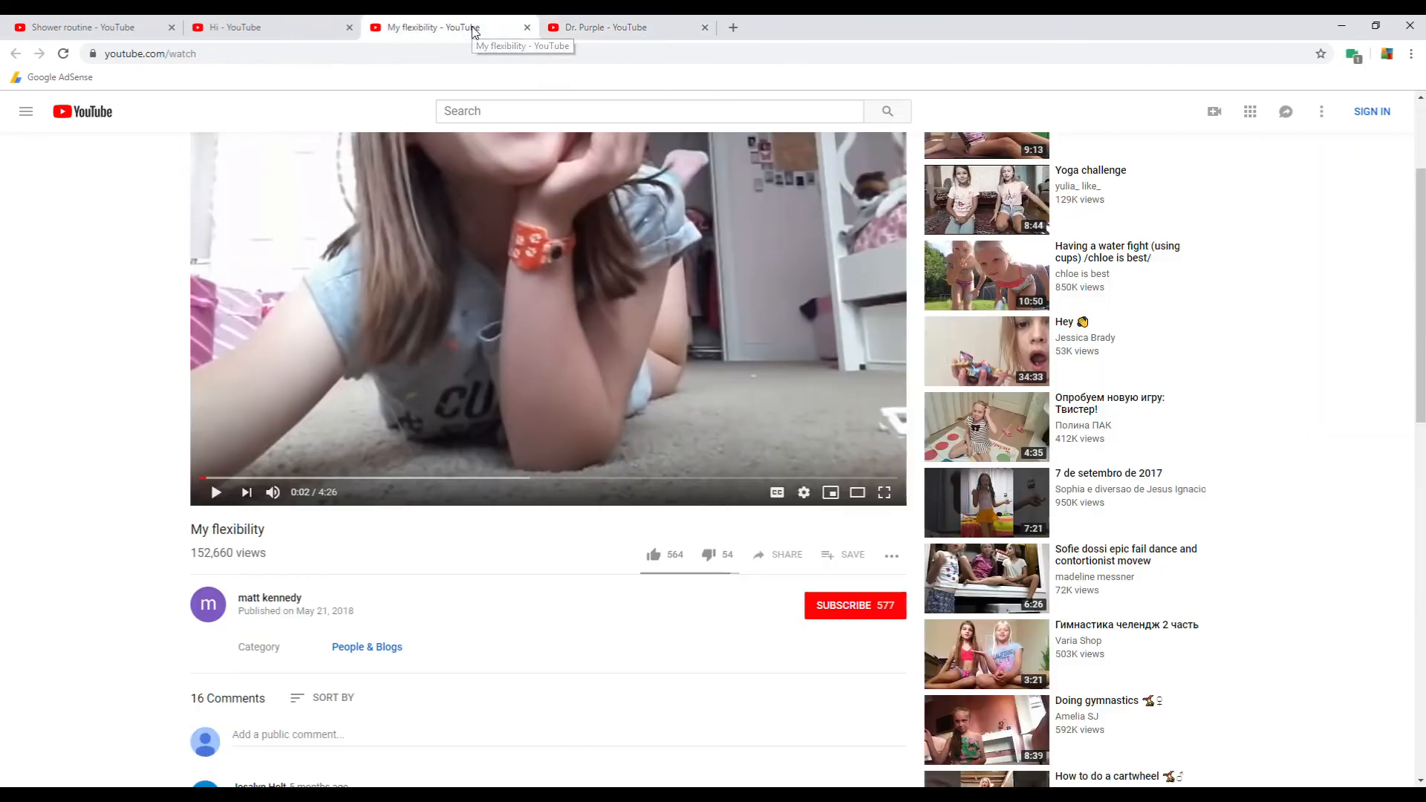
click(87, 27)
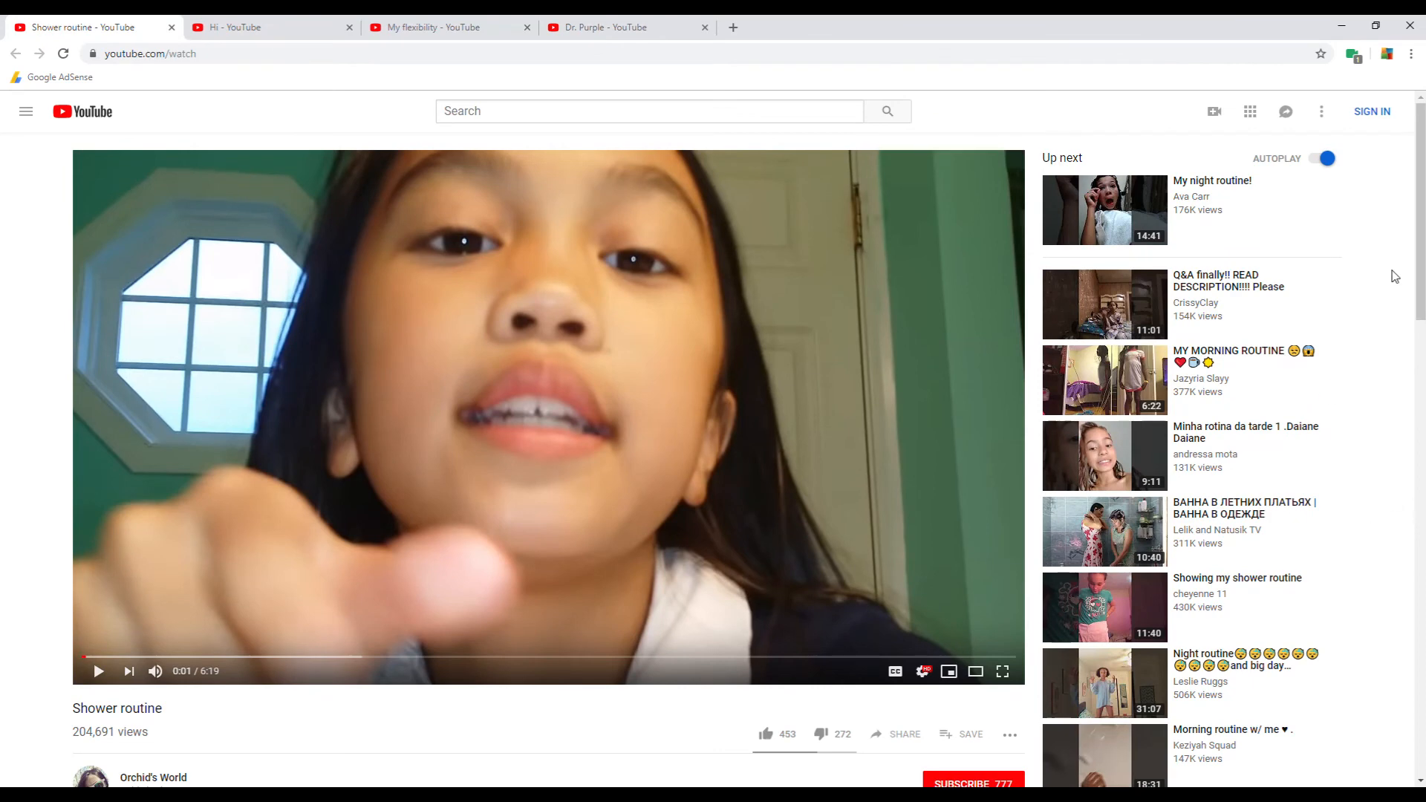
scroll(down, 3)
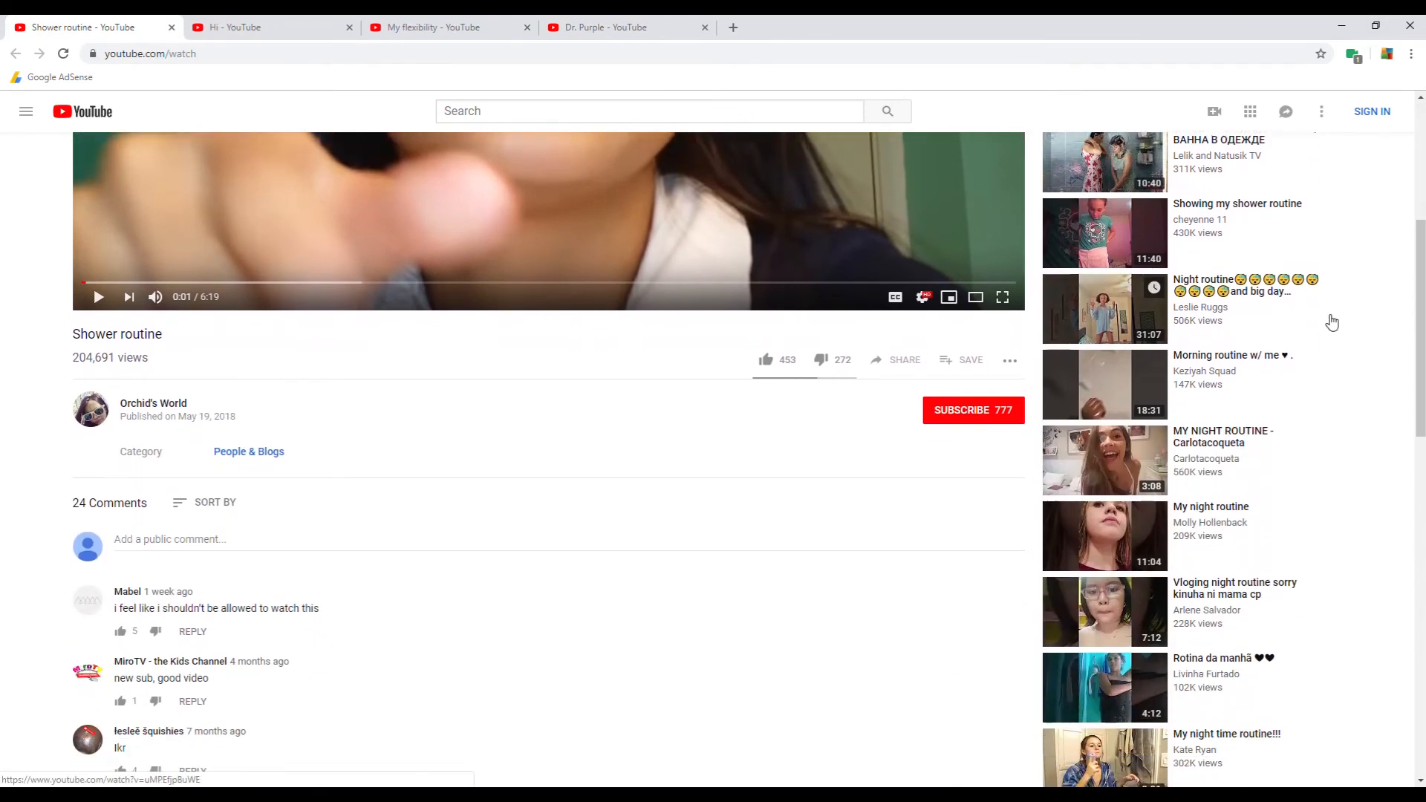
scroll(down, 3)
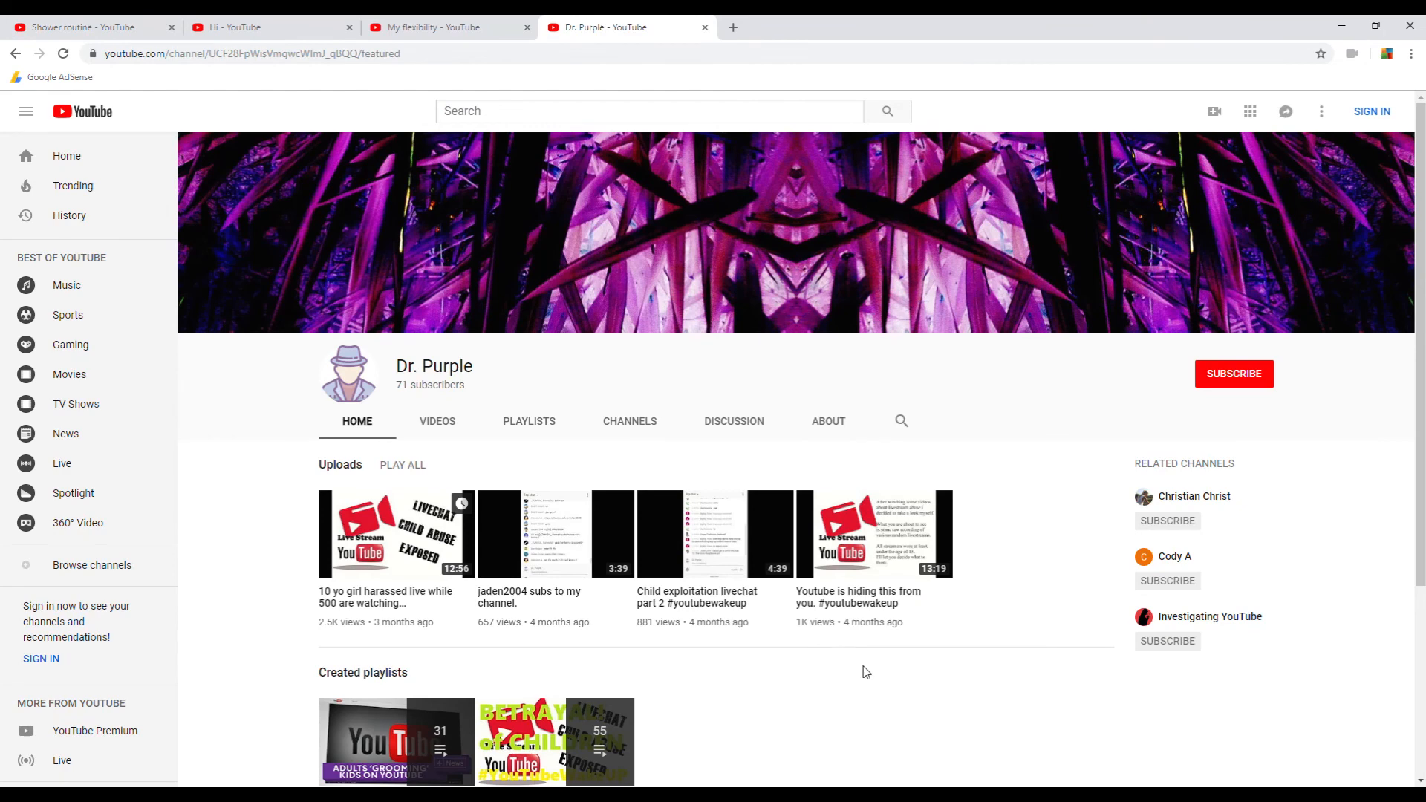
mouse_move(871, 695)
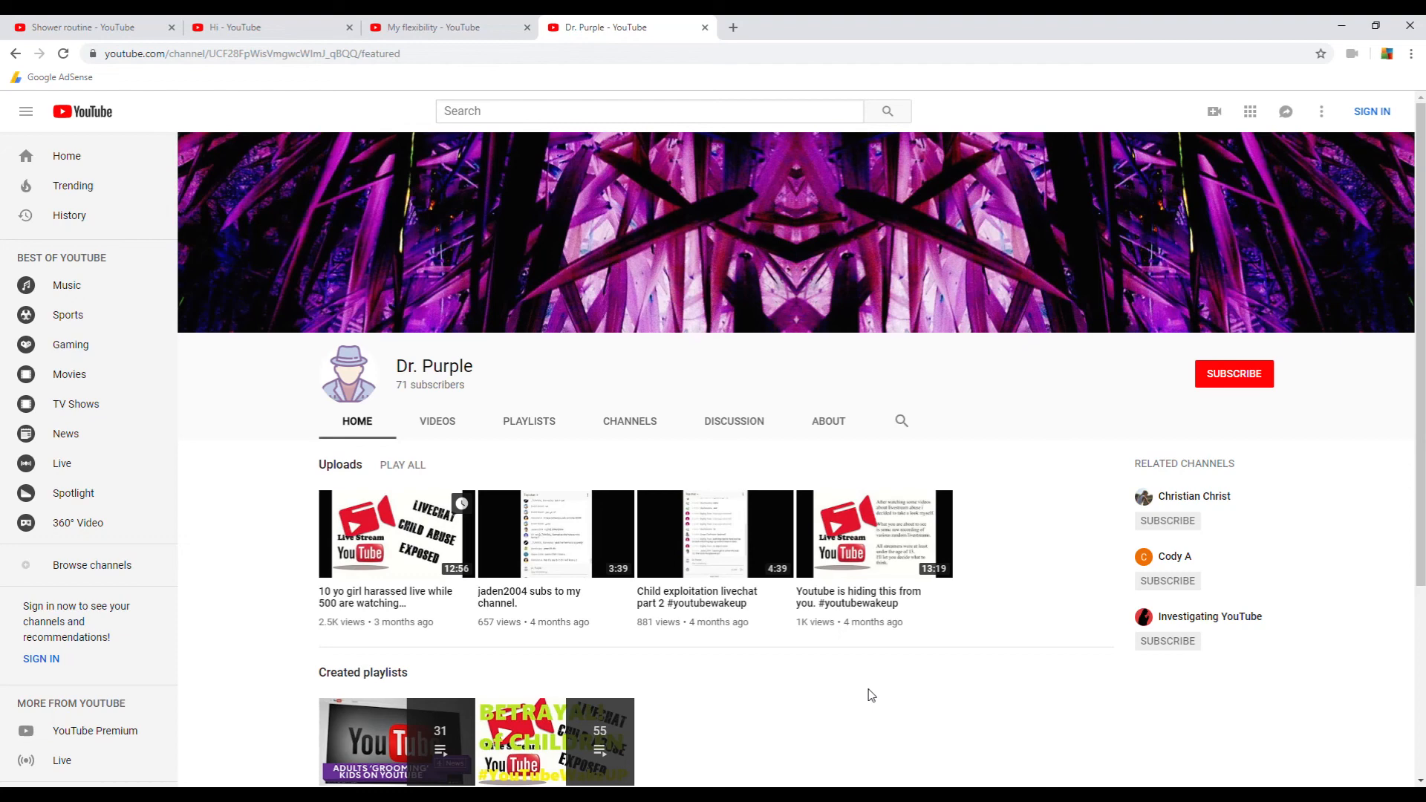
mouse_move(981, 218)
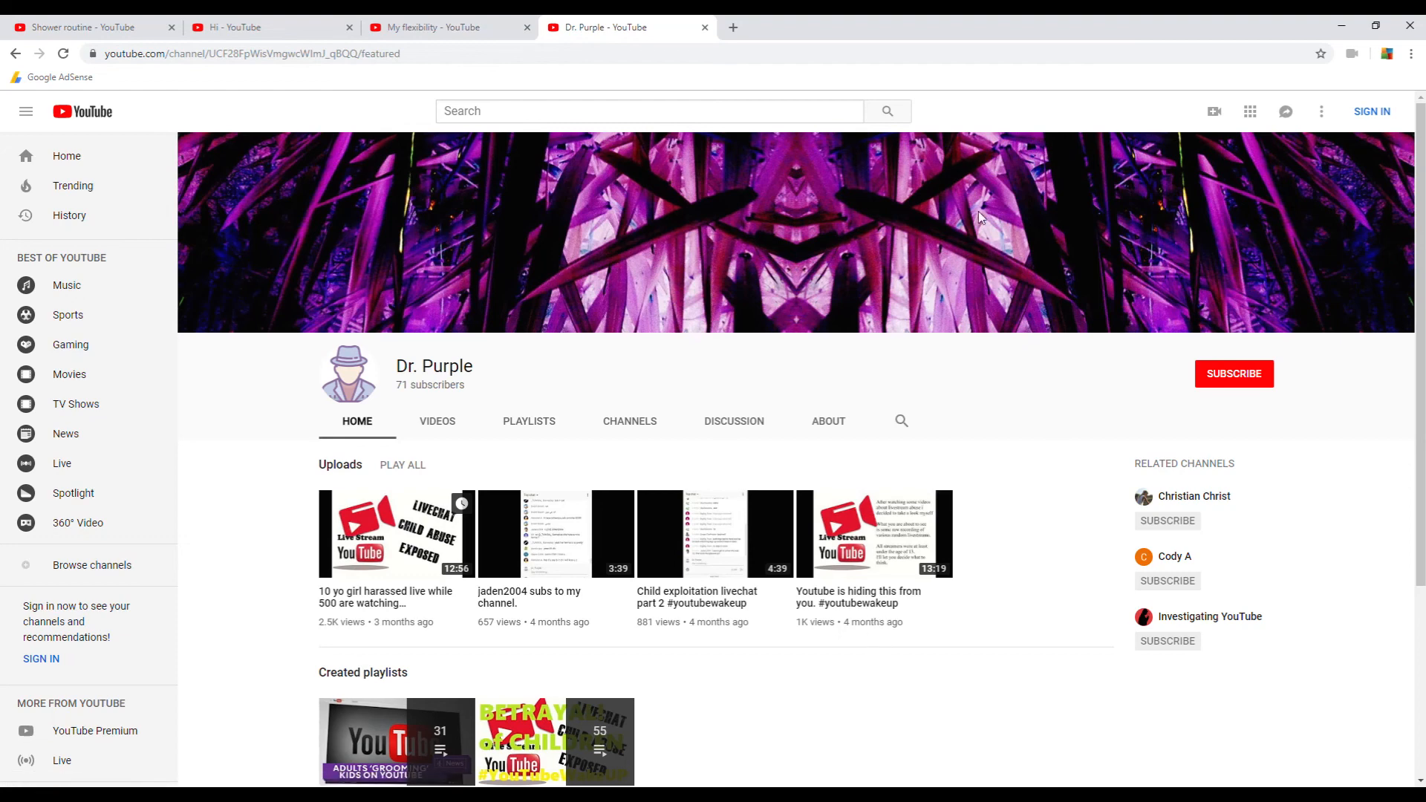
scroll(down, 3)
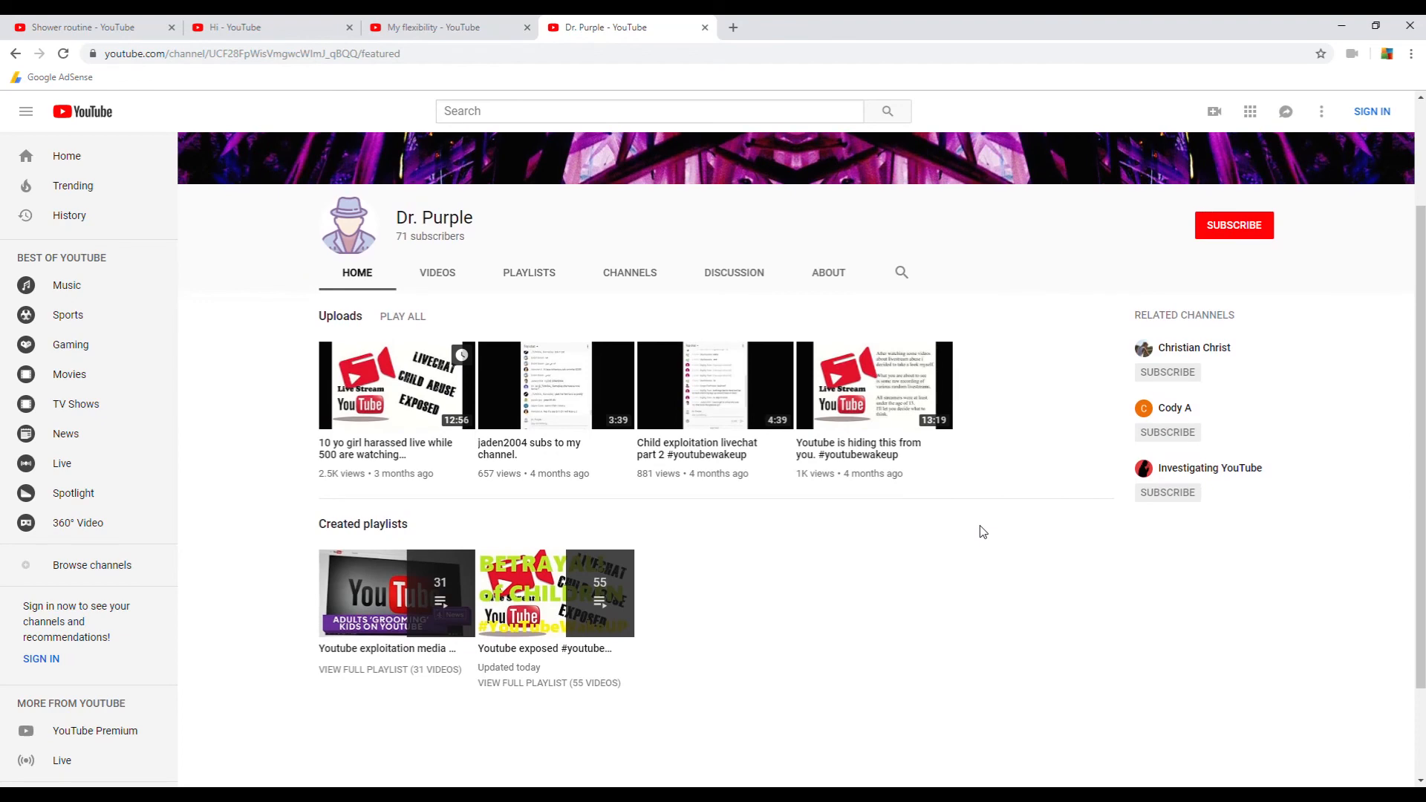
scroll(down, 3)
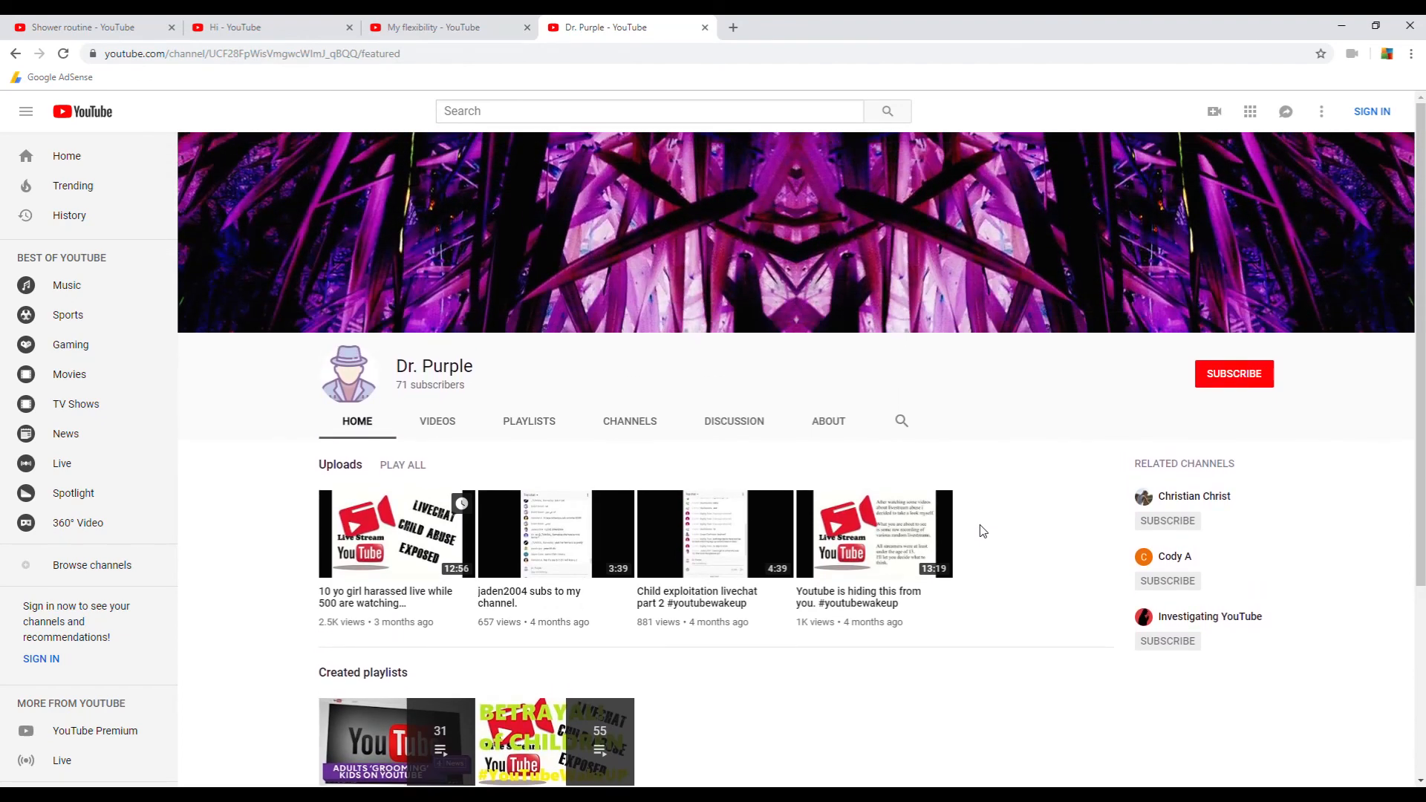
mouse_move(1013, 426)
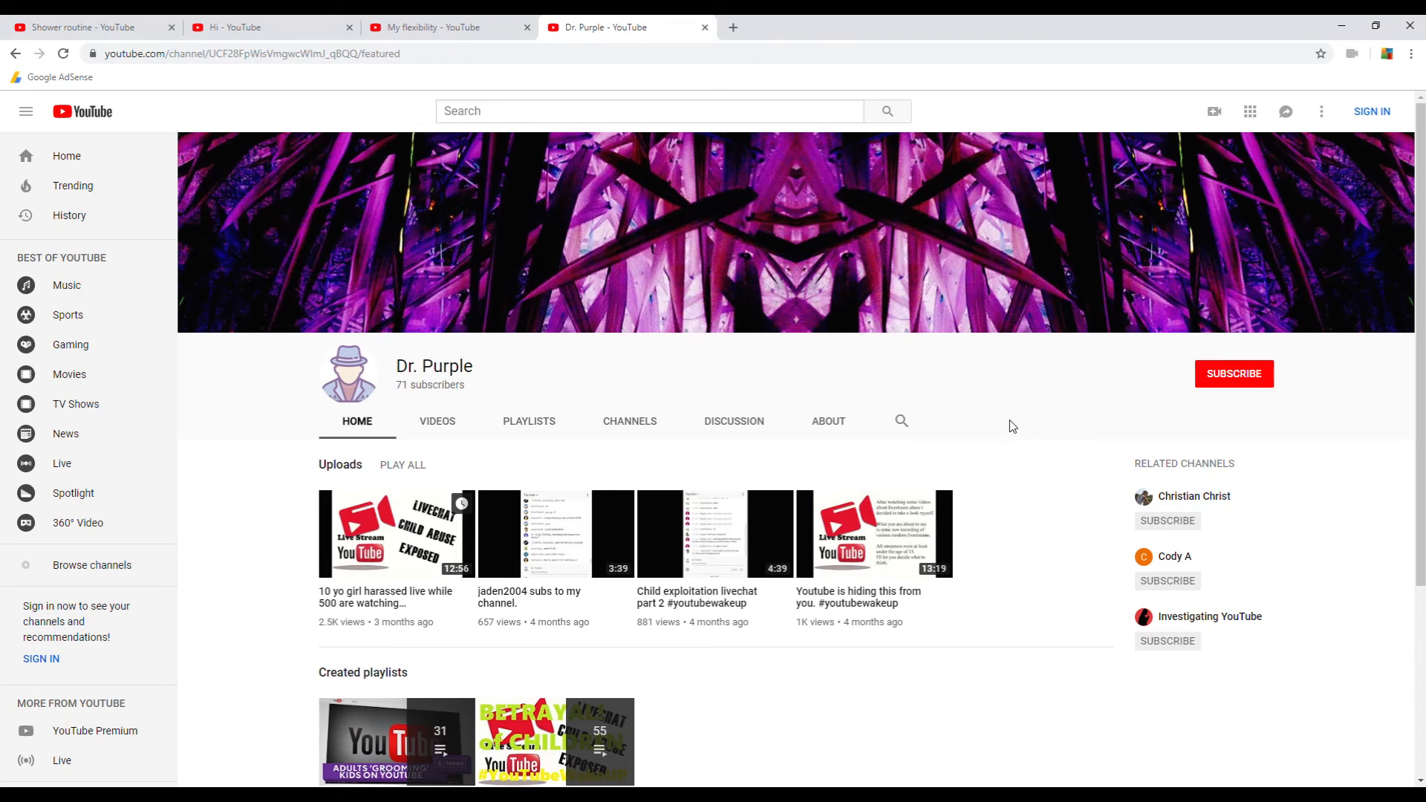
mouse_move(1028, 425)
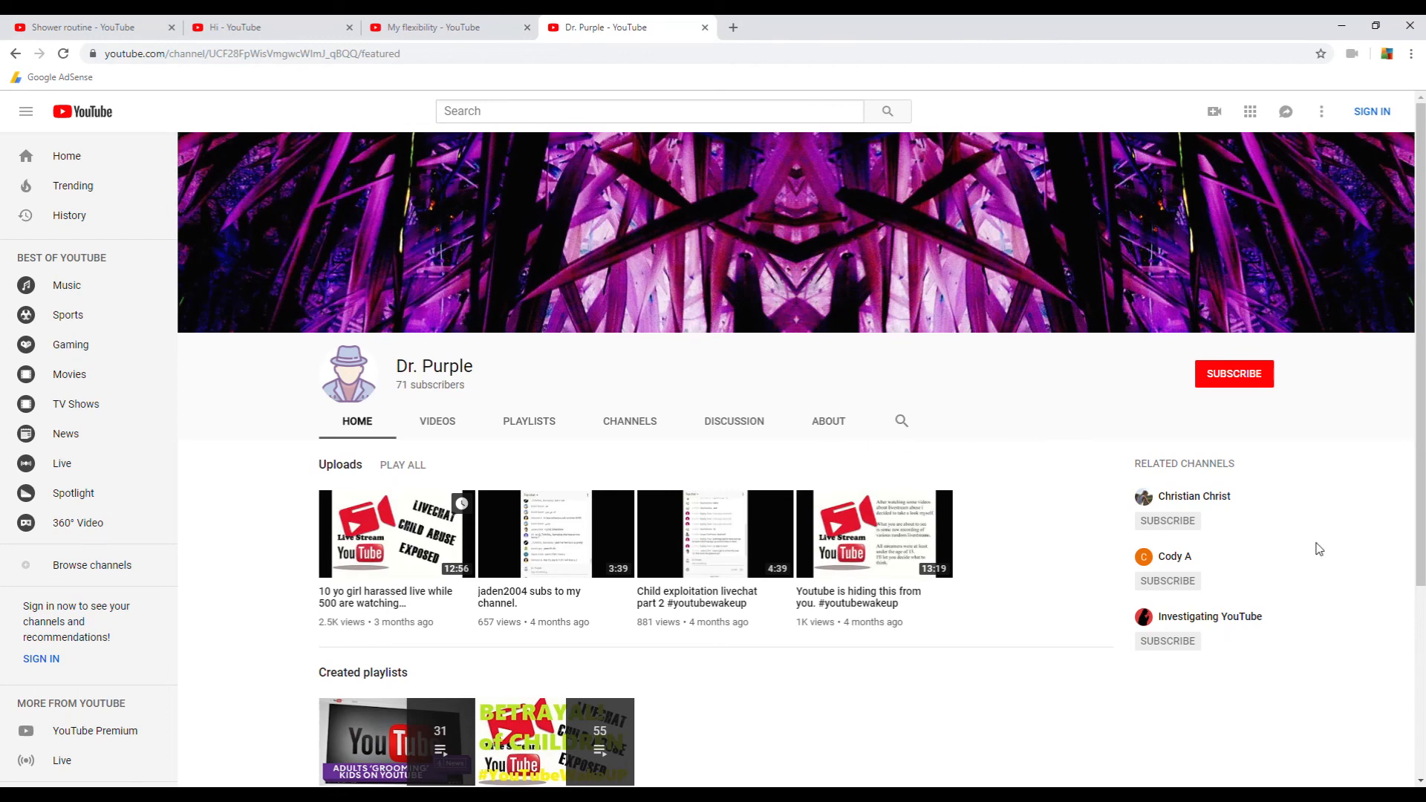
mouse_move(685, 728)
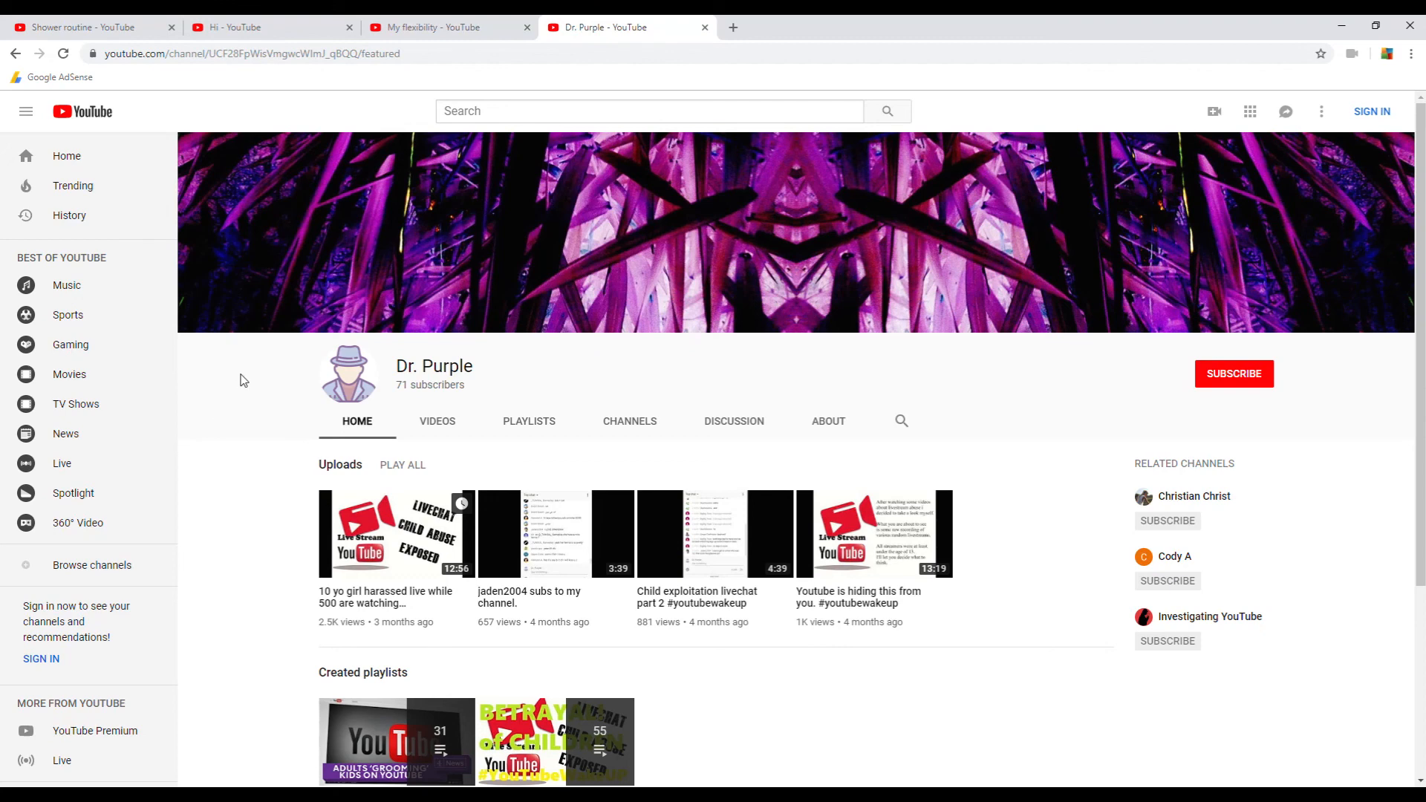
mouse_move(243, 380)
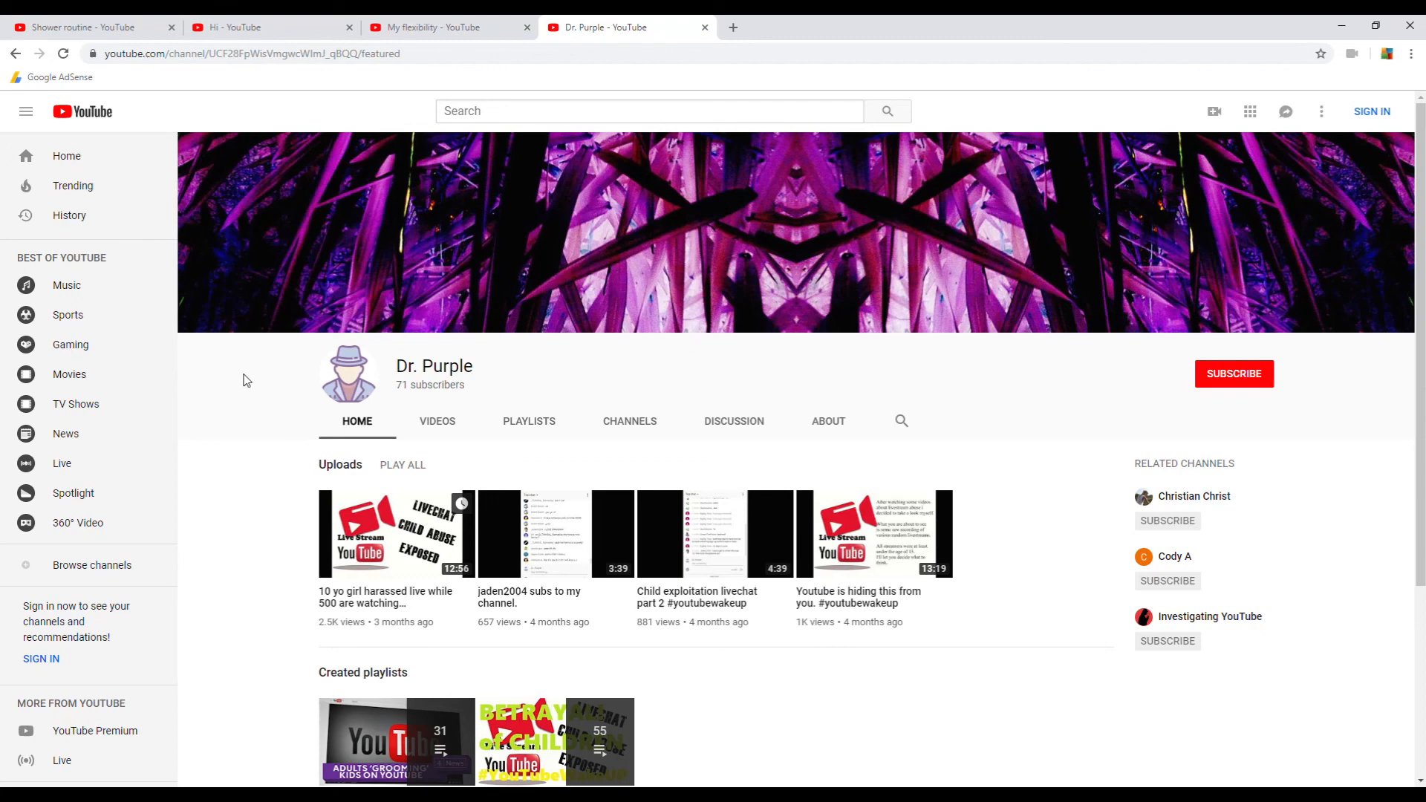
mouse_move(1025, 633)
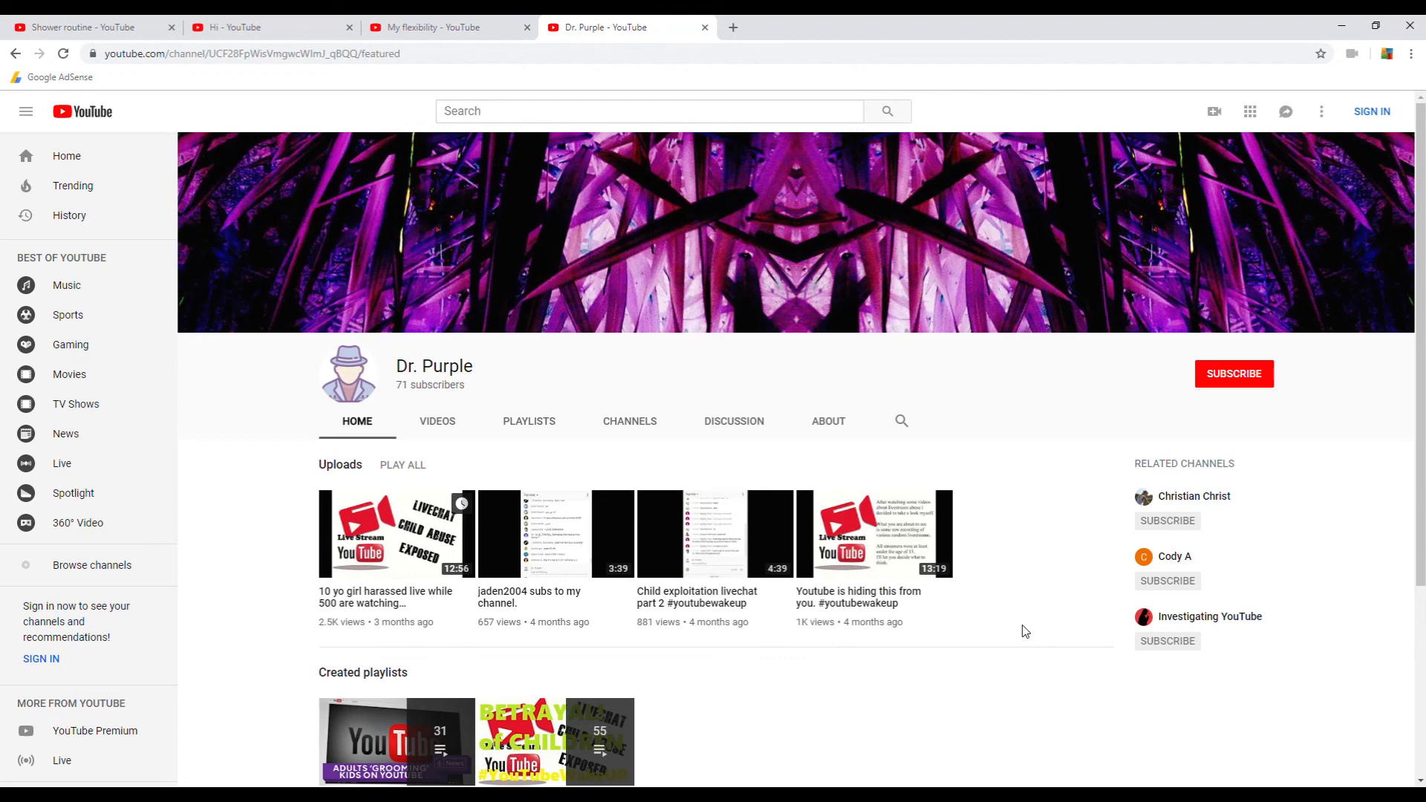
mouse_move(1017, 627)
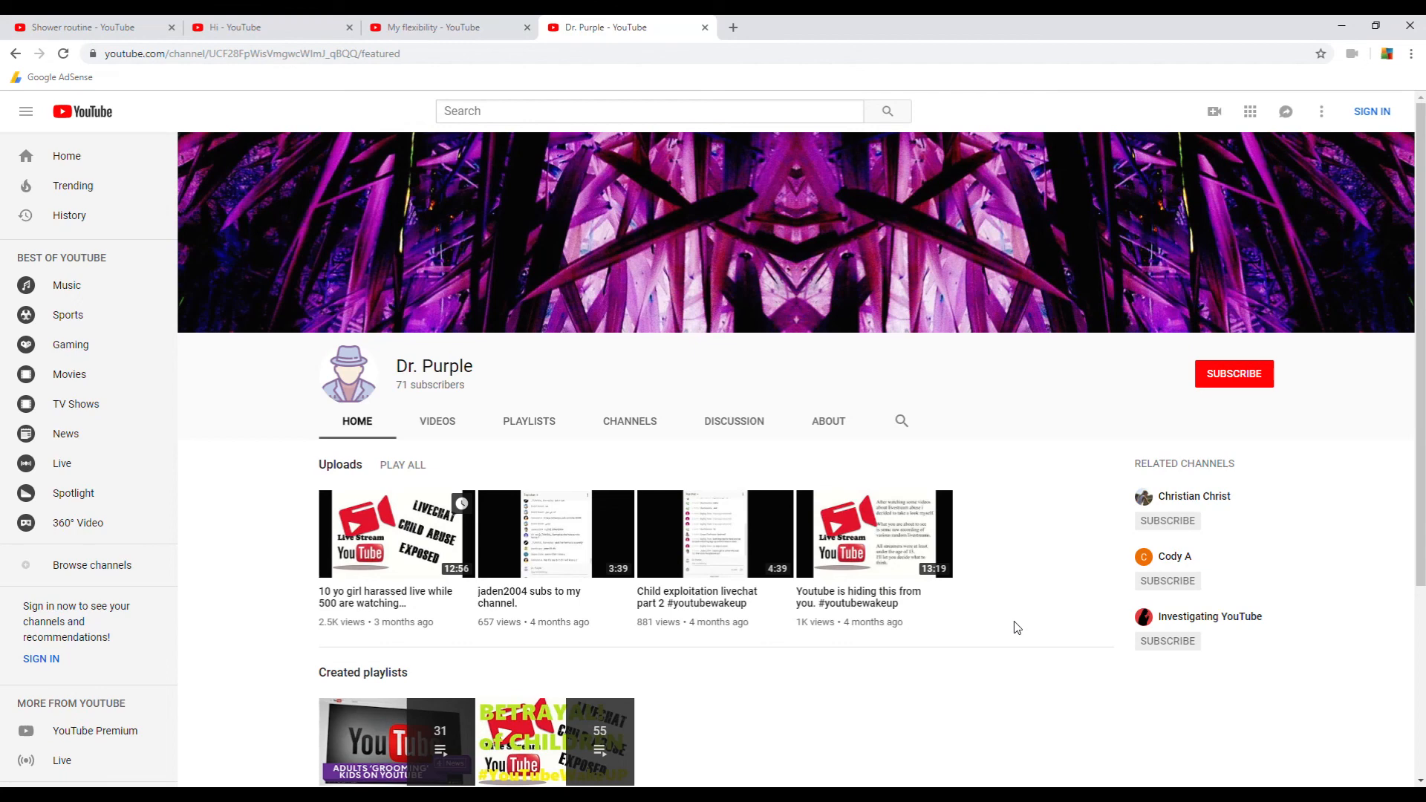
mouse_move(276, 226)
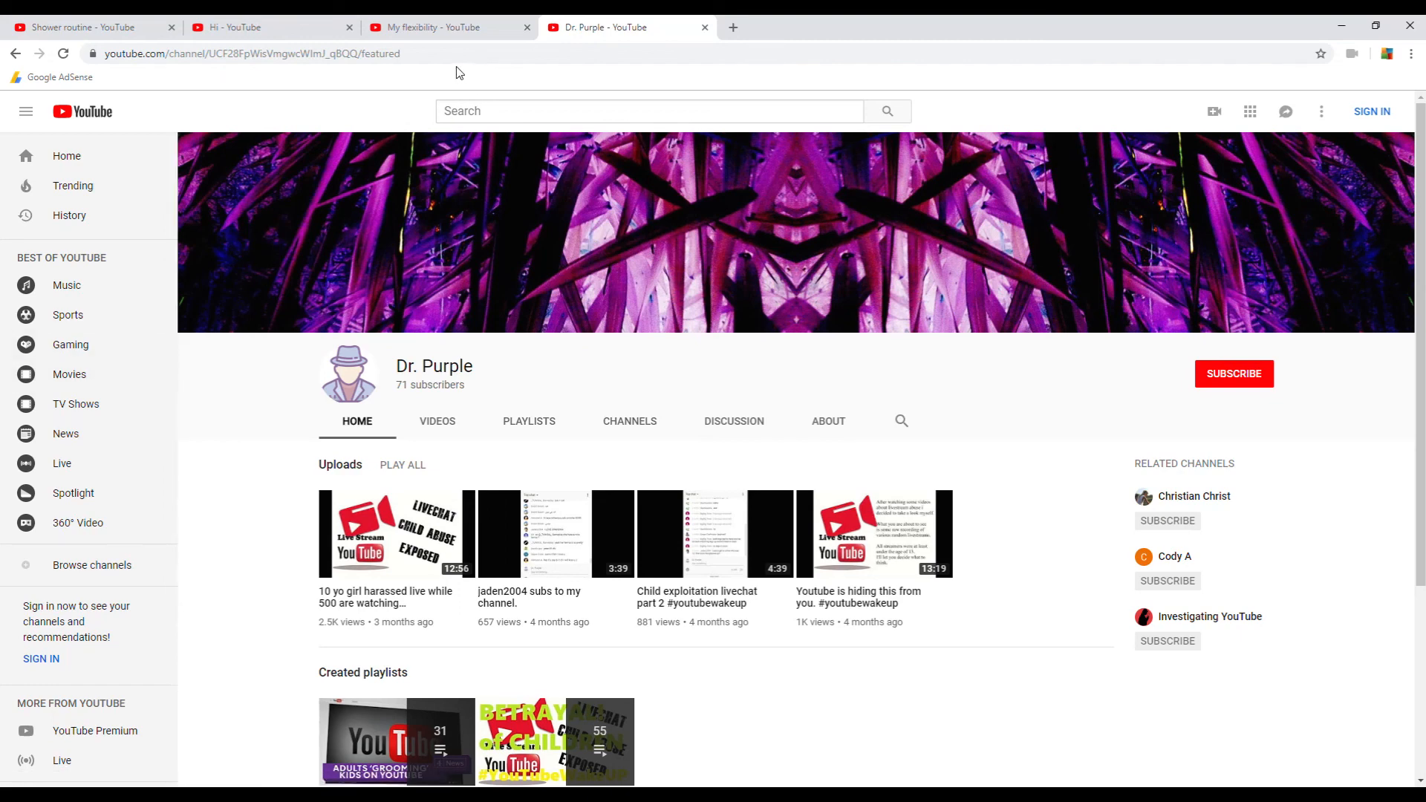
mouse_move(632, 386)
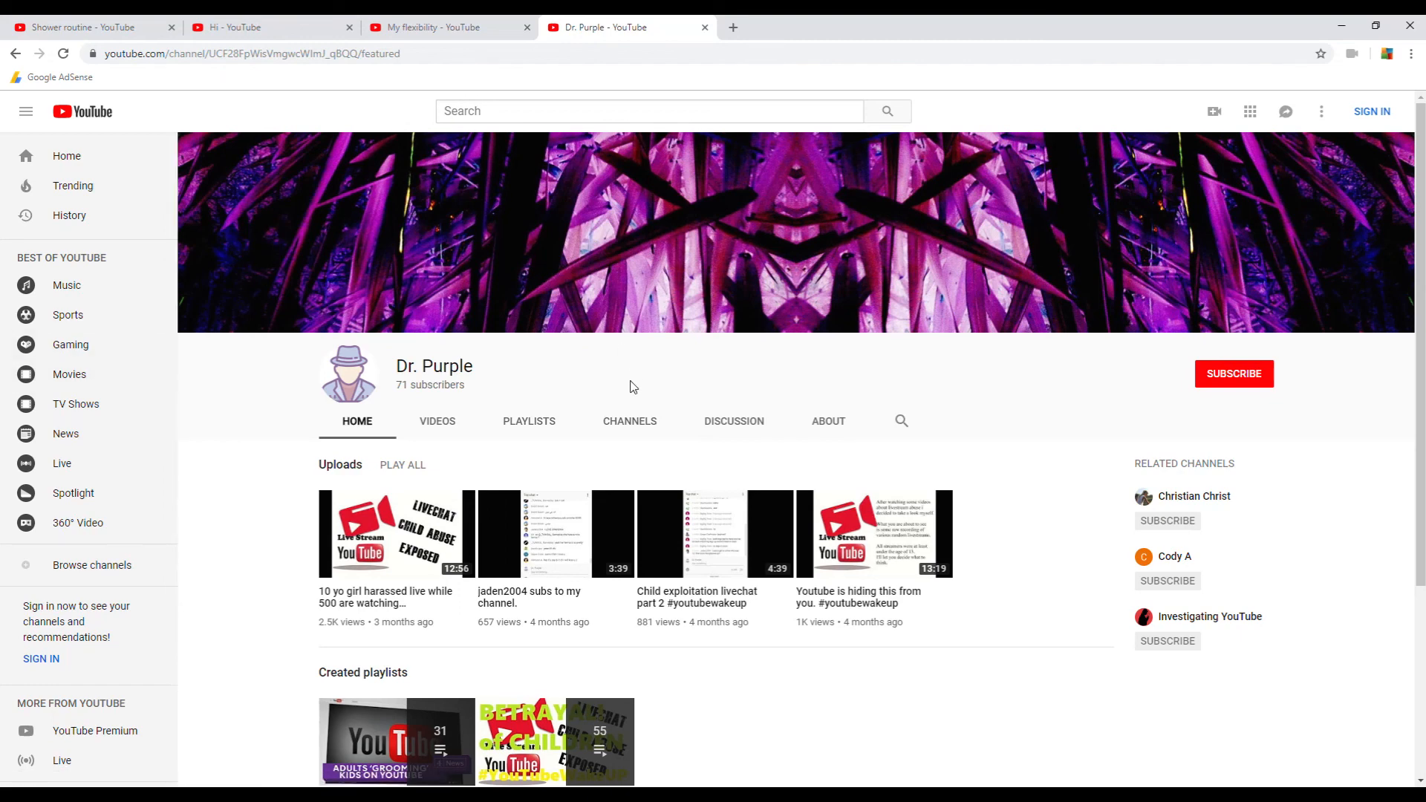
mouse_move(618, 379)
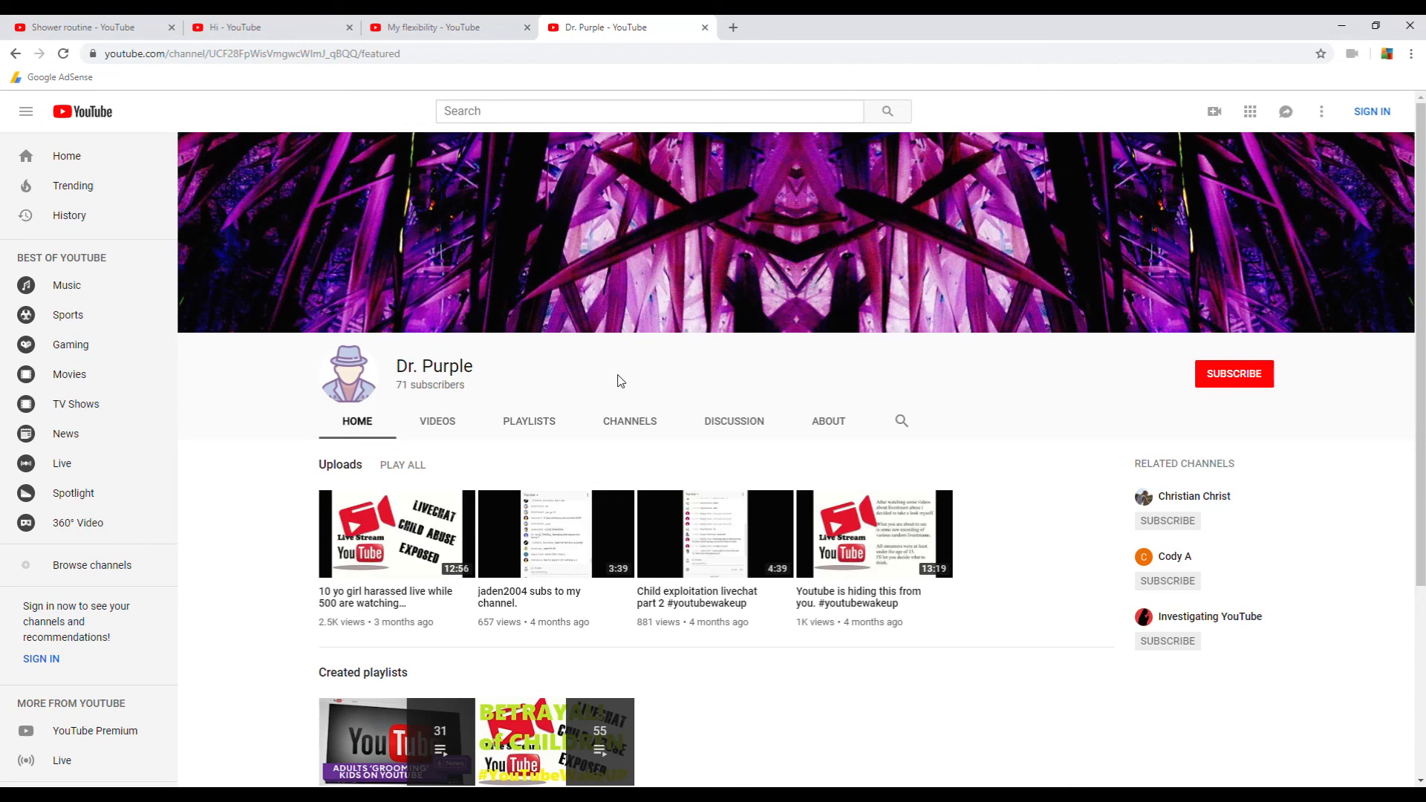
mouse_move(535, 389)
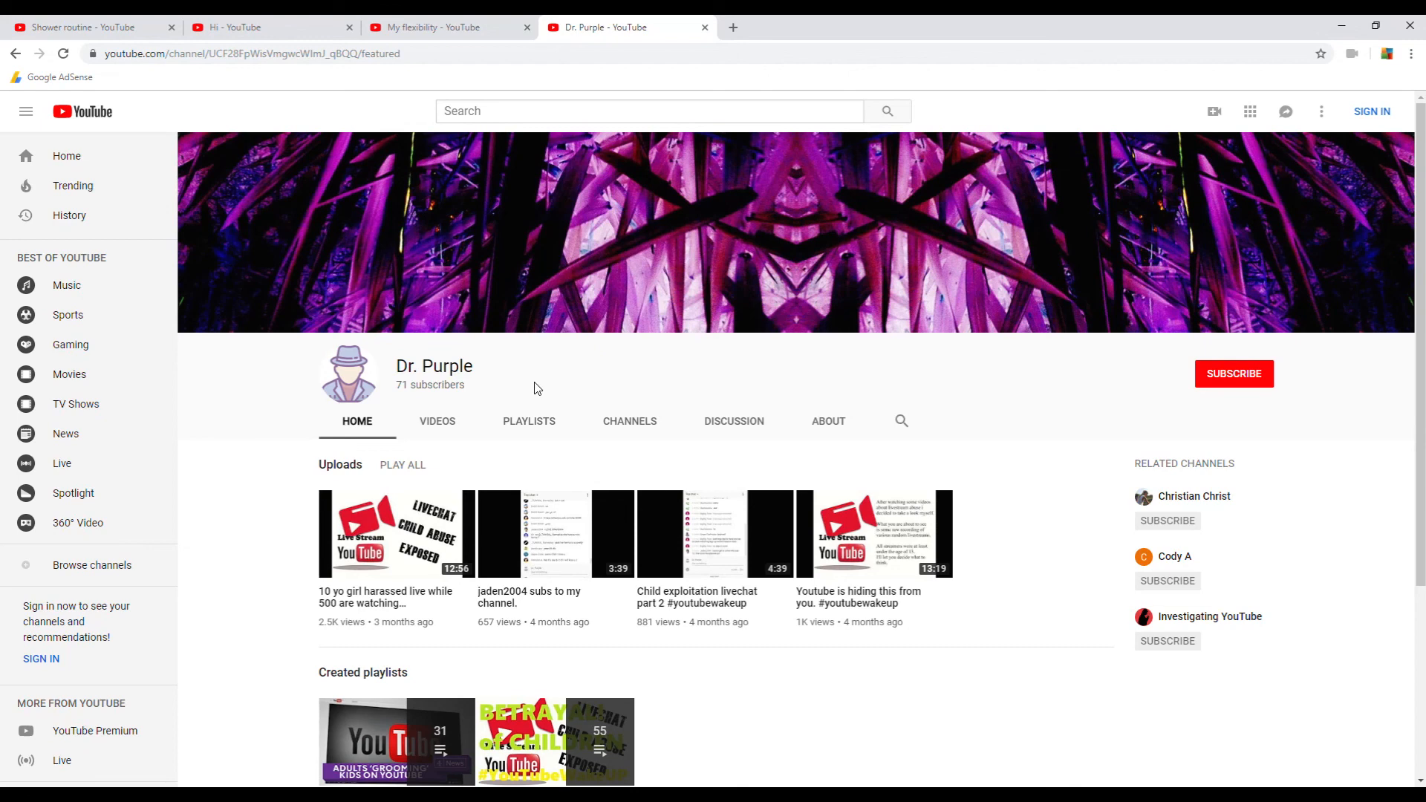